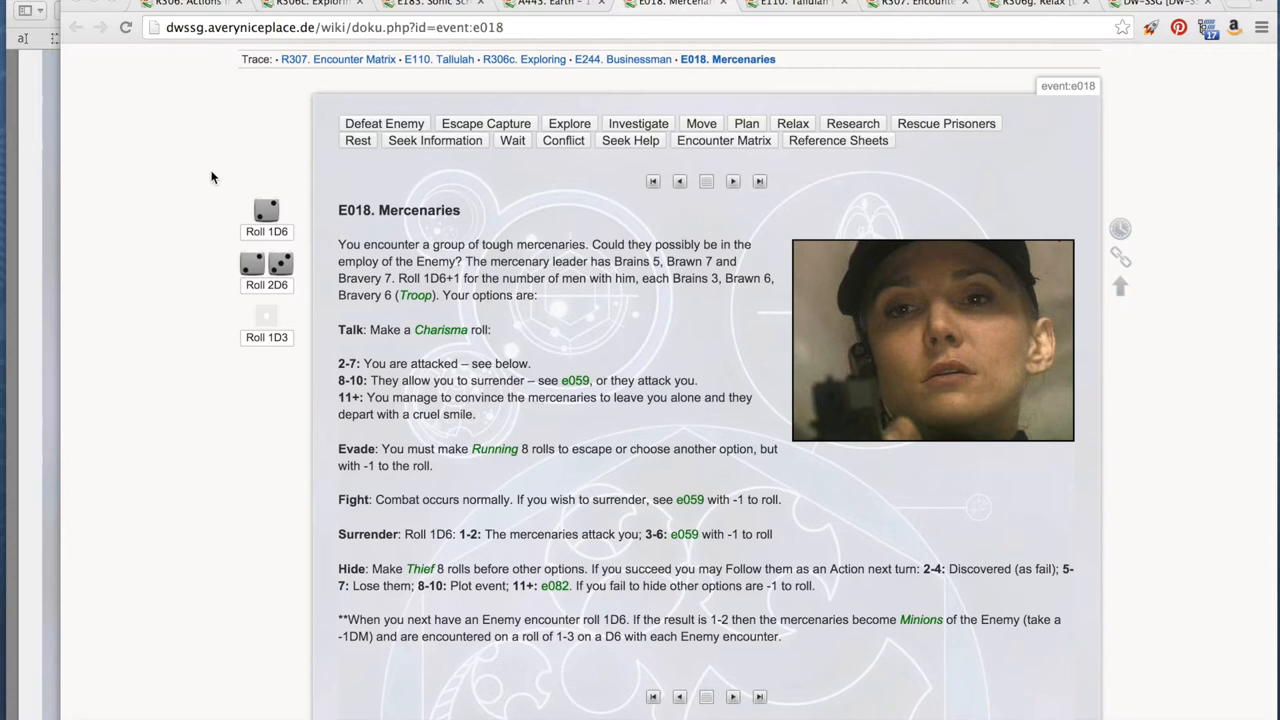
mouse_move(544, 18)
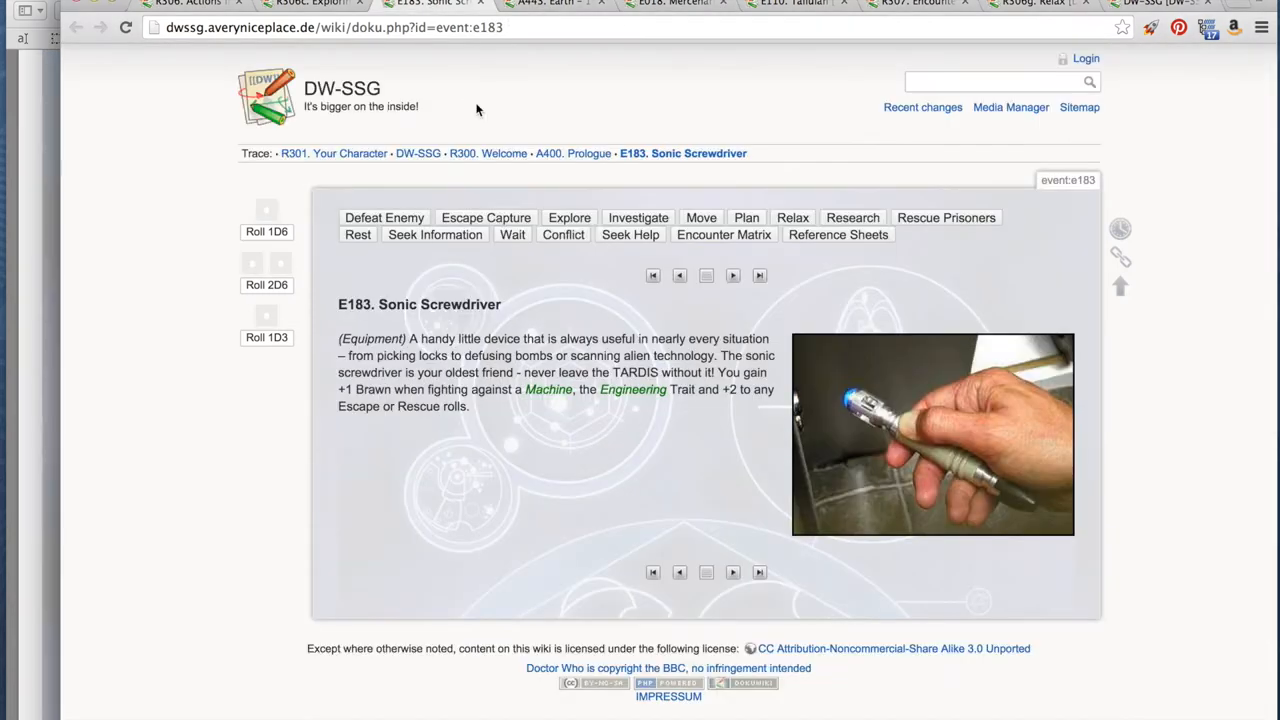
mouse_move(536, 330)
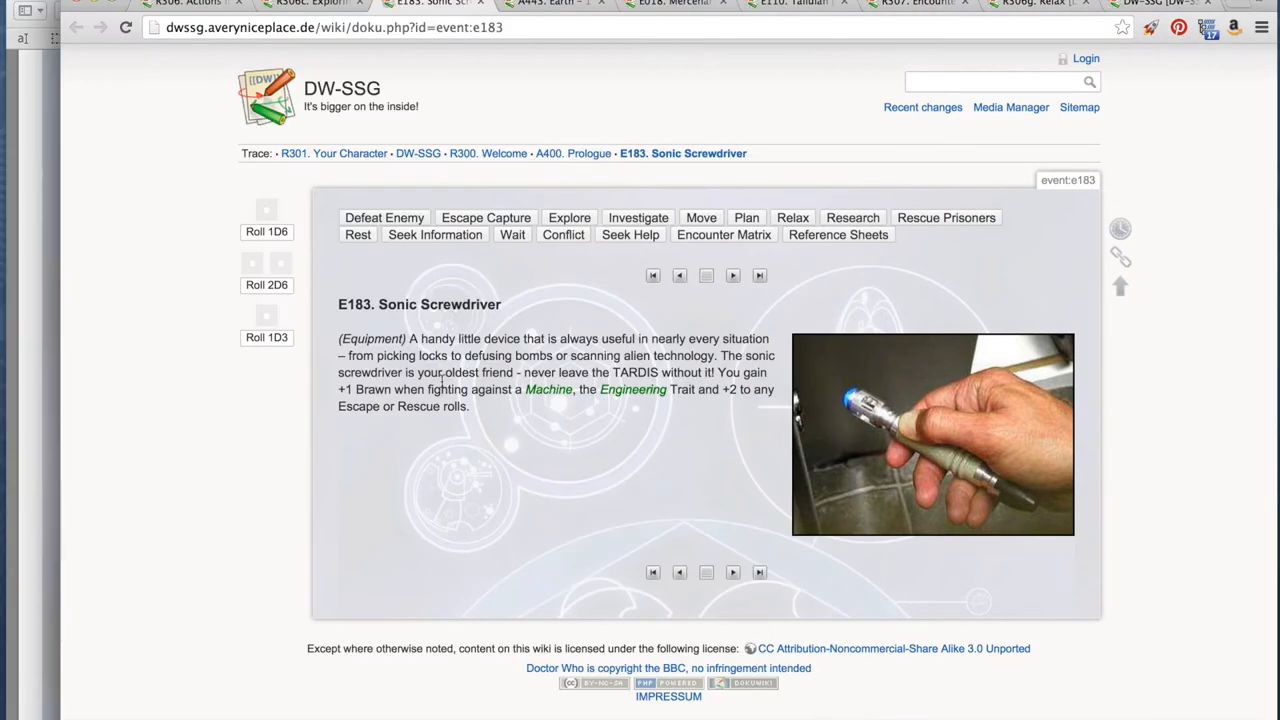
mouse_move(448, 172)
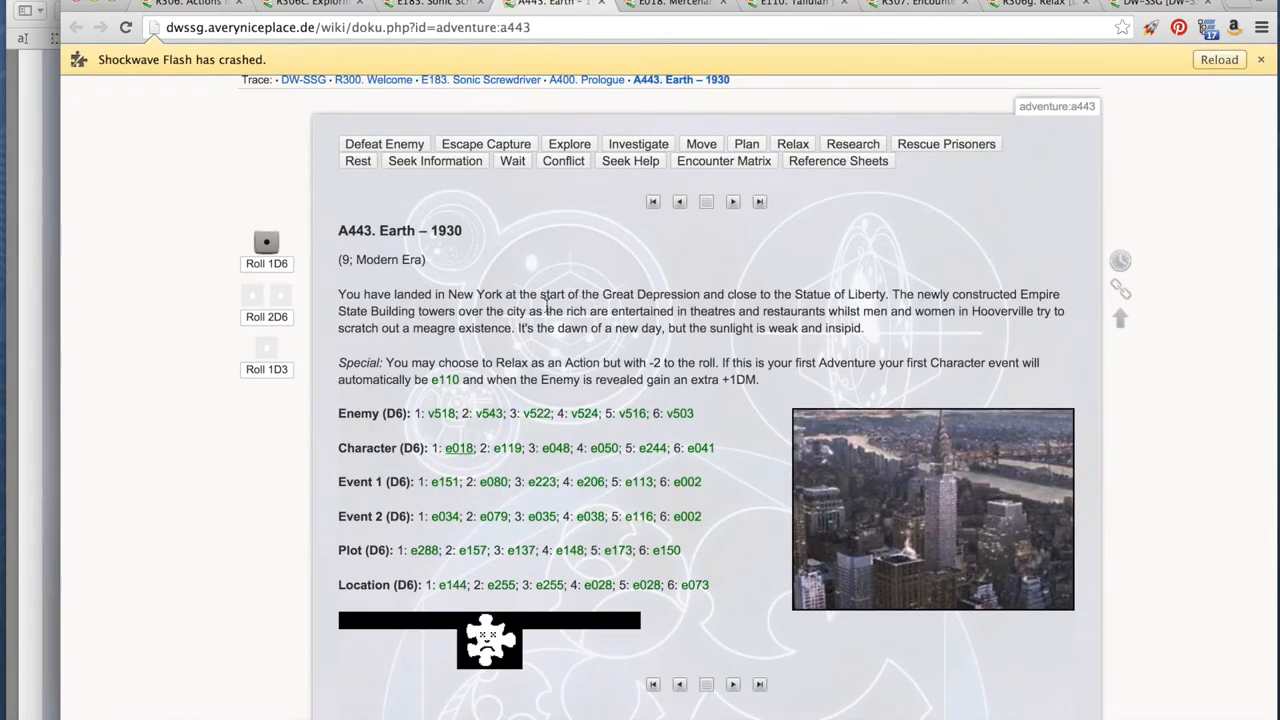
- Review the Tallulah event page, then roll 2D6 on the E018 Mercenaries encounter
scroll(down, 3)
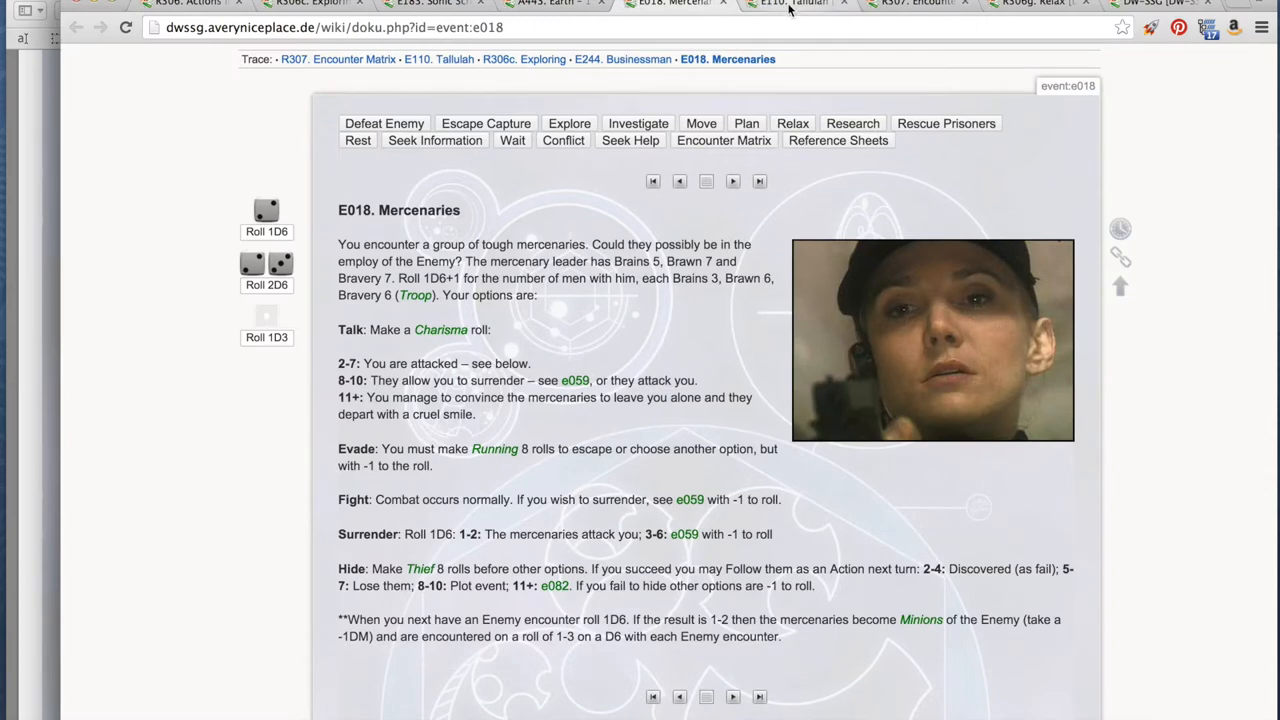
click(796, 4)
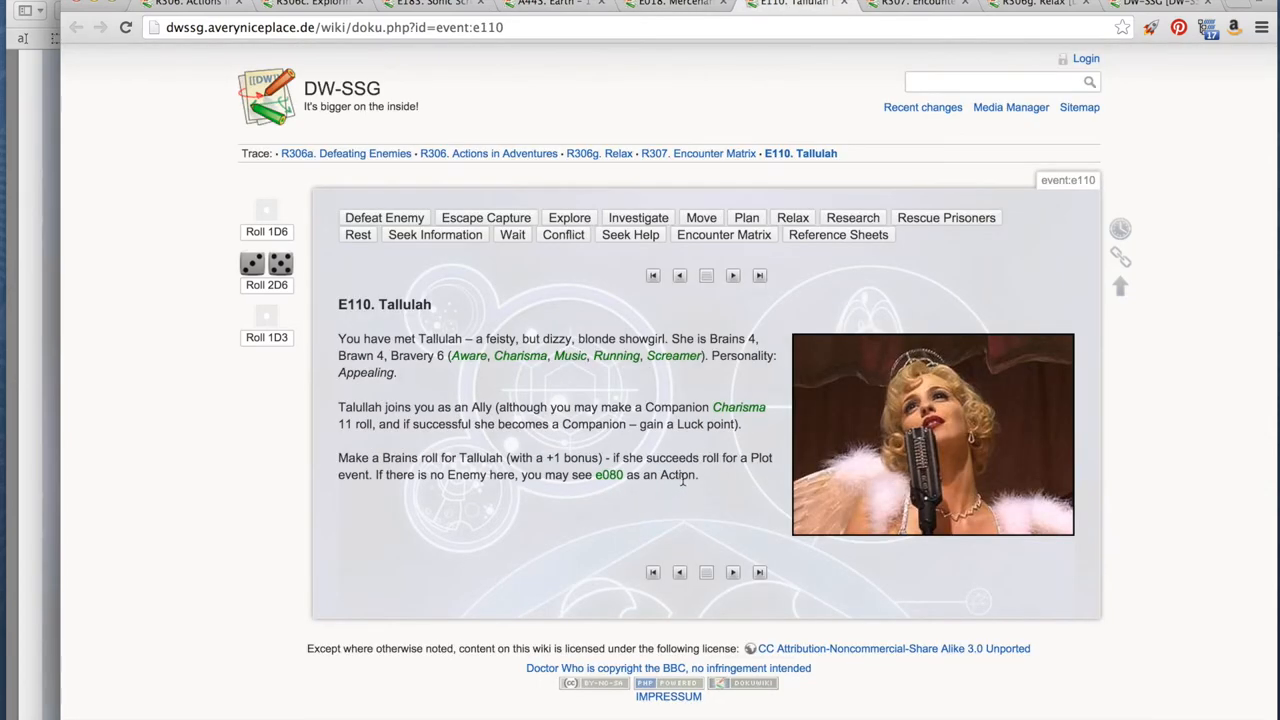
mouse_move(702, 480)
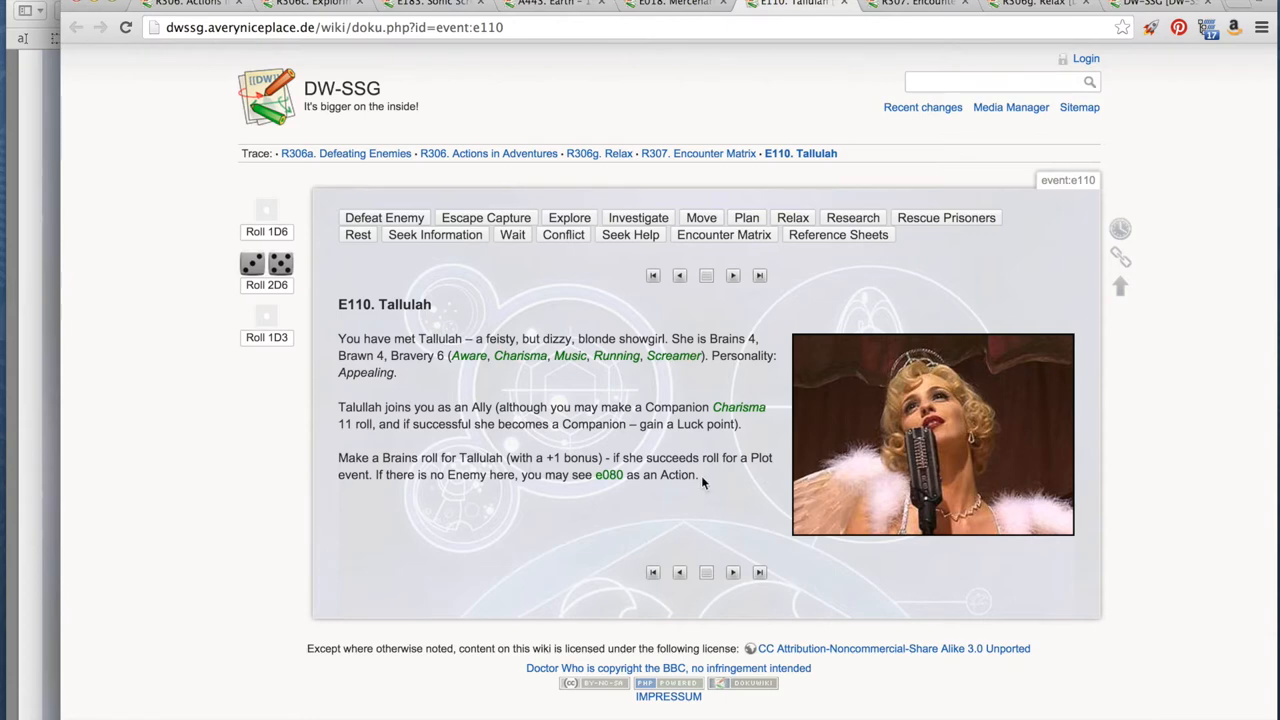
mouse_move(668, 46)
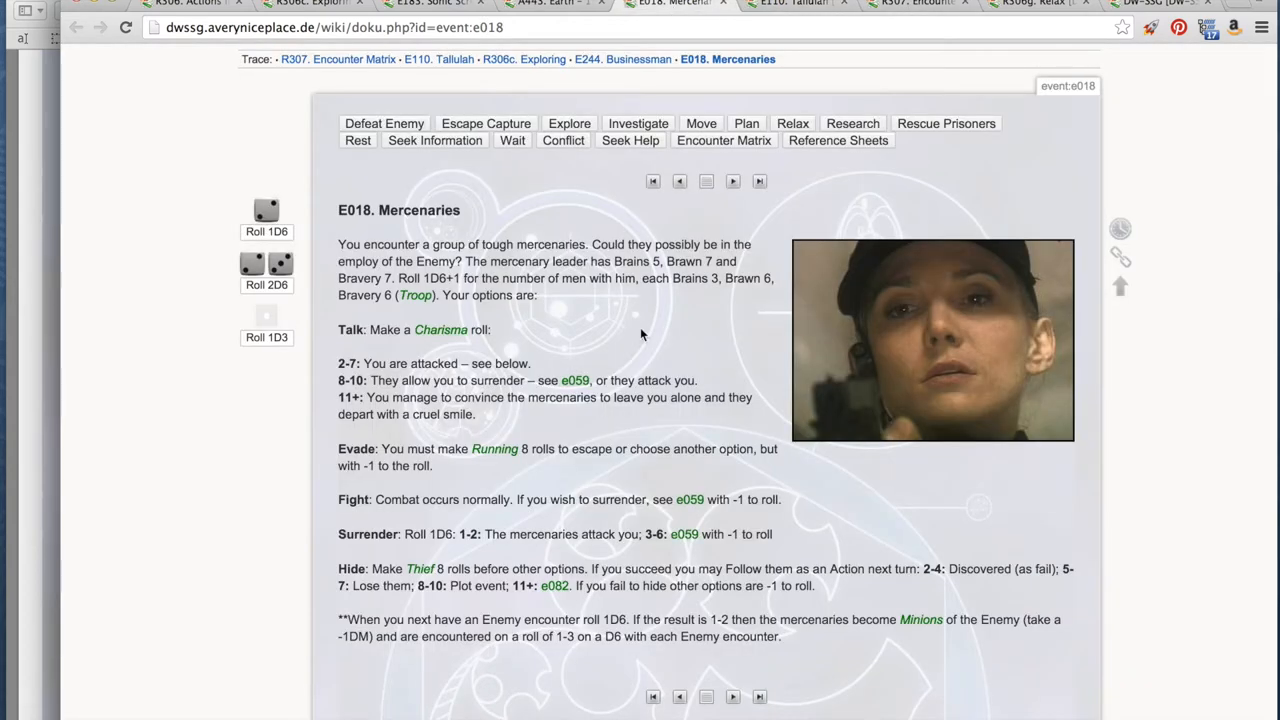
mouse_move(640, 344)
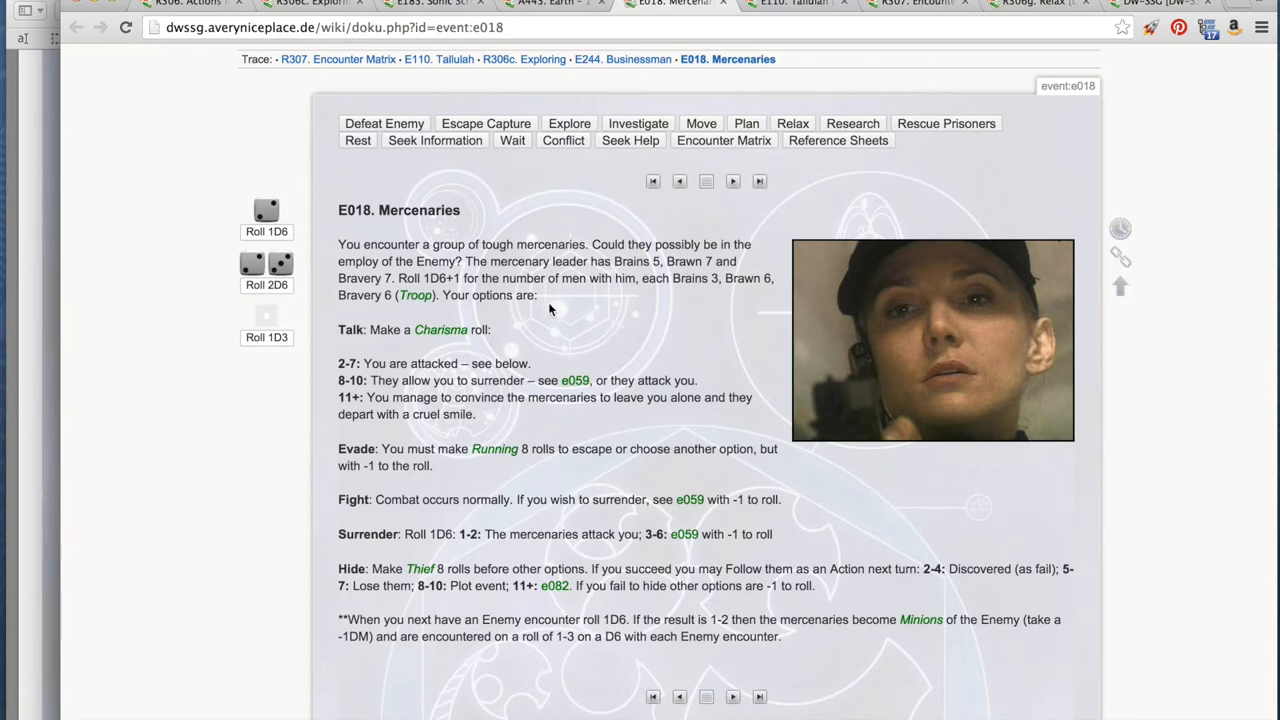
mouse_move(540, 316)
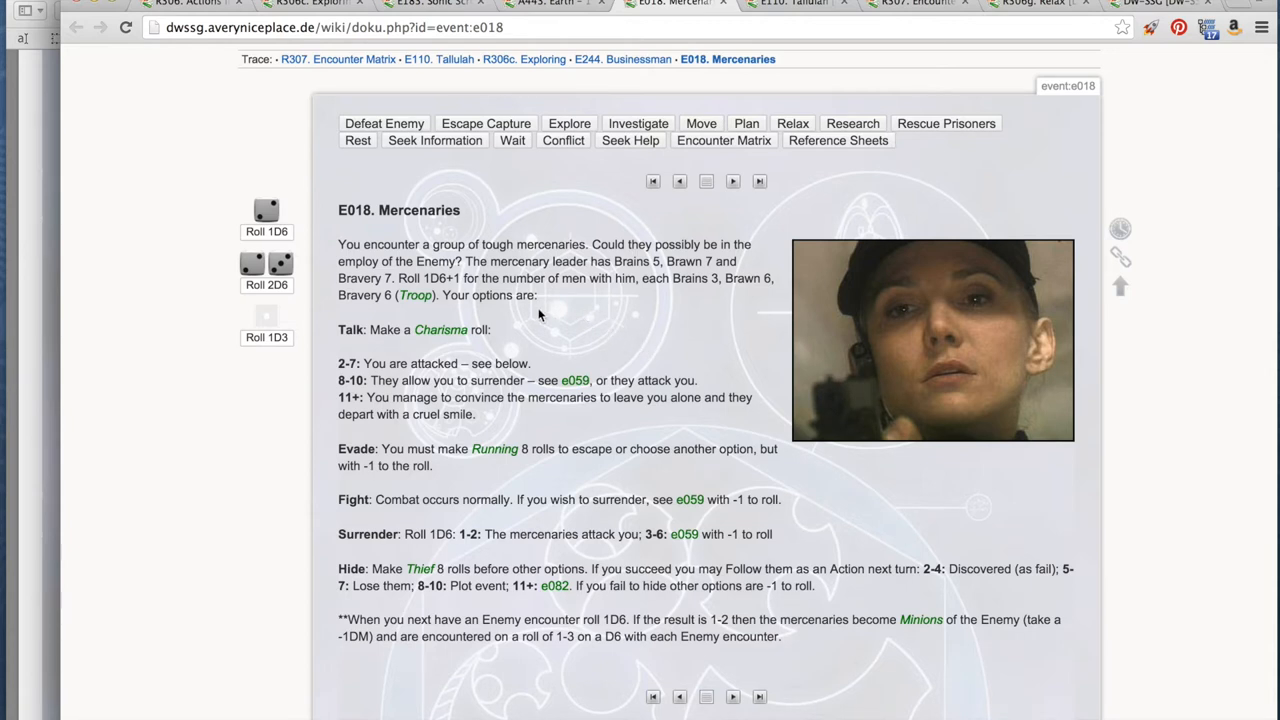
mouse_move(424, 352)
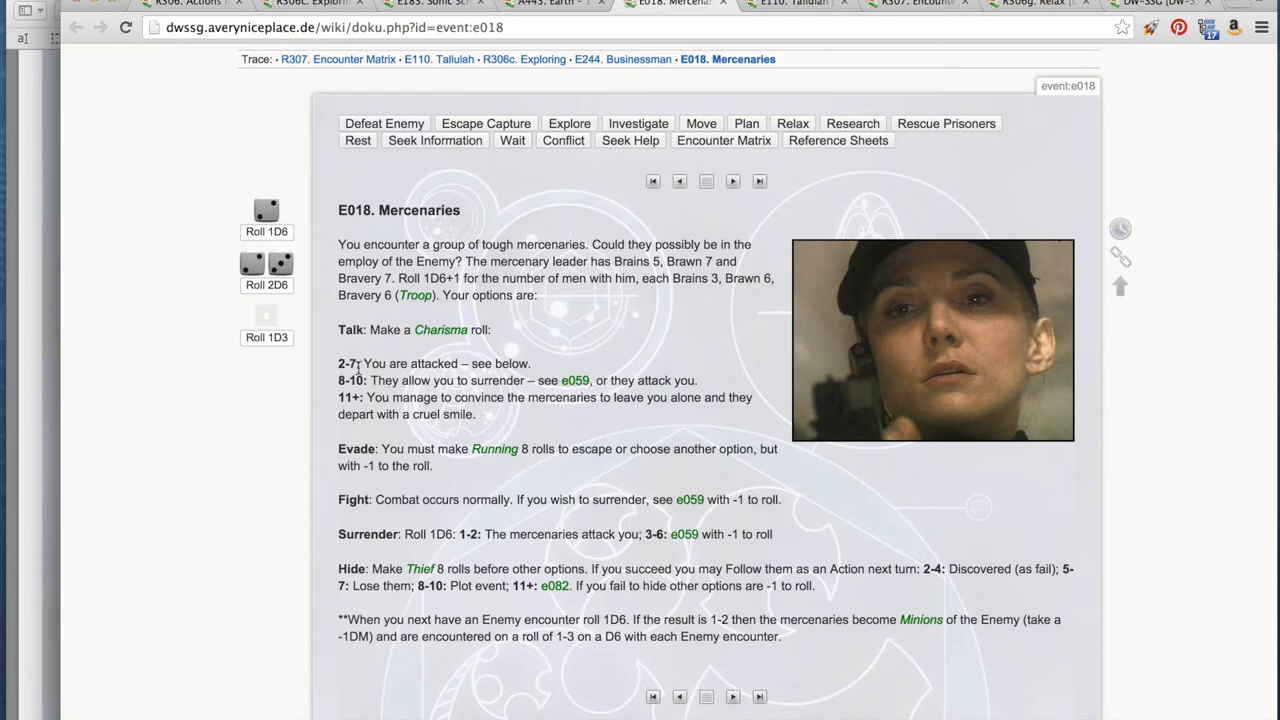
mouse_move(362, 456)
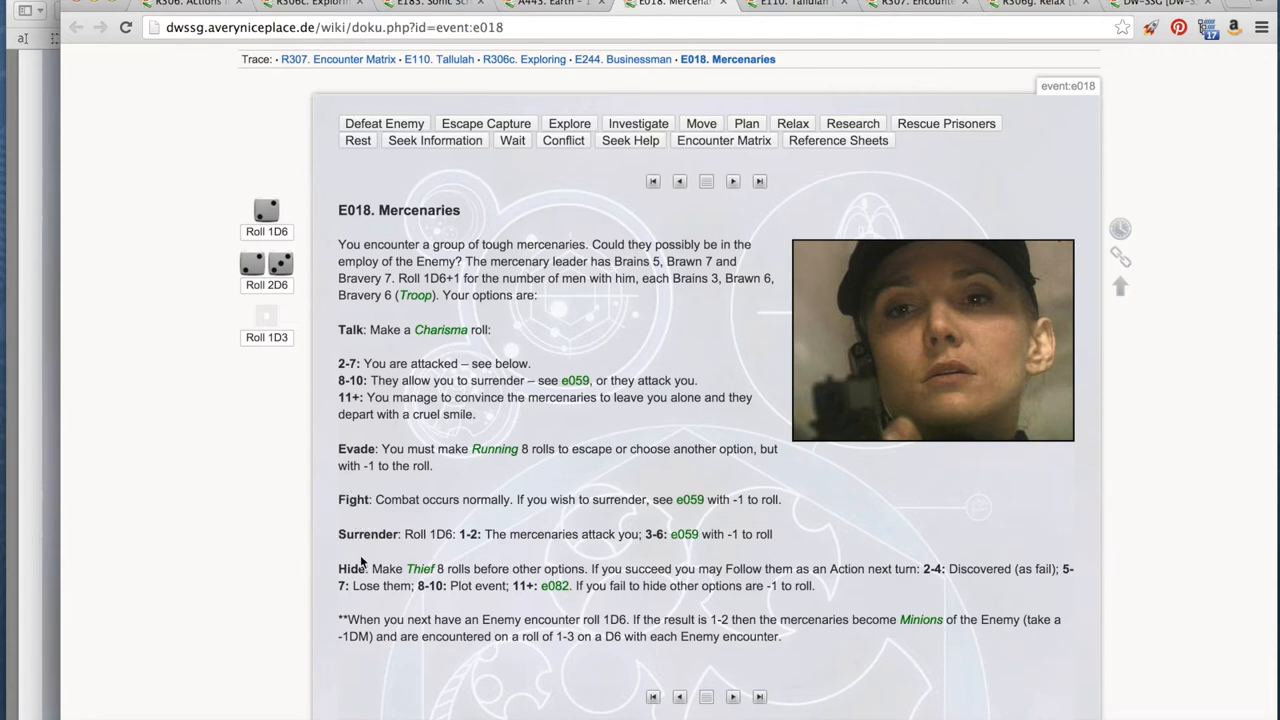
mouse_move(476, 404)
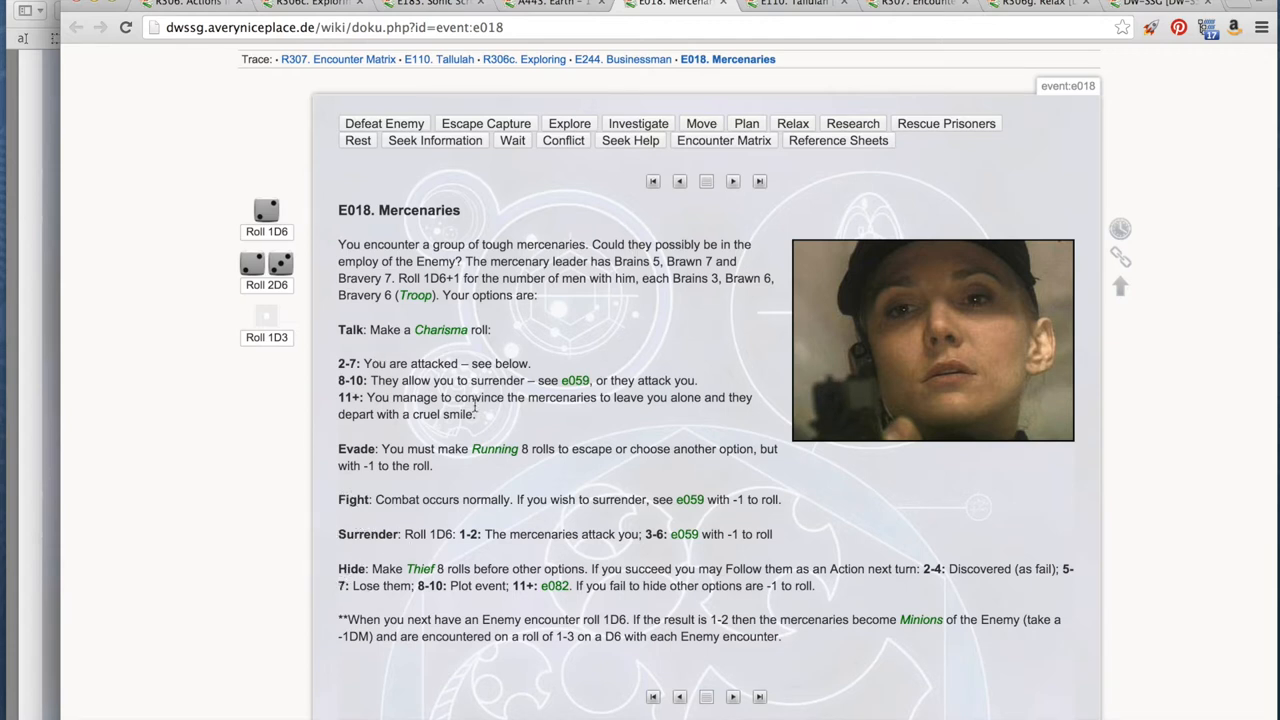
mouse_move(576, 340)
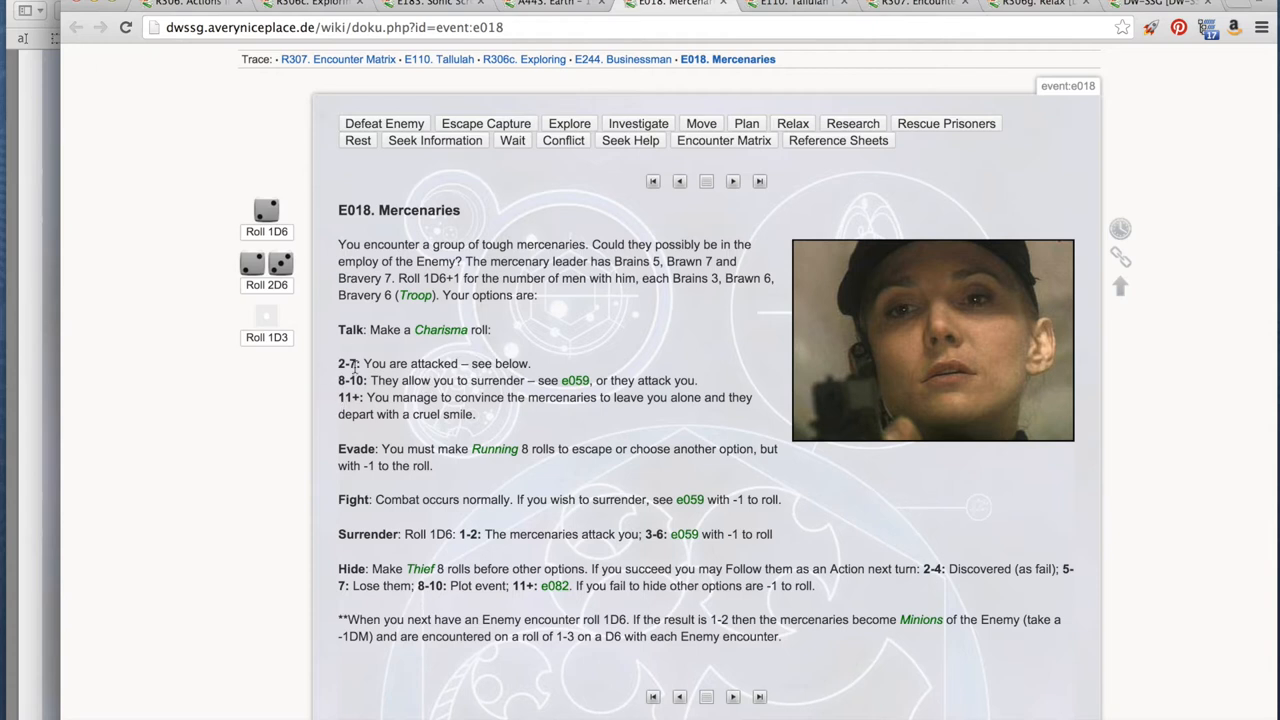
mouse_move(416, 380)
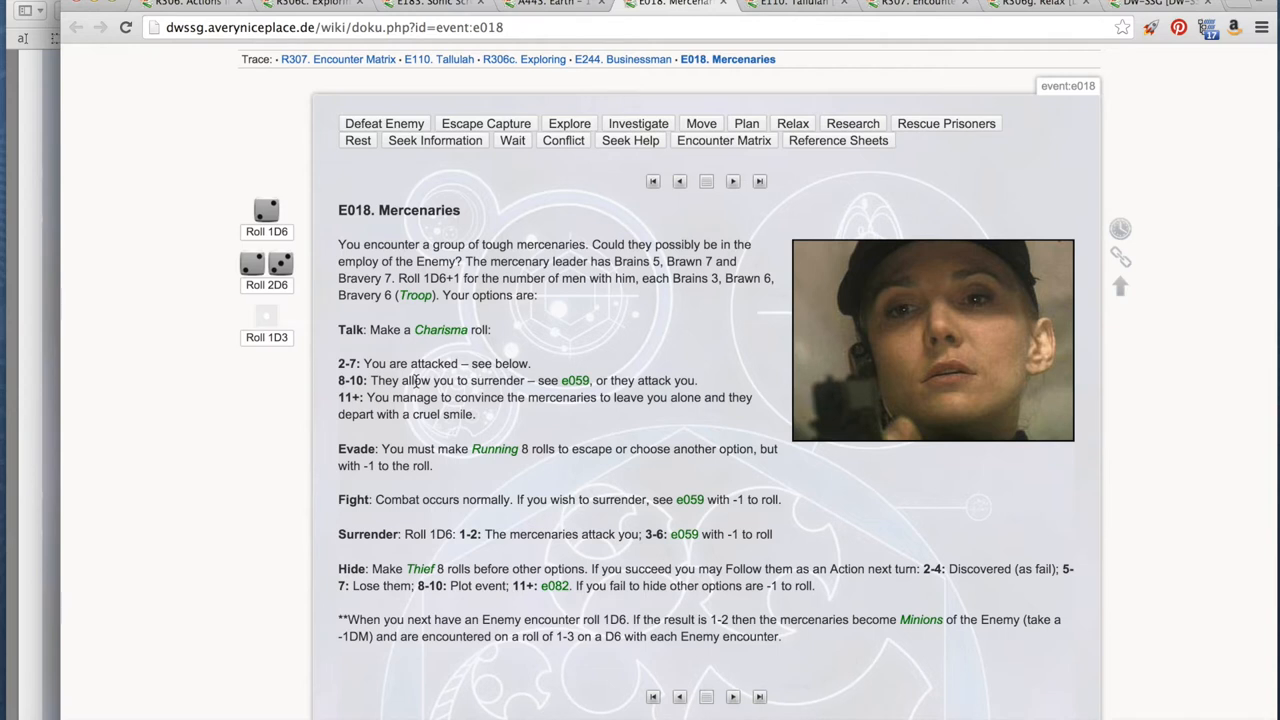
mouse_move(348, 408)
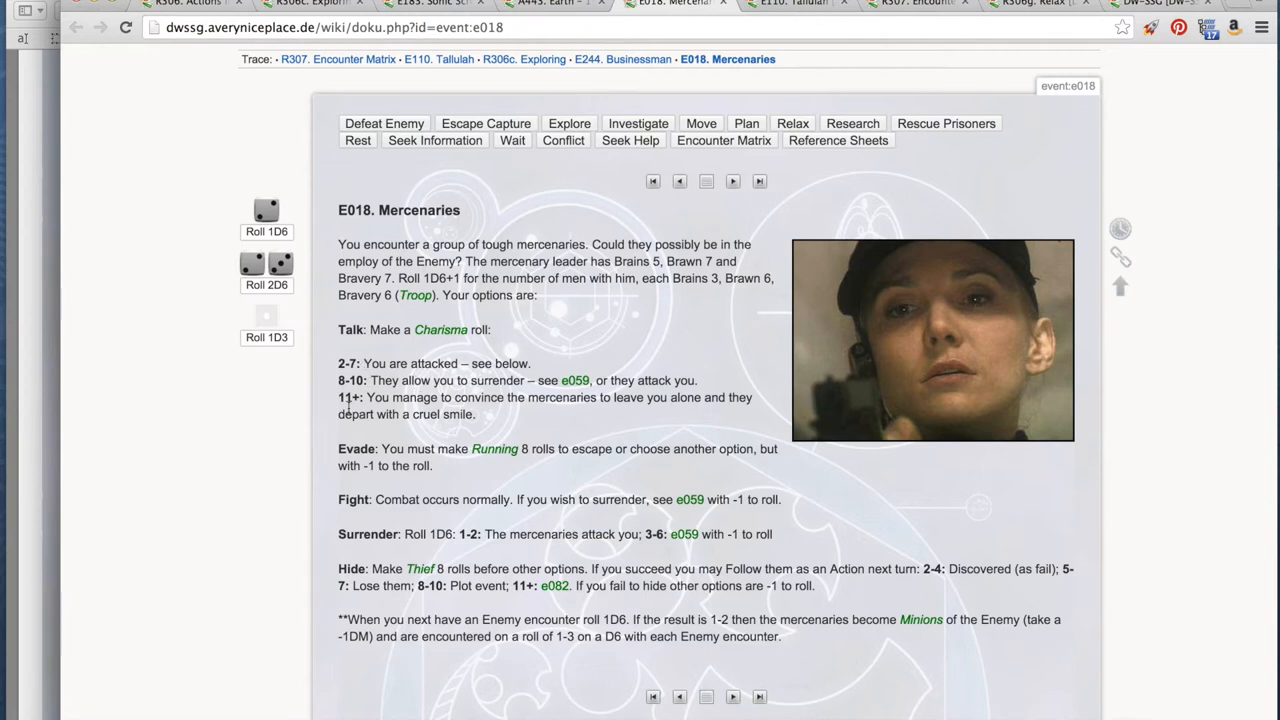
mouse_move(348, 420)
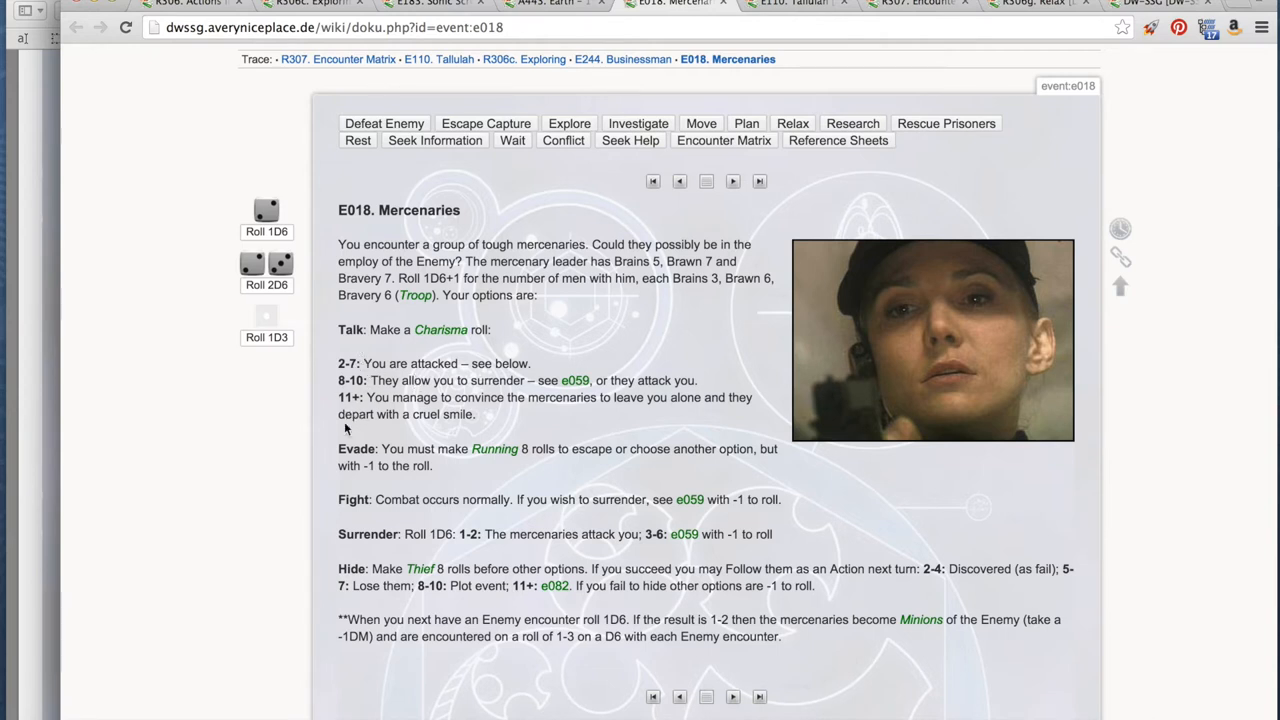
mouse_move(280, 288)
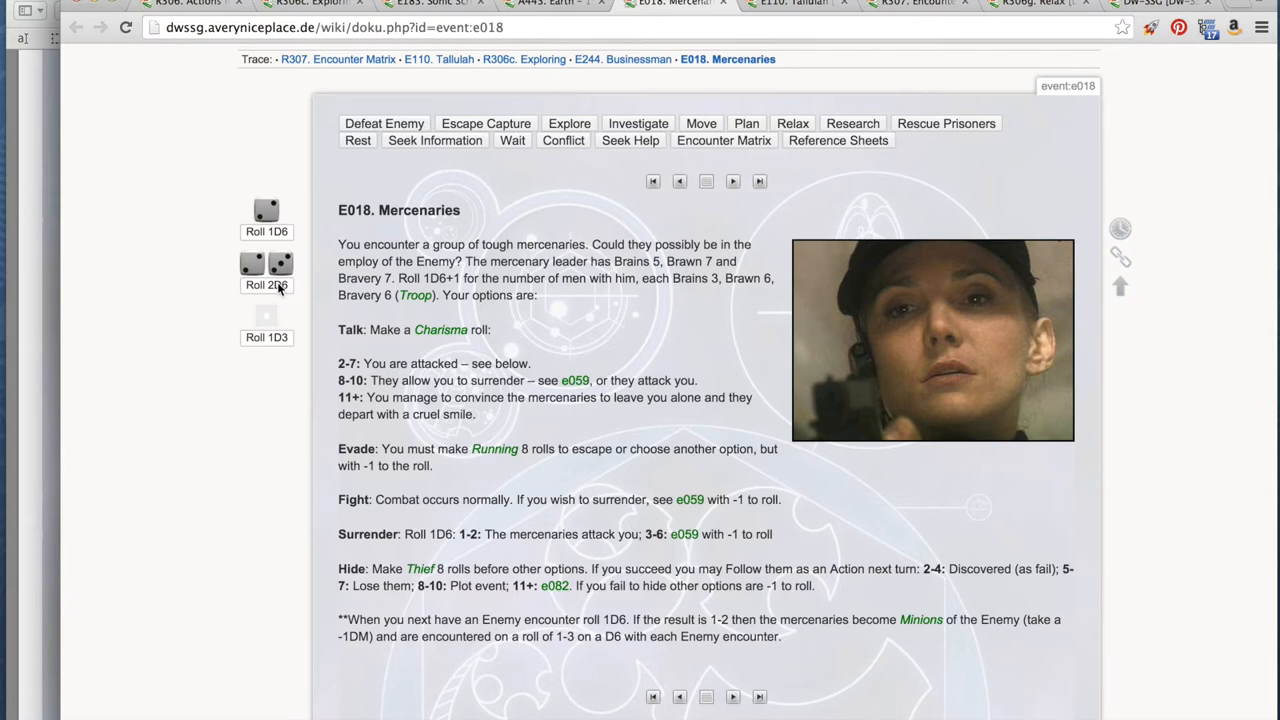
click(266, 264)
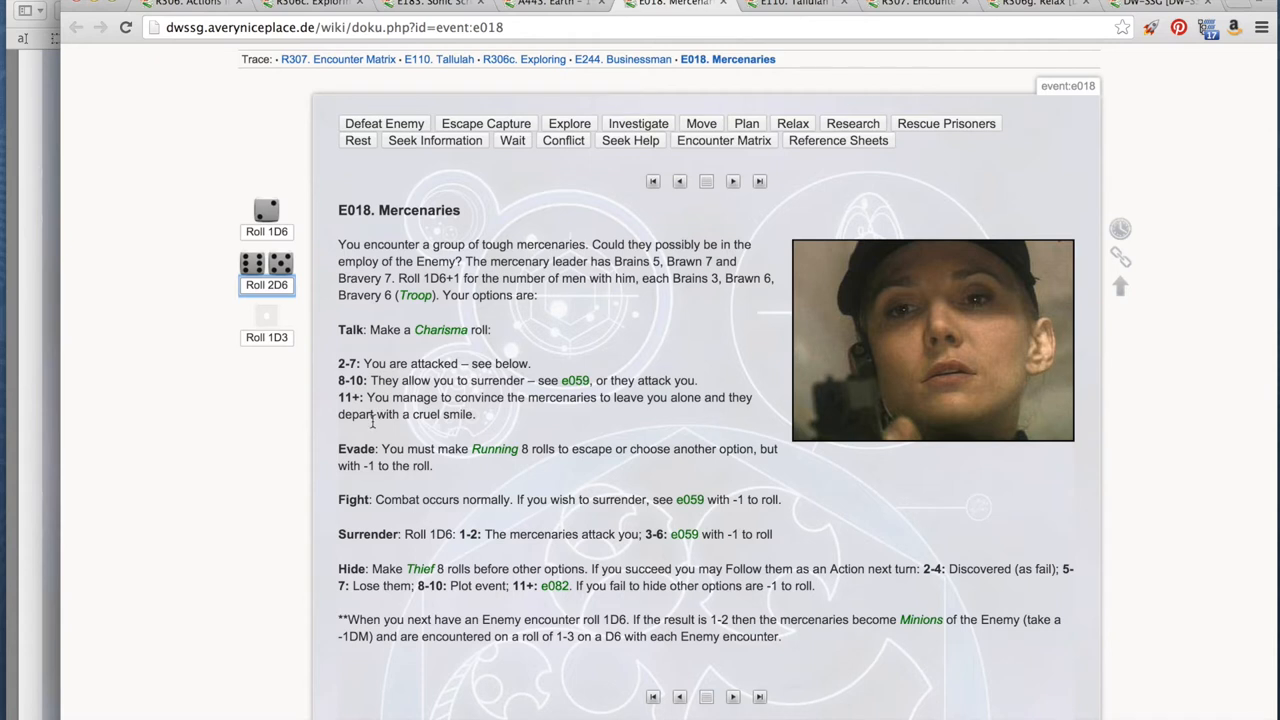
mouse_move(368, 418)
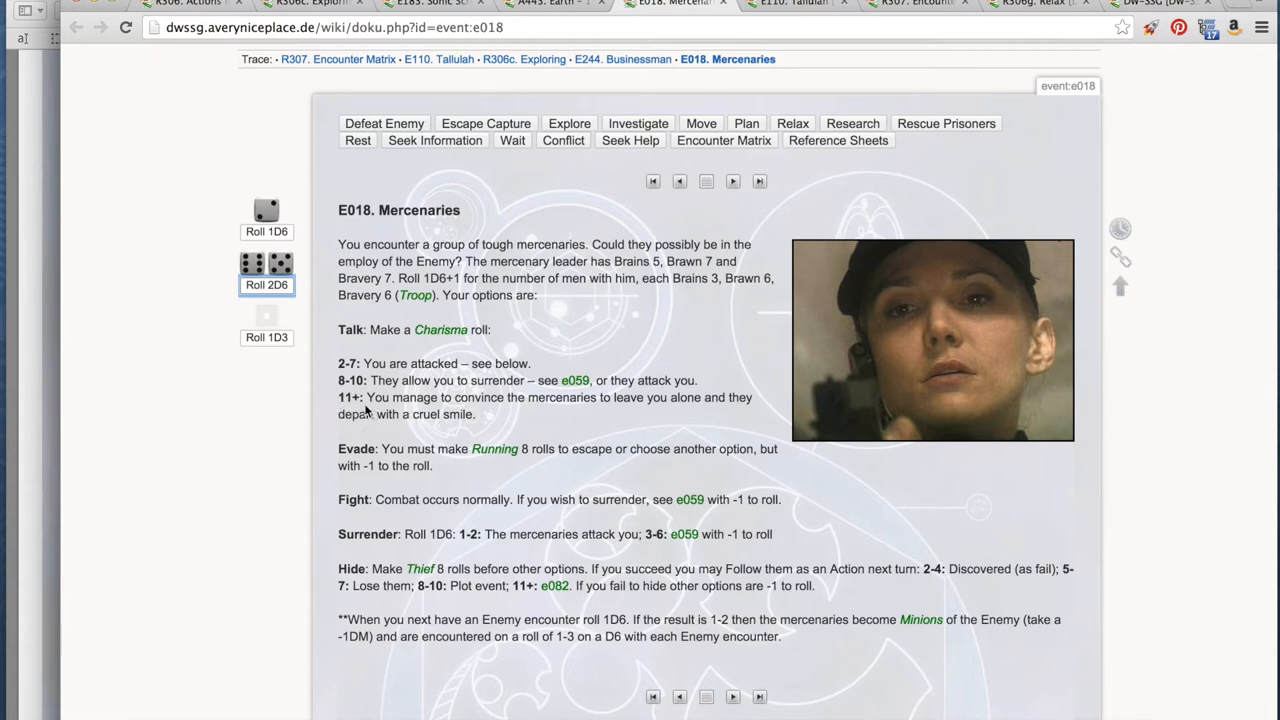
mouse_move(520, 428)
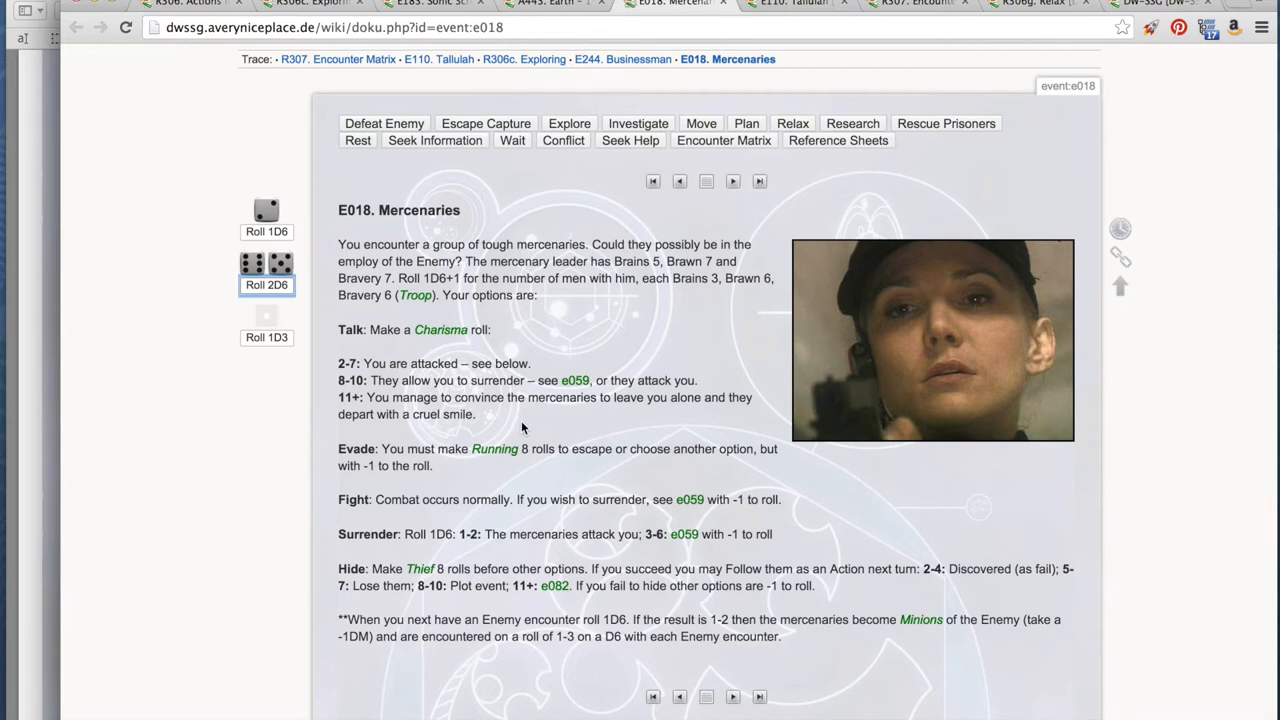
mouse_move(580, 330)
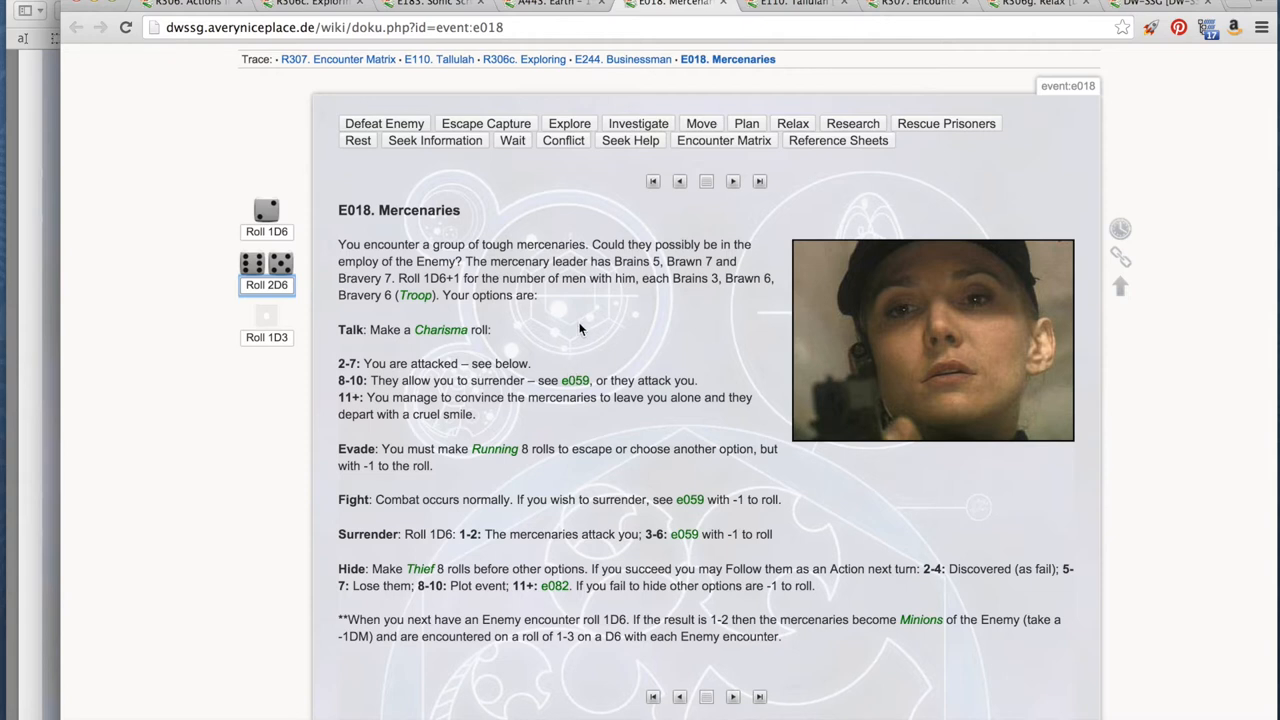
mouse_move(590, 390)
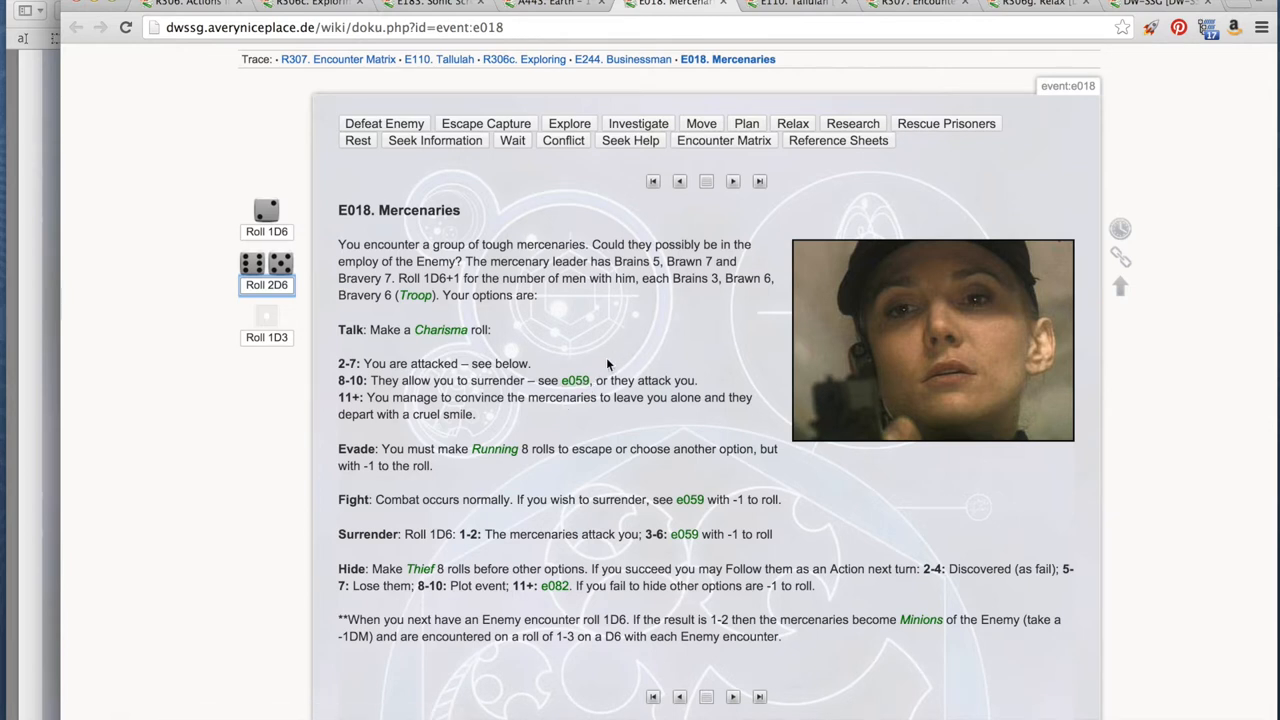
mouse_move(550, 302)
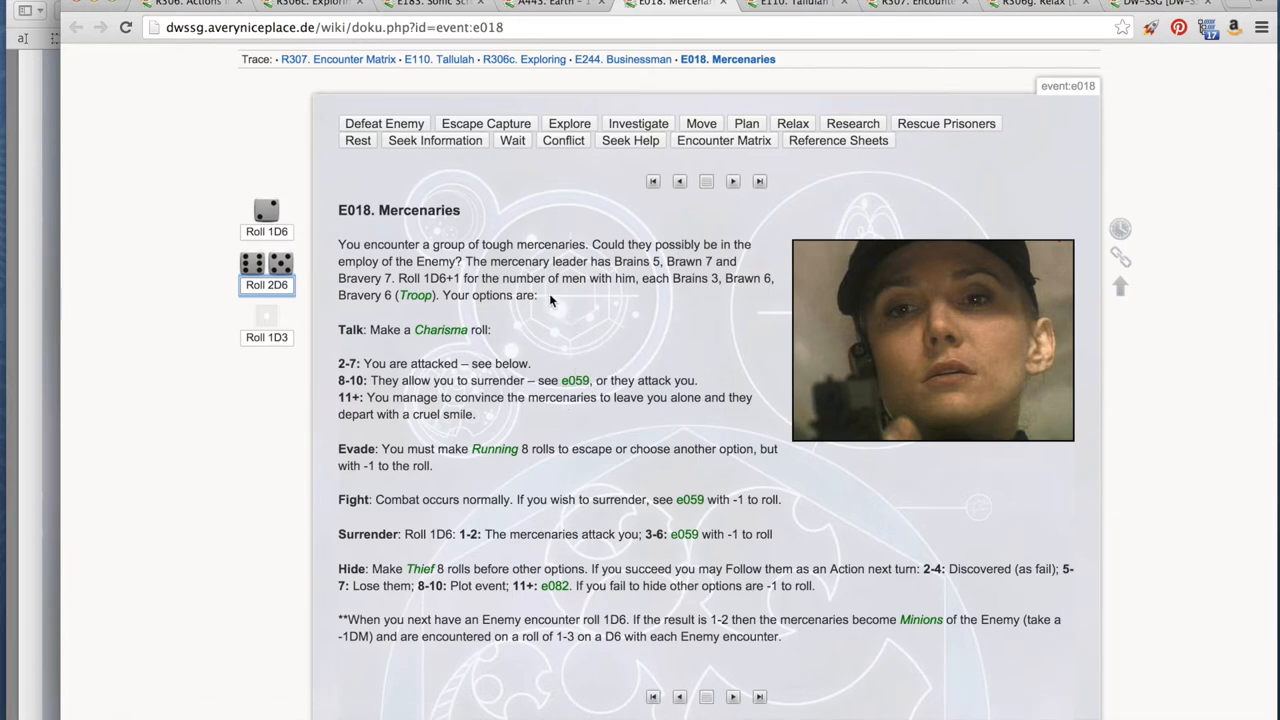
mouse_move(500, 350)
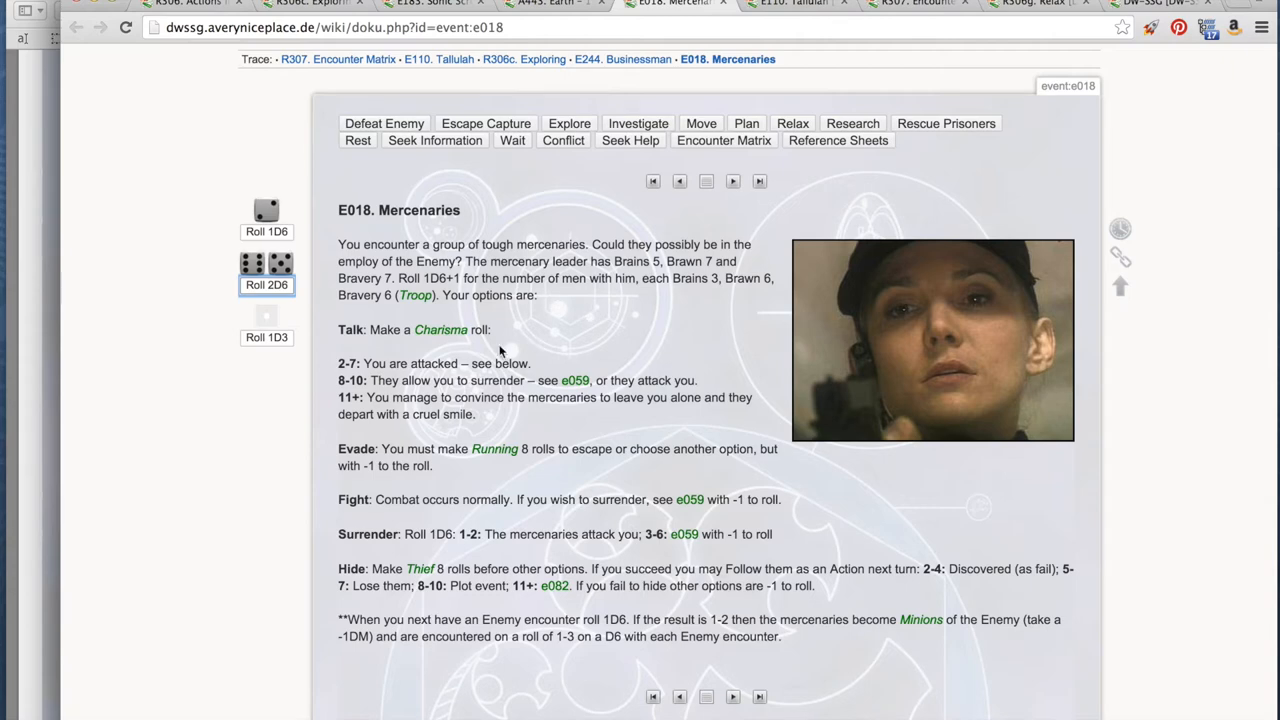
mouse_move(586, 318)
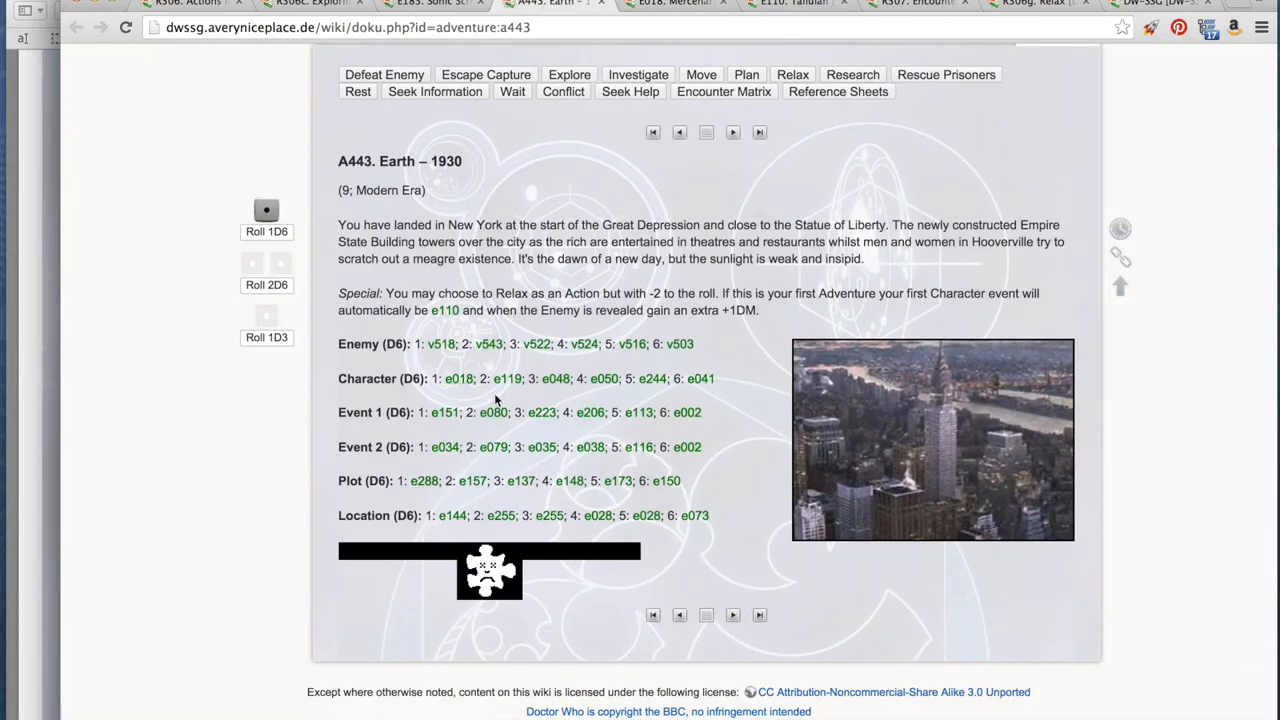
mouse_move(568, 292)
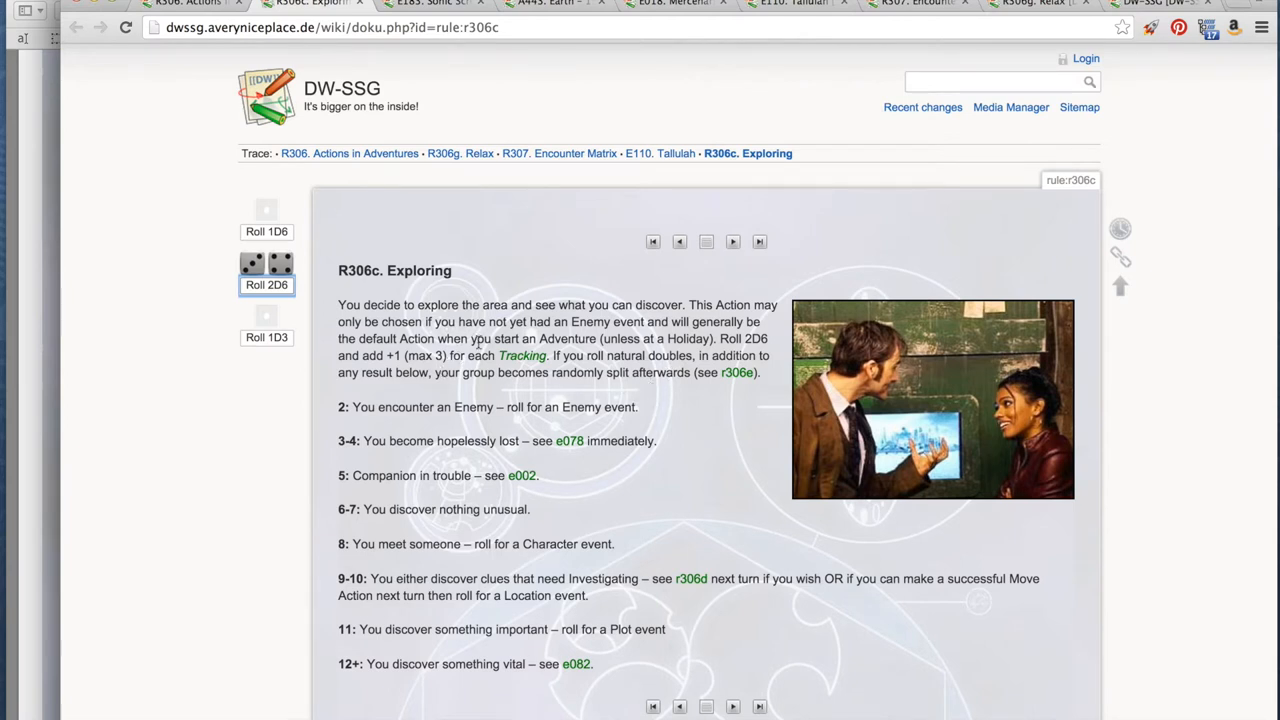
mouse_move(482, 390)
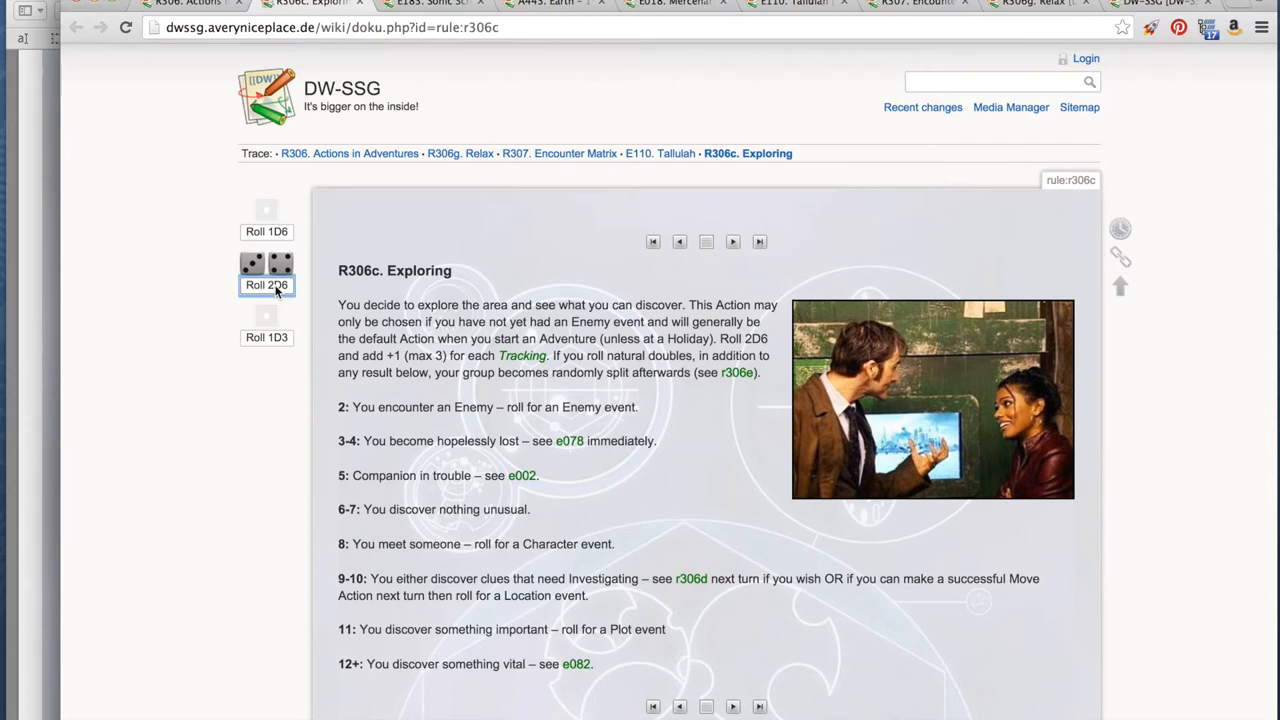
- Roll 2D6 on the R306c Exploring page for the exploration result
click(266, 264)
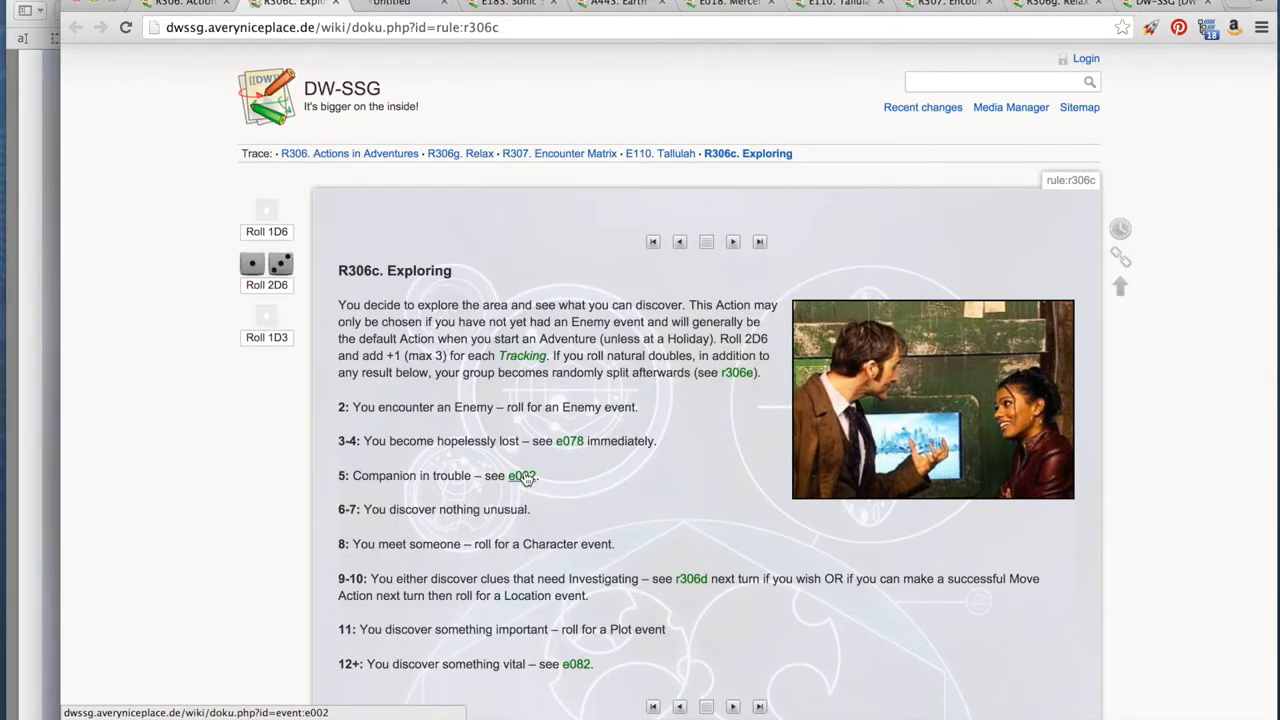
- Roll 1D6 on the E002 Companion in Trouble event and follow the no-Enemy 1–3 result e002a
click(520, 476)
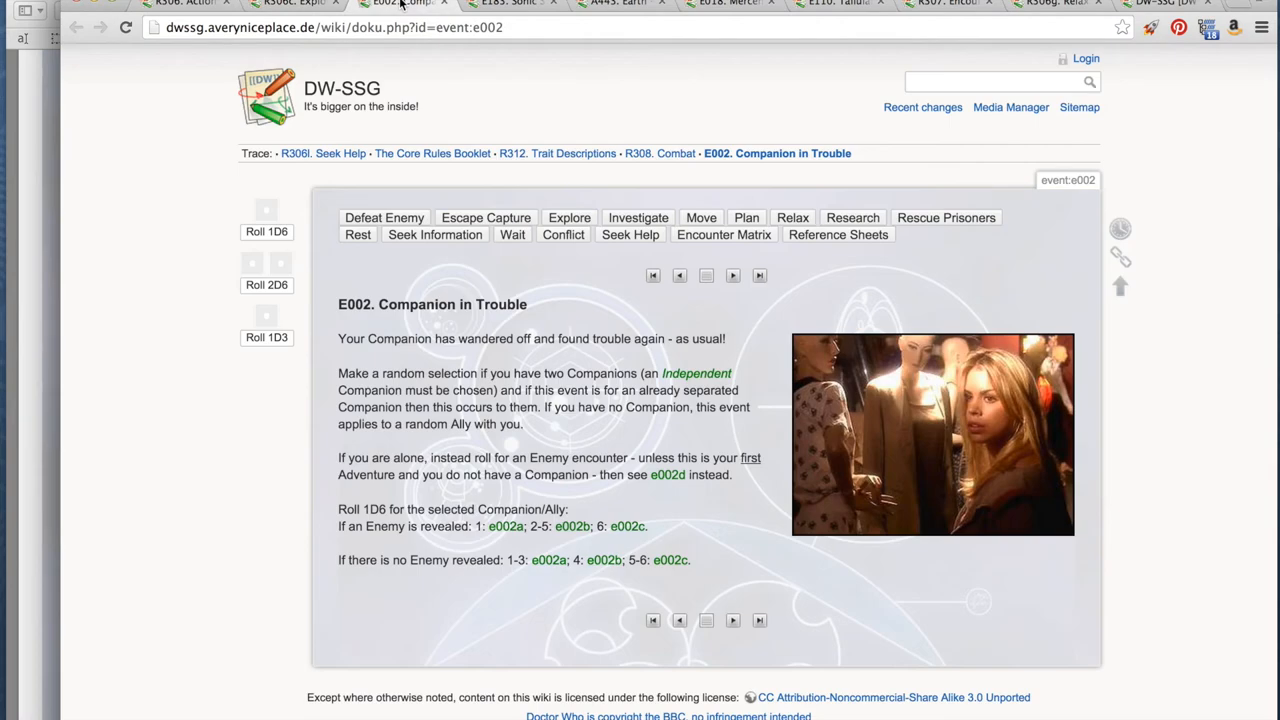
mouse_move(444, 408)
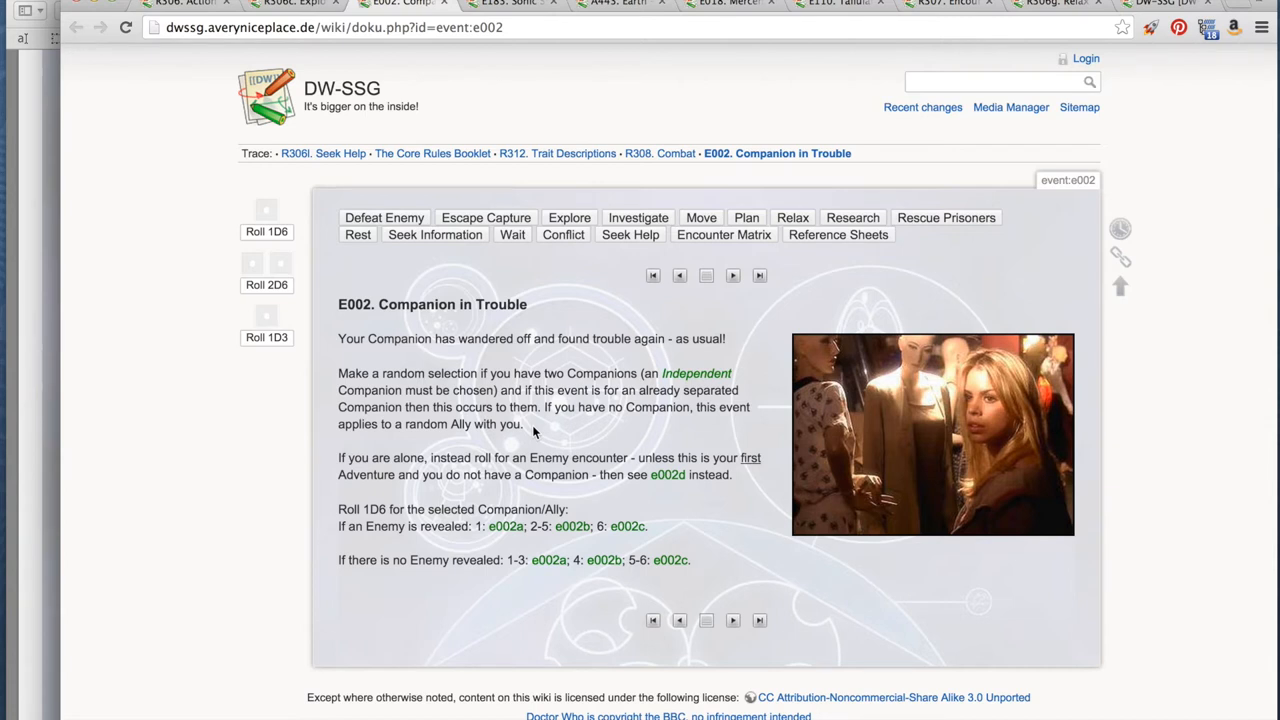
mouse_move(316, 266)
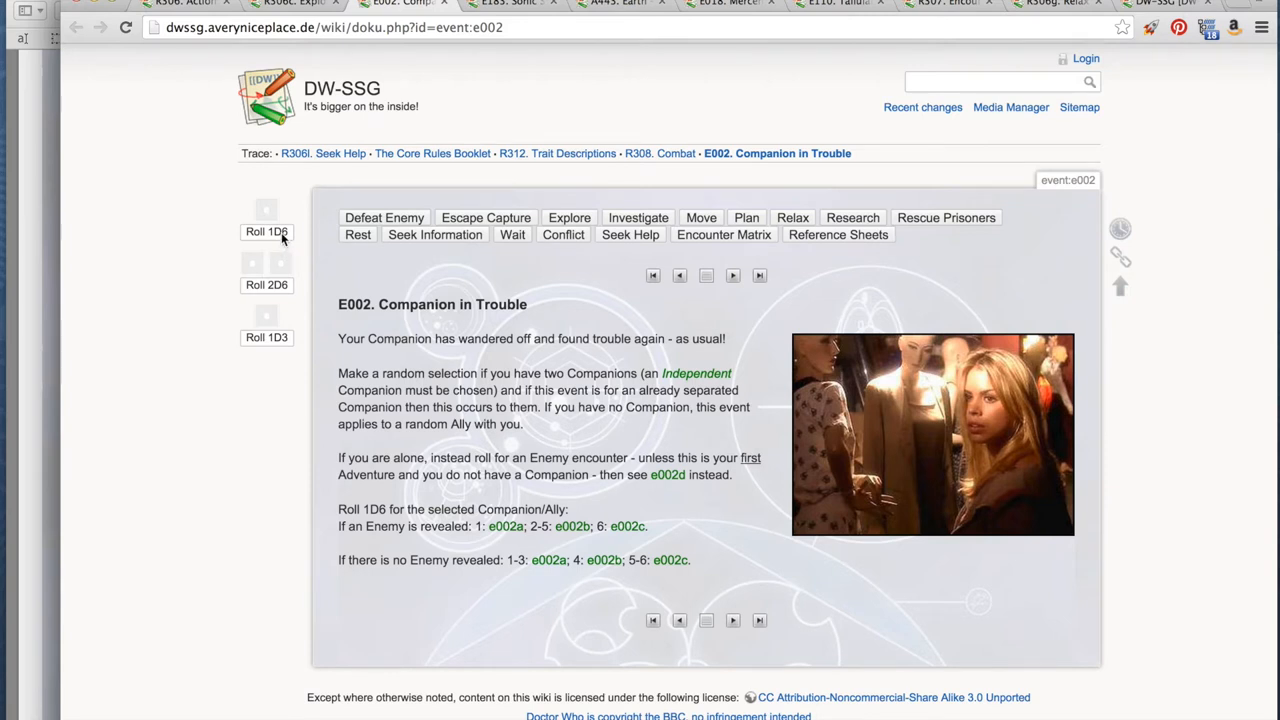
click(266, 232)
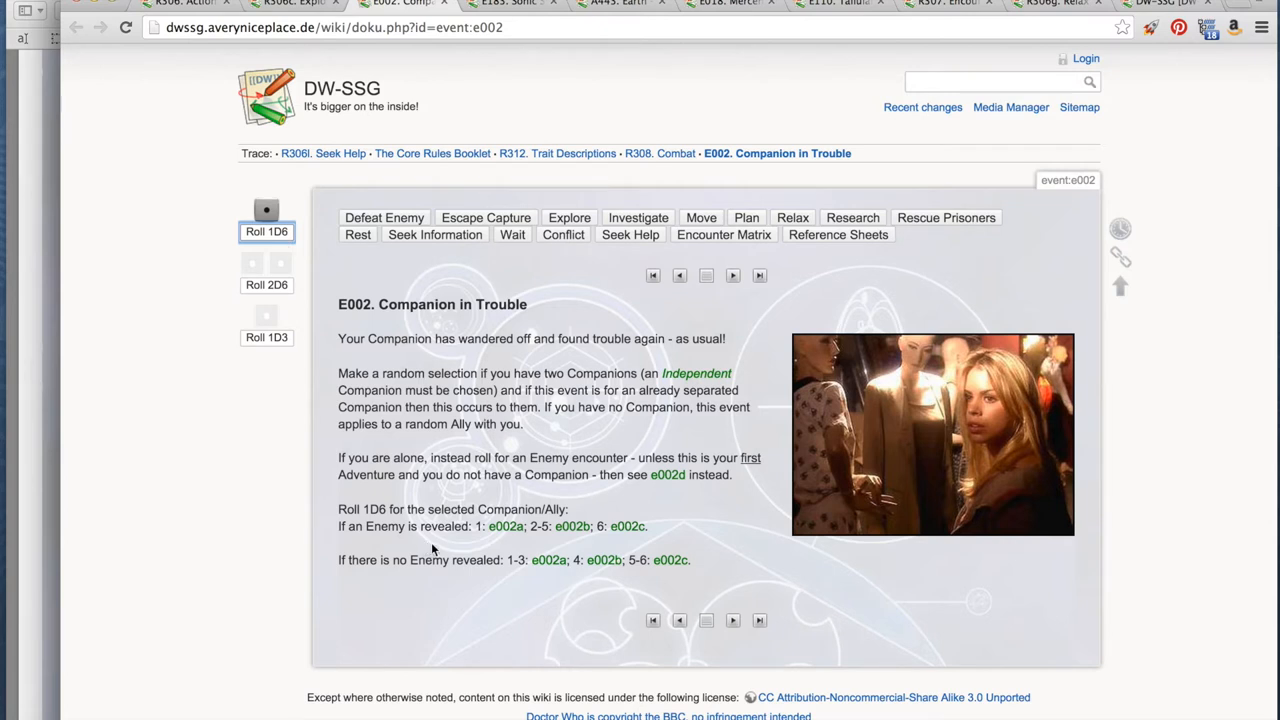
mouse_move(428, 552)
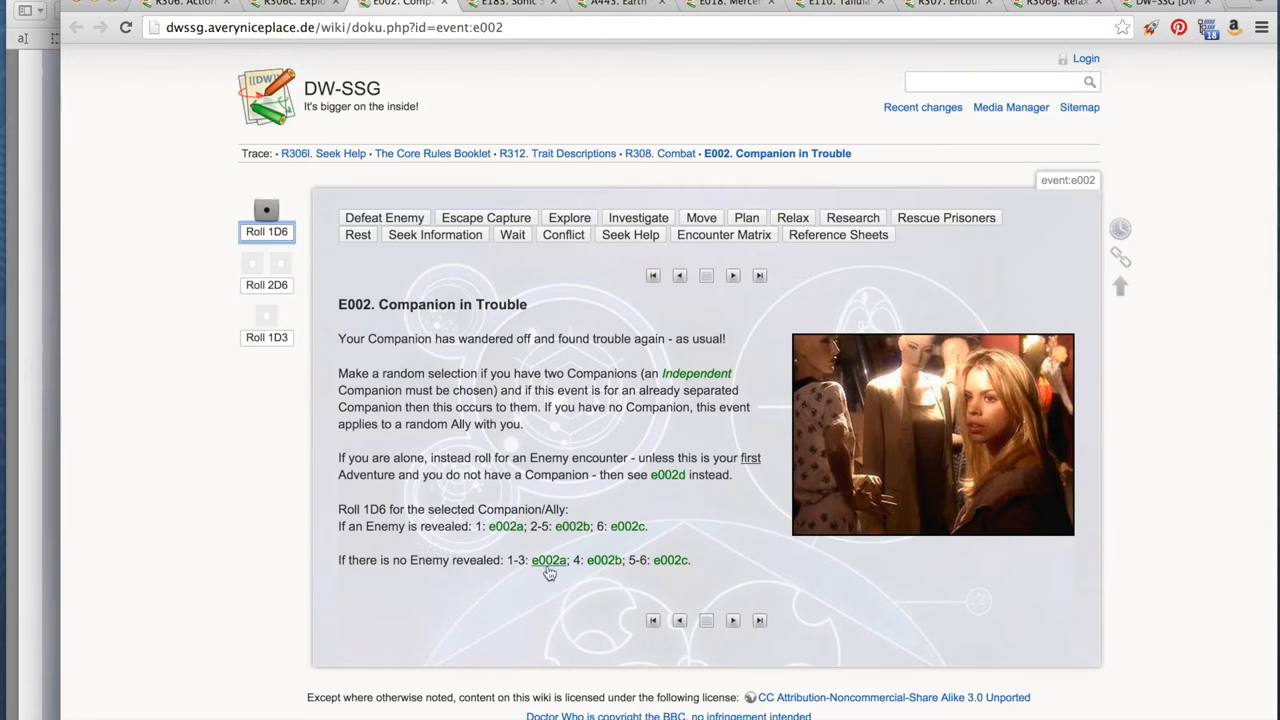
mouse_move(548, 560)
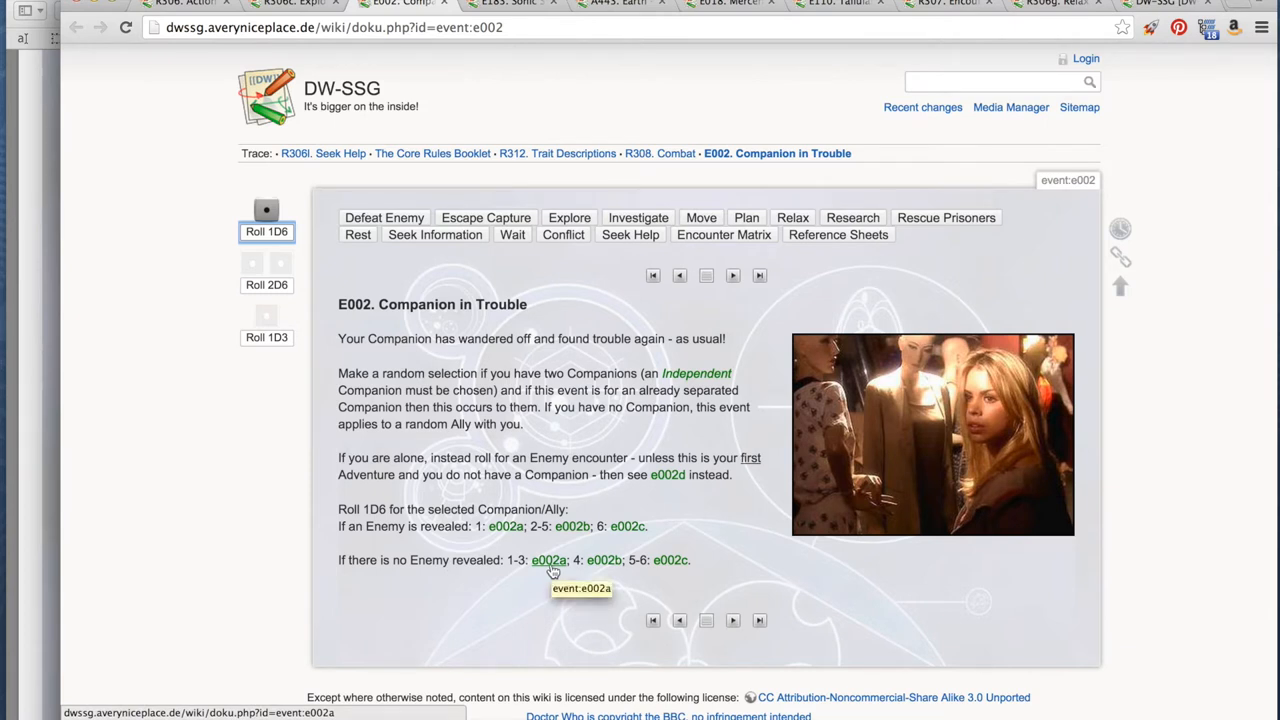
click(548, 560)
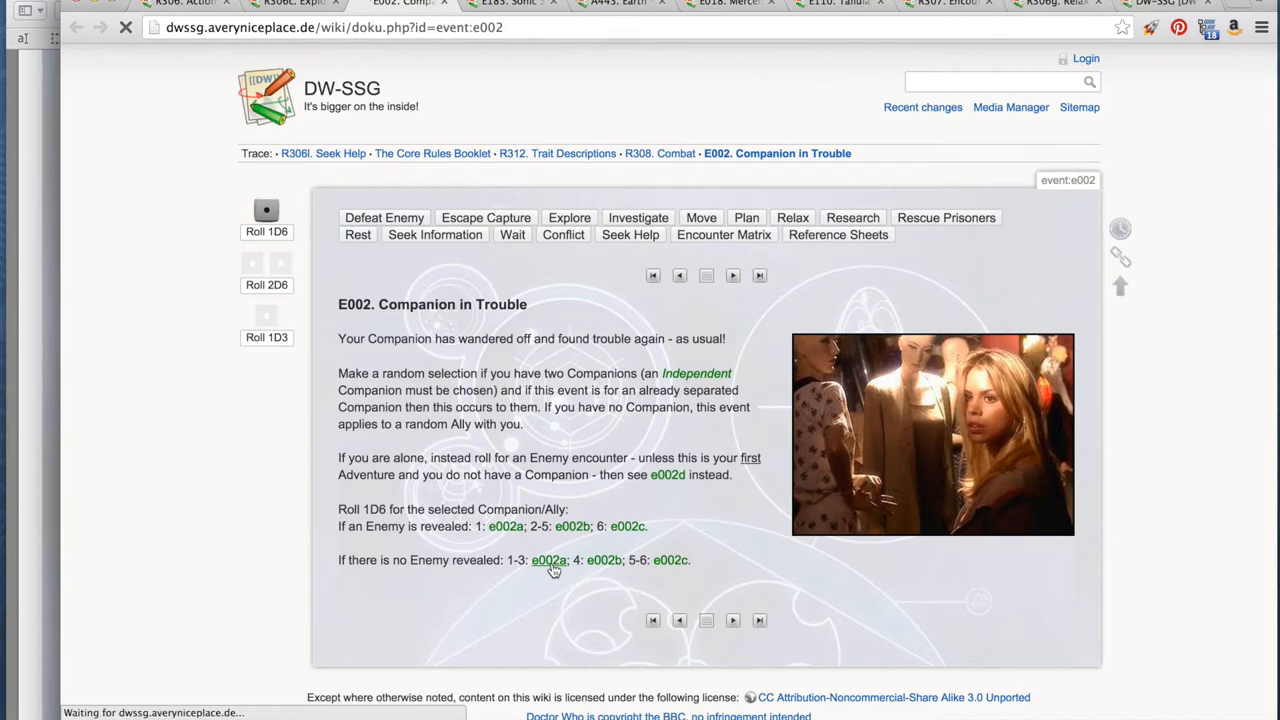
- Load the E002a Separated event page and read its roll-1D6 outcomes
click(548, 560)
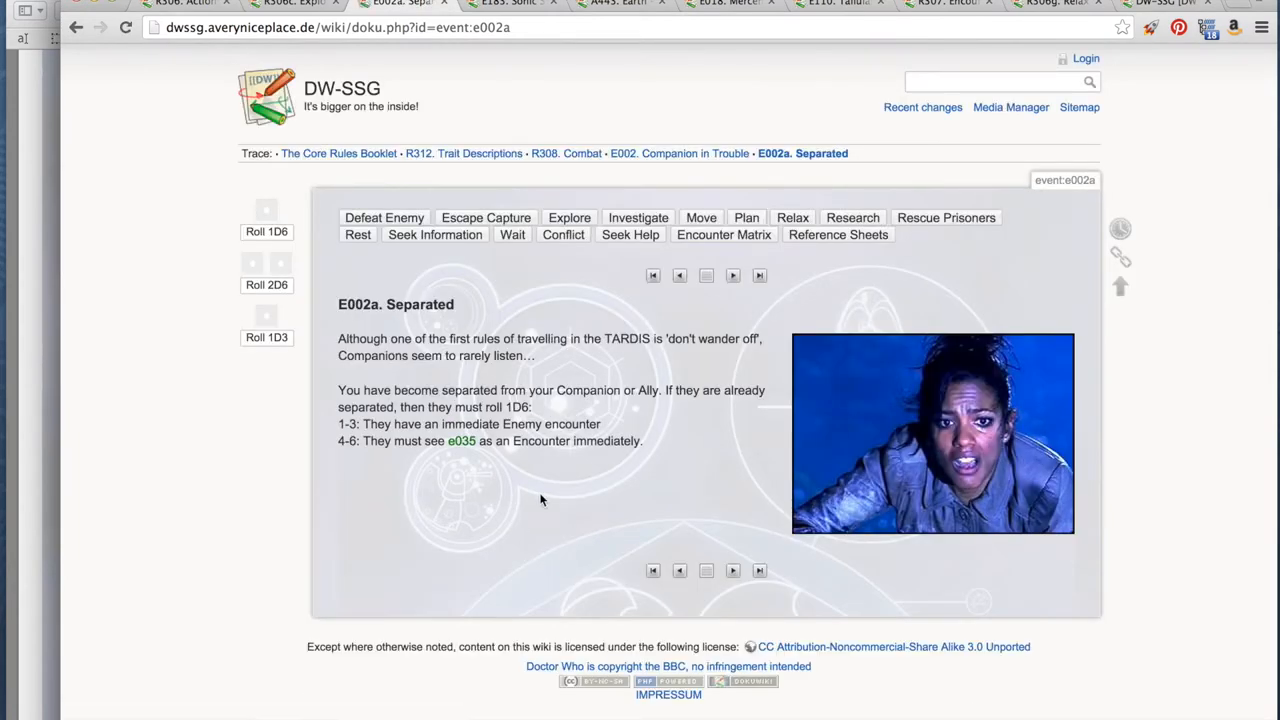
mouse_move(570, 408)
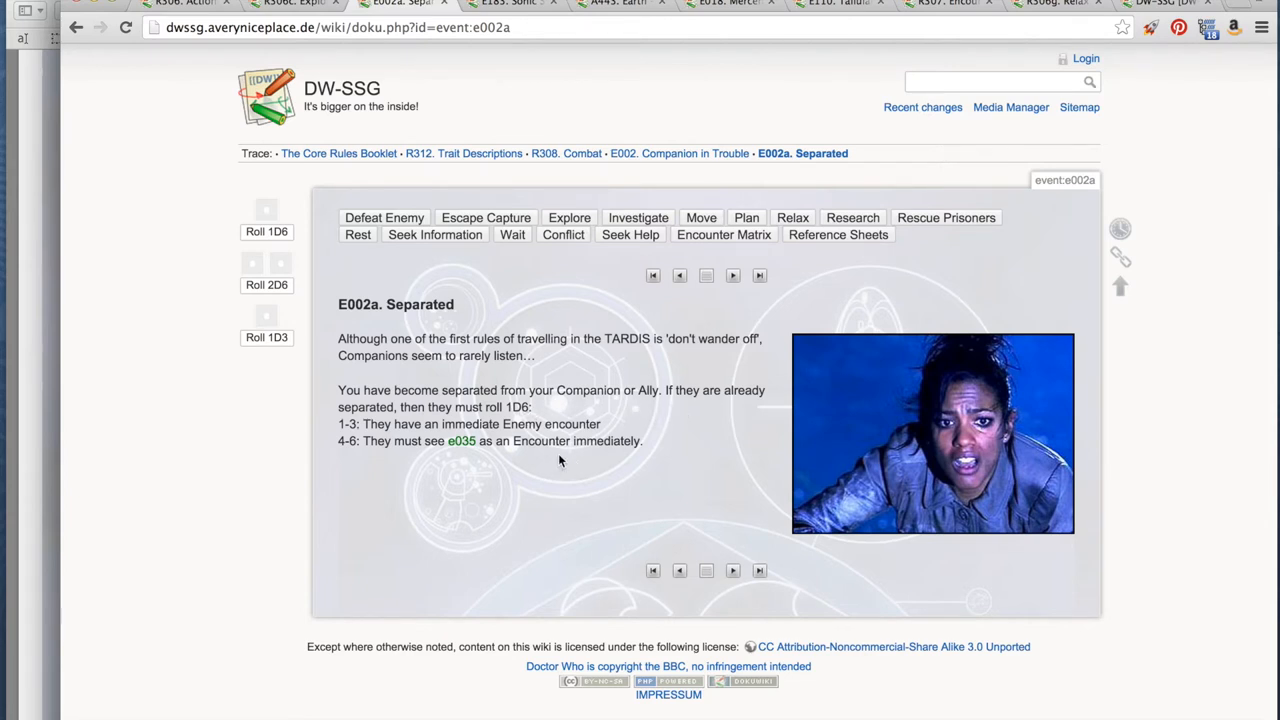
mouse_move(536, 472)
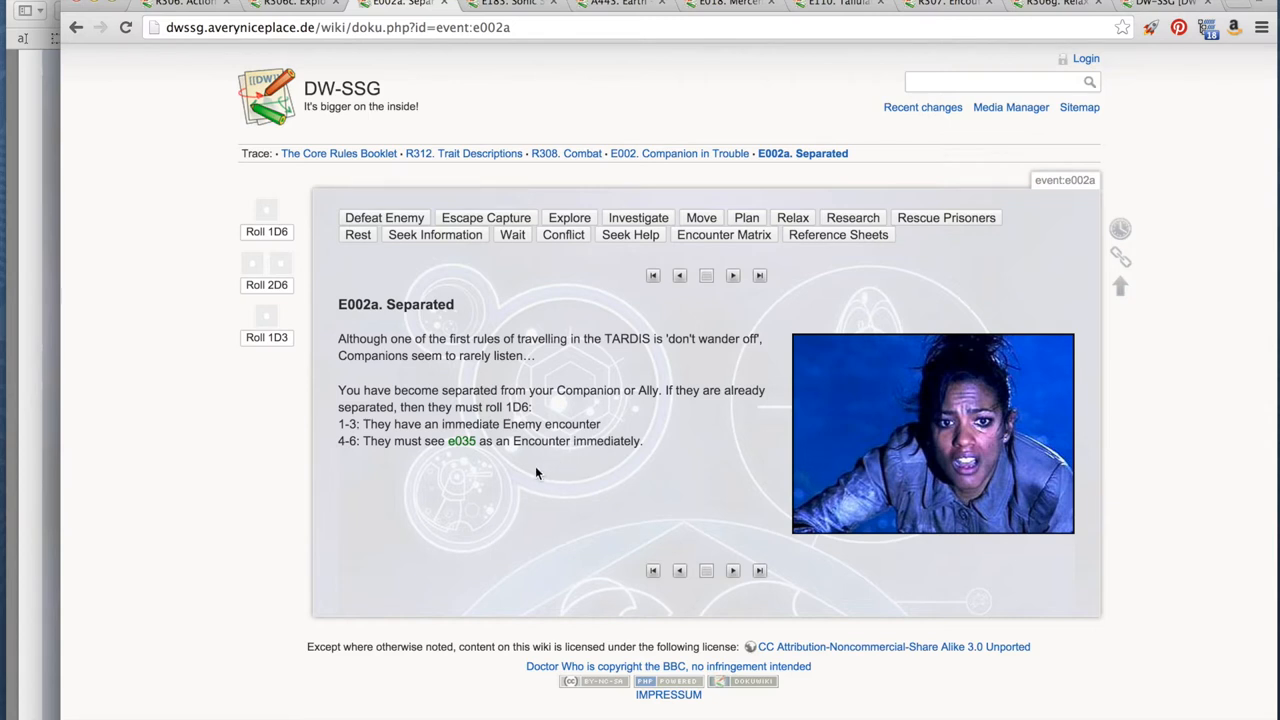
mouse_move(554, 470)
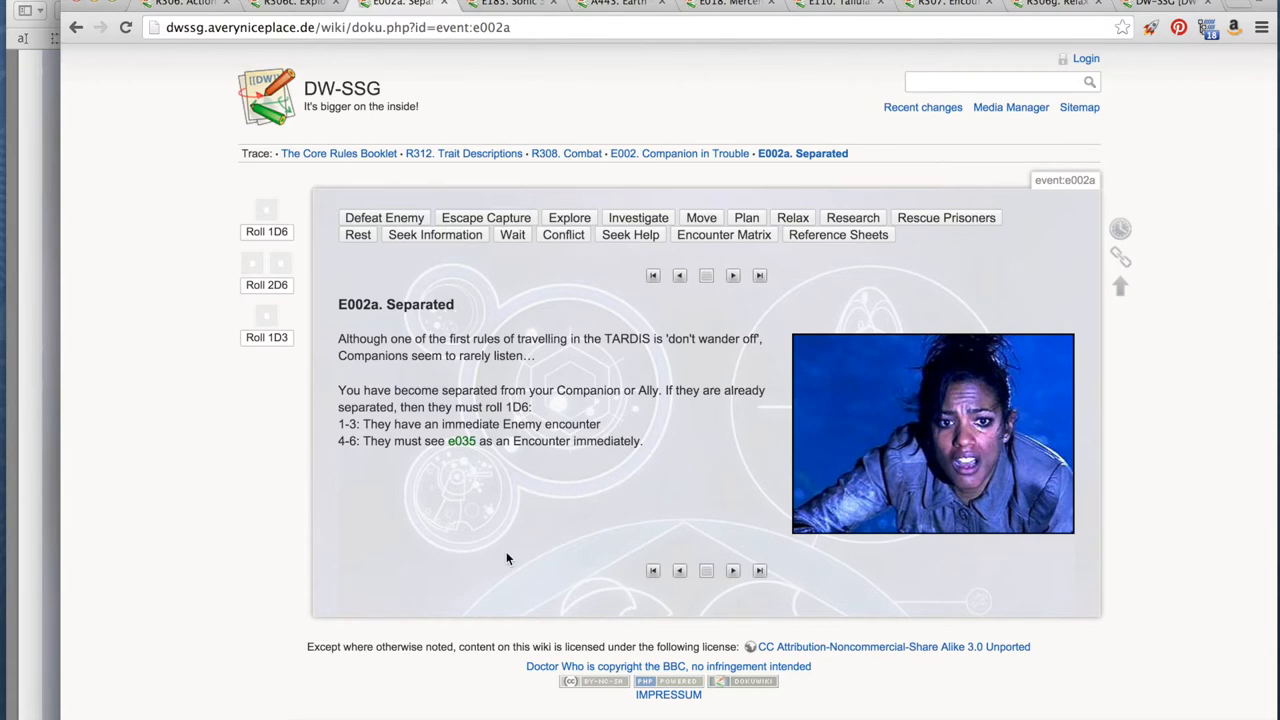
mouse_move(548, 486)
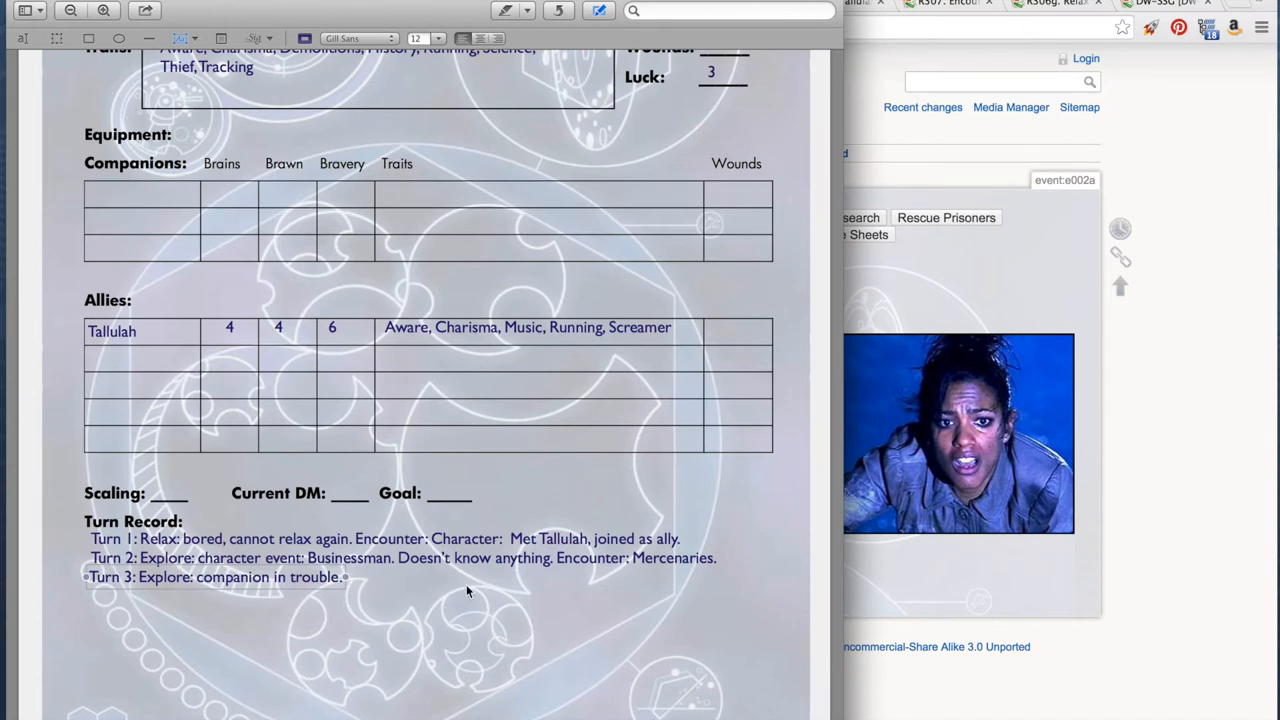
mouse_move(458, 592)
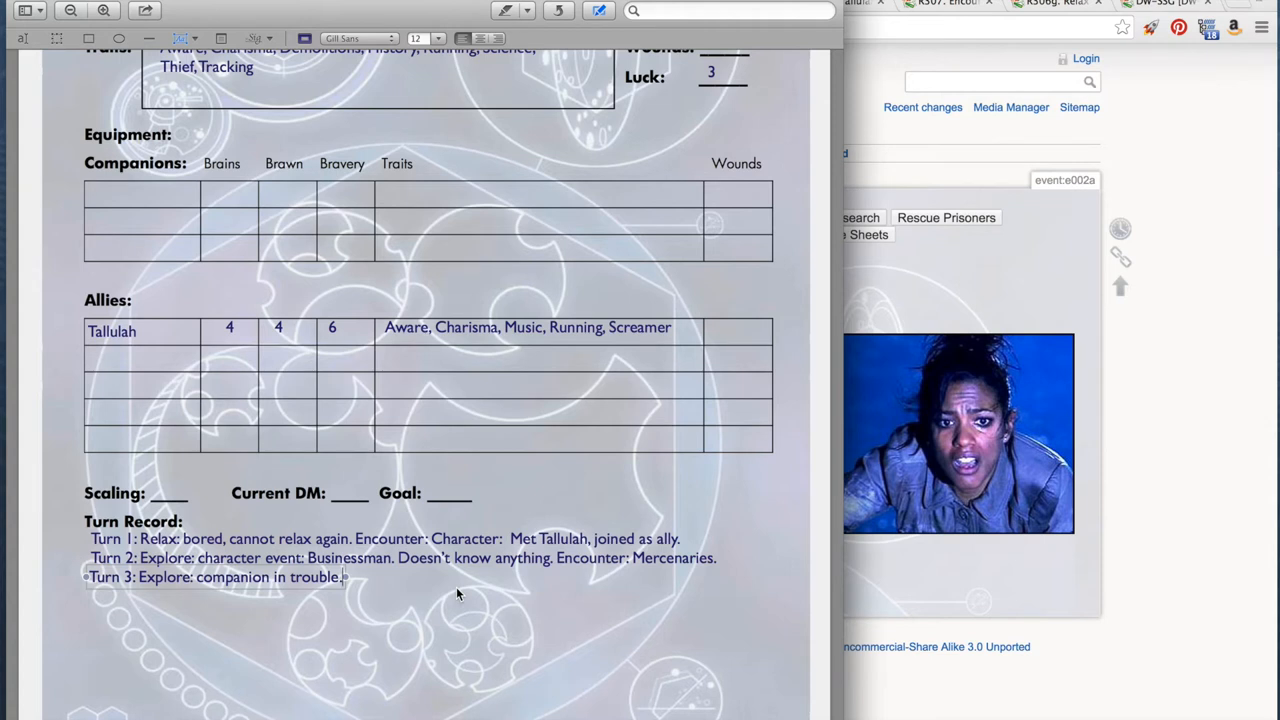
- Add 'Separation.' to the end of the Turn 3 line in the character-sheet turn record
text(Separation.)
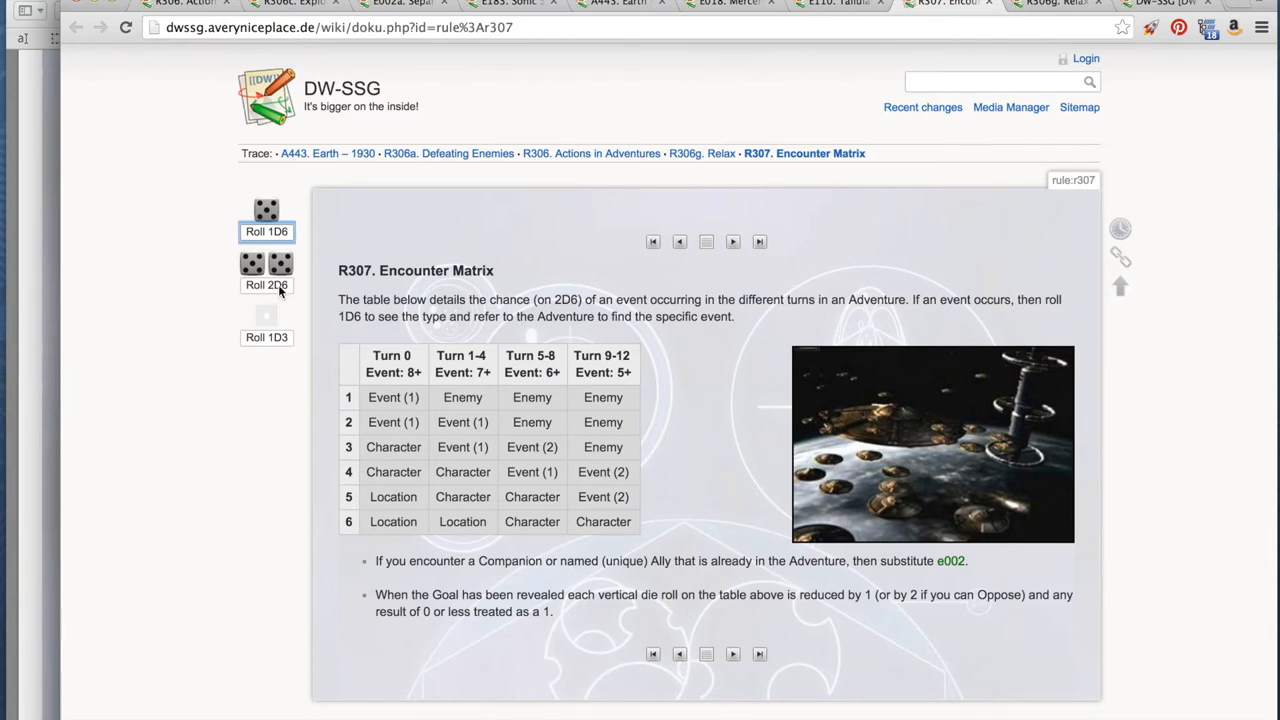
- Roll 2D6 on the Encounter Matrix, roll 1D6 on A443 Earth 1930, and follow Character result e041
click(266, 264)
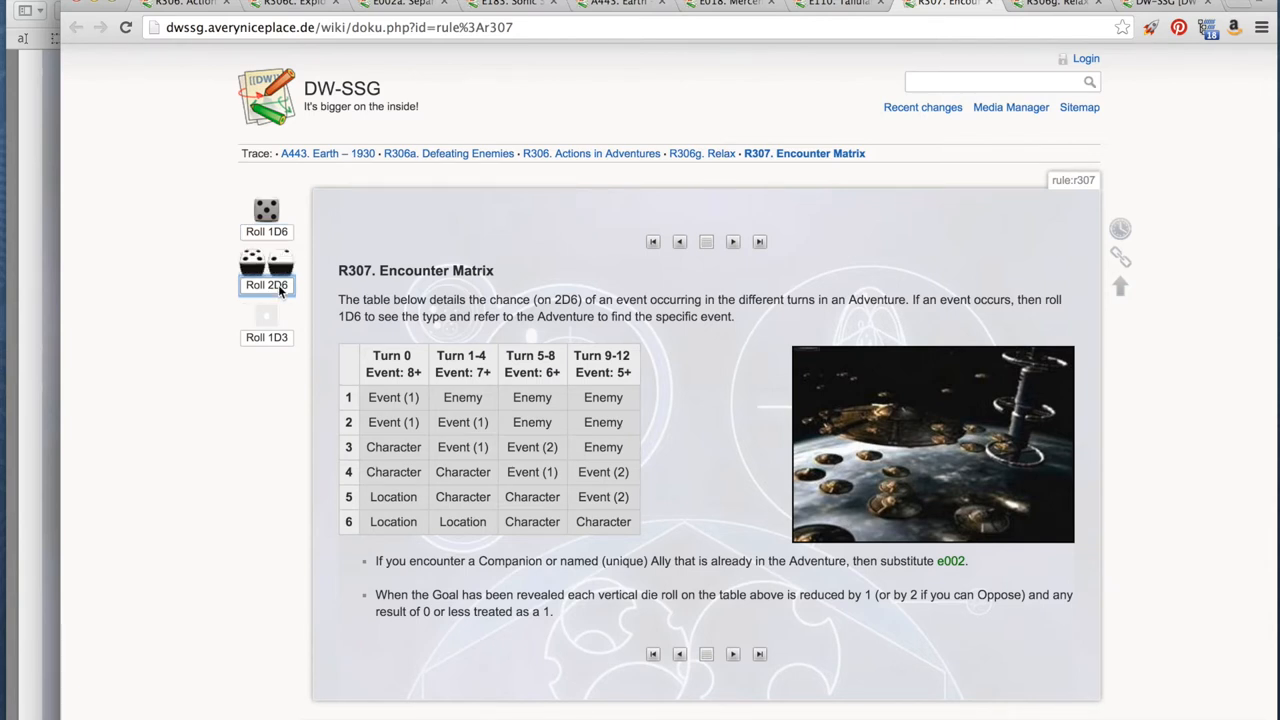
click(266, 264)
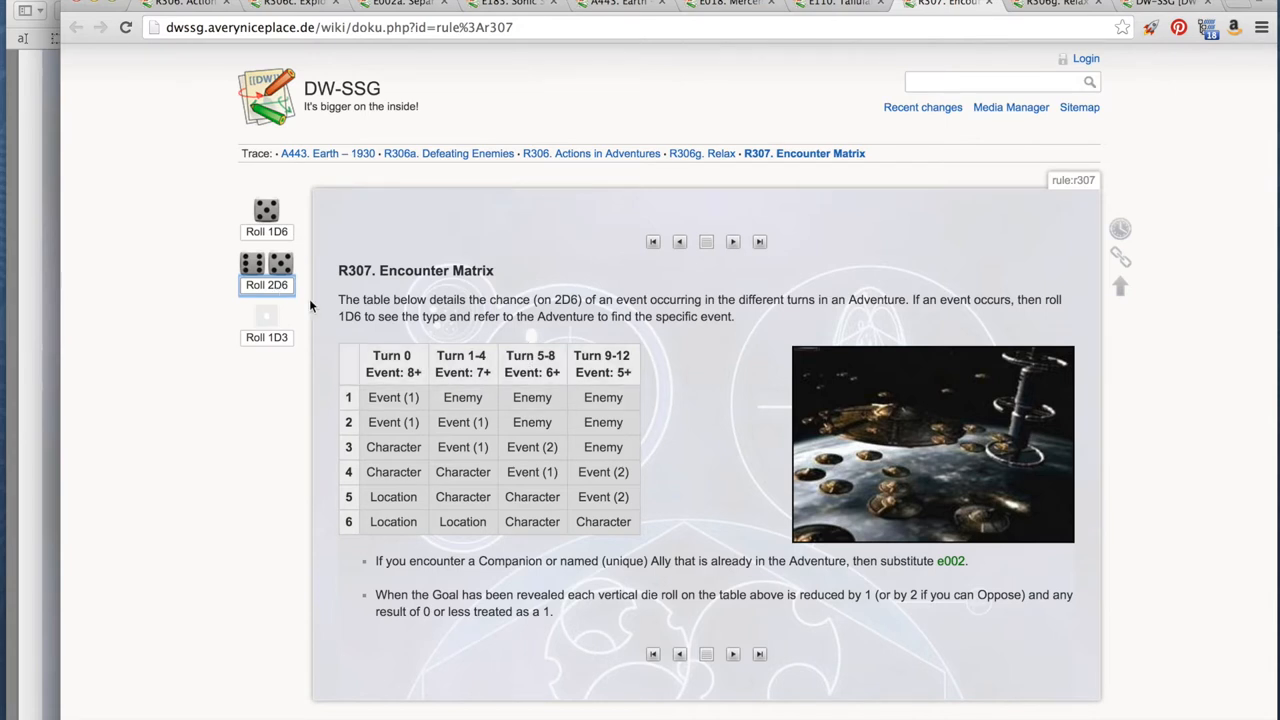
click(266, 232)
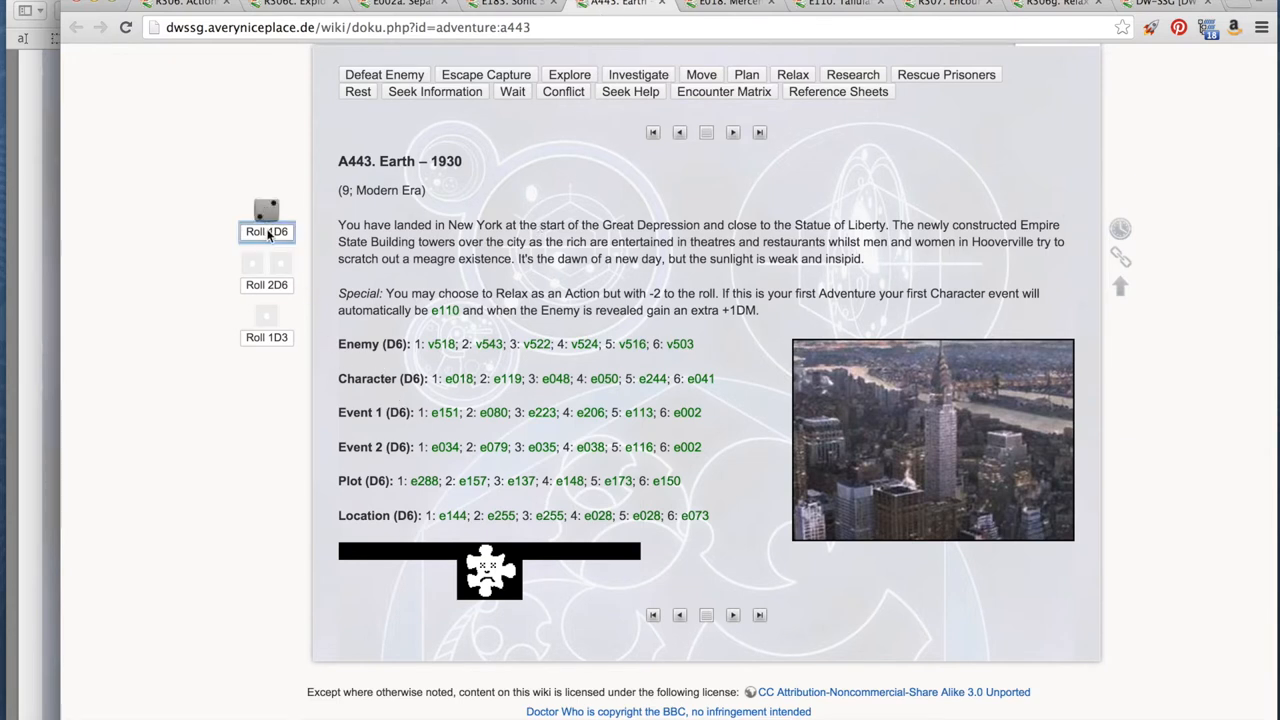
click(266, 232)
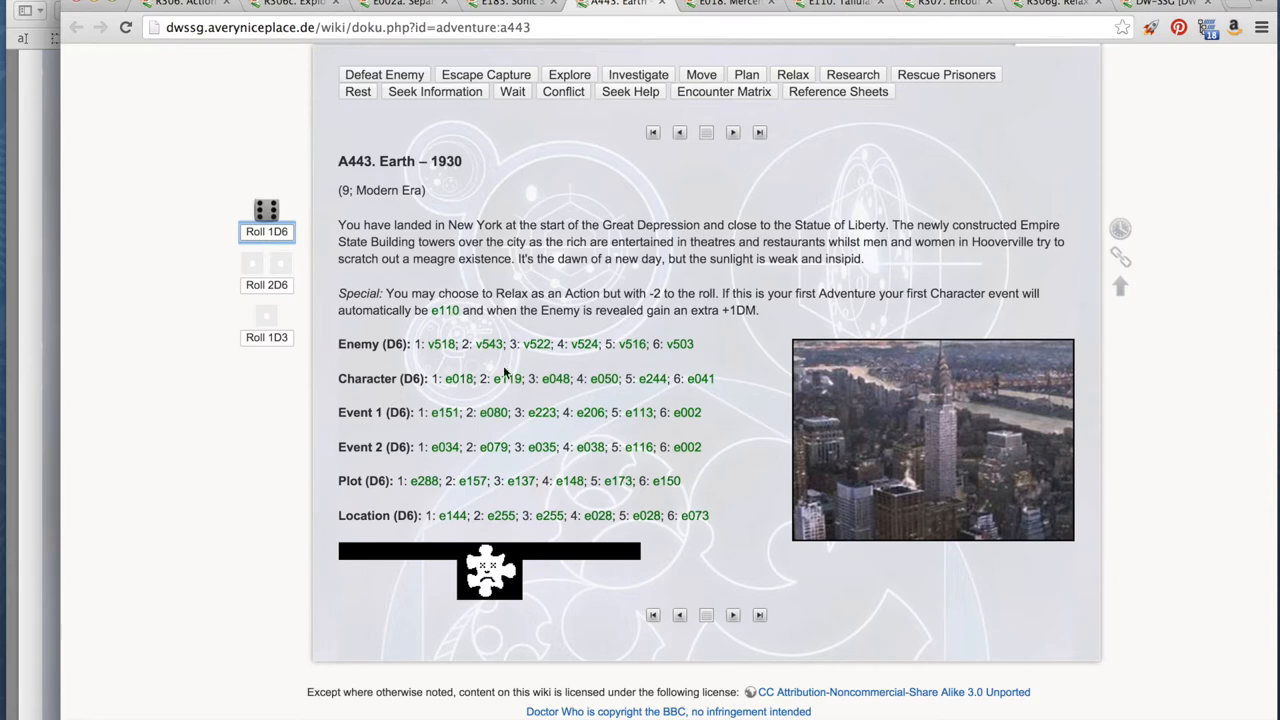
mouse_move(700, 378)
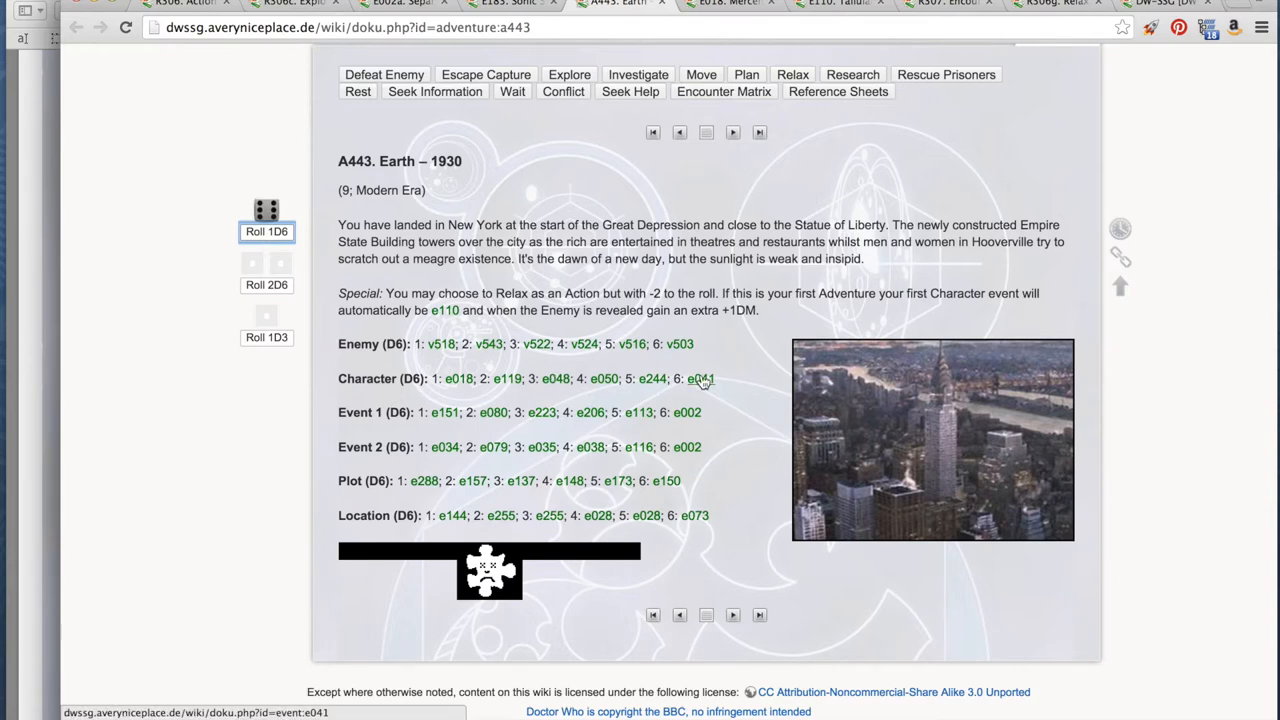
click(700, 378)
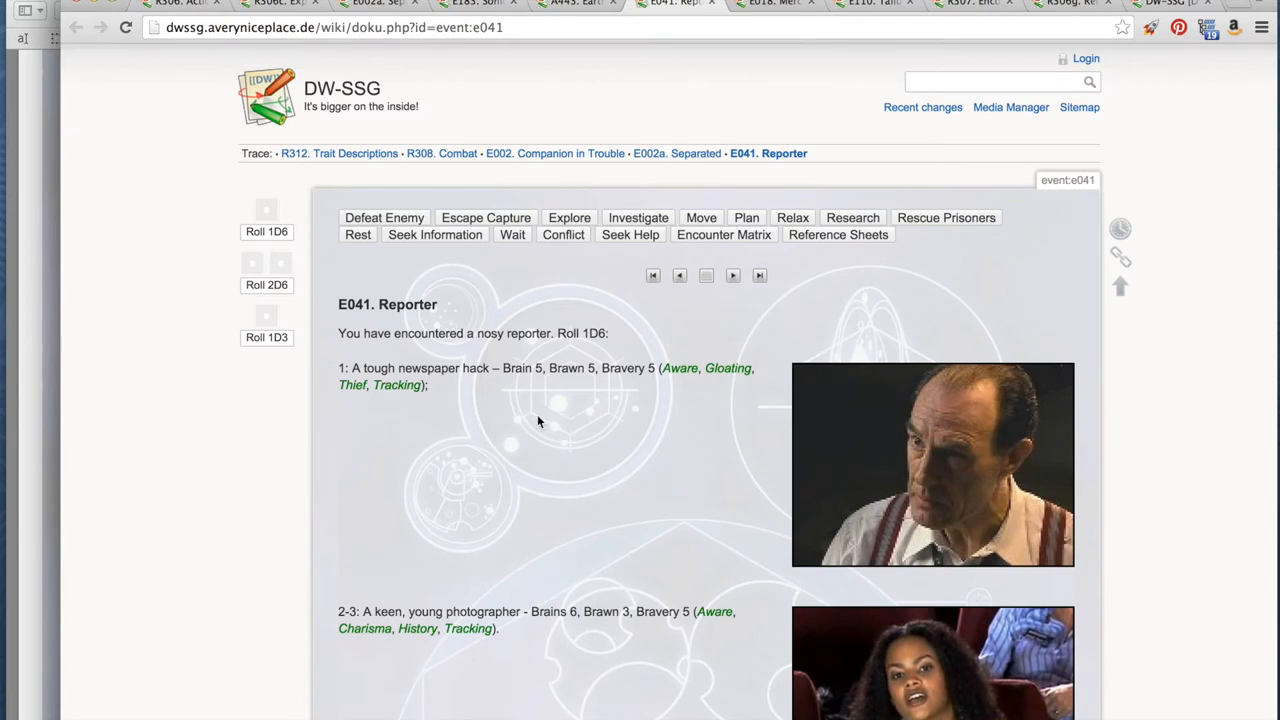
mouse_move(484, 404)
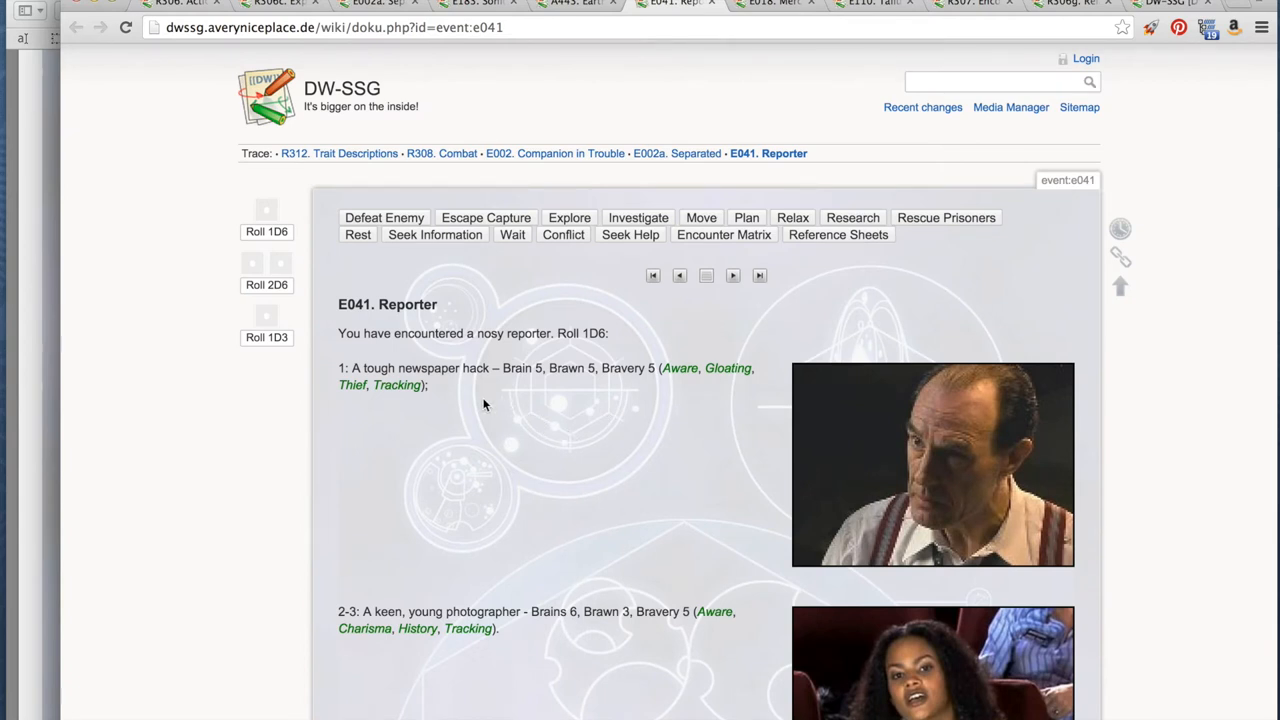
mouse_move(276, 264)
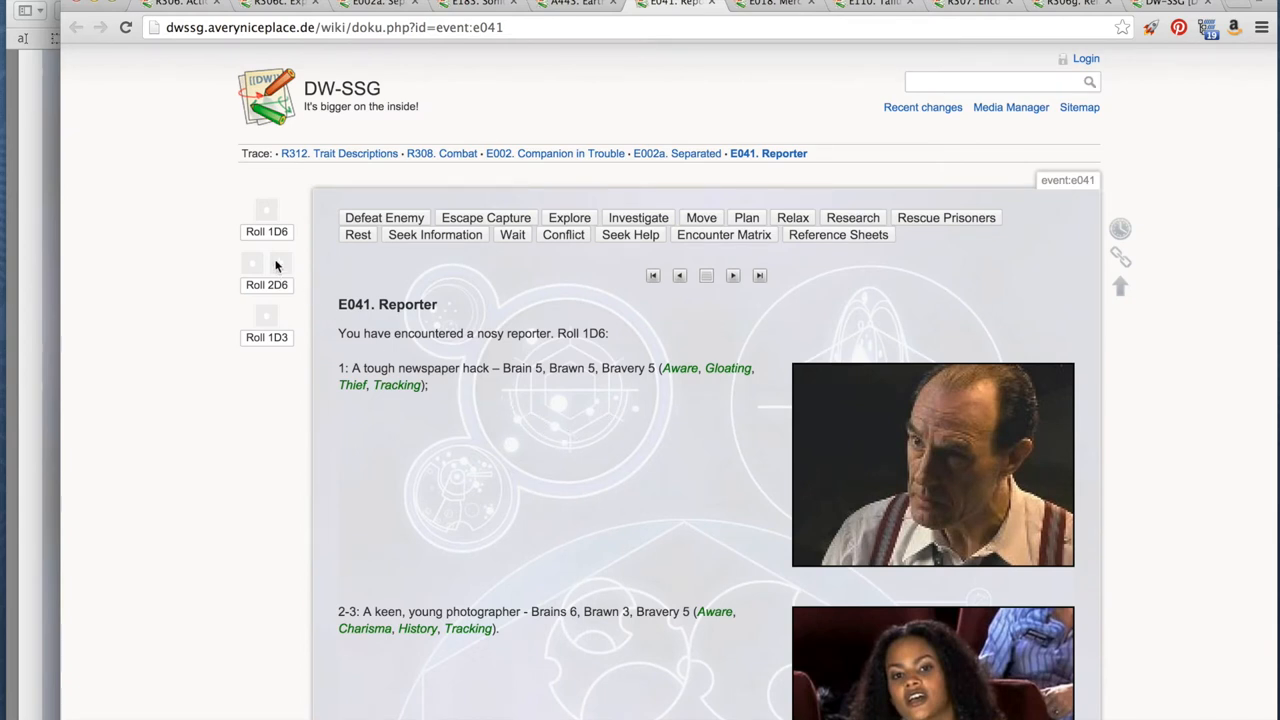
- Roll 1D6 on the E041 Reporter page and read its outcomes down to result 6, Cathica
click(266, 232)
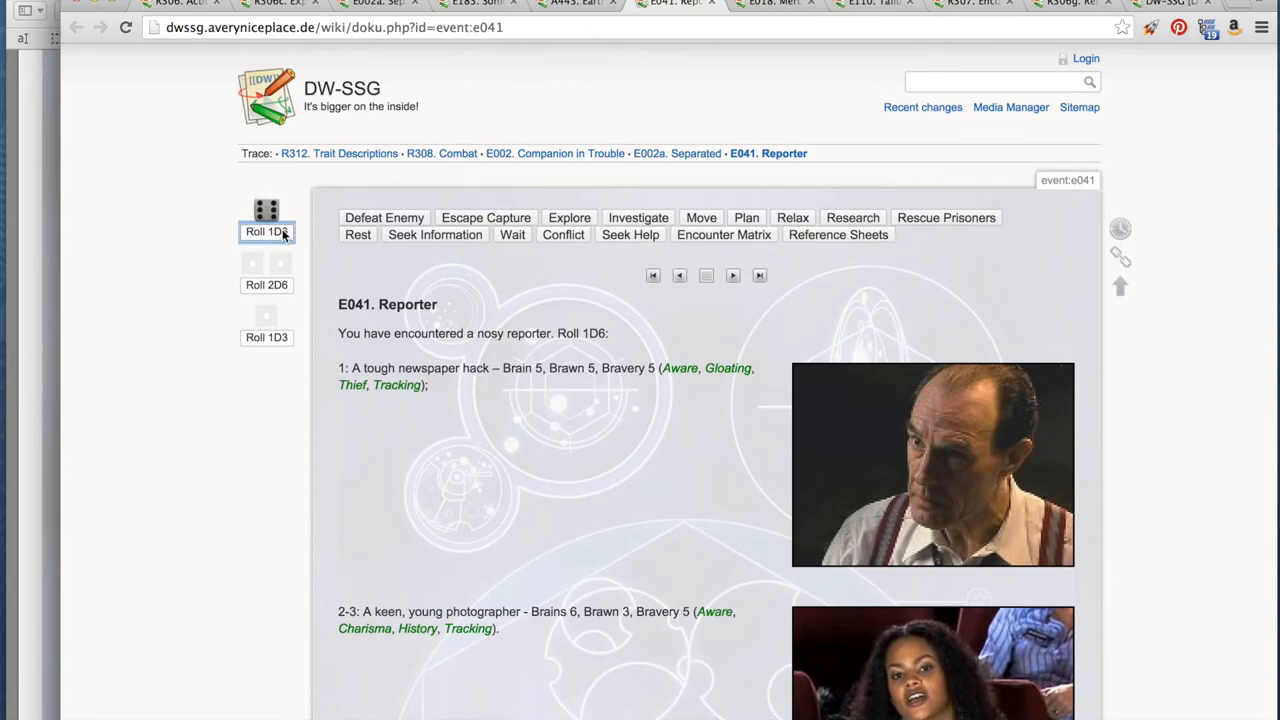
scroll(down, 3)
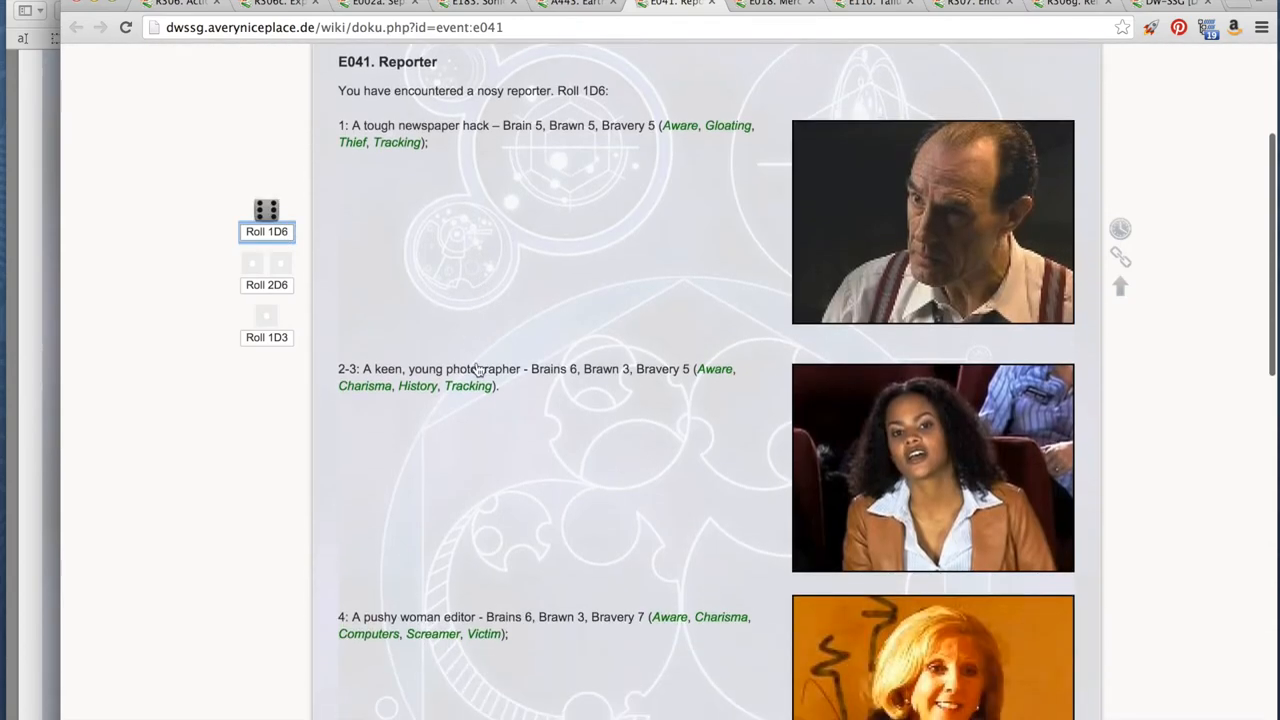
scroll(down, 3)
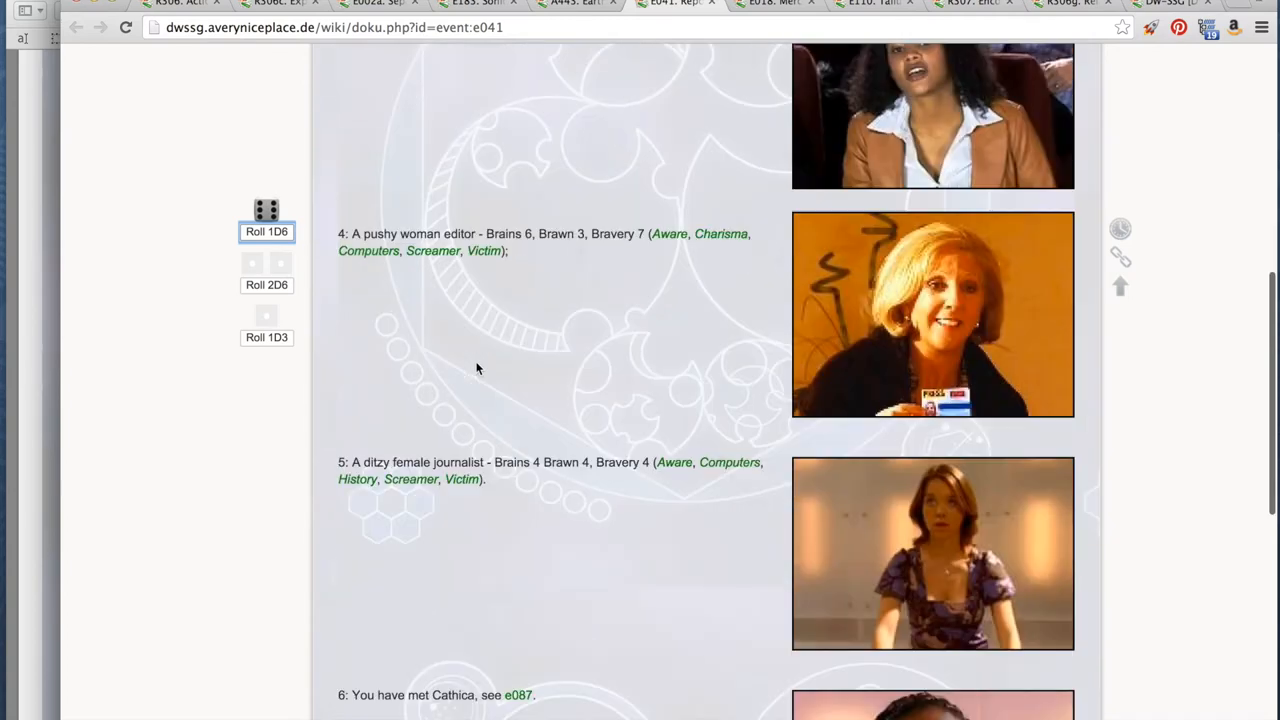
scroll(down, 3)
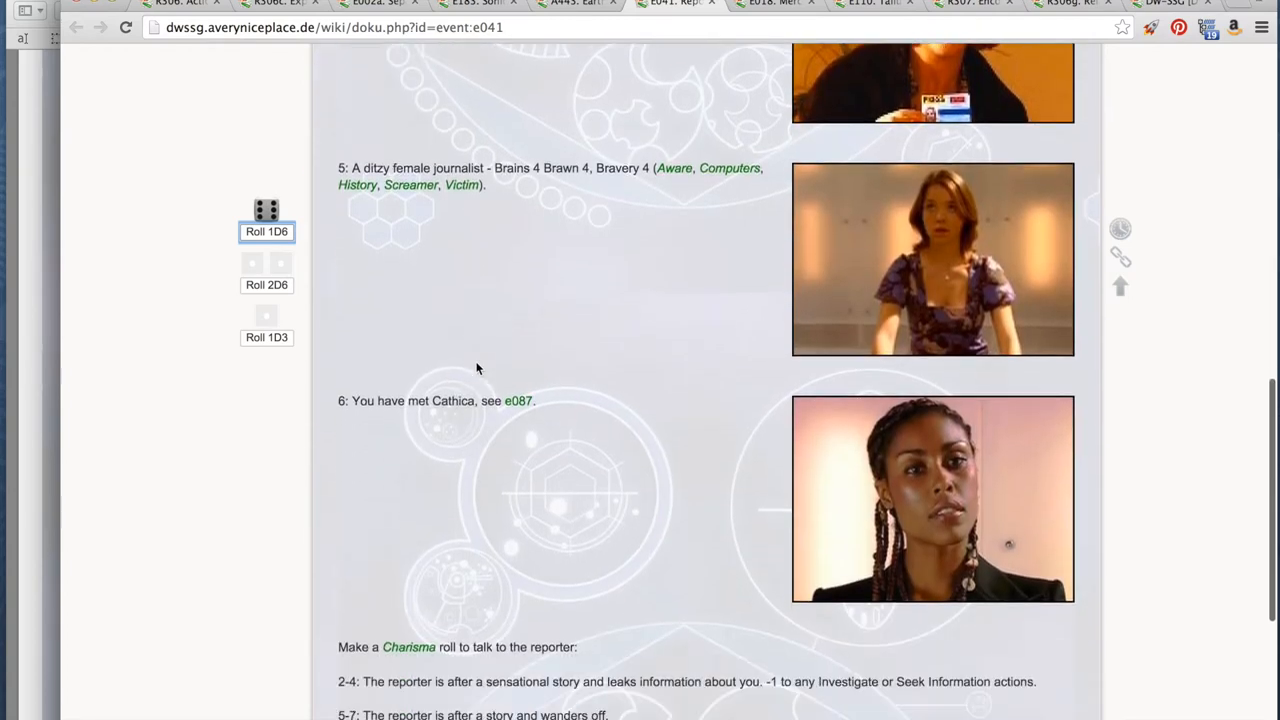
scroll(down, 3)
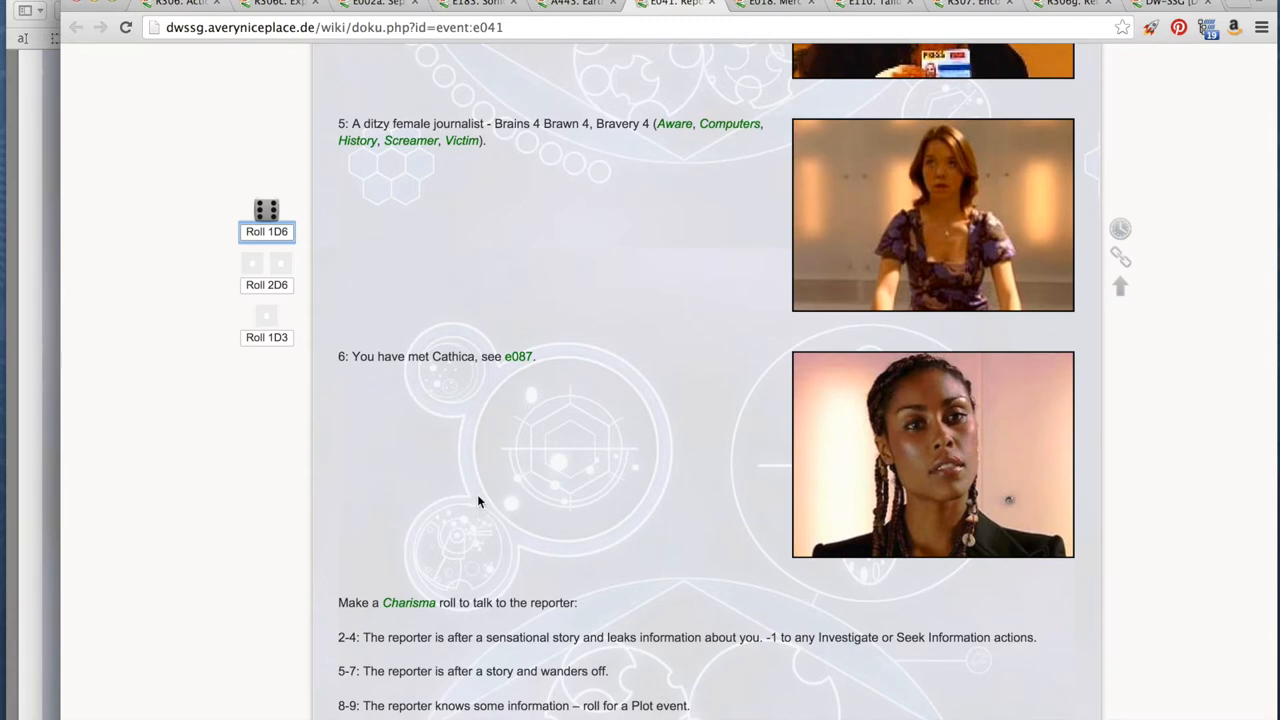
scroll(down, 3)
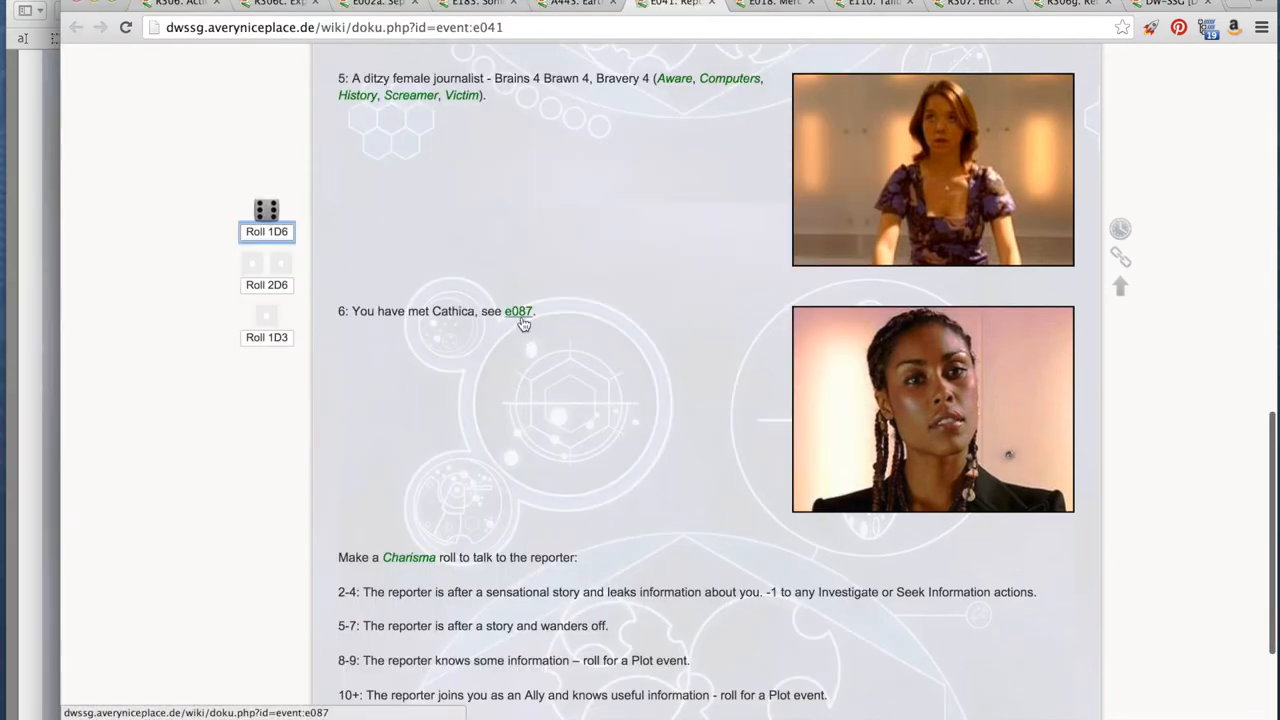
mouse_move(520, 312)
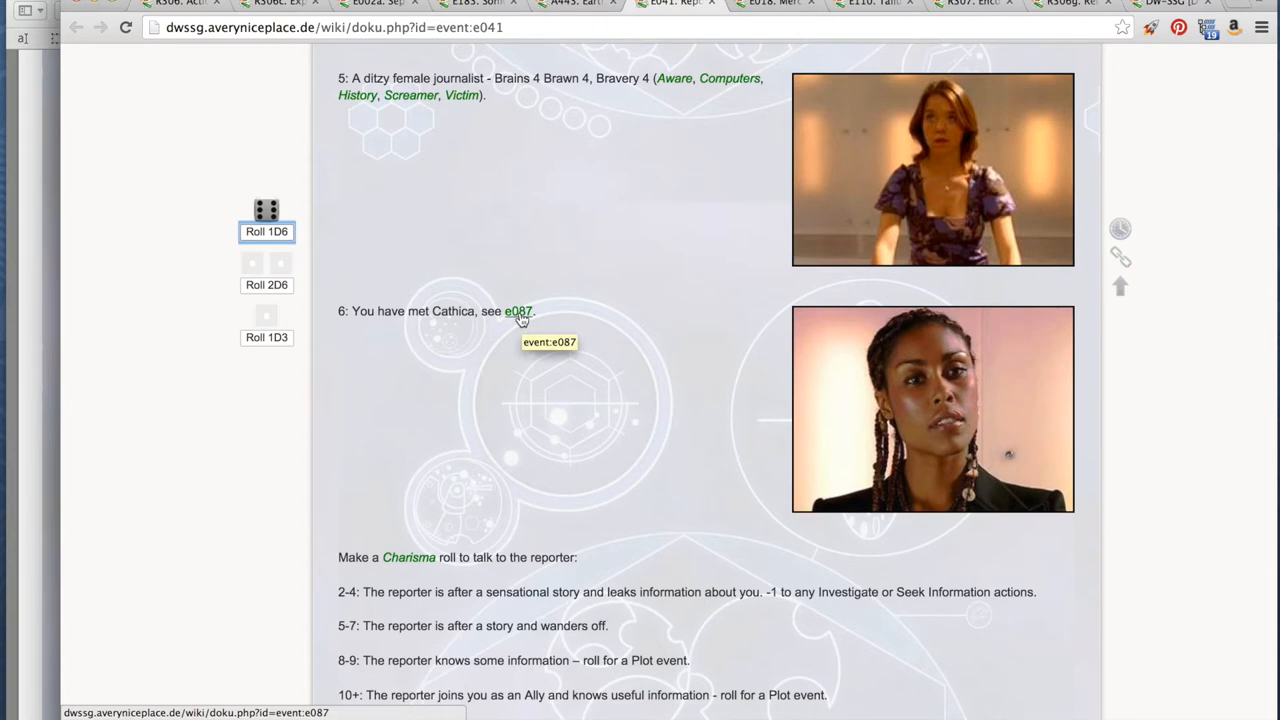
- Load the E087 Cathica event page and roll 2D6 for the Doctor's next encounter
click(518, 312)
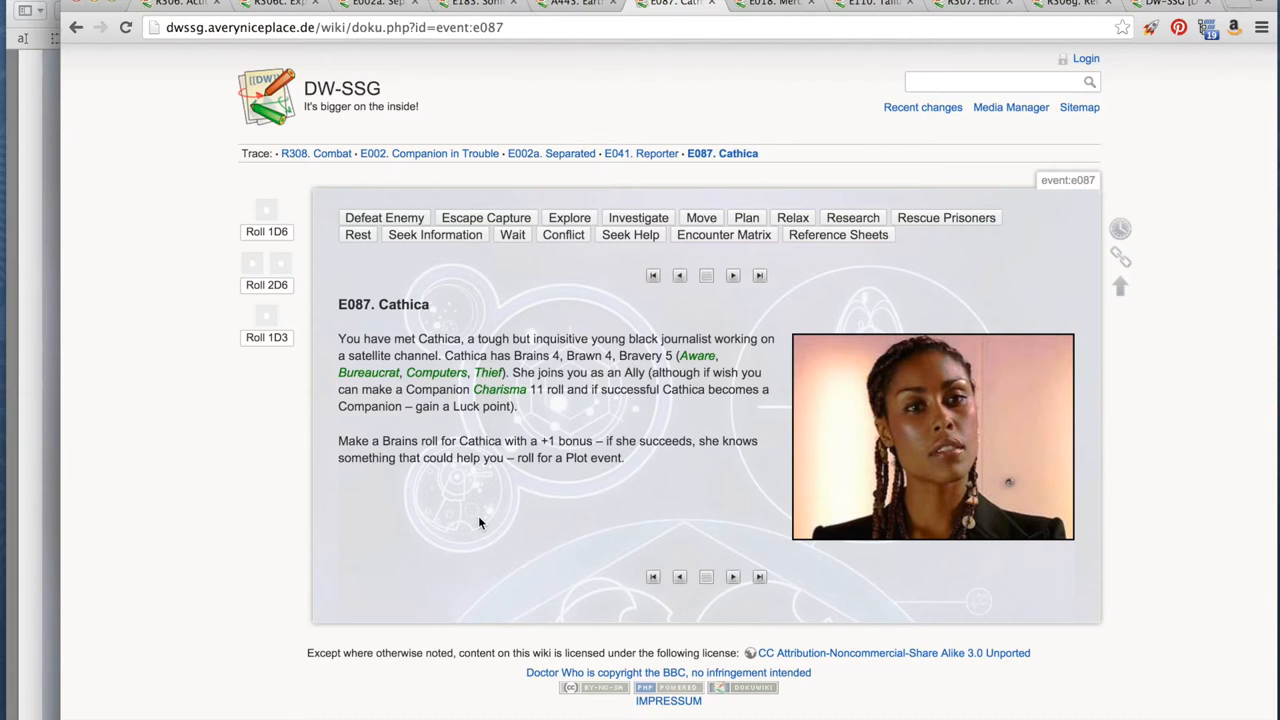
mouse_move(488, 464)
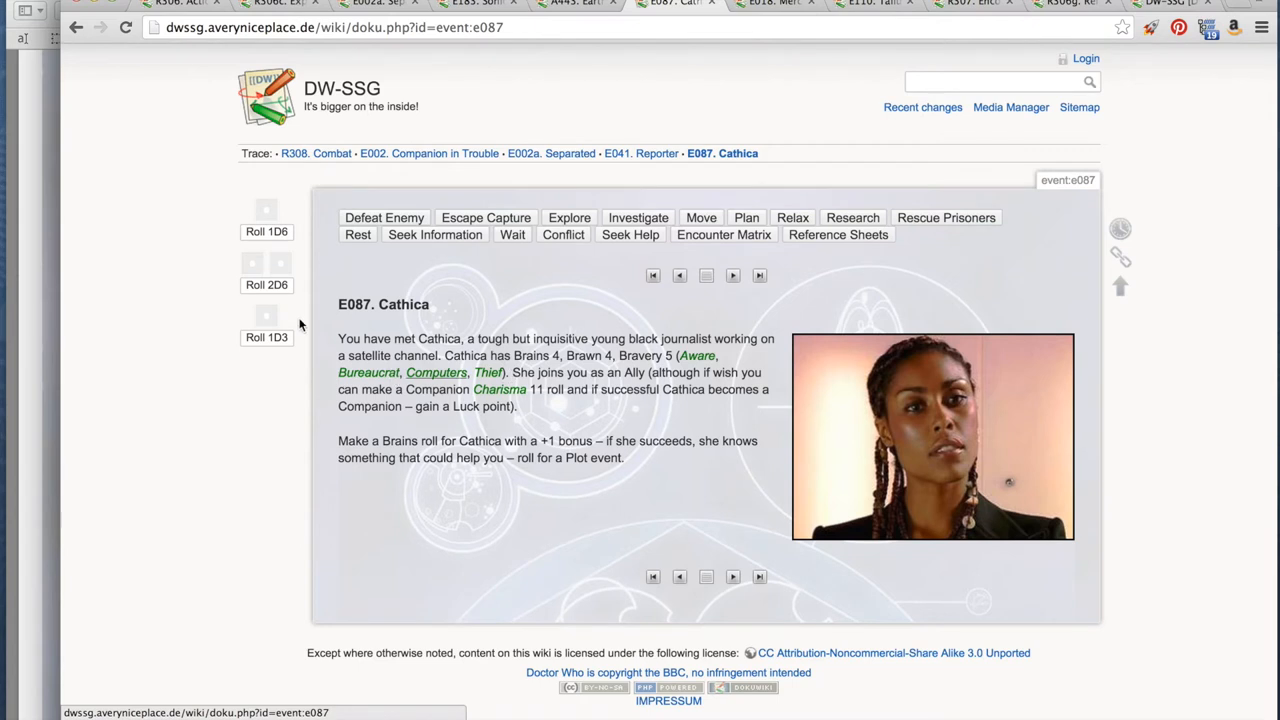
mouse_move(266, 288)
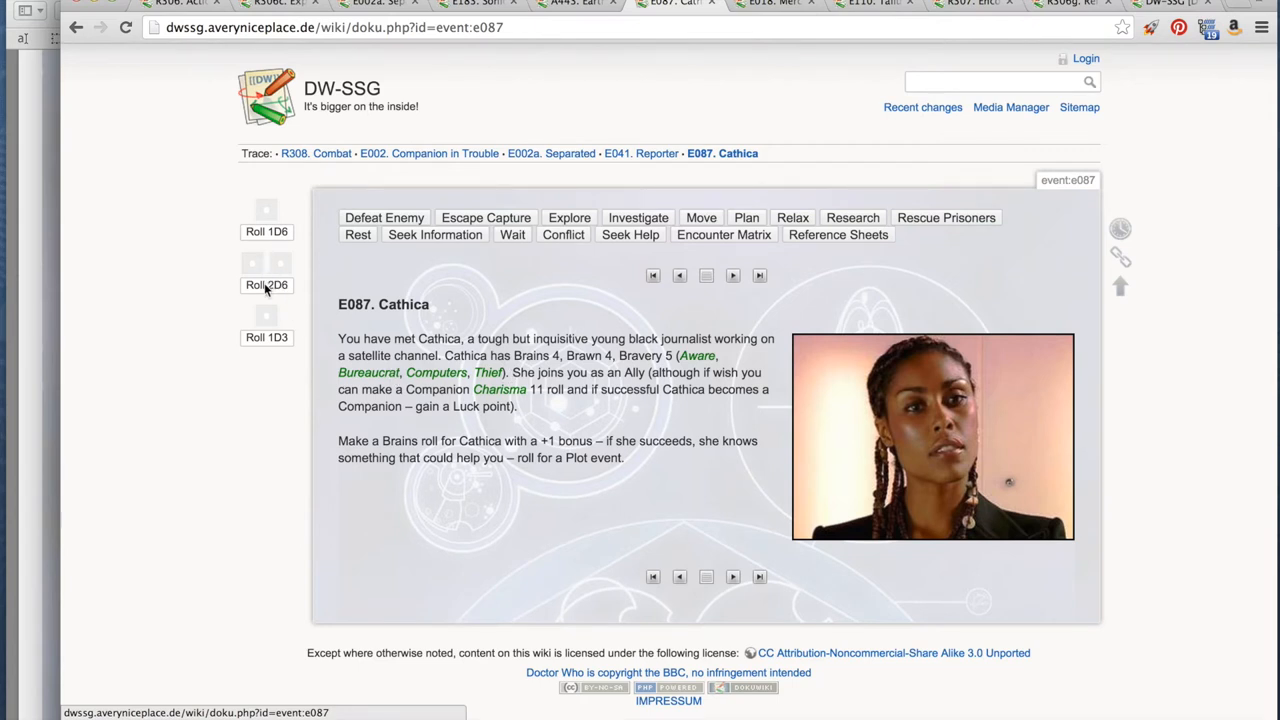
click(266, 284)
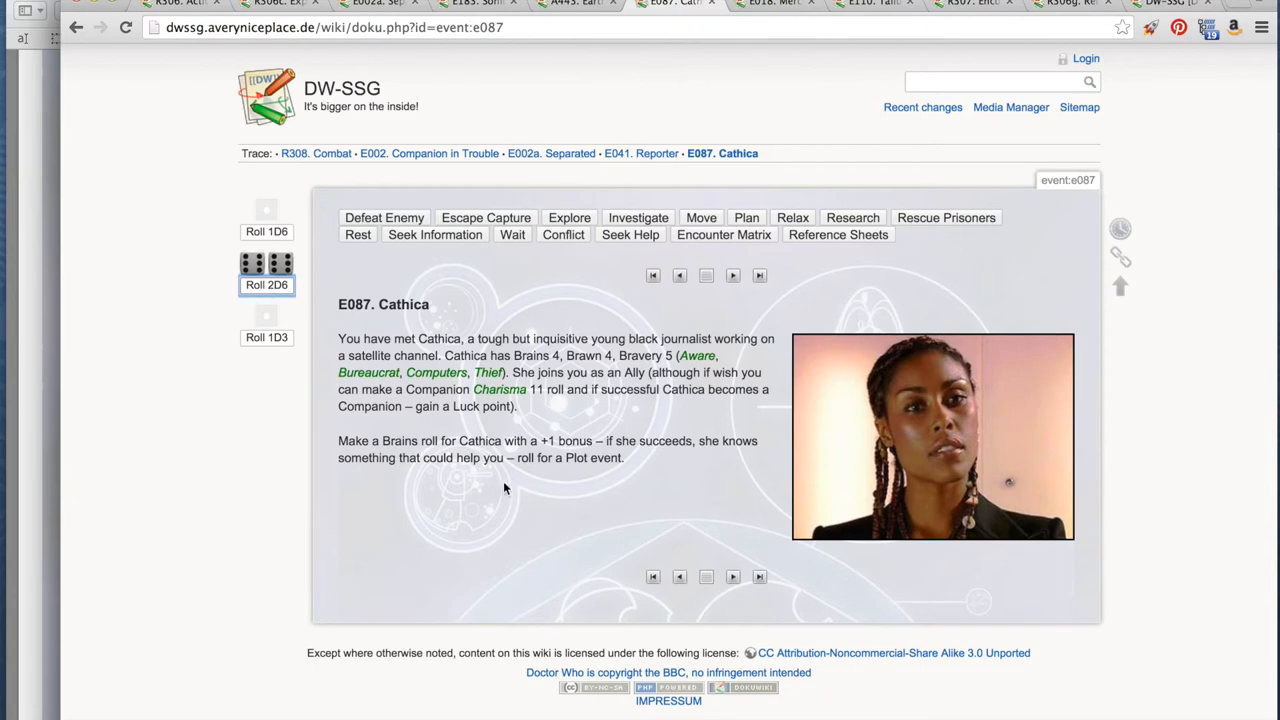
mouse_move(520, 494)
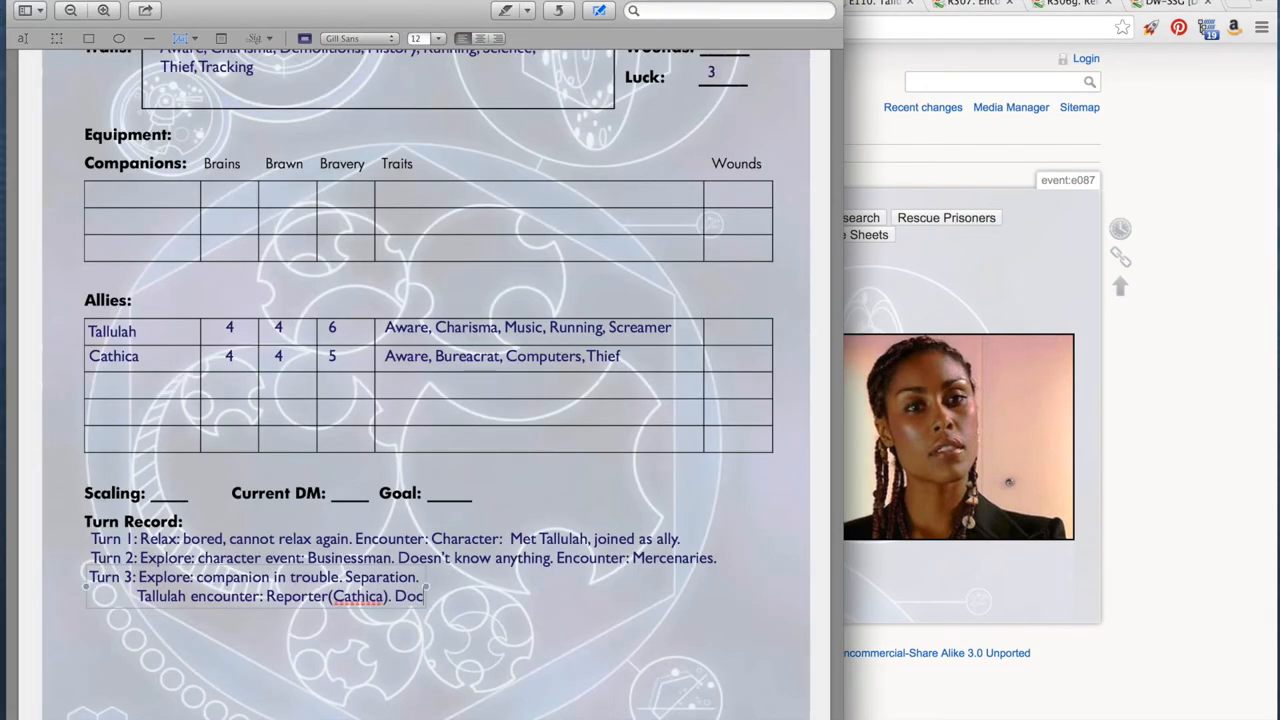
- Log 'Doctor encounter: None.' for Turn 3, rolling 2D6 against the encounter matrix
text(tor encounter)
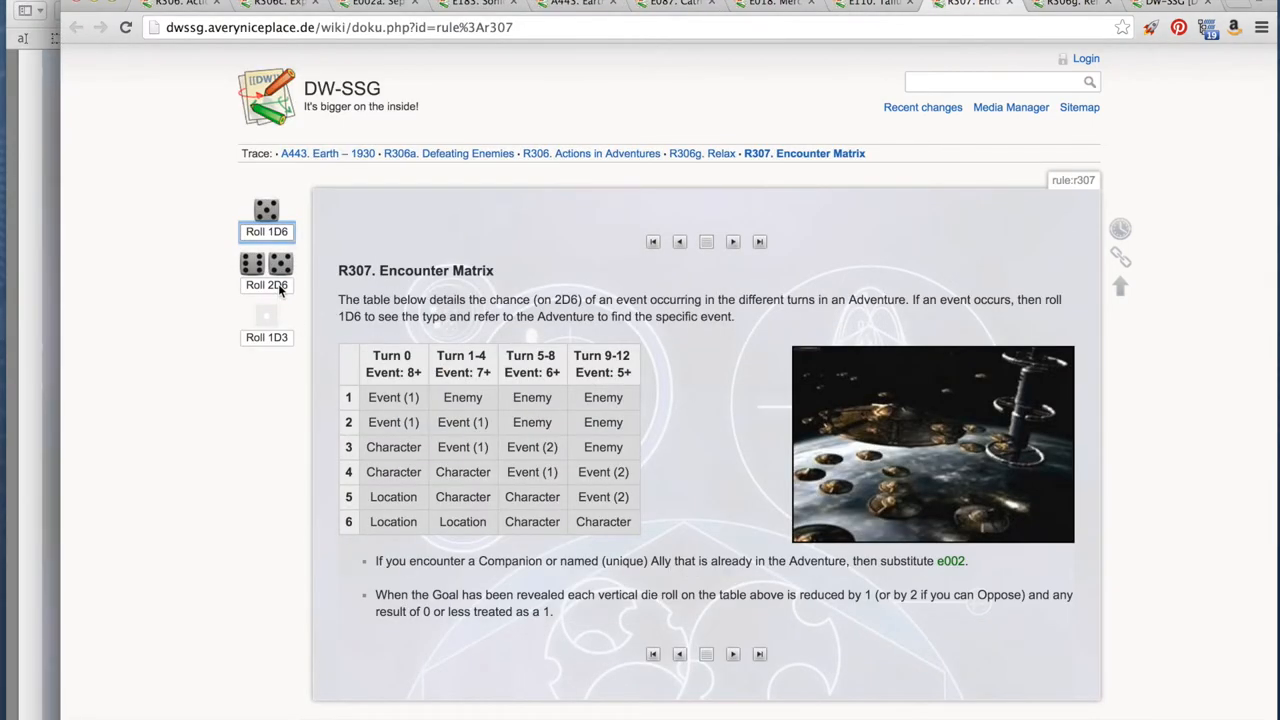
click(266, 270)
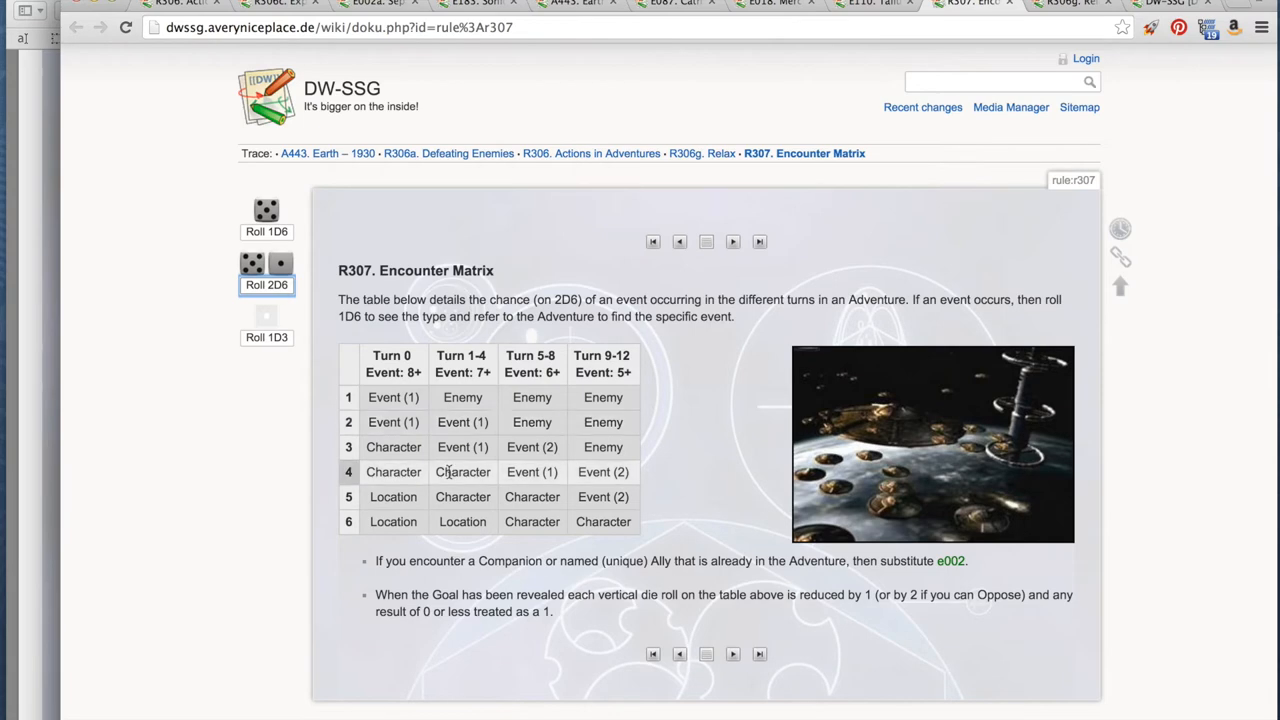
mouse_move(462, 520)
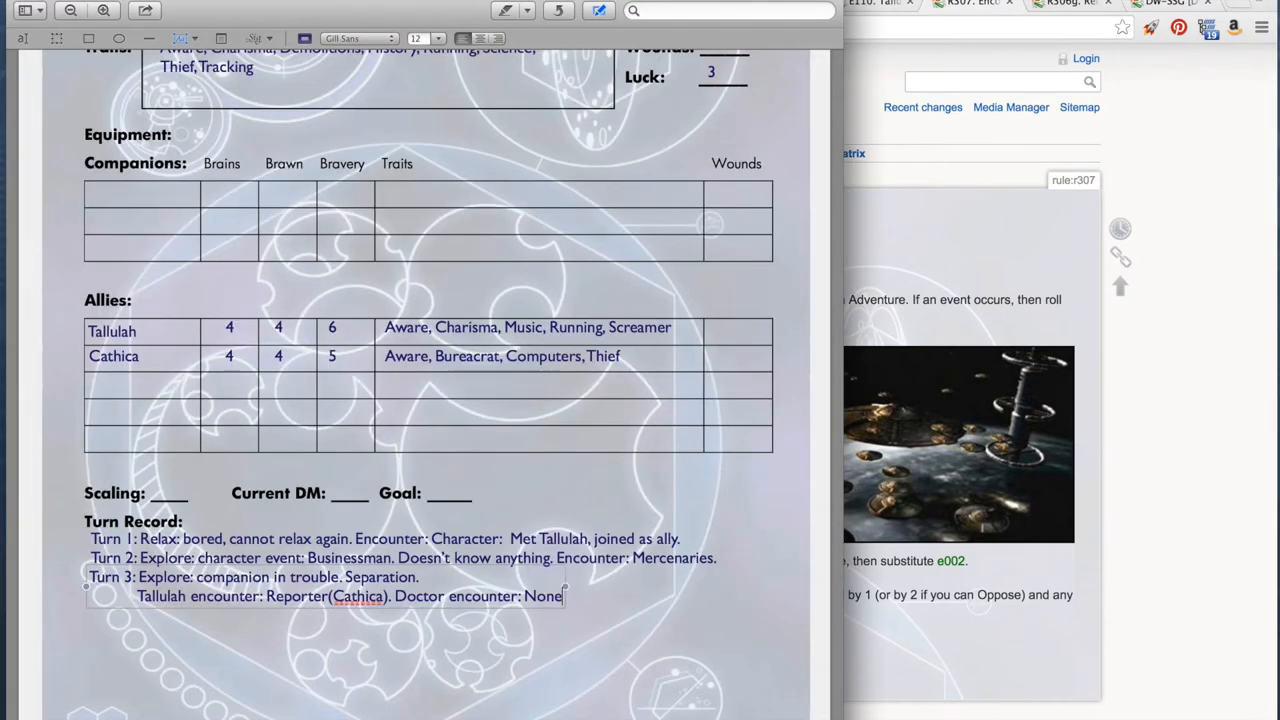
text(.)
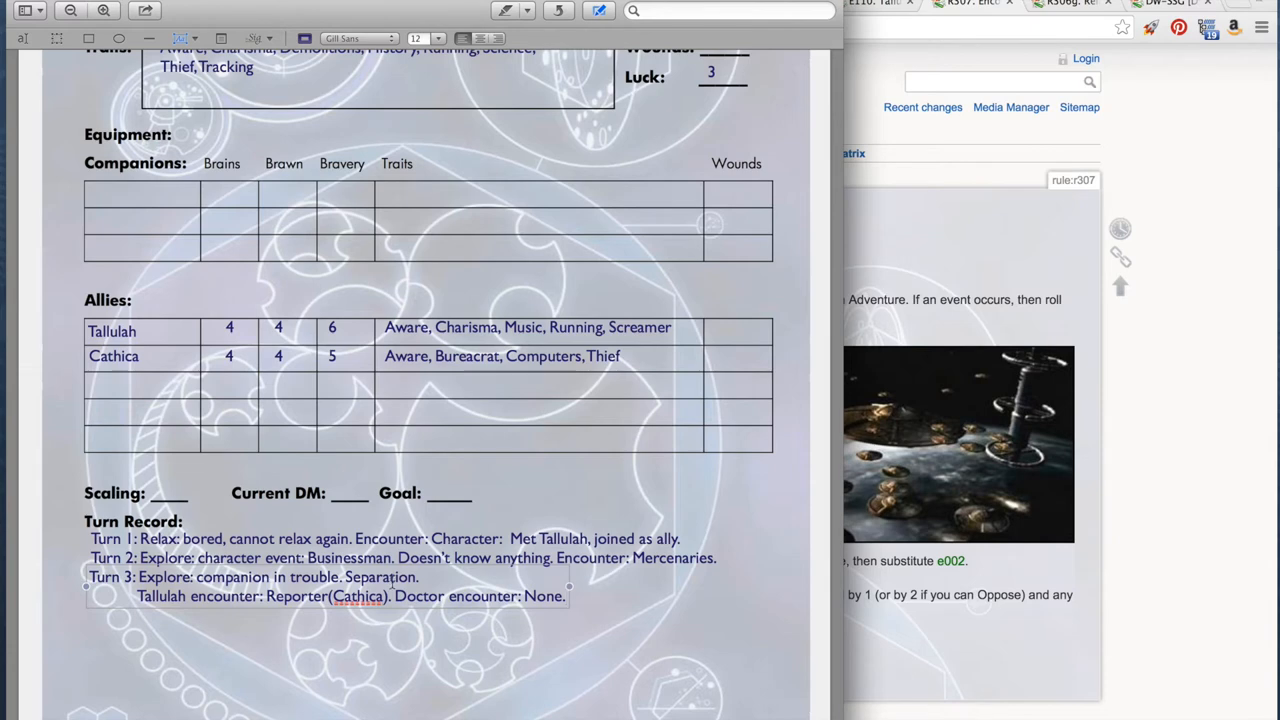
- Start an aligned 'Turn 4: Doctor action: explore.' line in the turn record
text(Turn 4:)
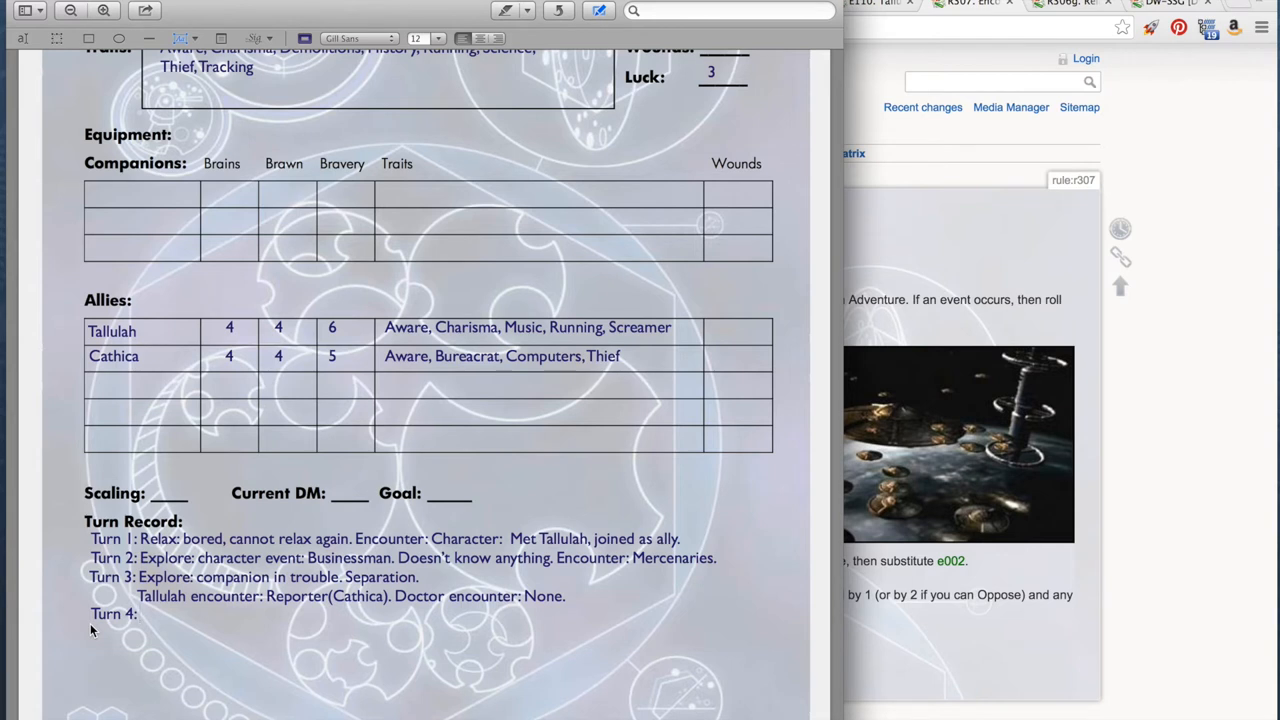
click(140, 612)
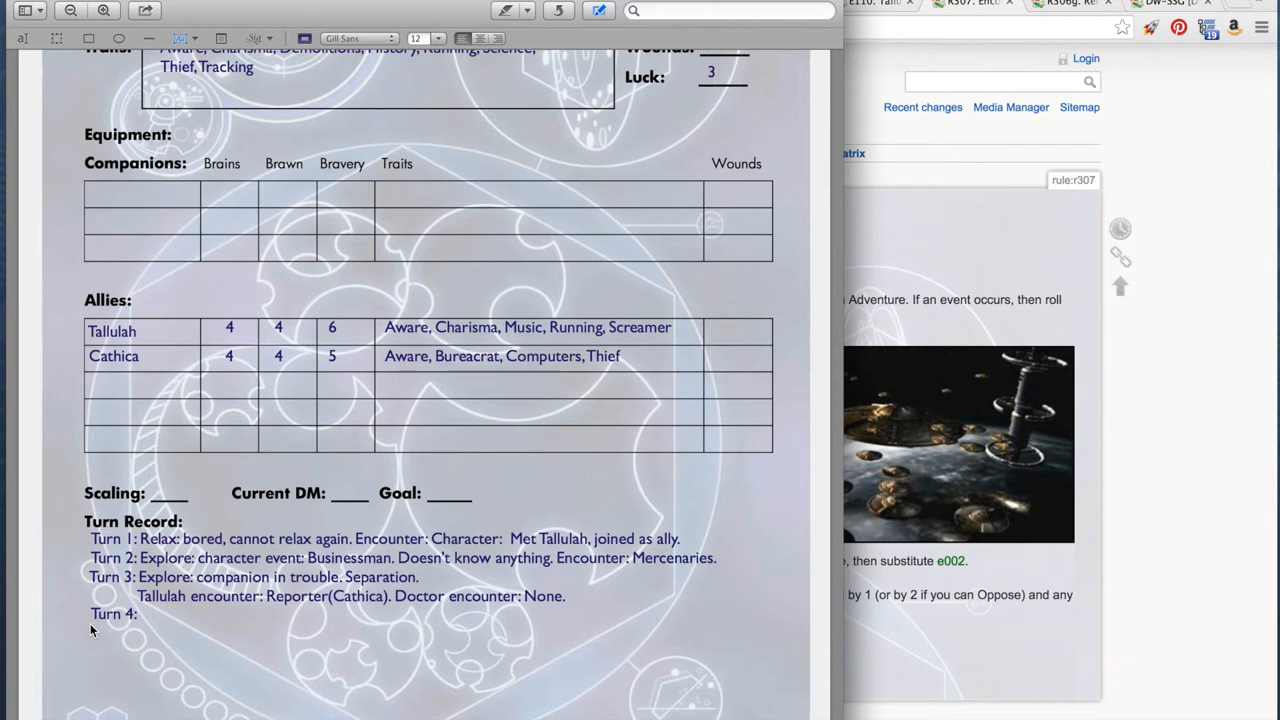
click(140, 612)
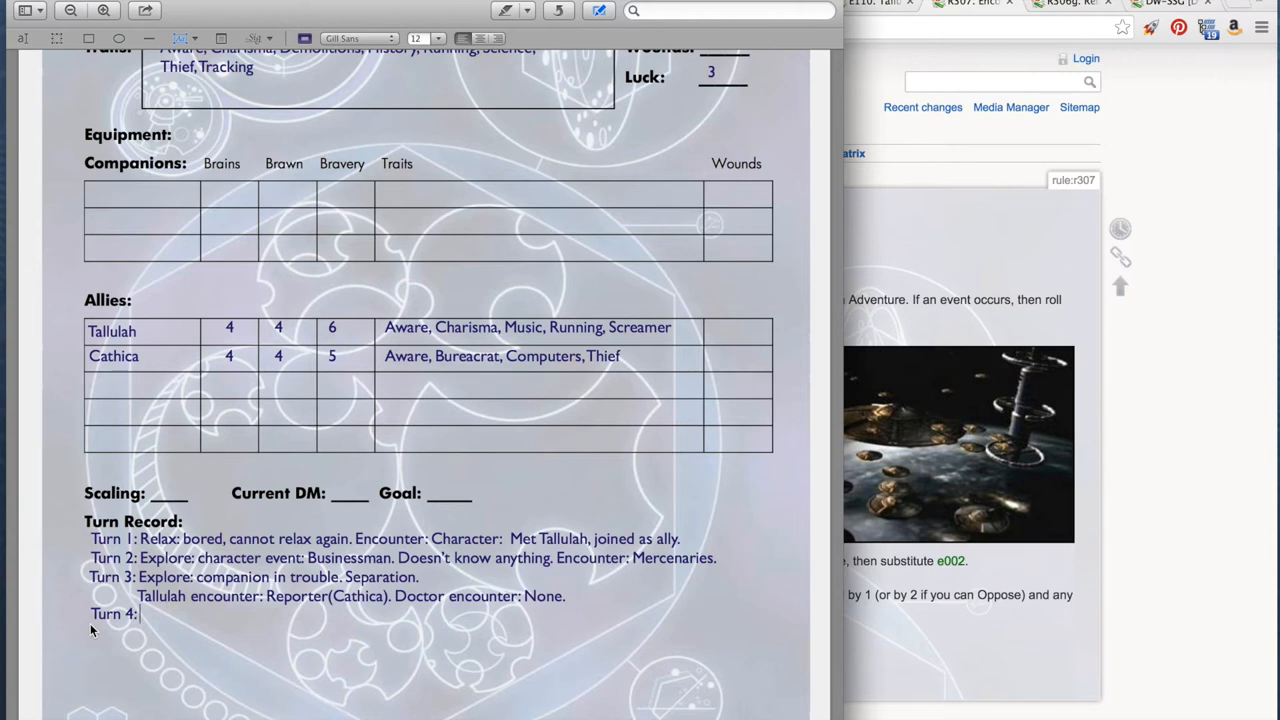
text(Doctor action:)
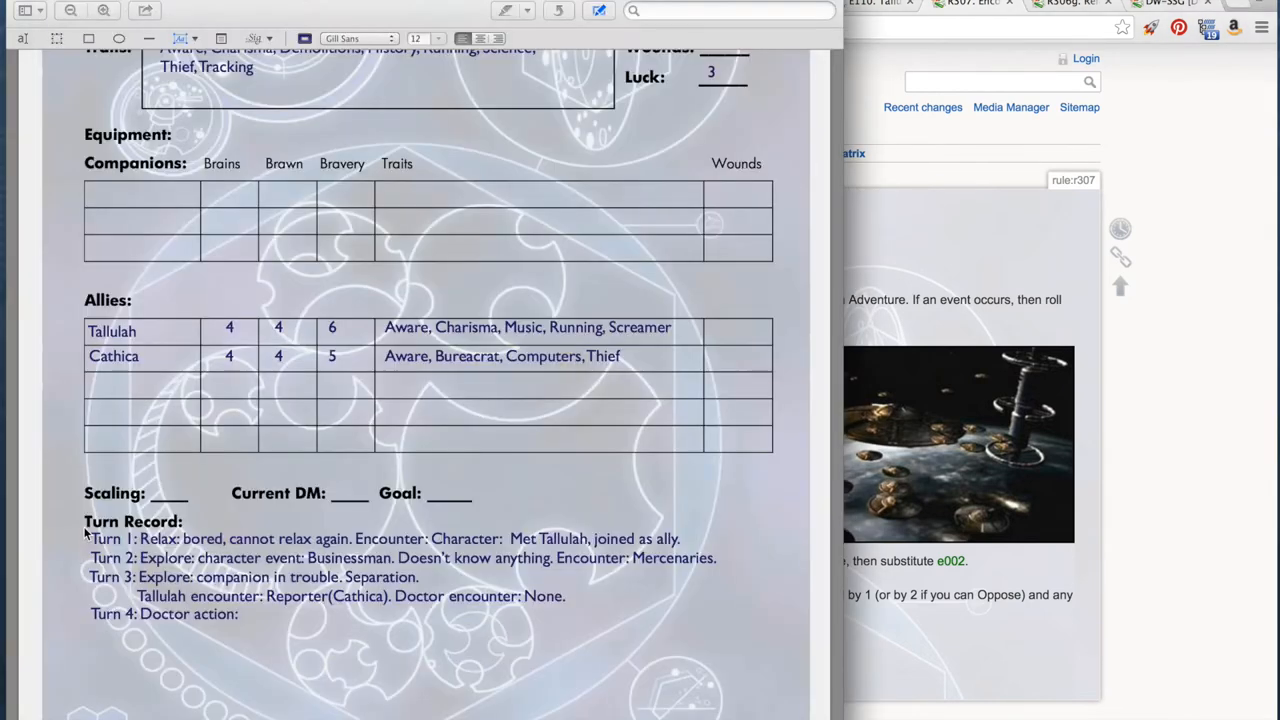
text(explore.)
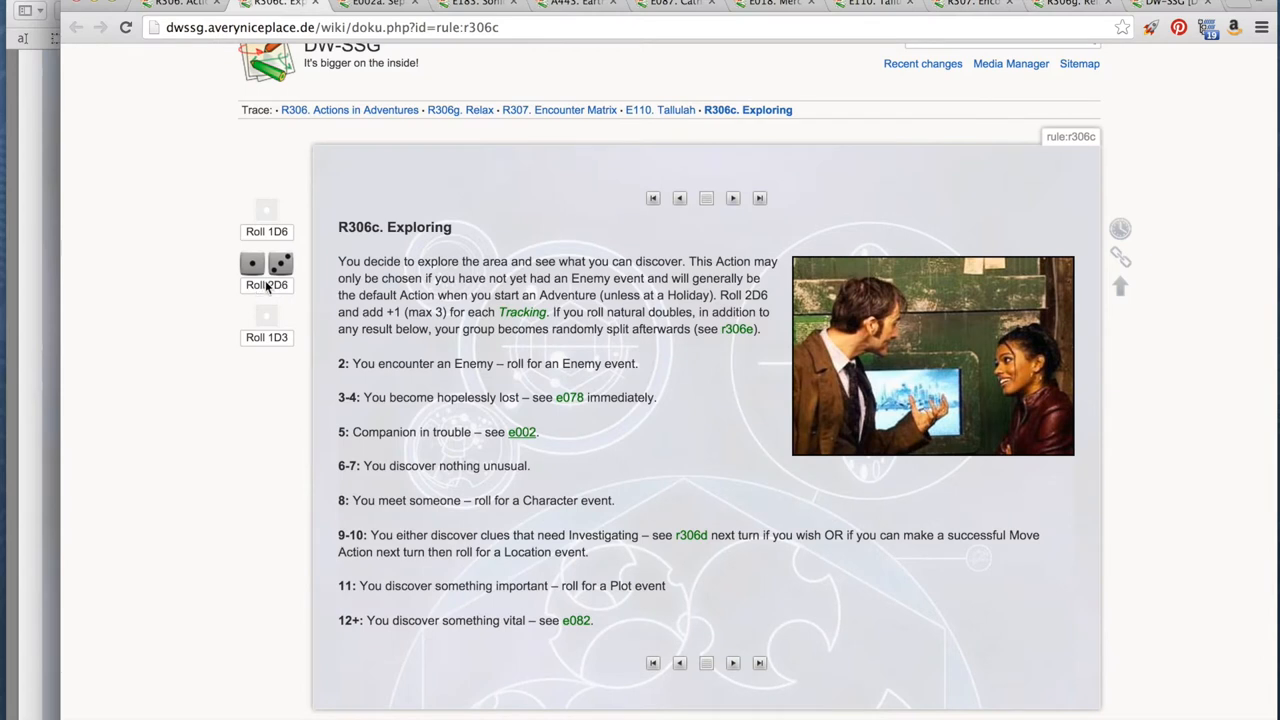
- Roll 2D6 for the Doctor's Turn 4 exploration and begin the Tallulah/Cathica entry
click(266, 264)
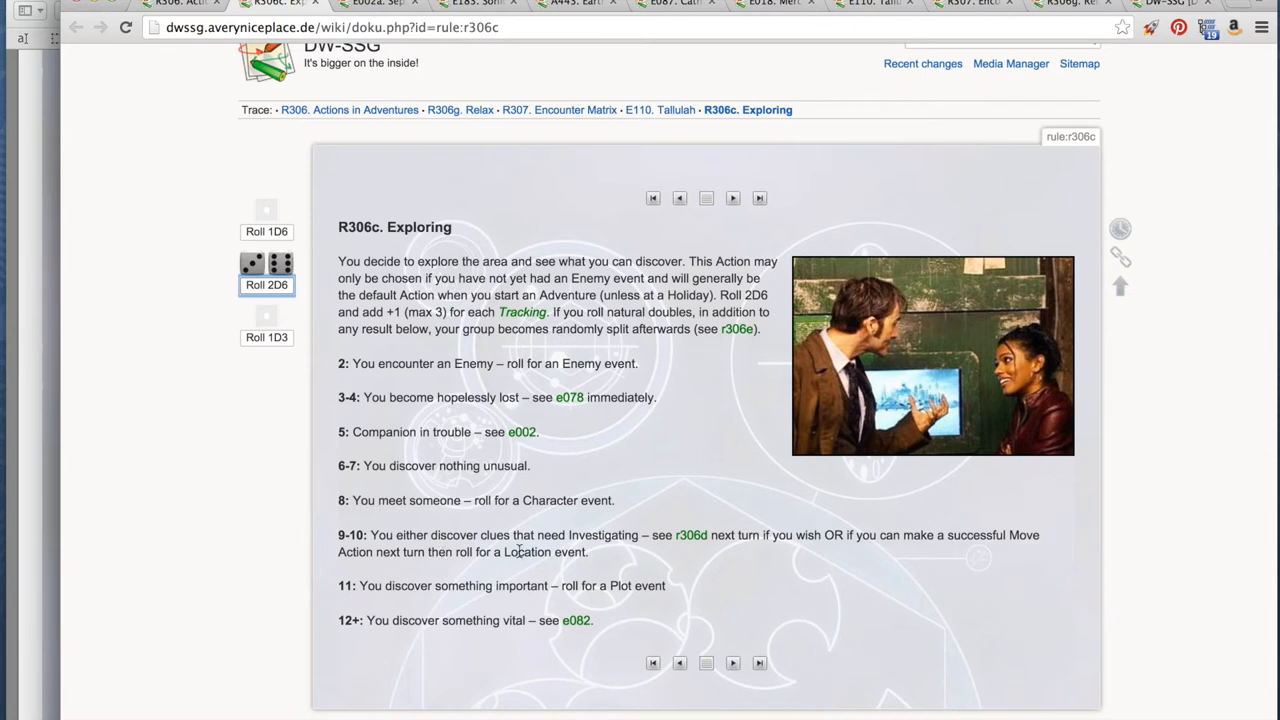
mouse_move(596, 556)
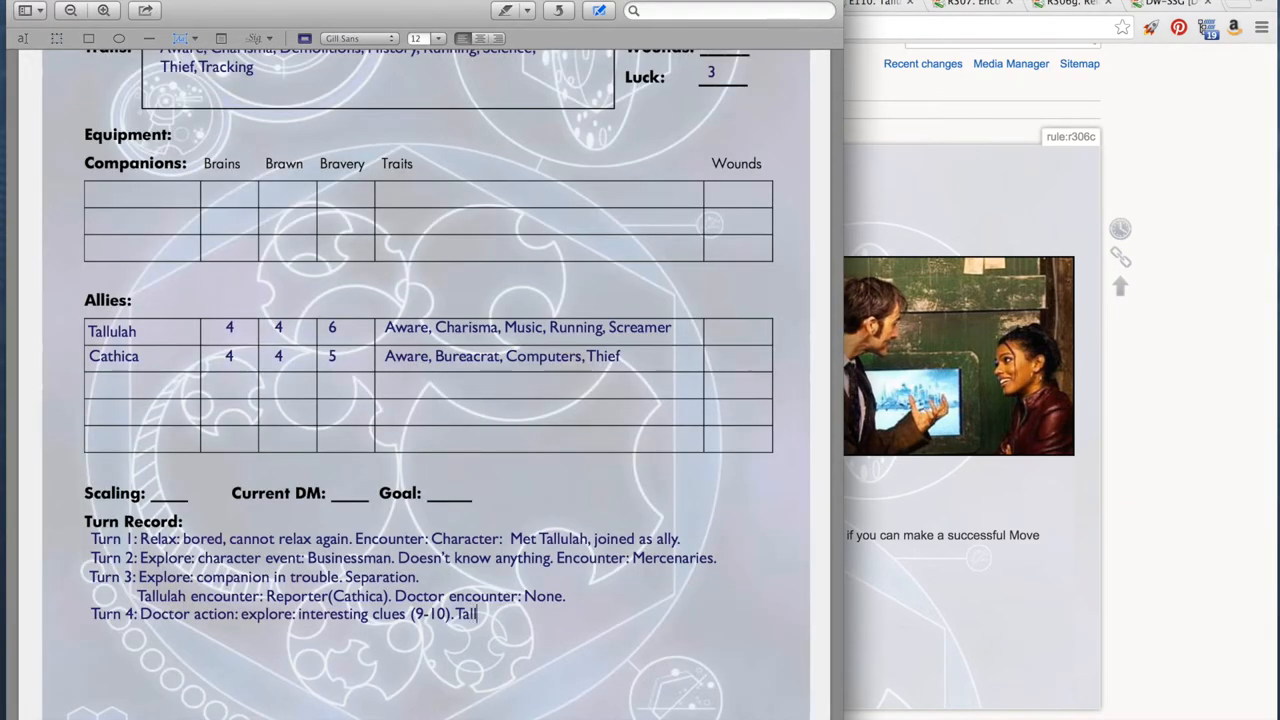
text(ulah/Cathic)
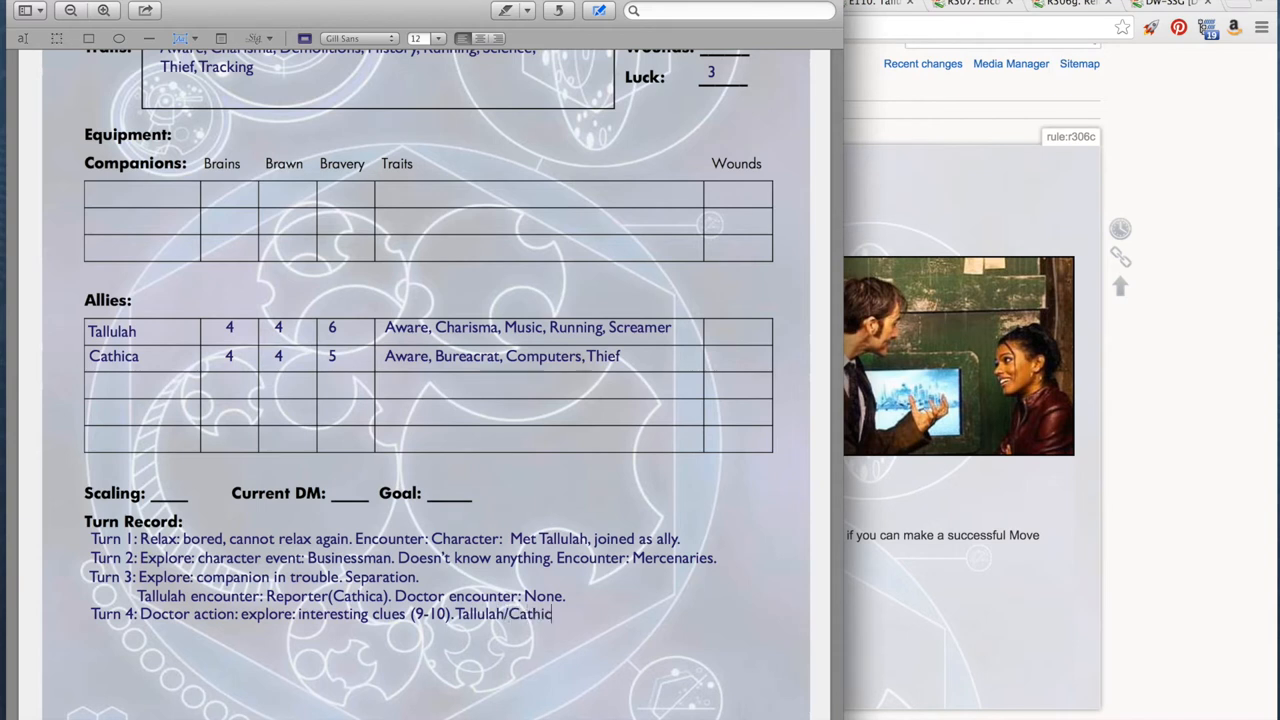
text(a)
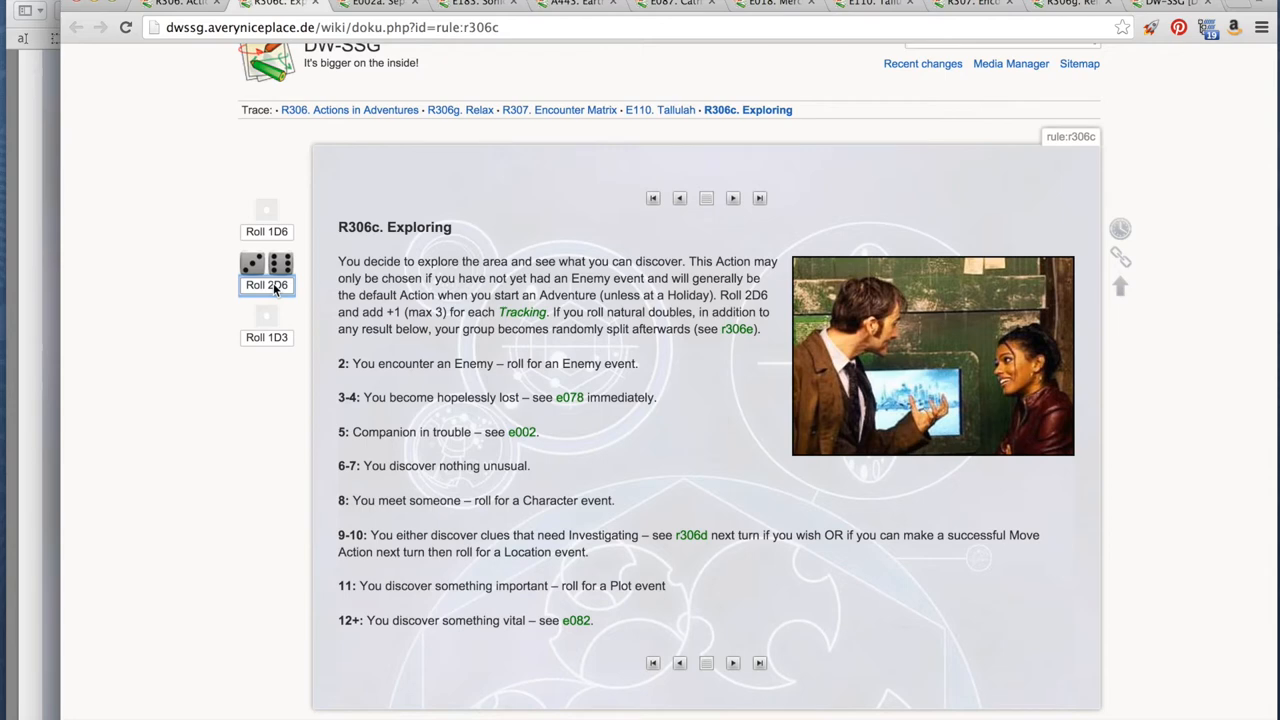
- Roll 2D6 for Tallulah/Cathica exploring, log 'nothing.', and begin the next Doctor entry
click(268, 284)
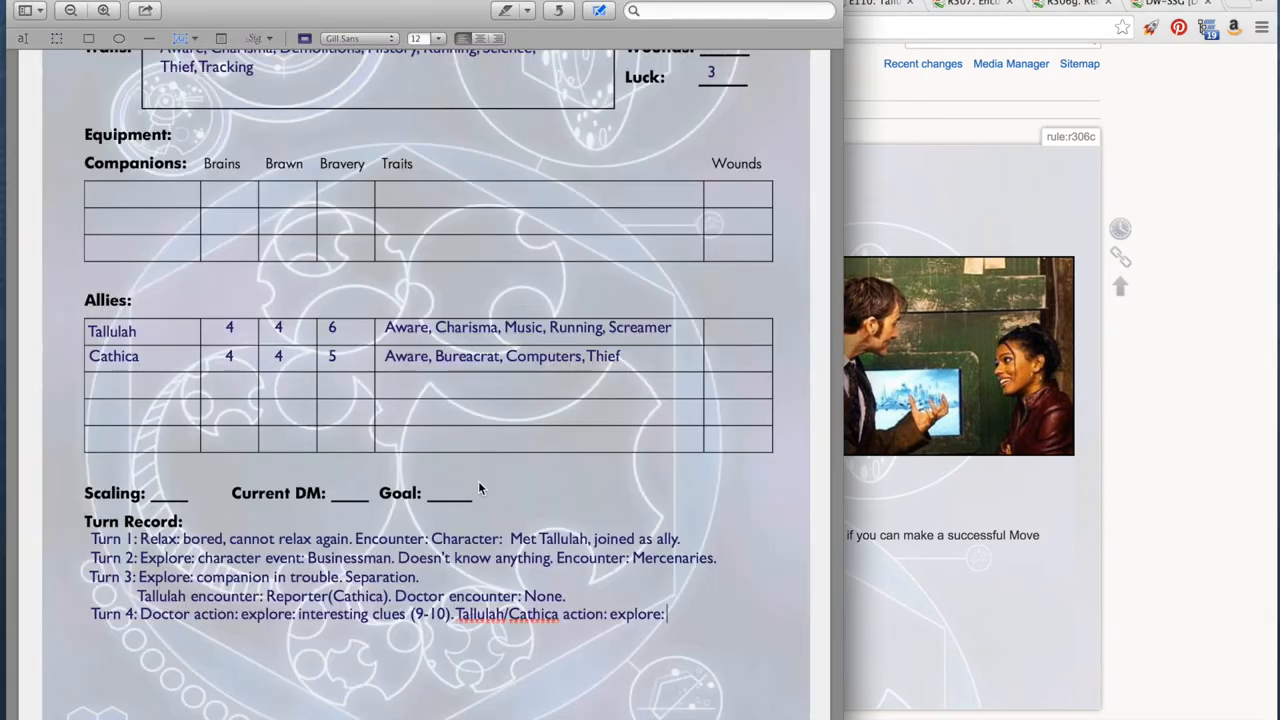
text(nothing.)
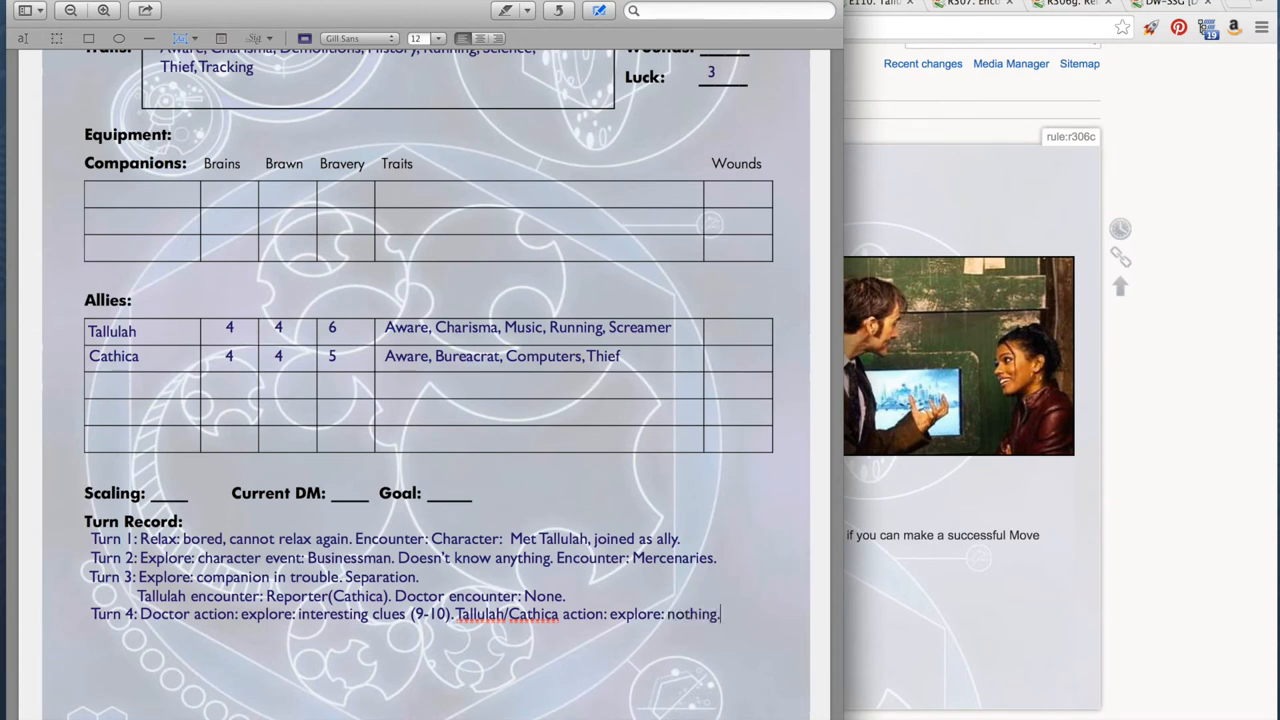
mouse_move(362, 656)
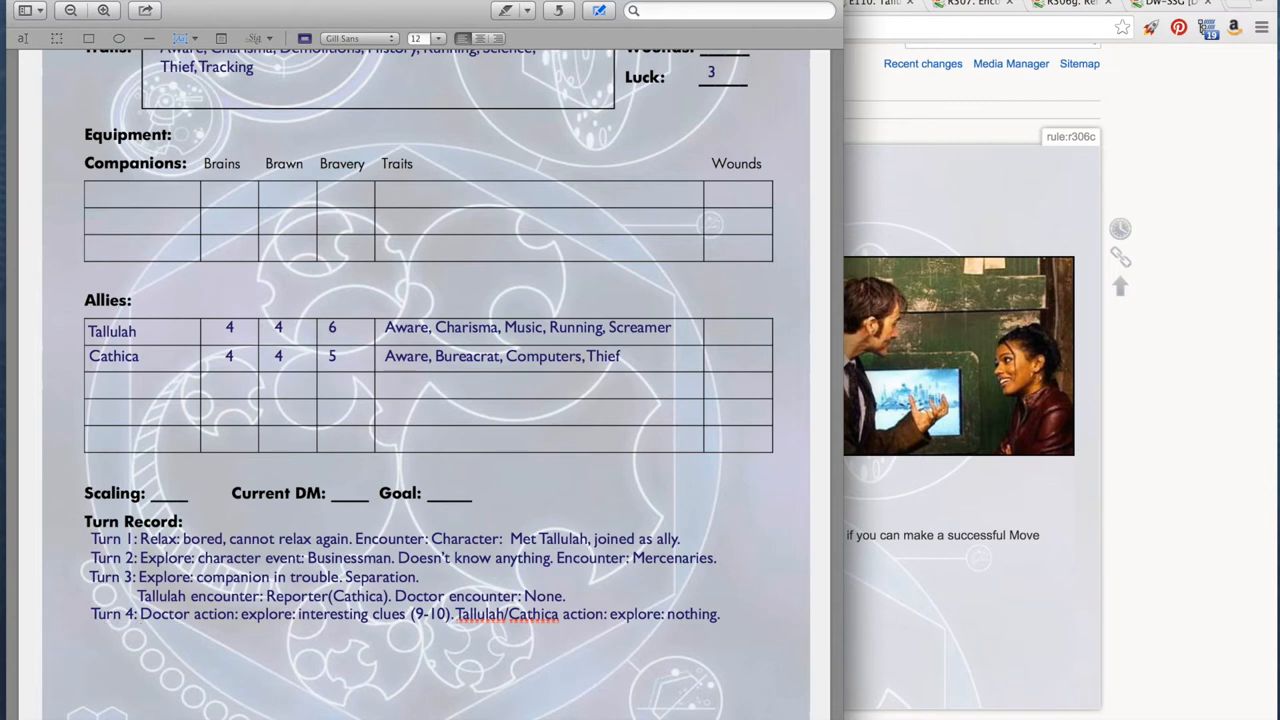
text(Doct)
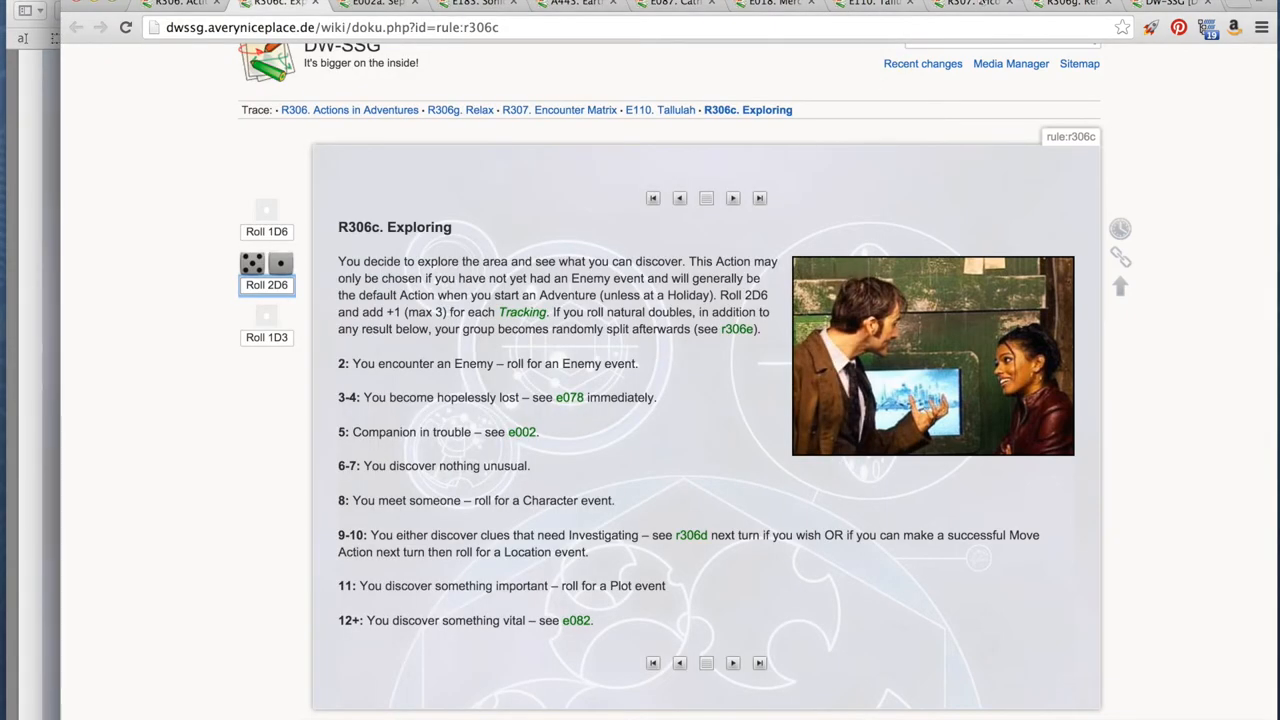
- Roll on the Encounter Matrix and Earth 1930 tables, landing on E050 Local Police with a constable count roll
click(560, 110)
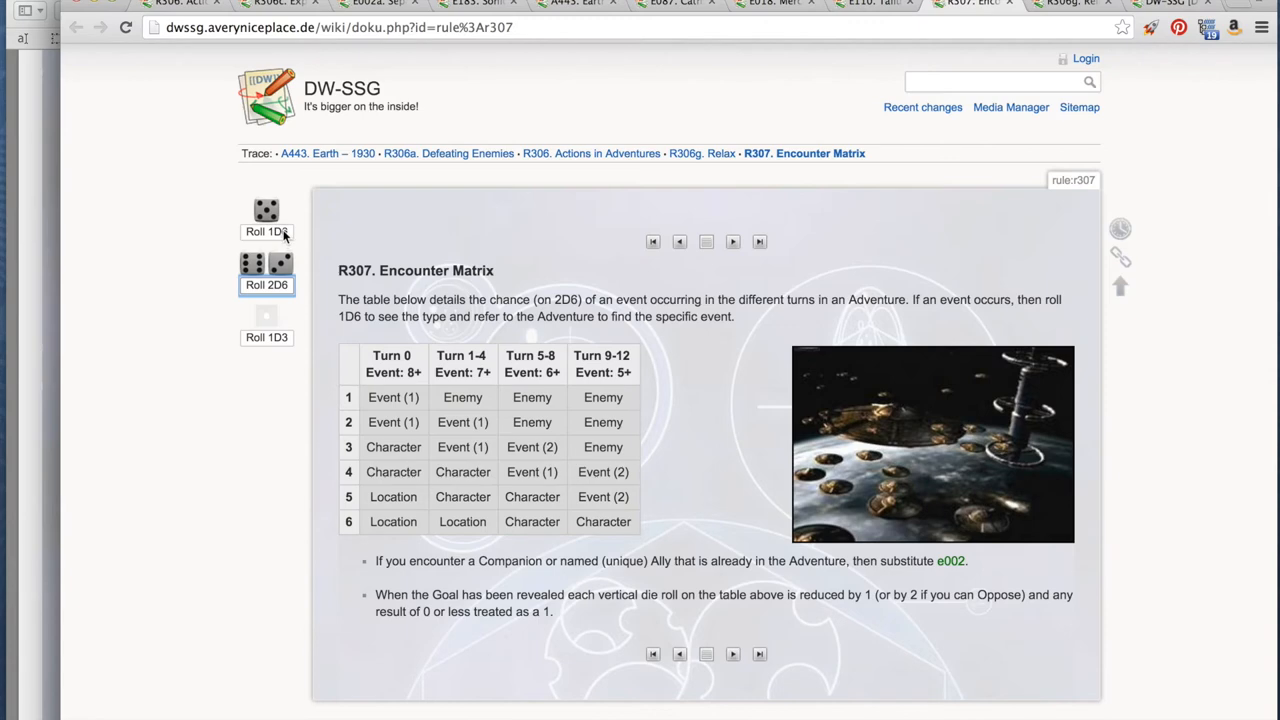
click(266, 232)
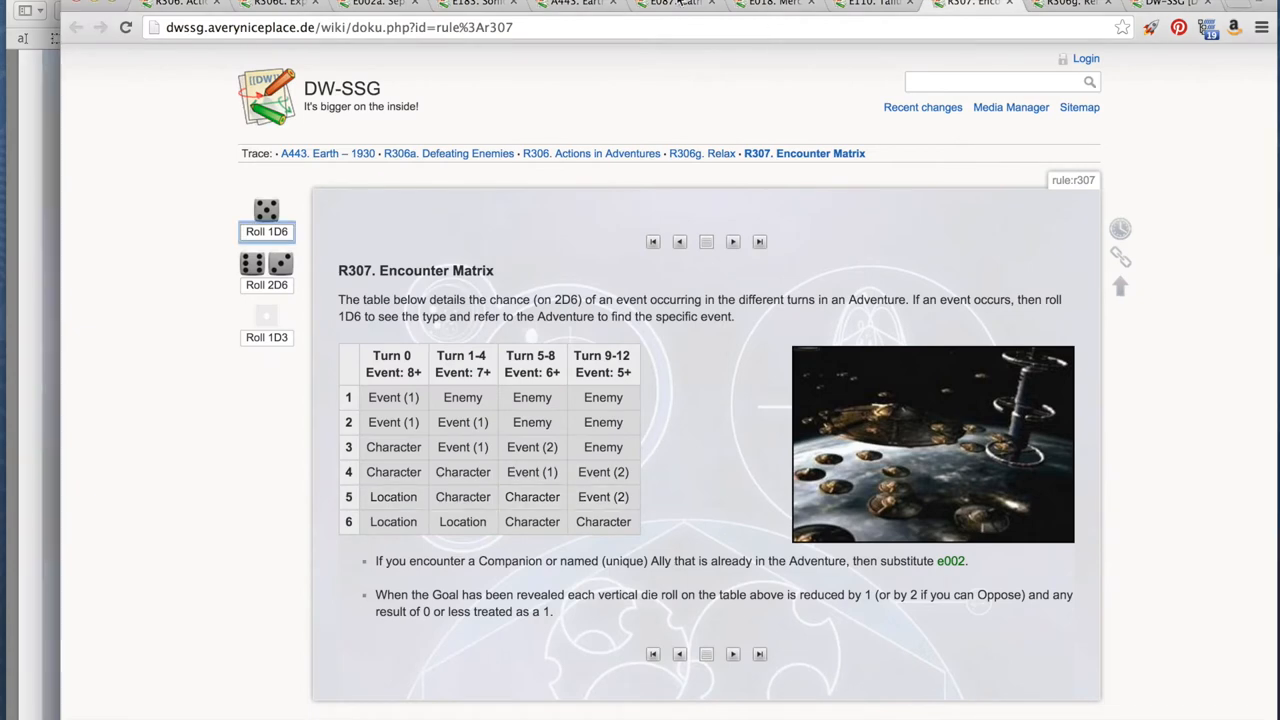
click(572, 4)
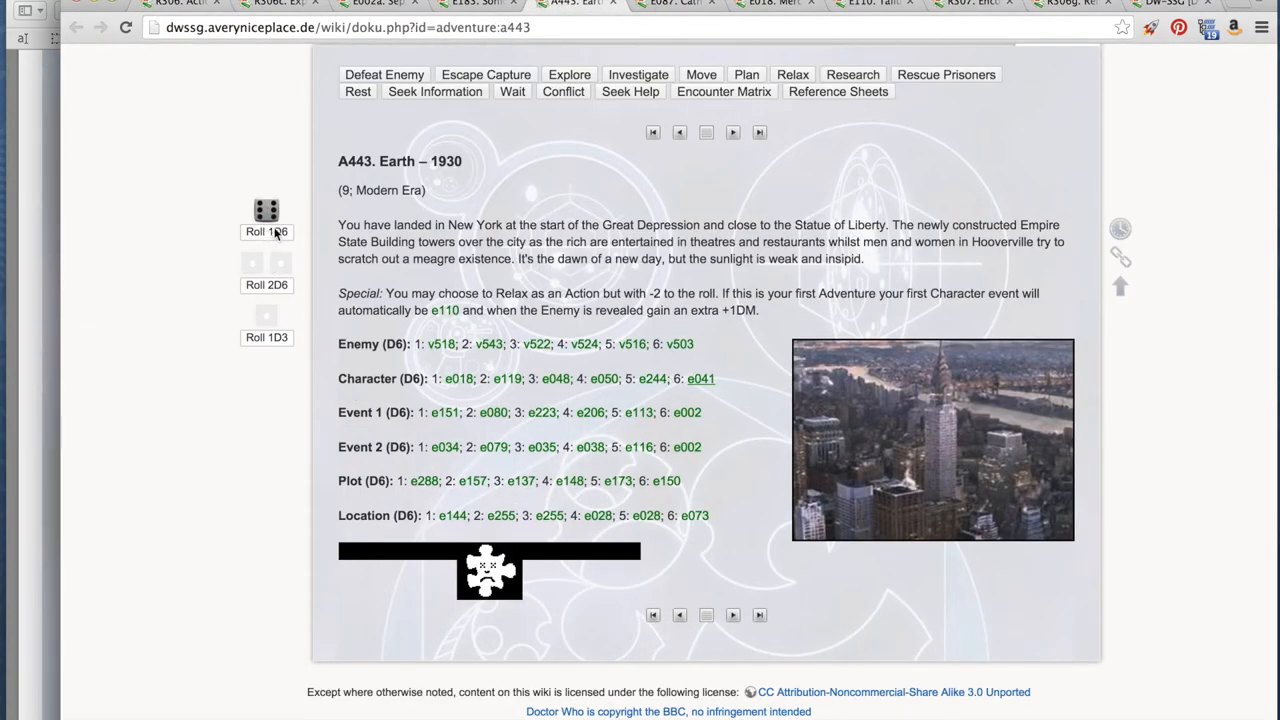
click(266, 232)
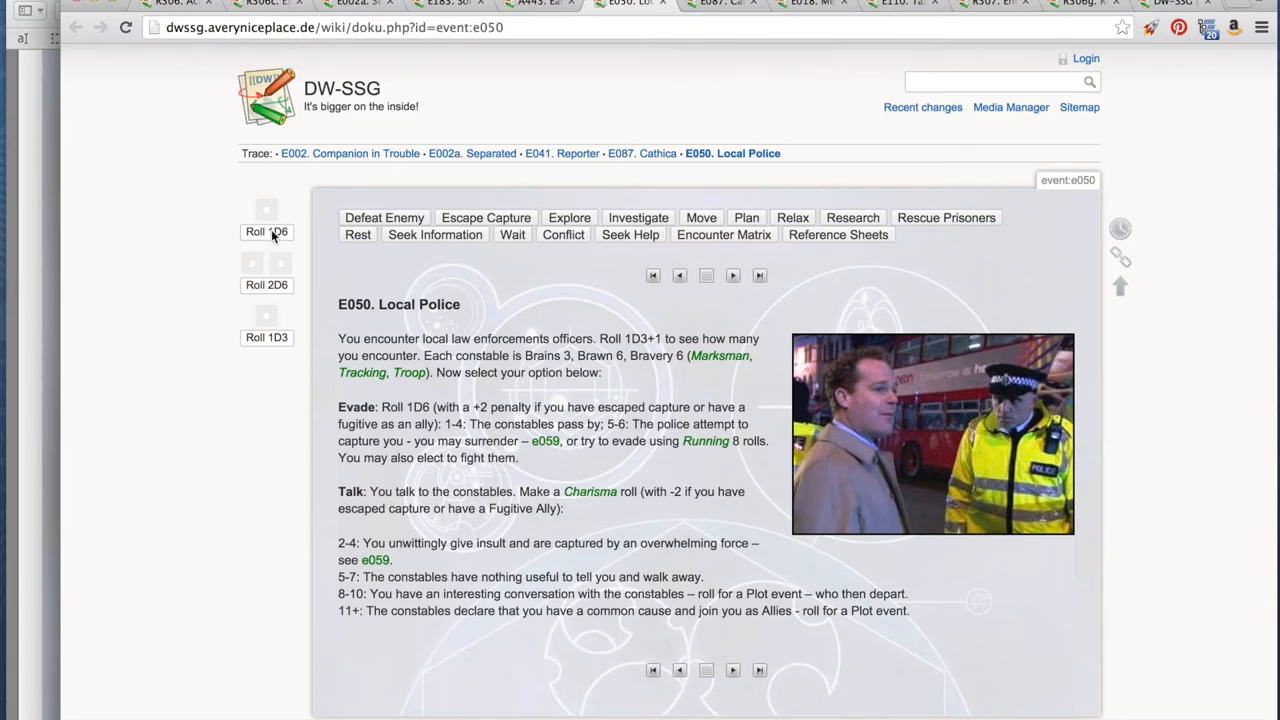
click(268, 336)
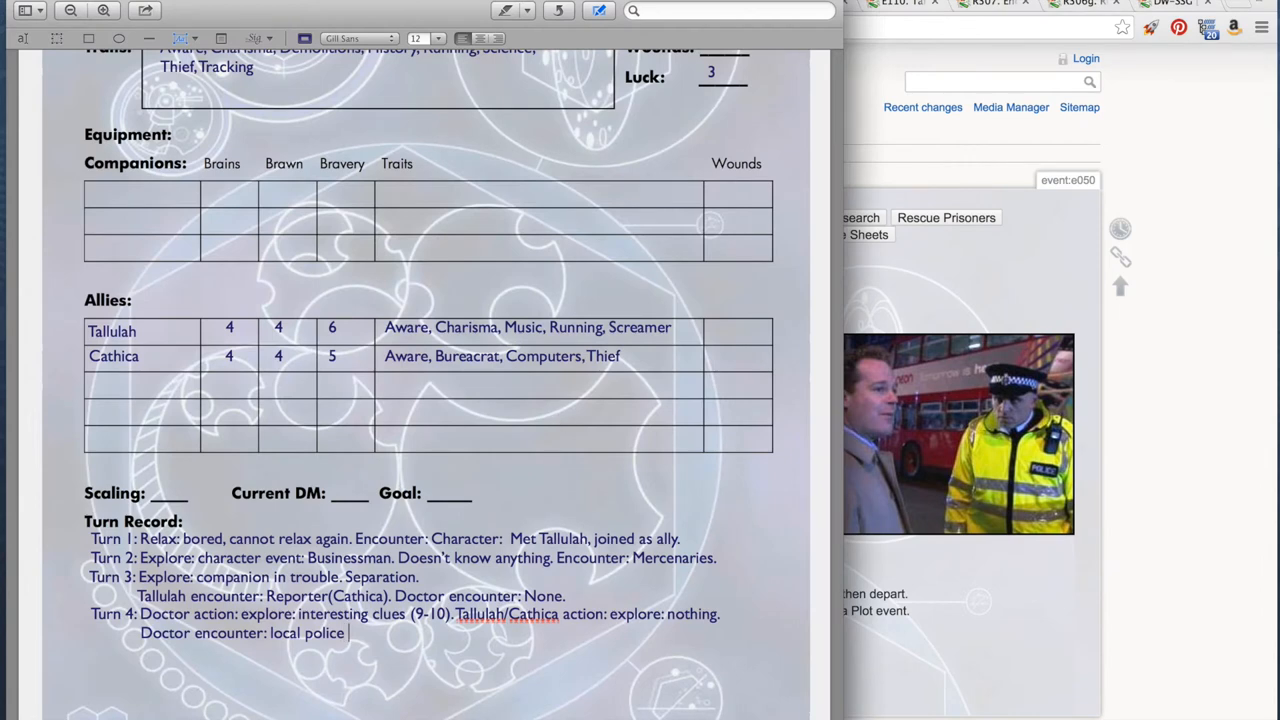
- Log '(3 office' and 'Talk' in the turn record, then roll two dice for the Charisma talk check
text((3 officers)
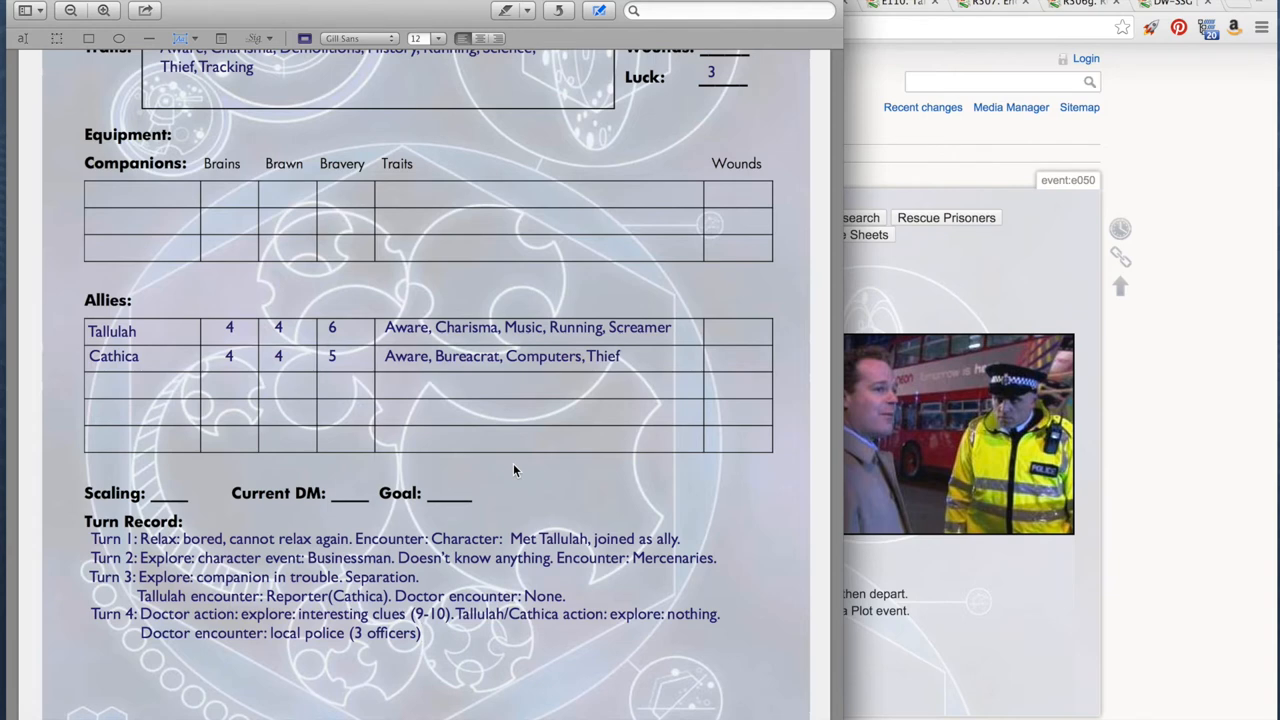
text(Talk)
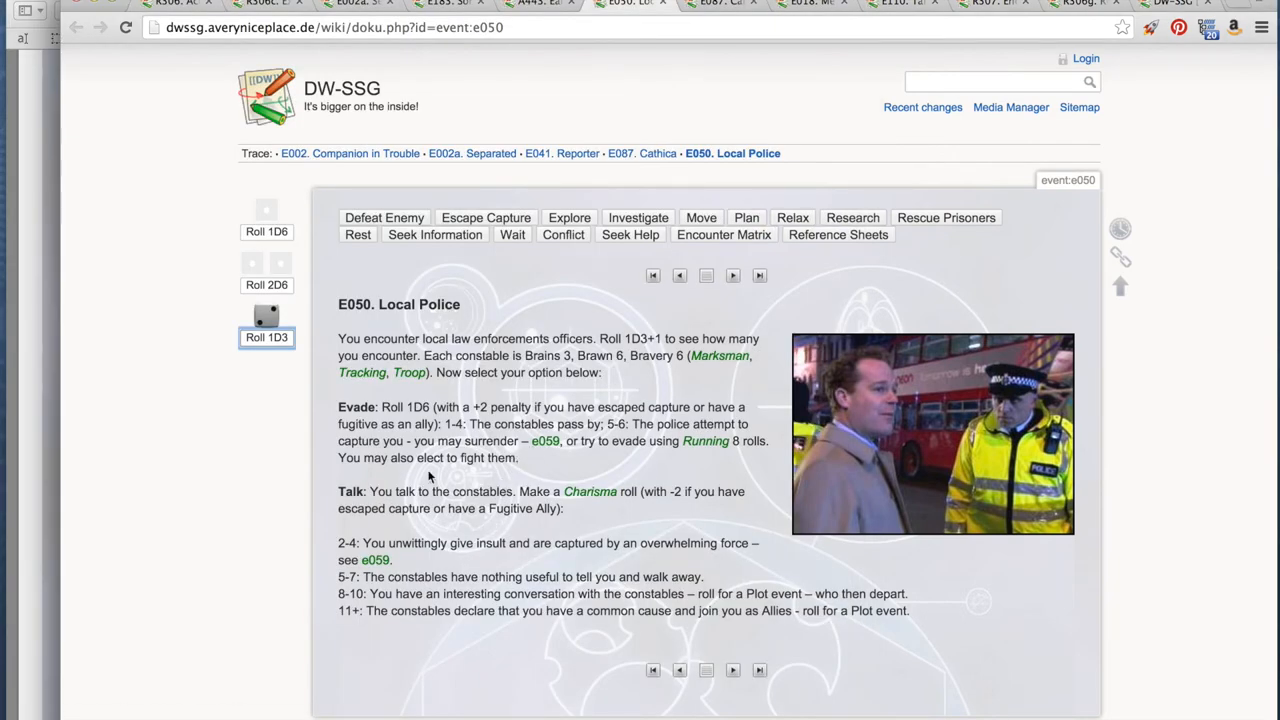
mouse_move(284, 290)
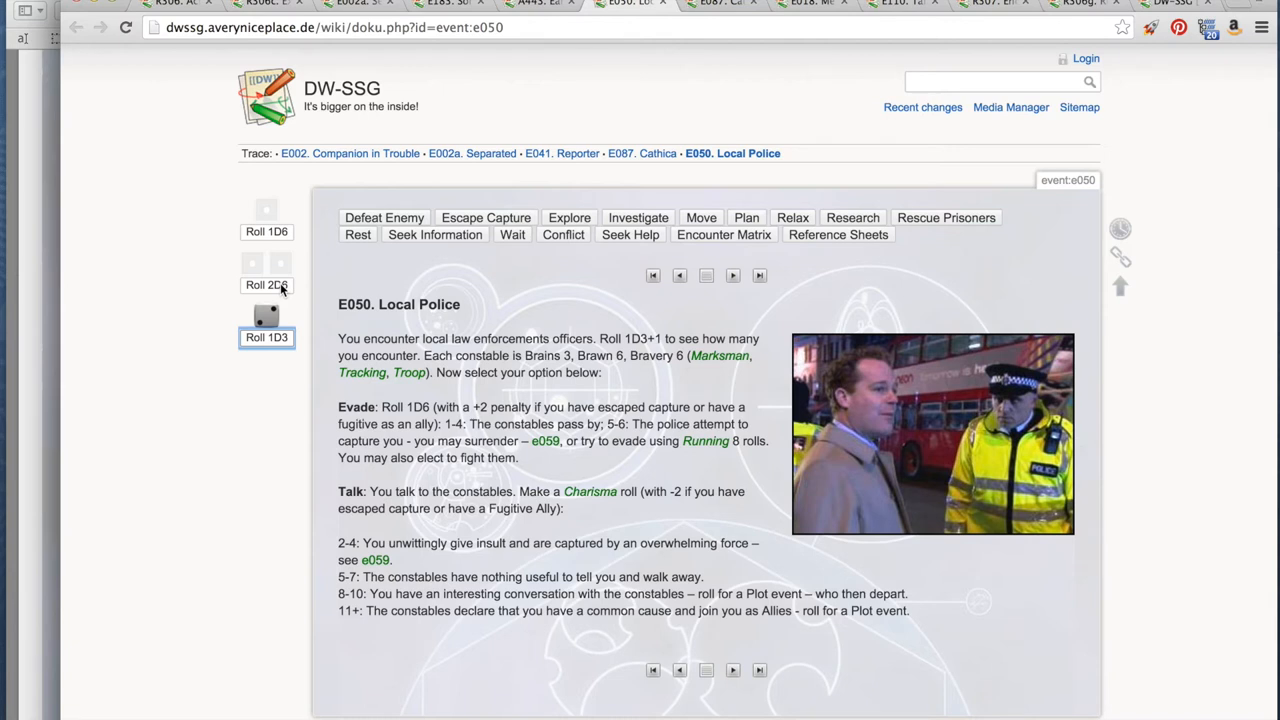
click(266, 284)
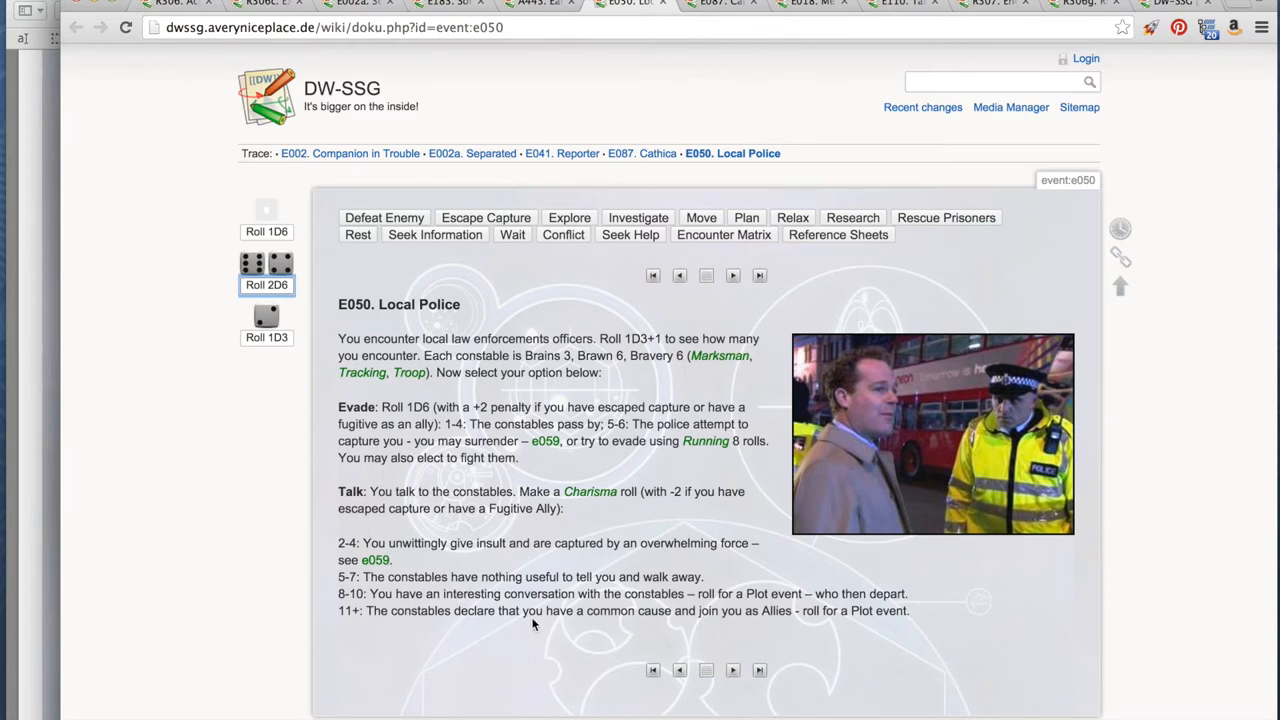
mouse_move(720, 610)
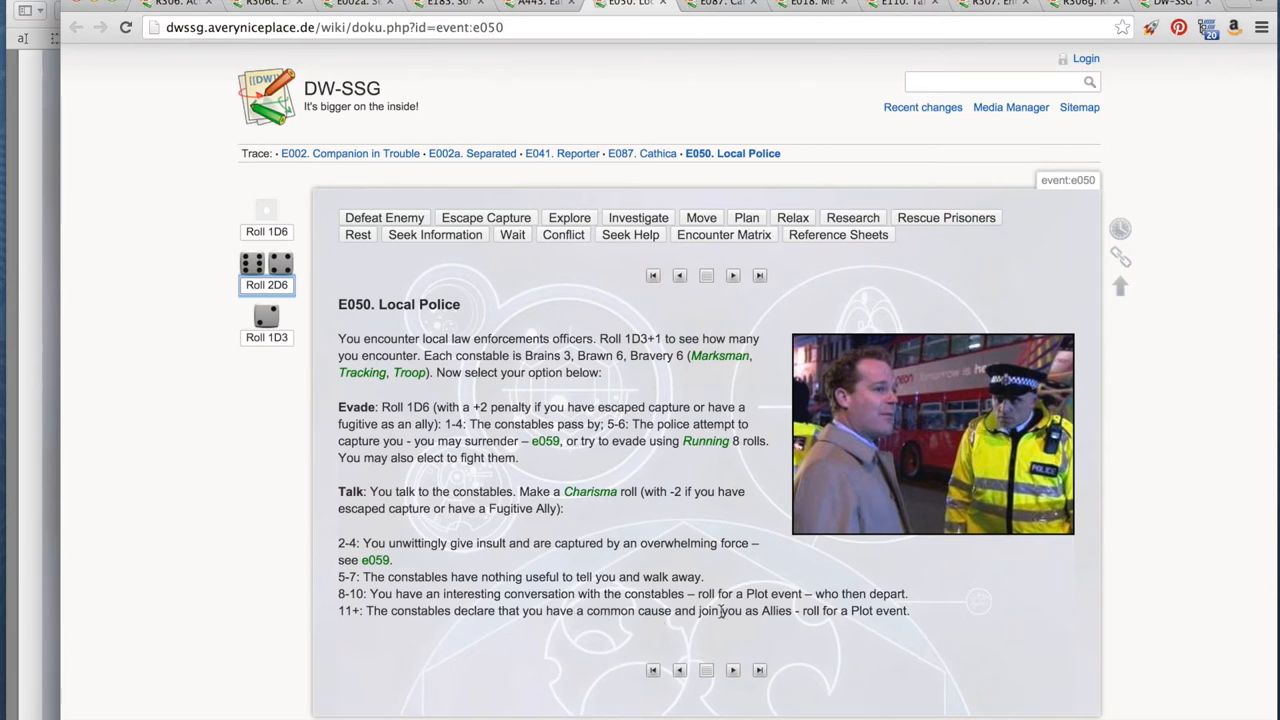
mouse_move(856, 642)
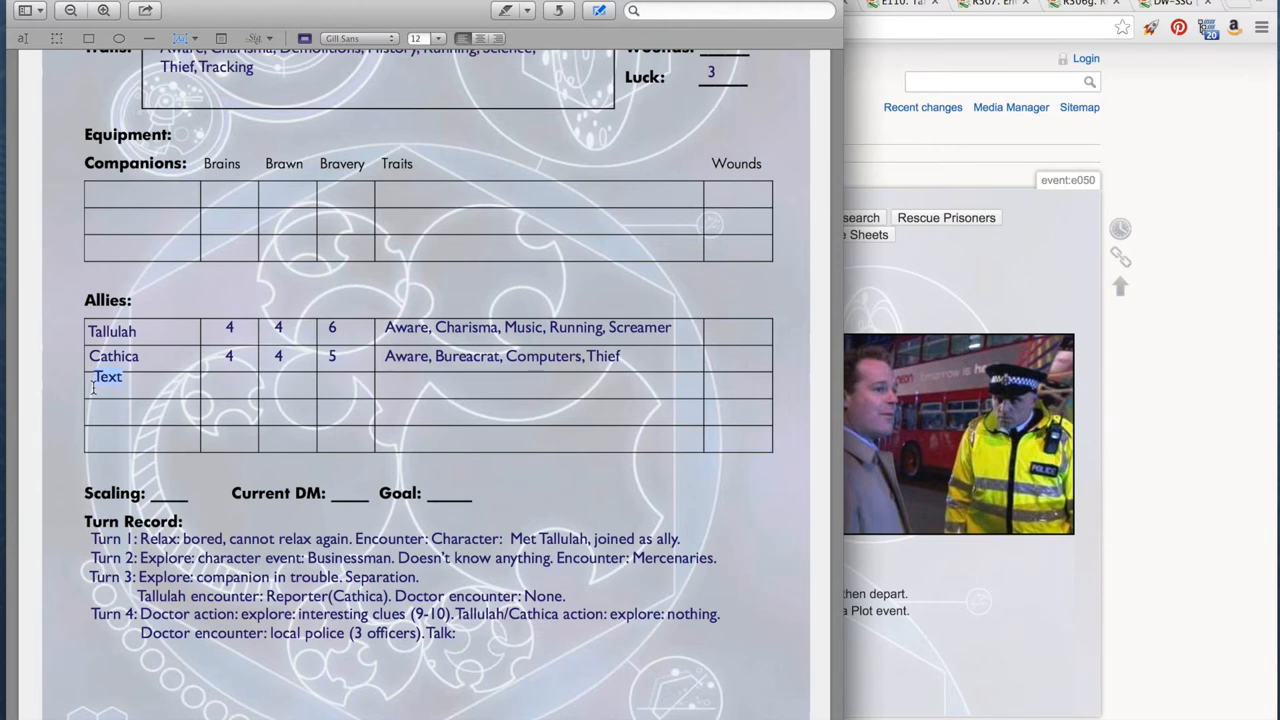
mouse_move(108, 392)
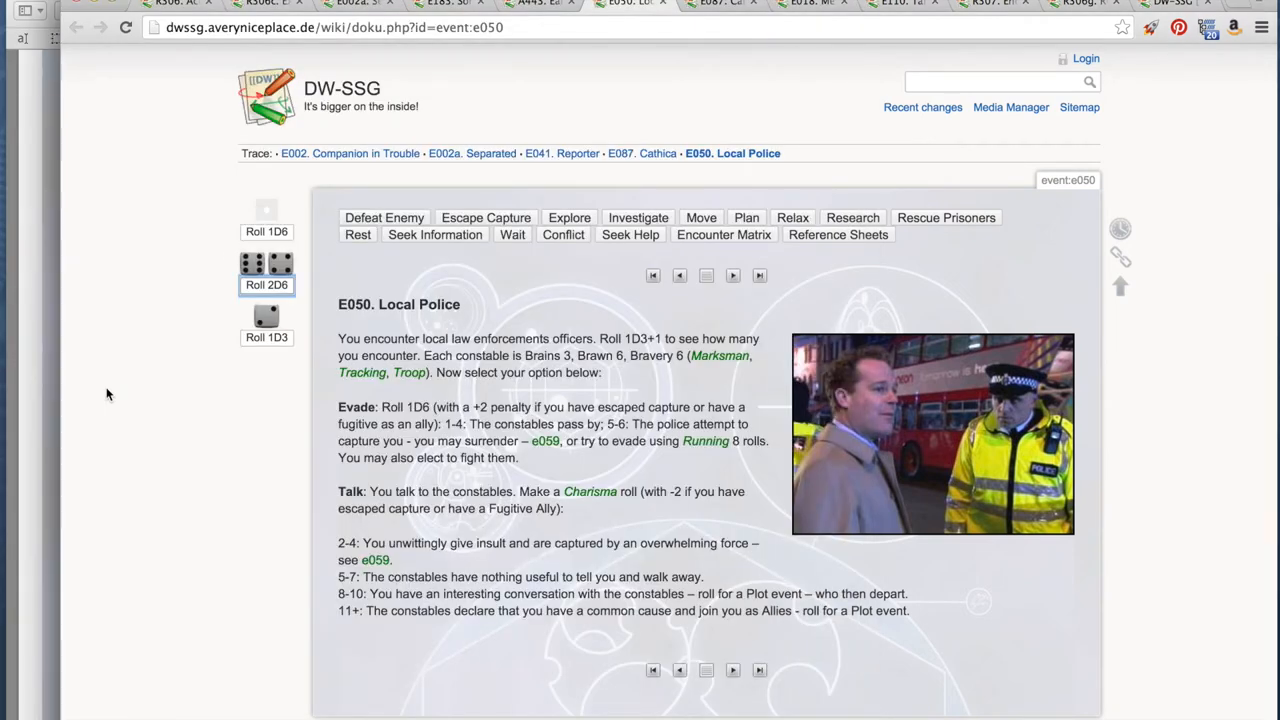
- Add 'Po' to the Turn 4 police encounter note in the character sheet
text(Po)
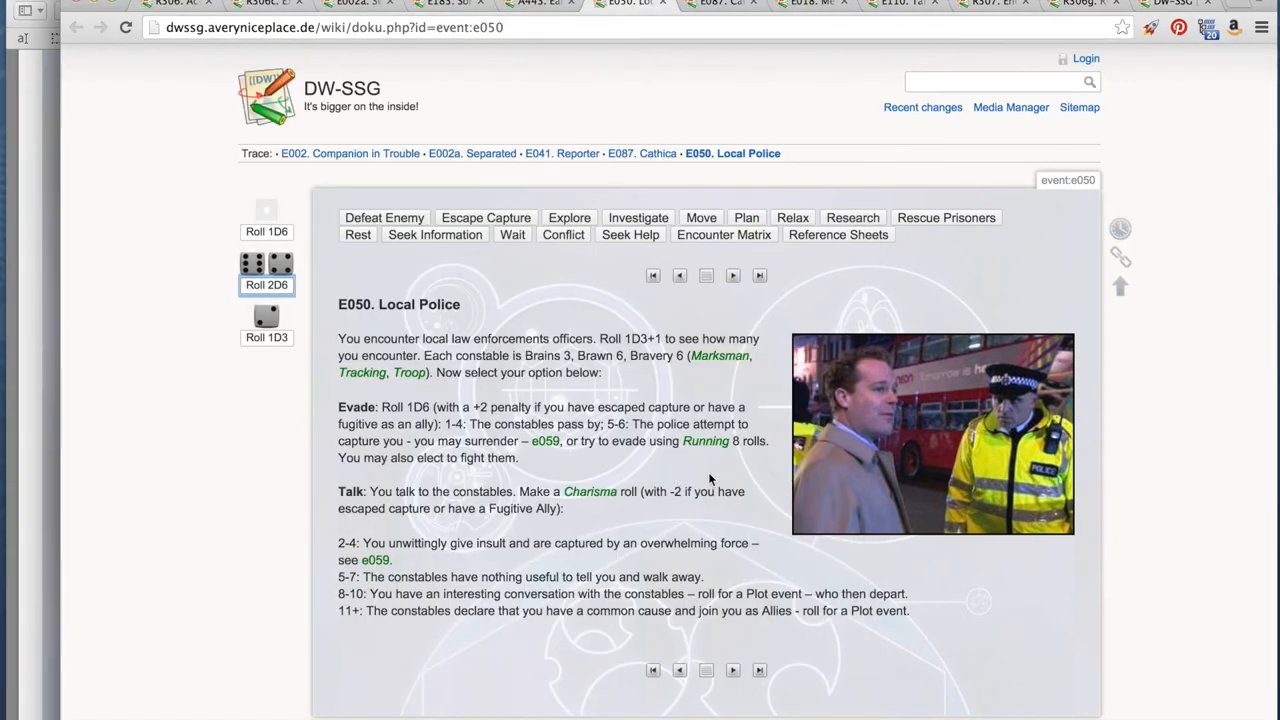
mouse_move(478, 572)
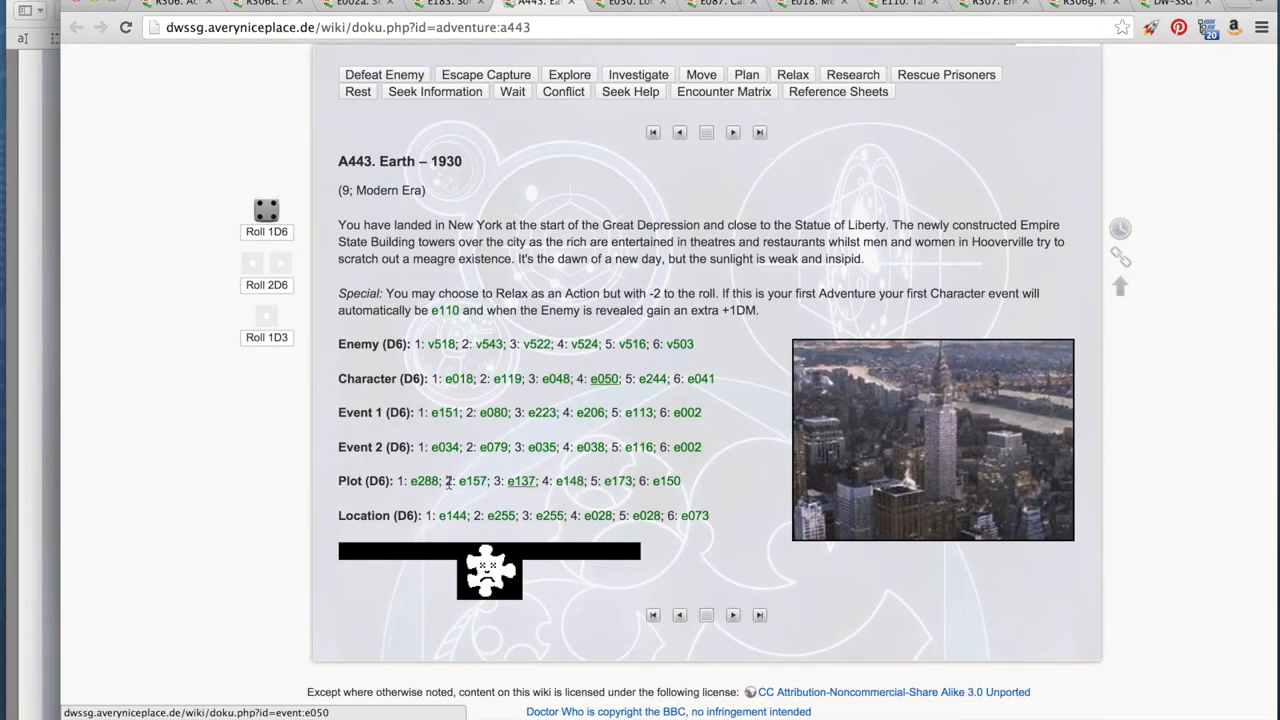
- Roll 1D6 for the Plot row and follow the result to plot event E137 Strangers
click(266, 232)
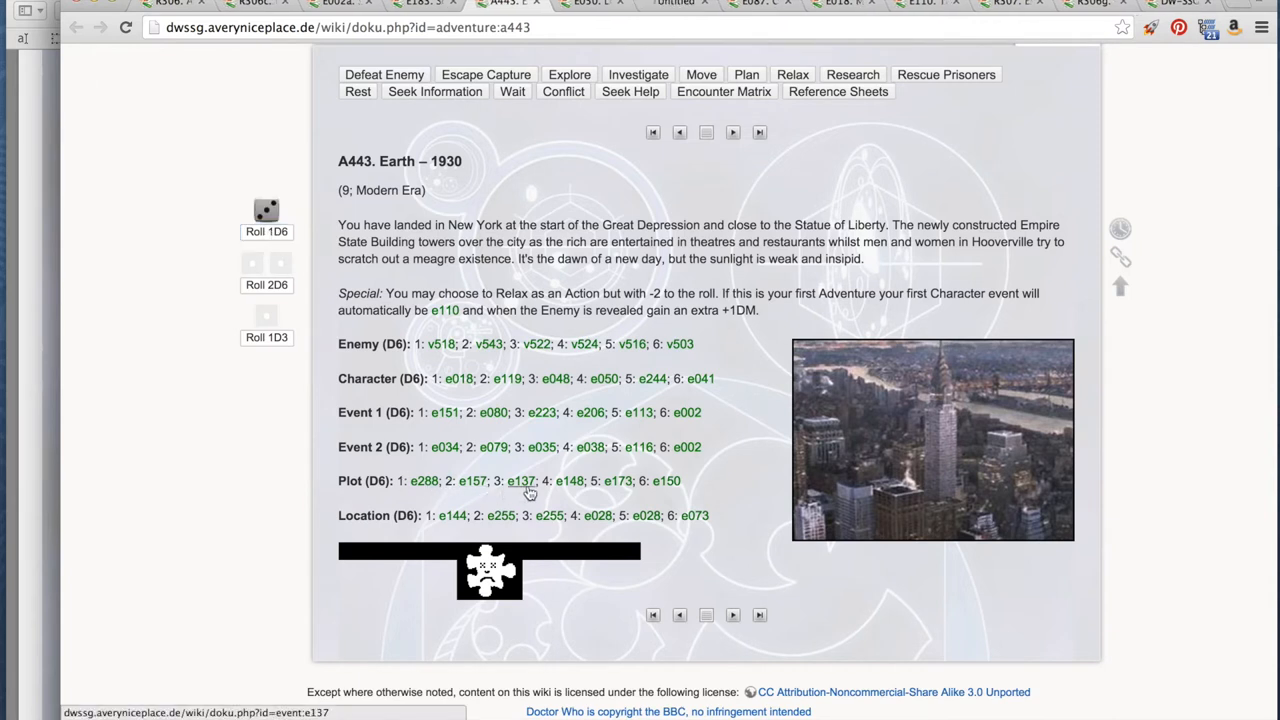
click(520, 480)
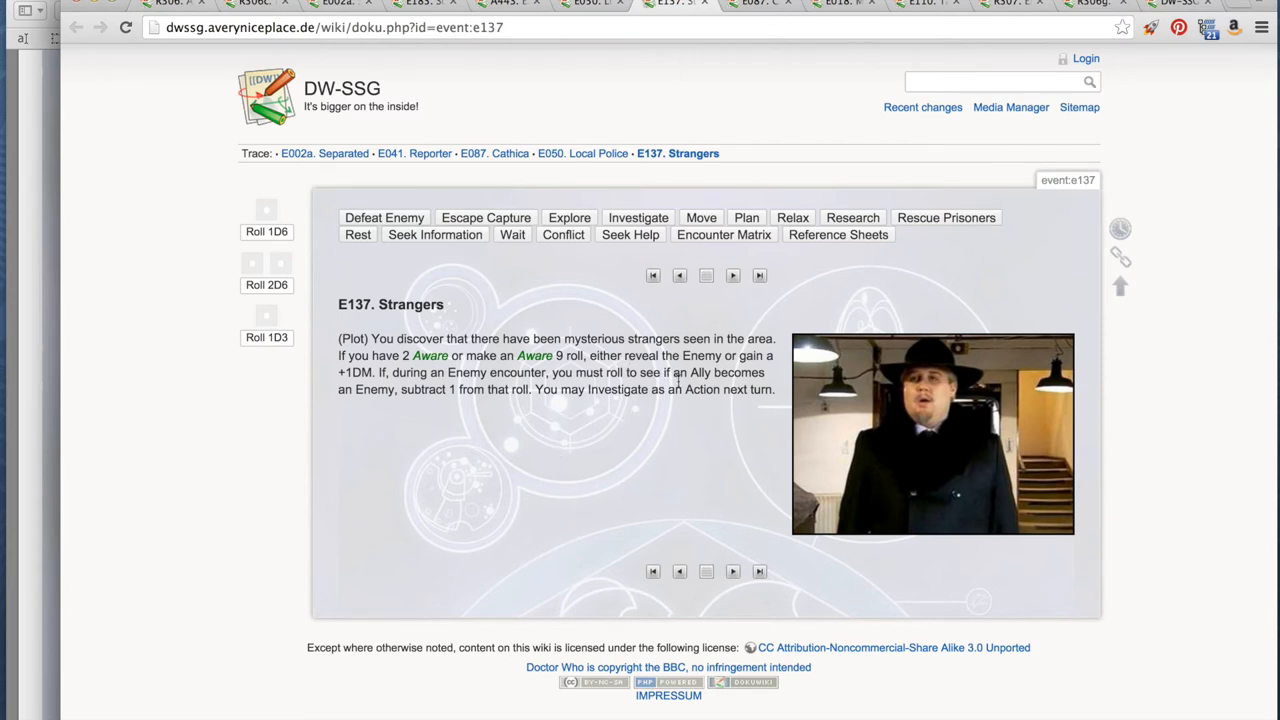
mouse_move(648, 458)
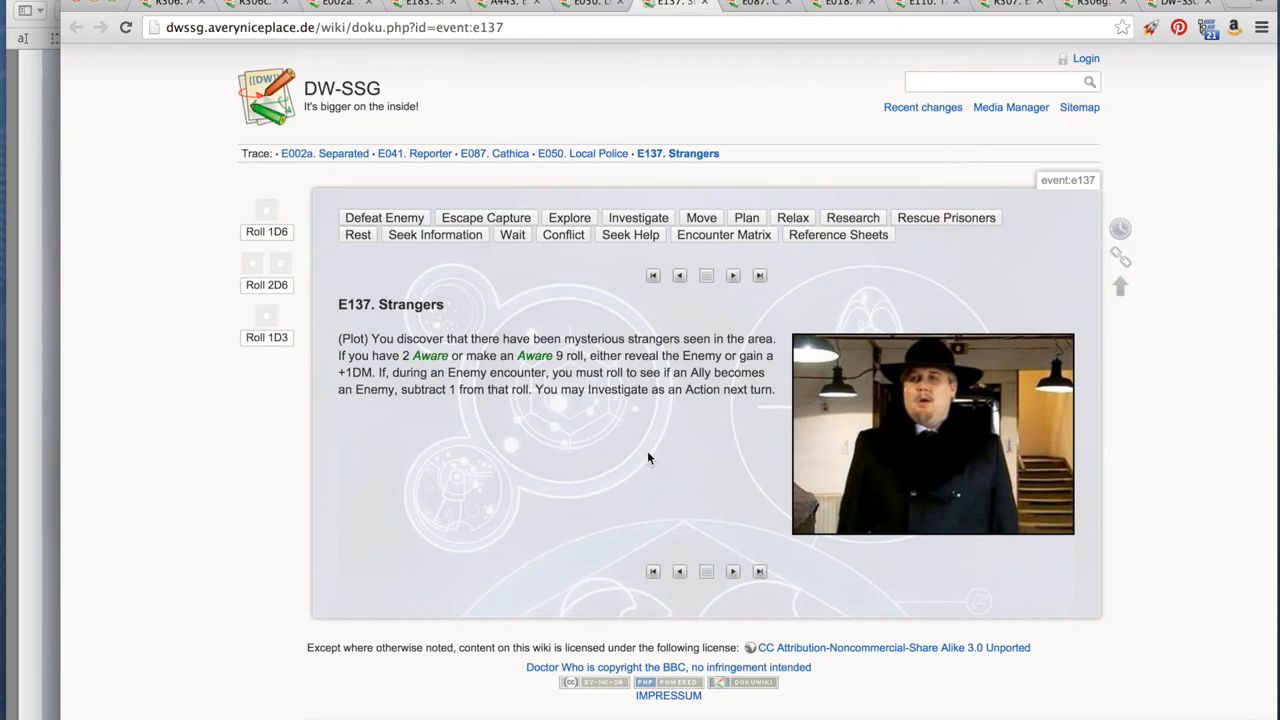
mouse_move(598, 444)
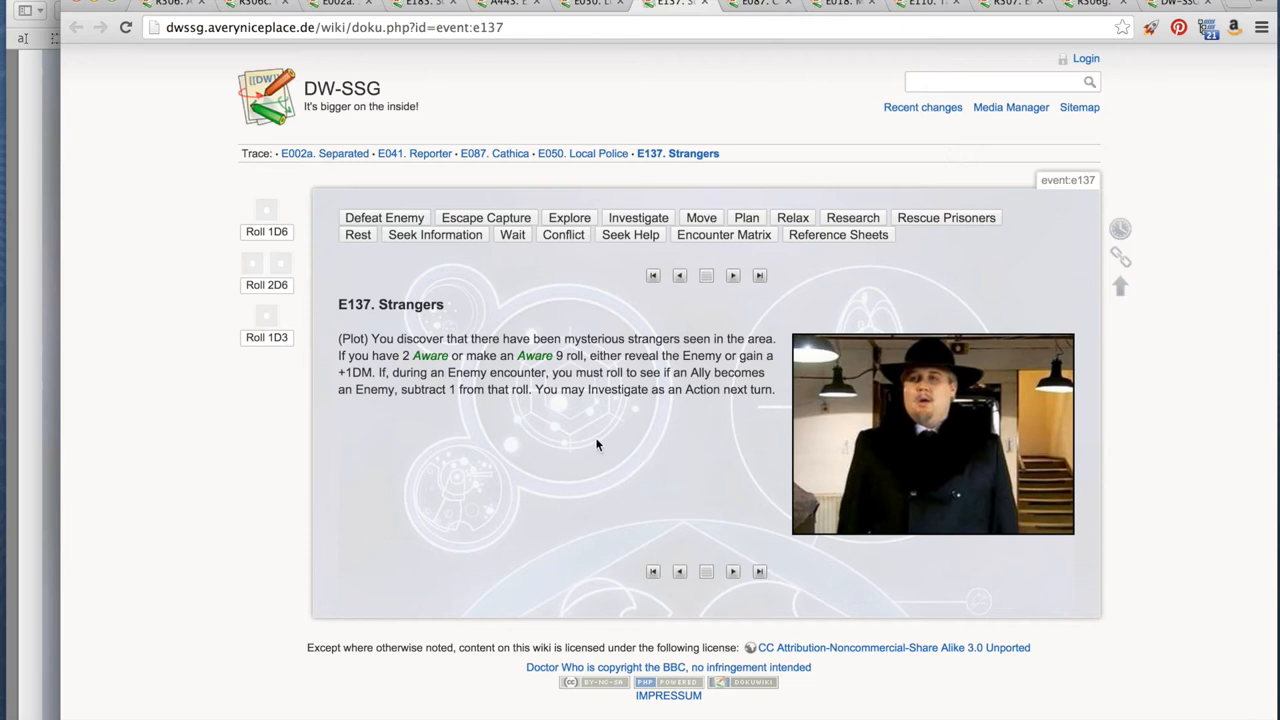
mouse_move(518, 390)
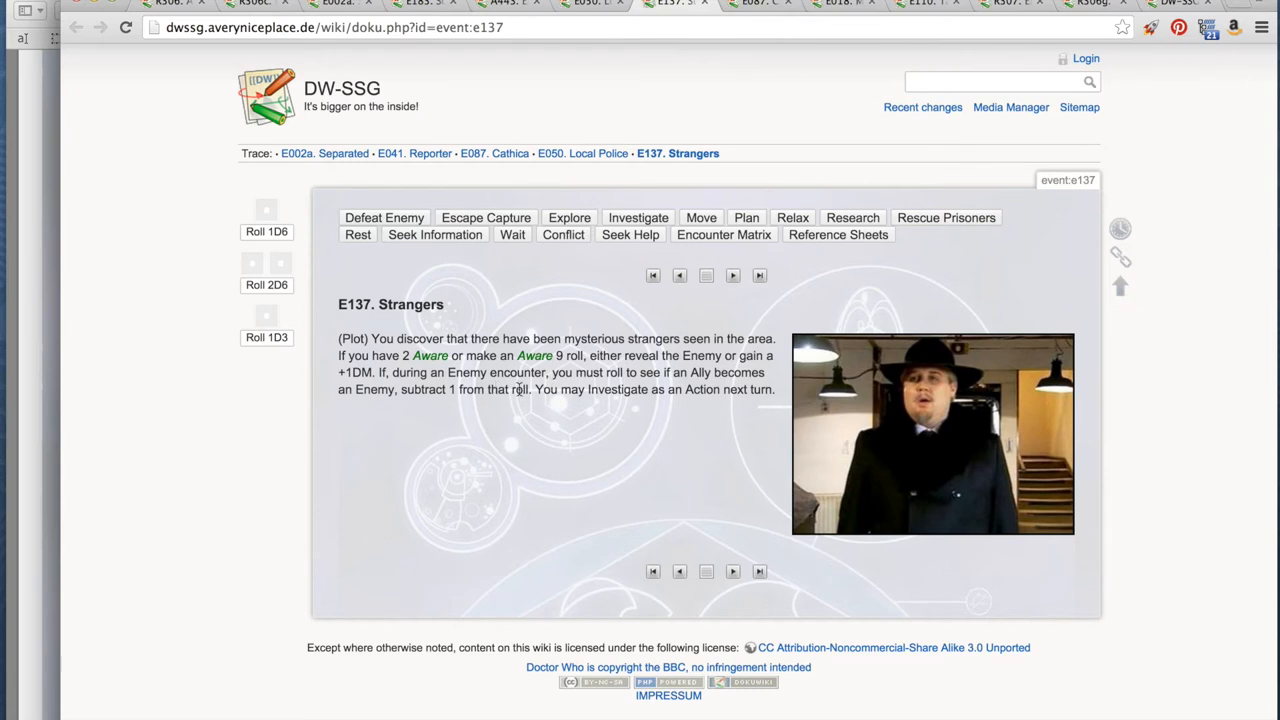
mouse_move(484, 372)
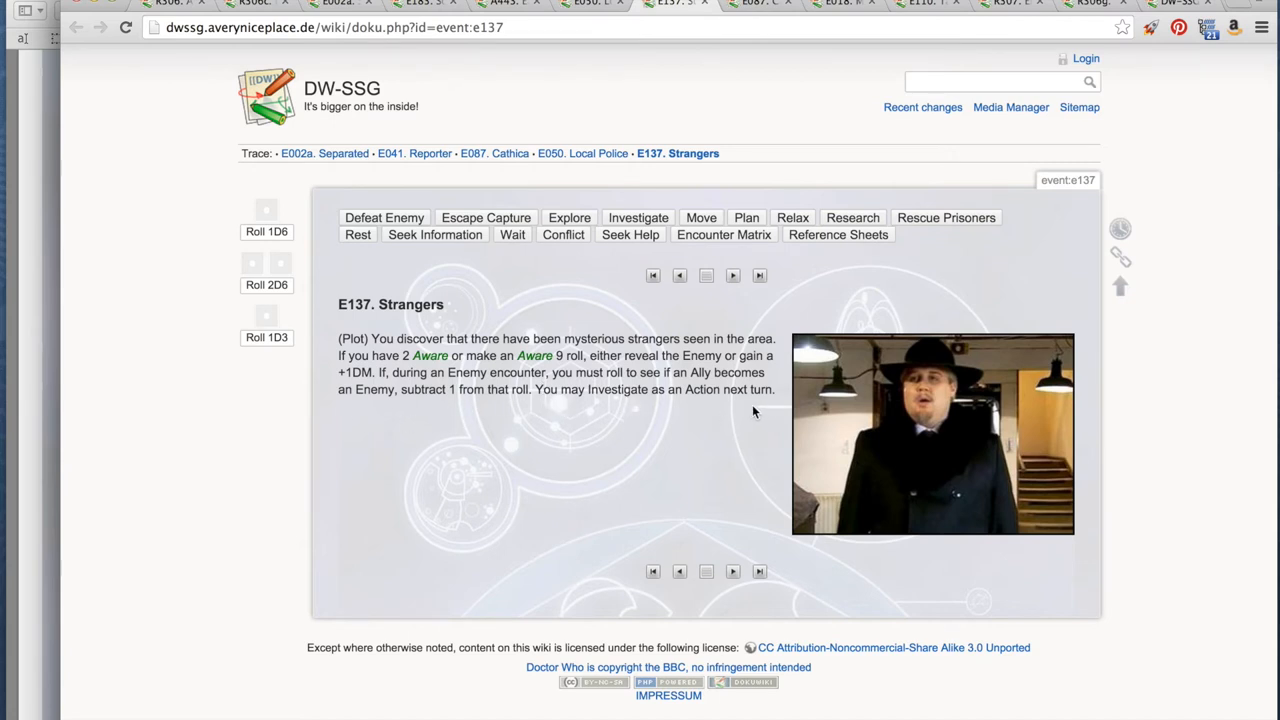
mouse_move(564, 452)
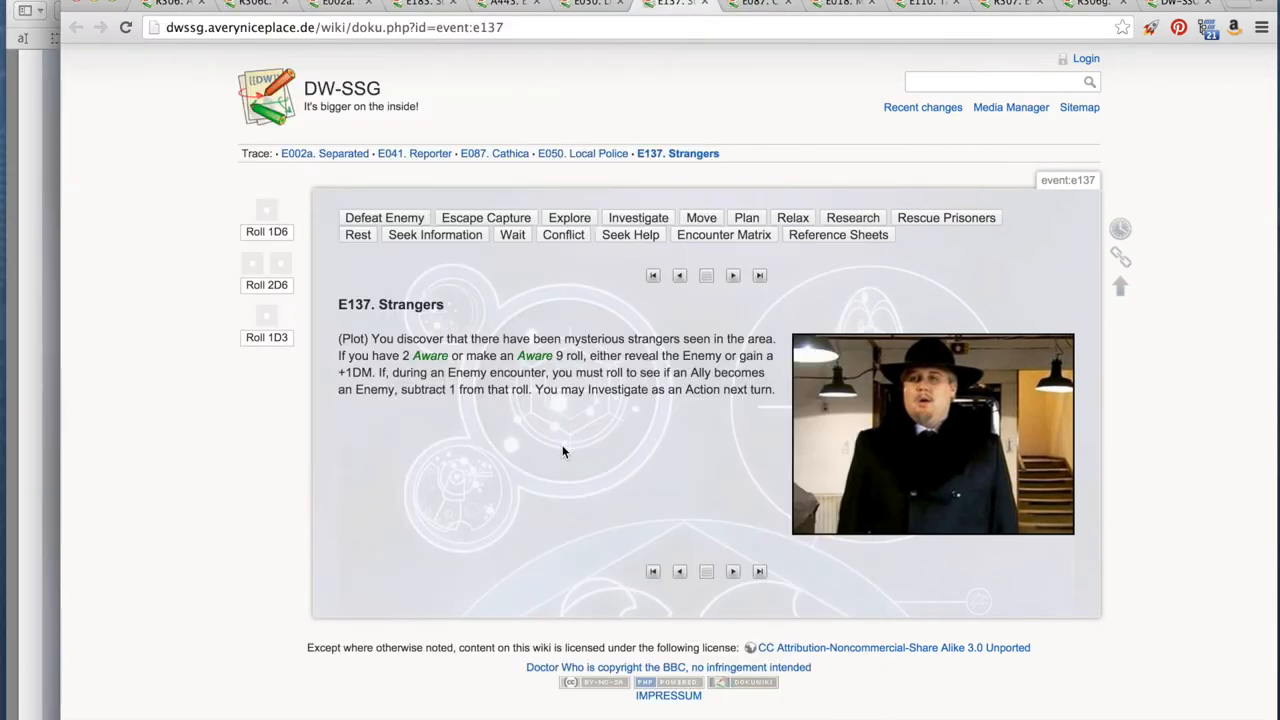
mouse_move(516, 406)
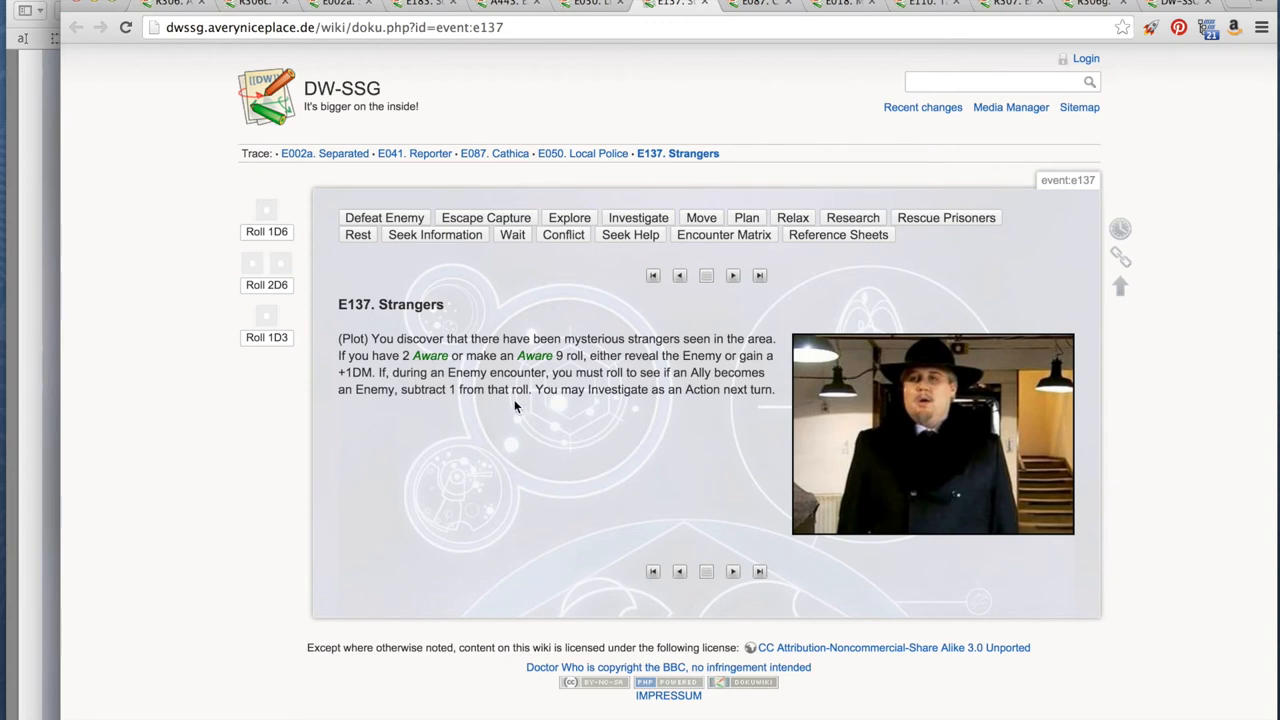
mouse_move(410, 452)
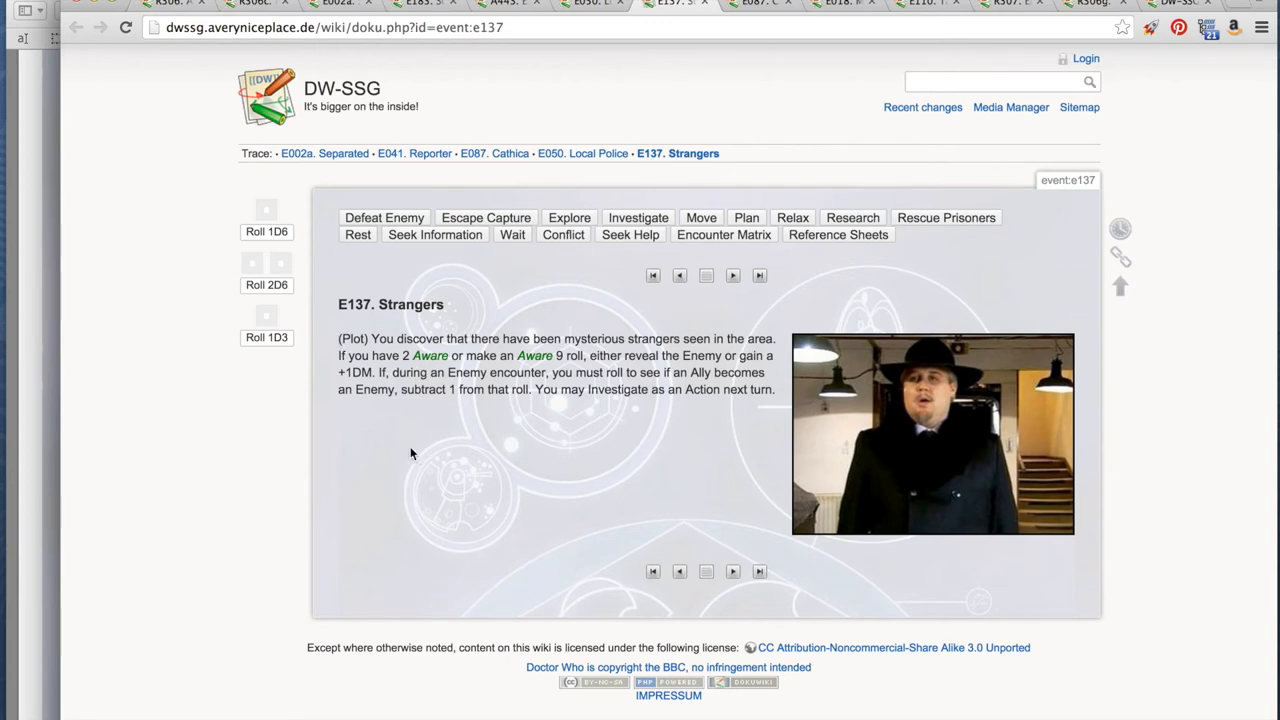
mouse_move(408, 448)
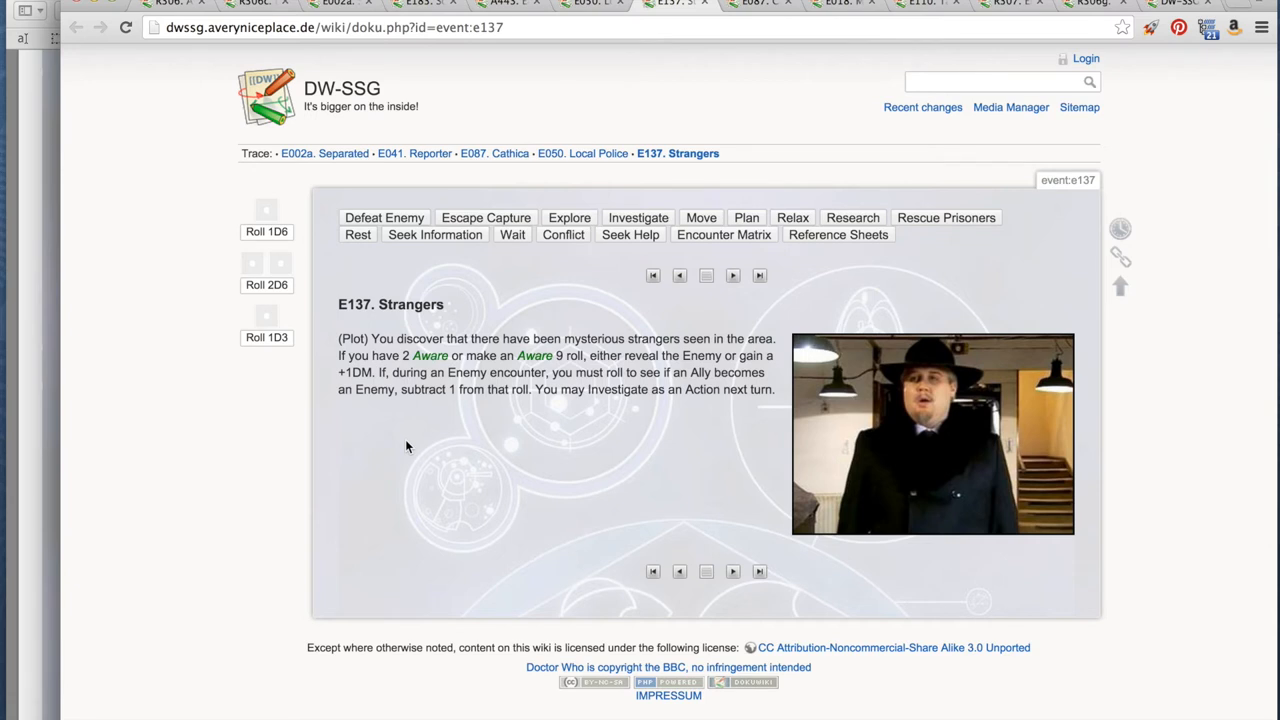
mouse_move(398, 438)
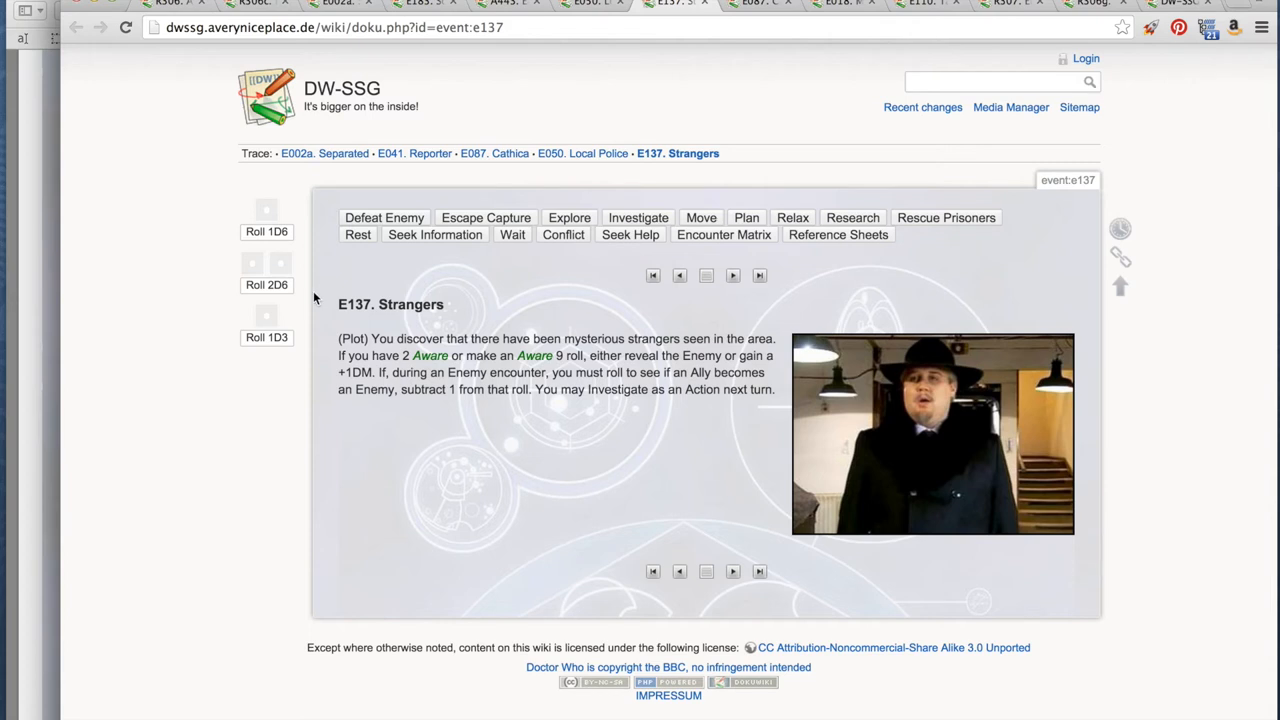
- Roll 2D6 beside E137 Strangers for the Aware check
click(266, 284)
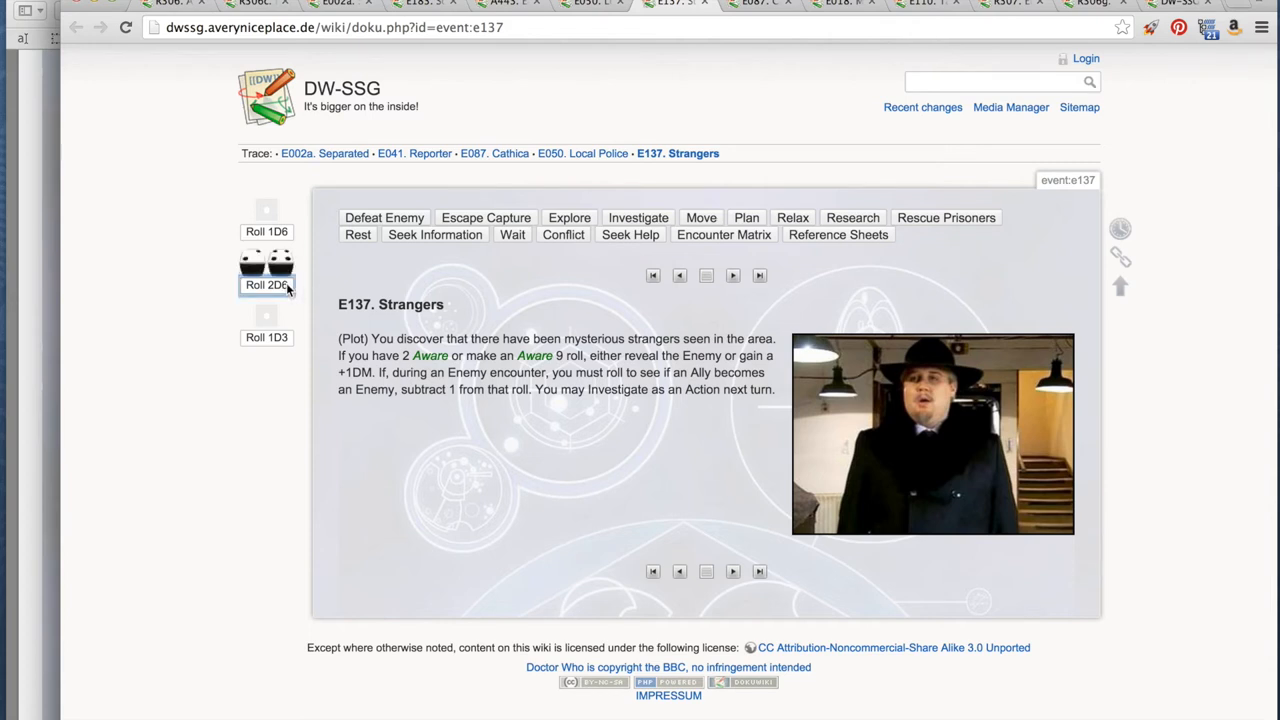
click(266, 268)
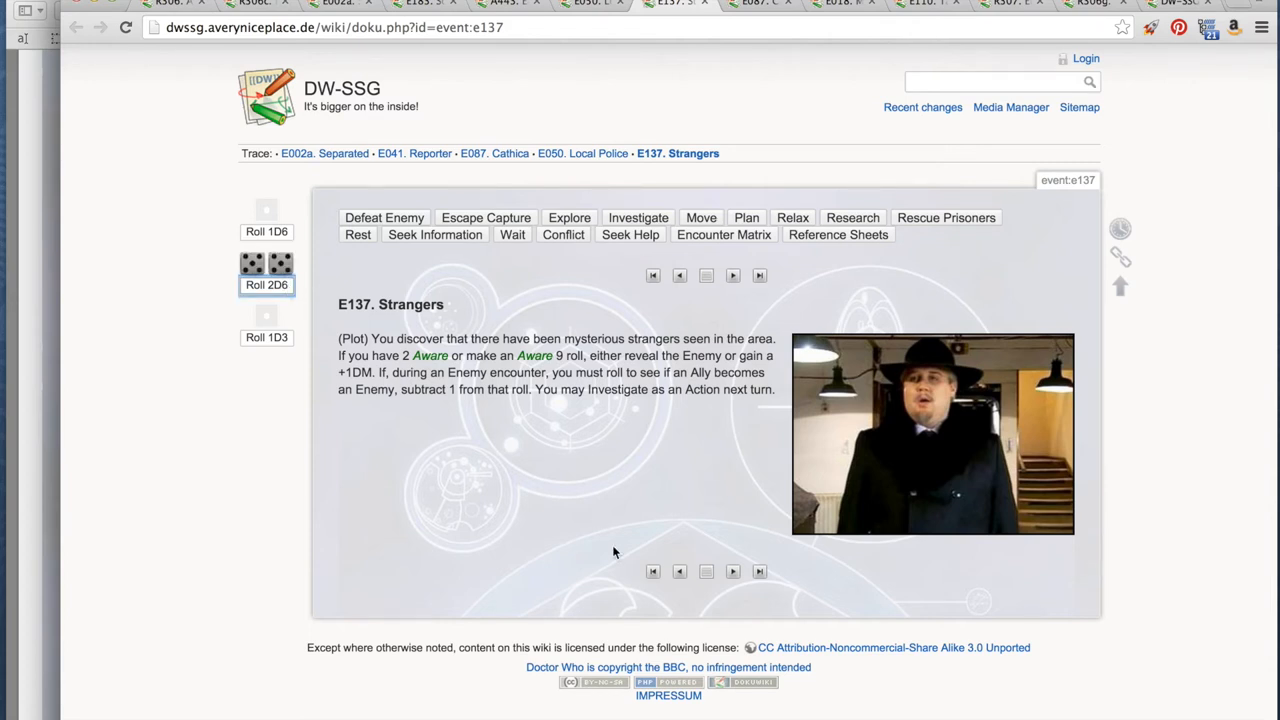
mouse_move(574, 454)
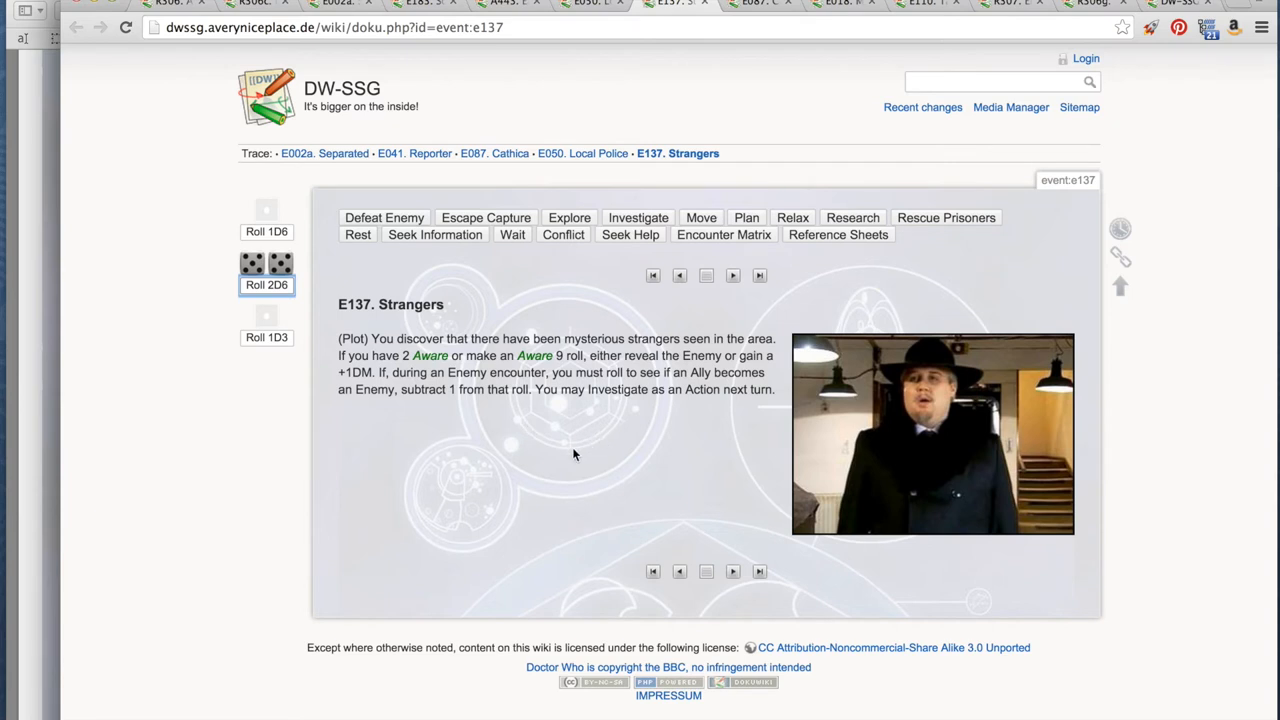
mouse_move(572, 414)
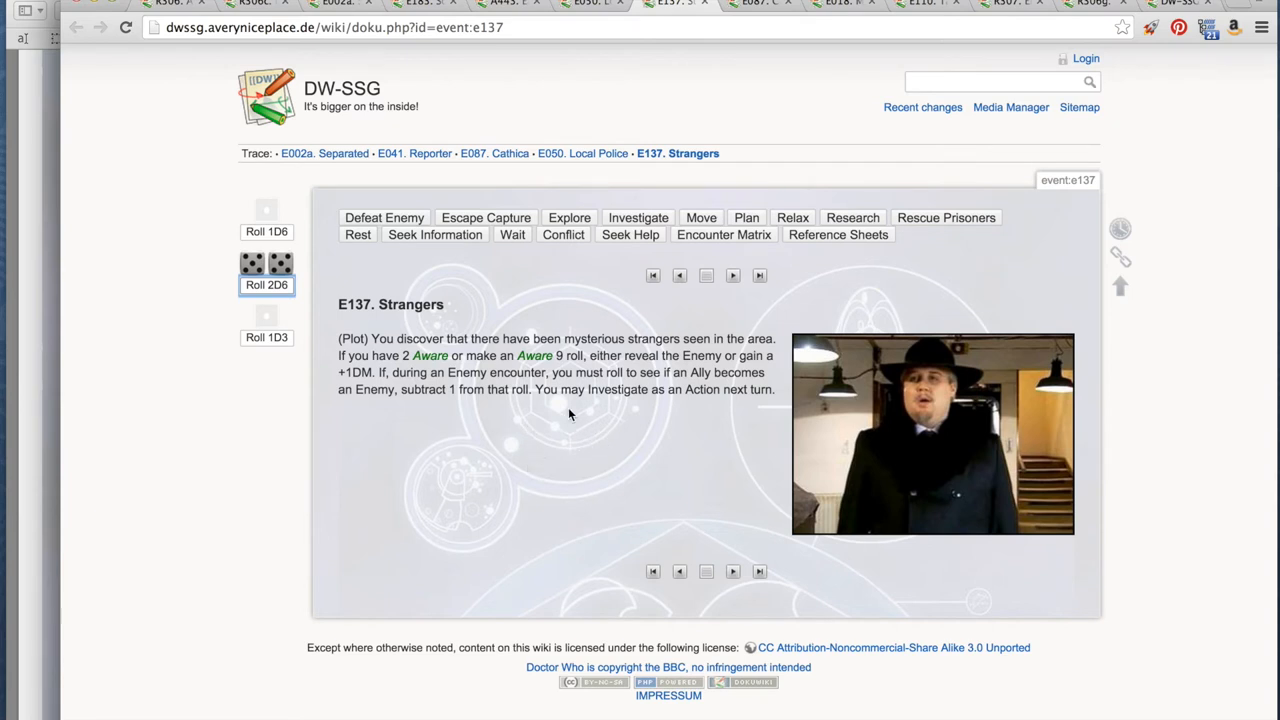
mouse_move(570, 408)
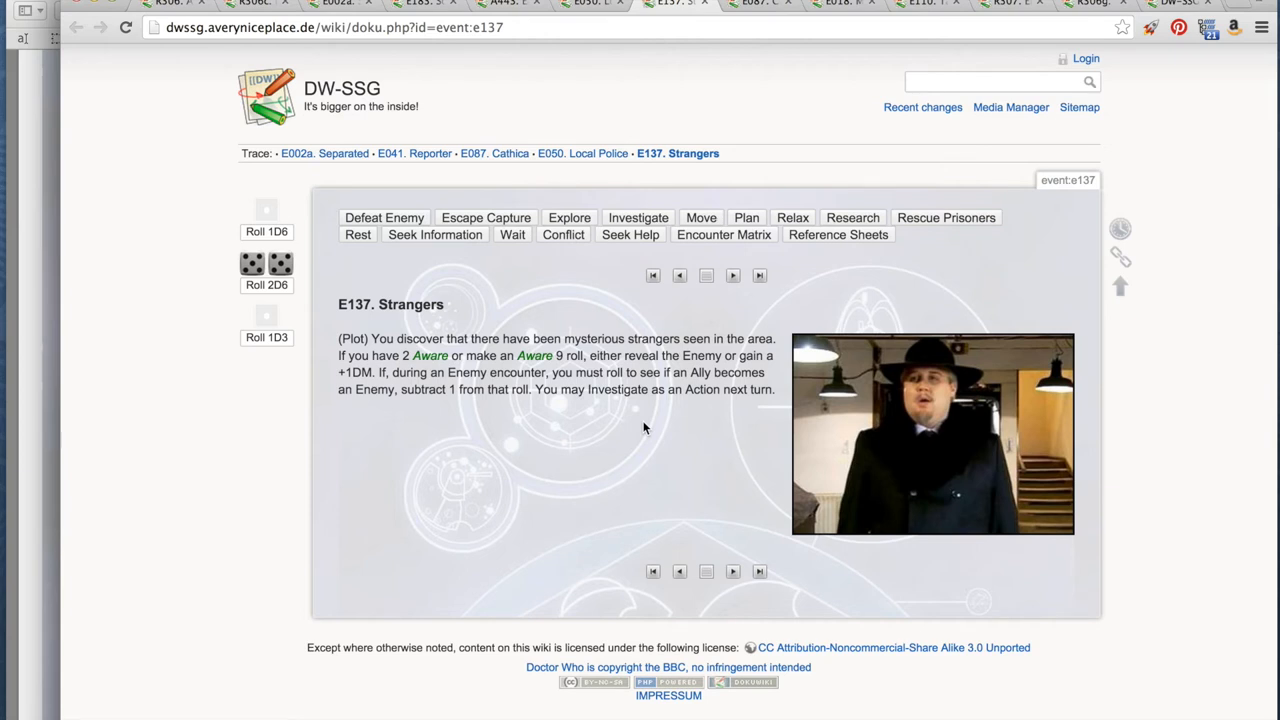
mouse_move(632, 438)
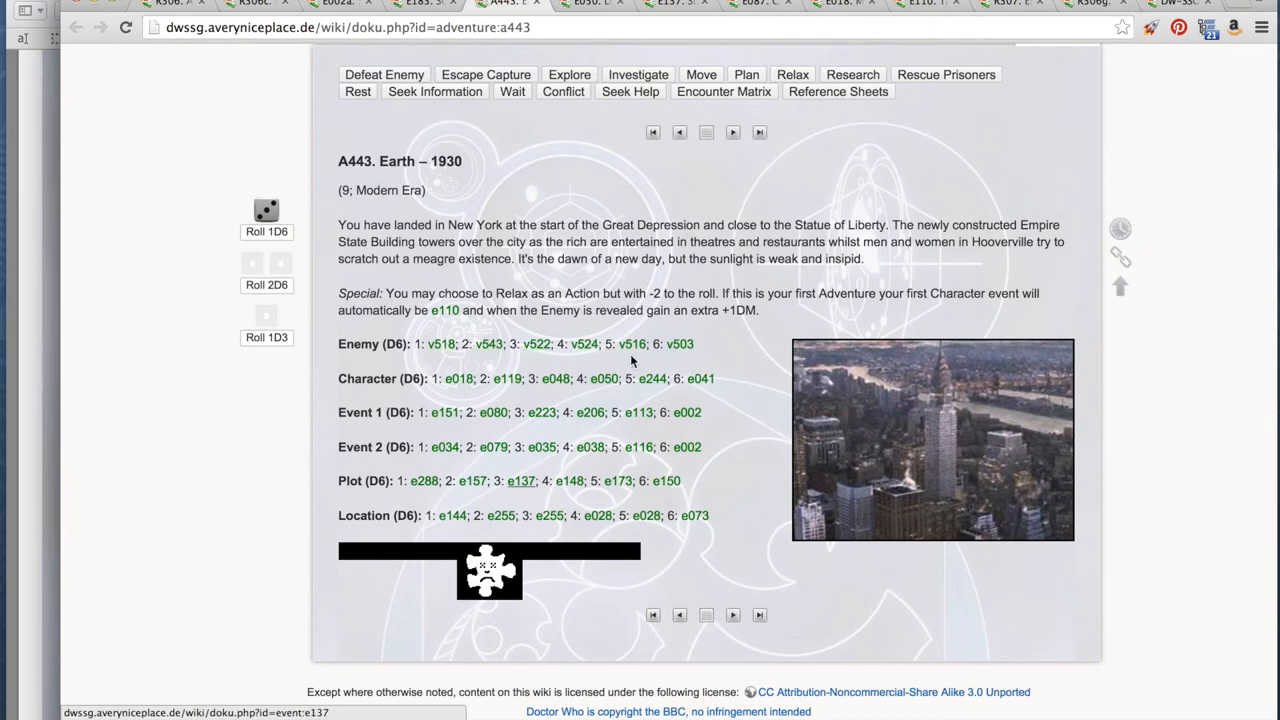
mouse_move(336, 324)
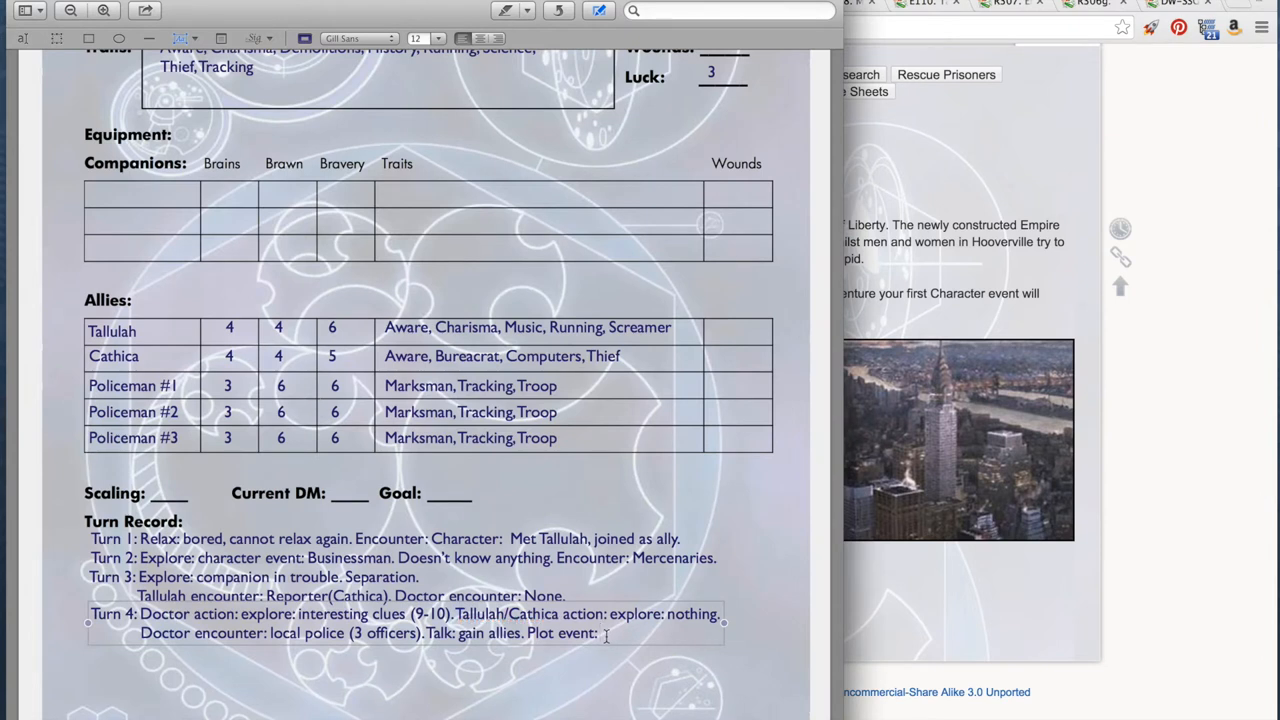
mouse_move(624, 680)
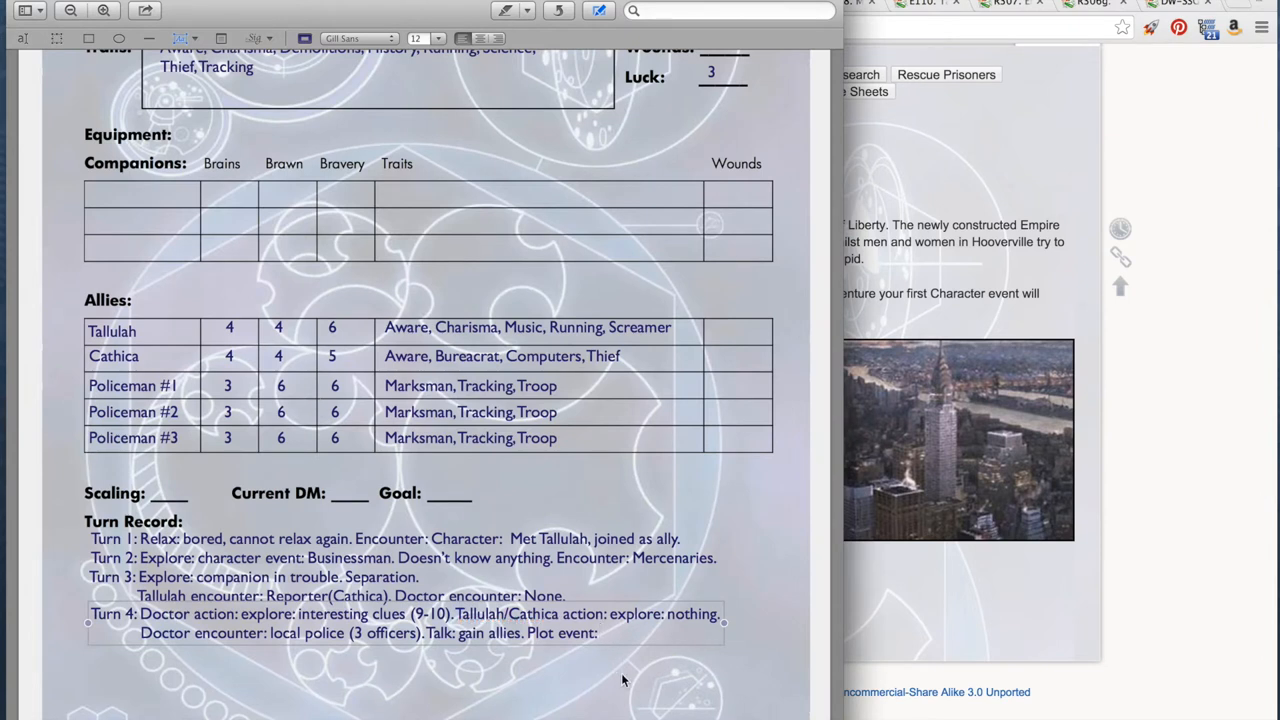
- Return from the Preview character sheet to the A443 Earth 1930 wiki page
click(600, 632)
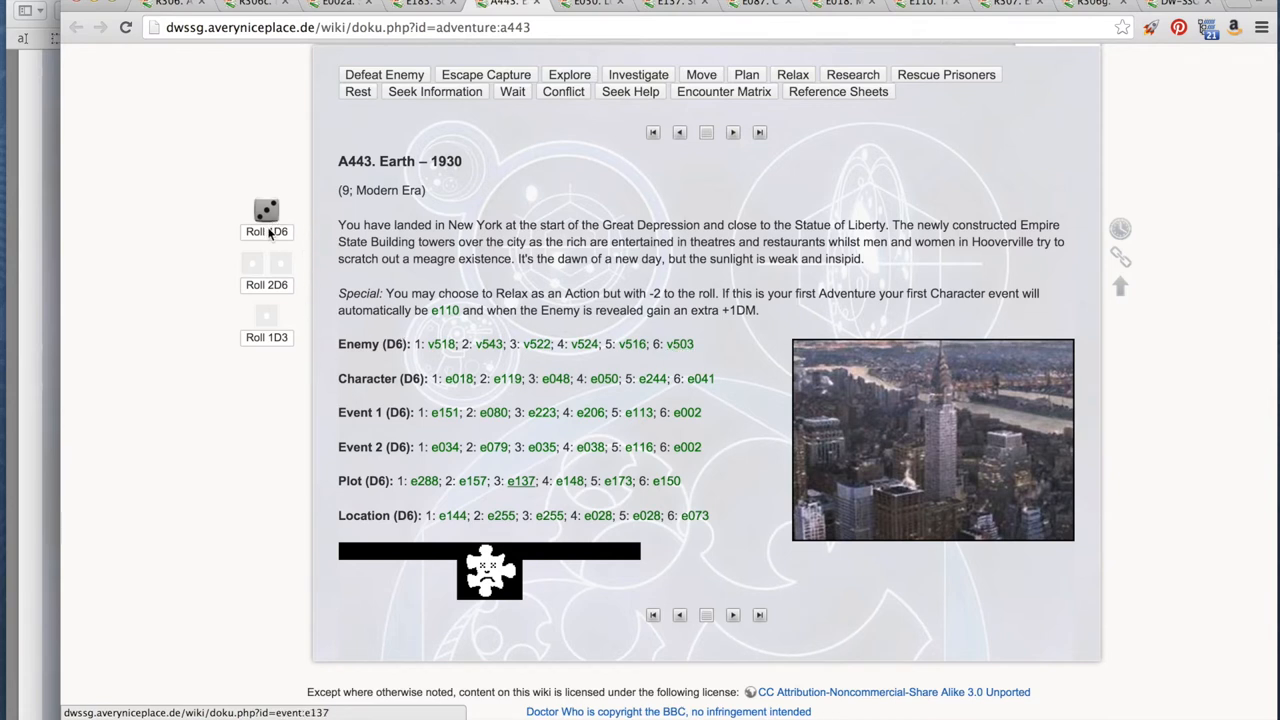
mouse_move(278, 240)
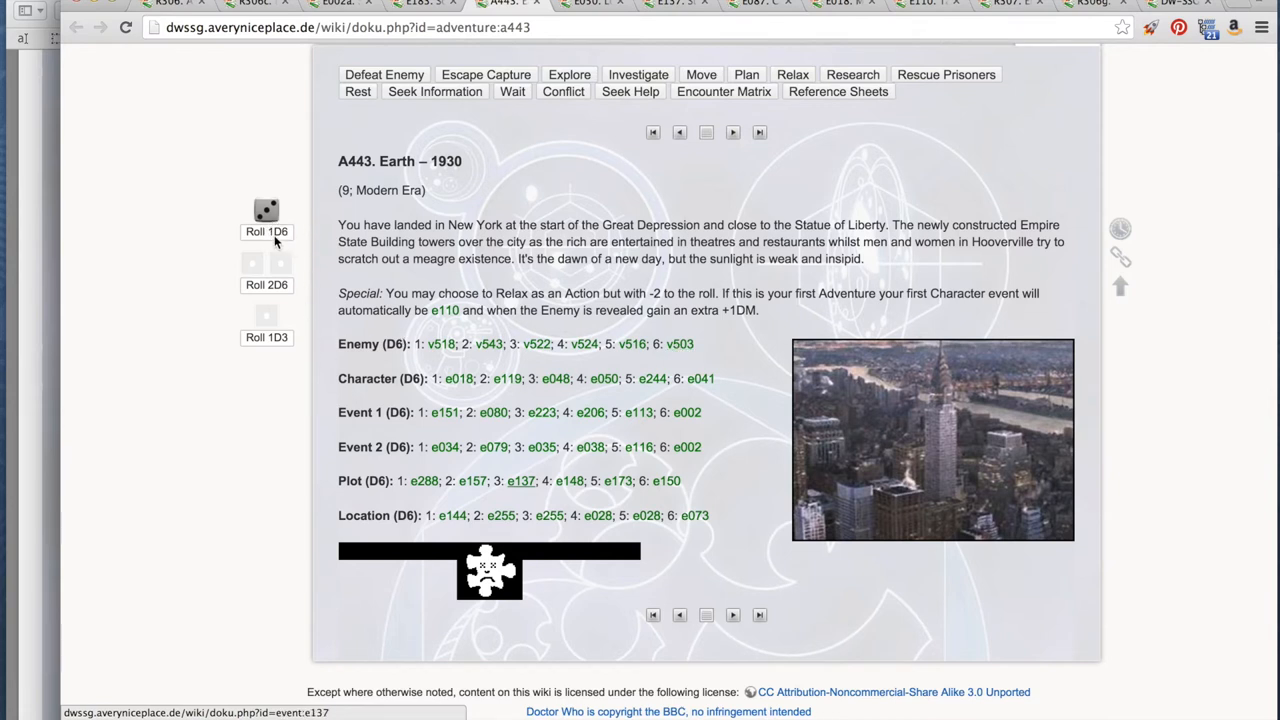
- Roll a die for the enemy row and read through V518 The Cult of Skaro
click(266, 232)
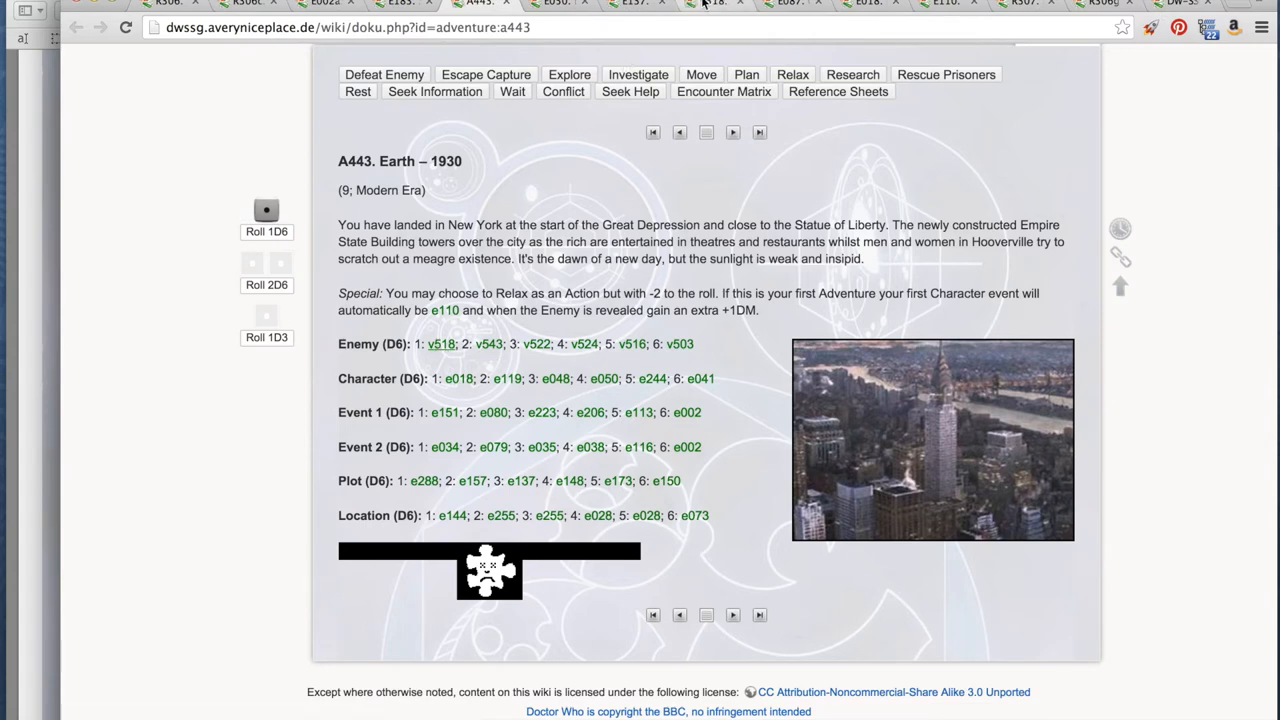
click(440, 344)
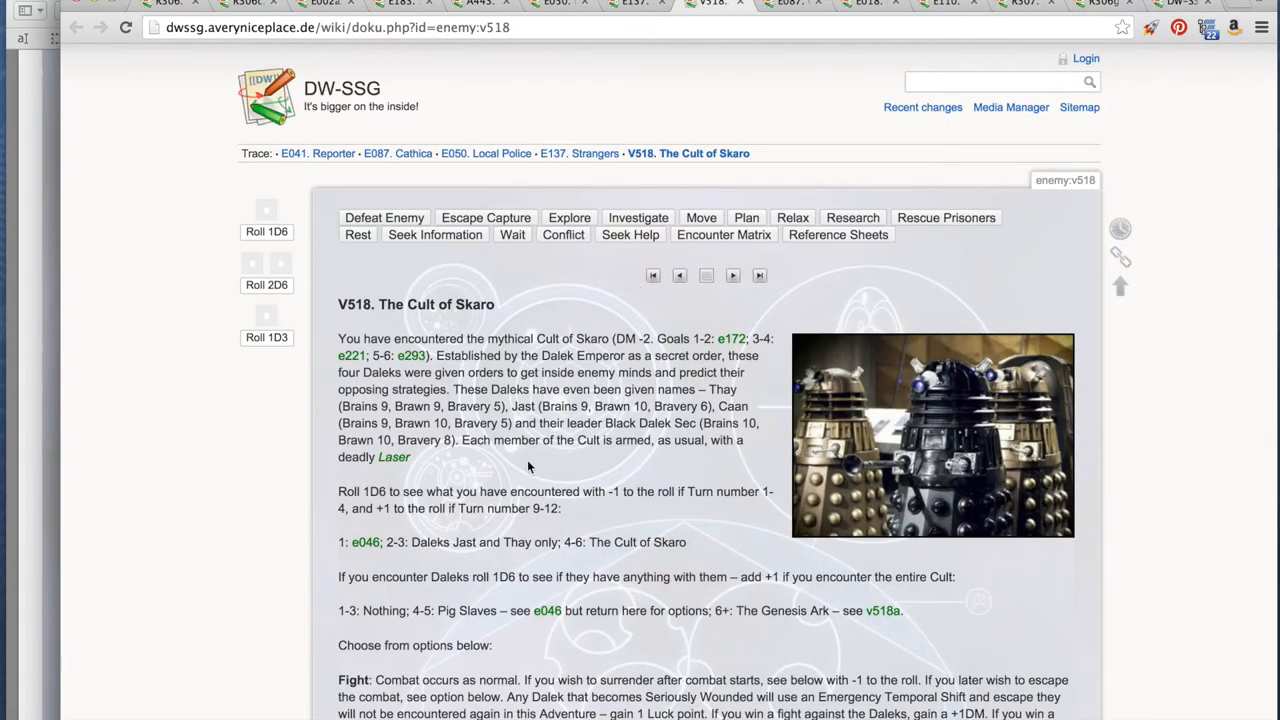
mouse_move(540, 456)
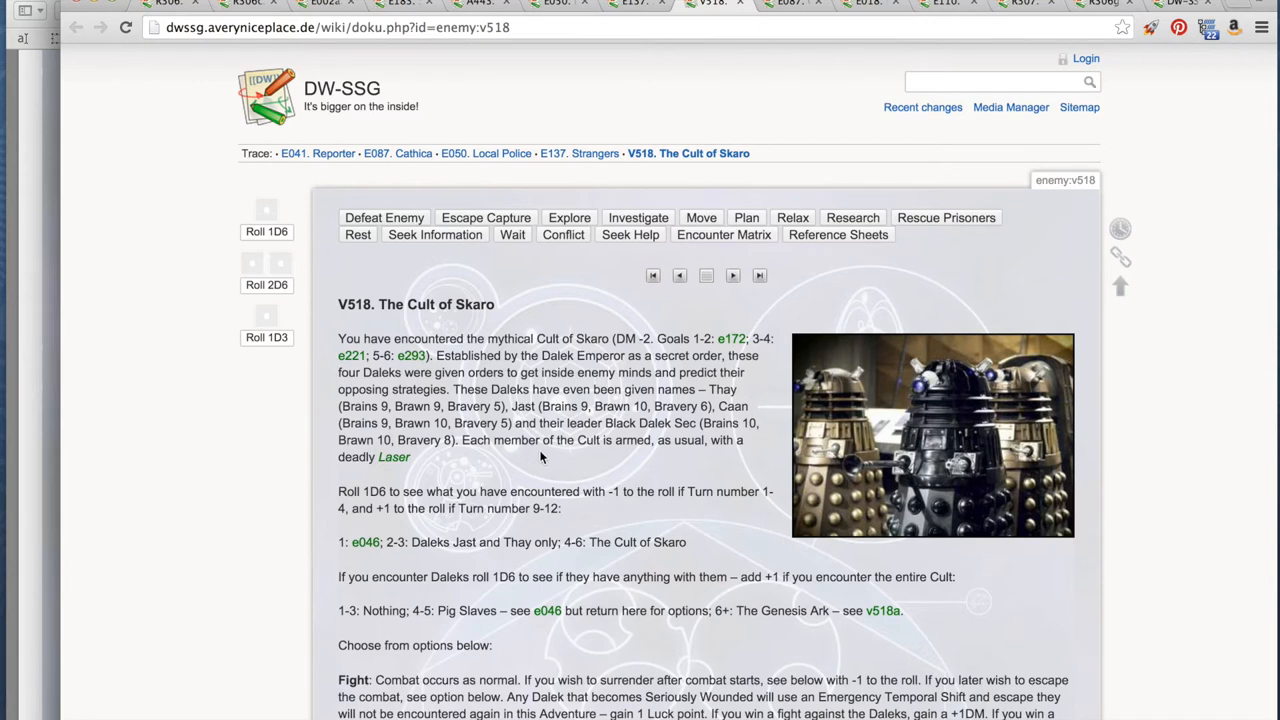
mouse_move(538, 458)
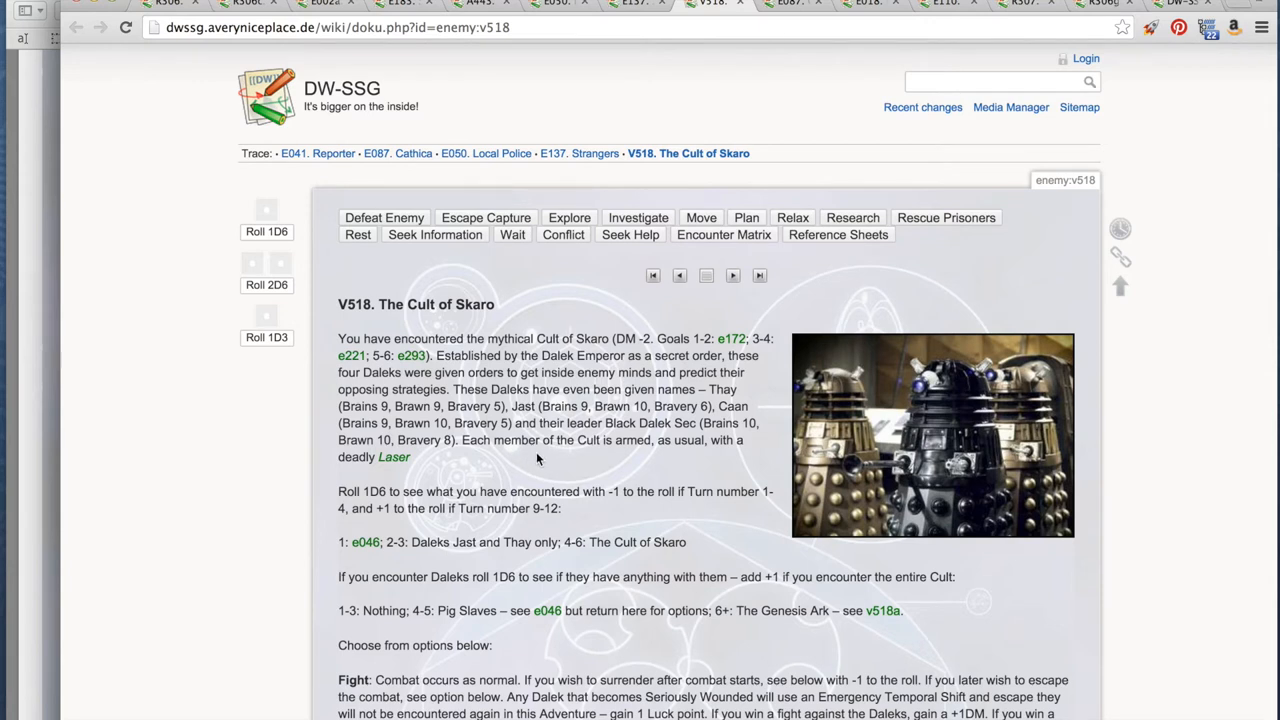
scroll(down, 3)
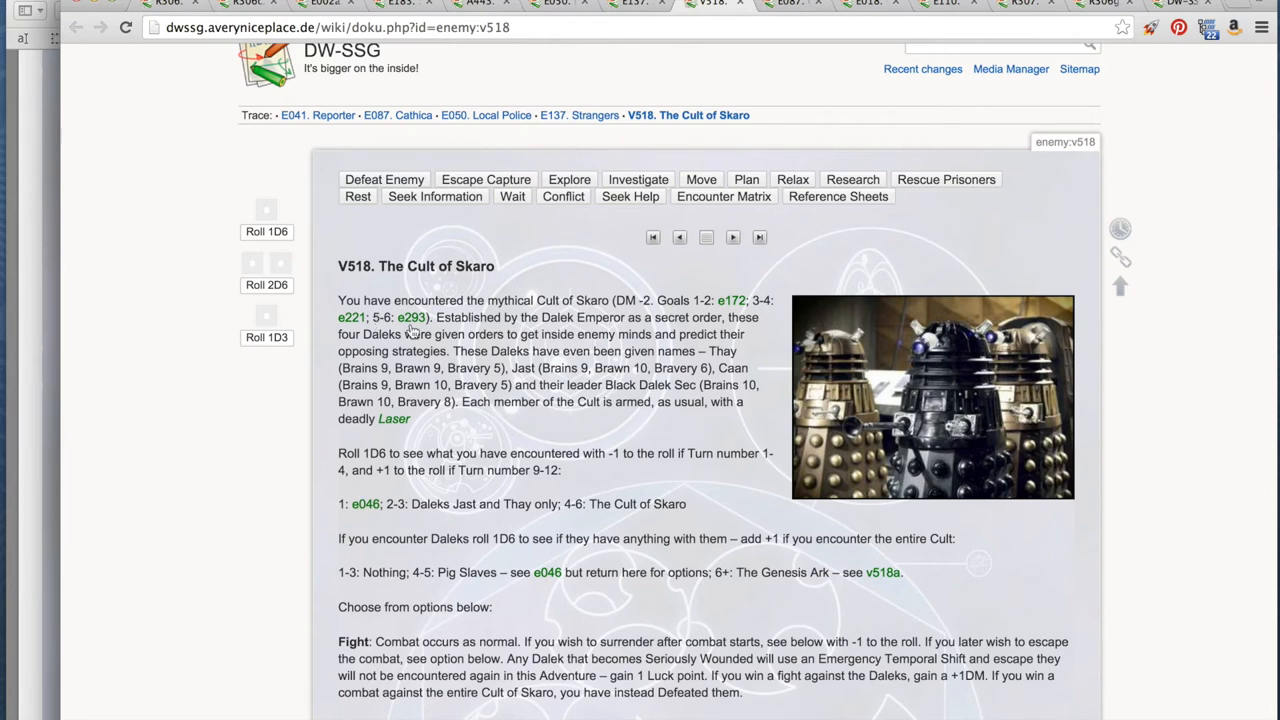
mouse_move(456, 344)
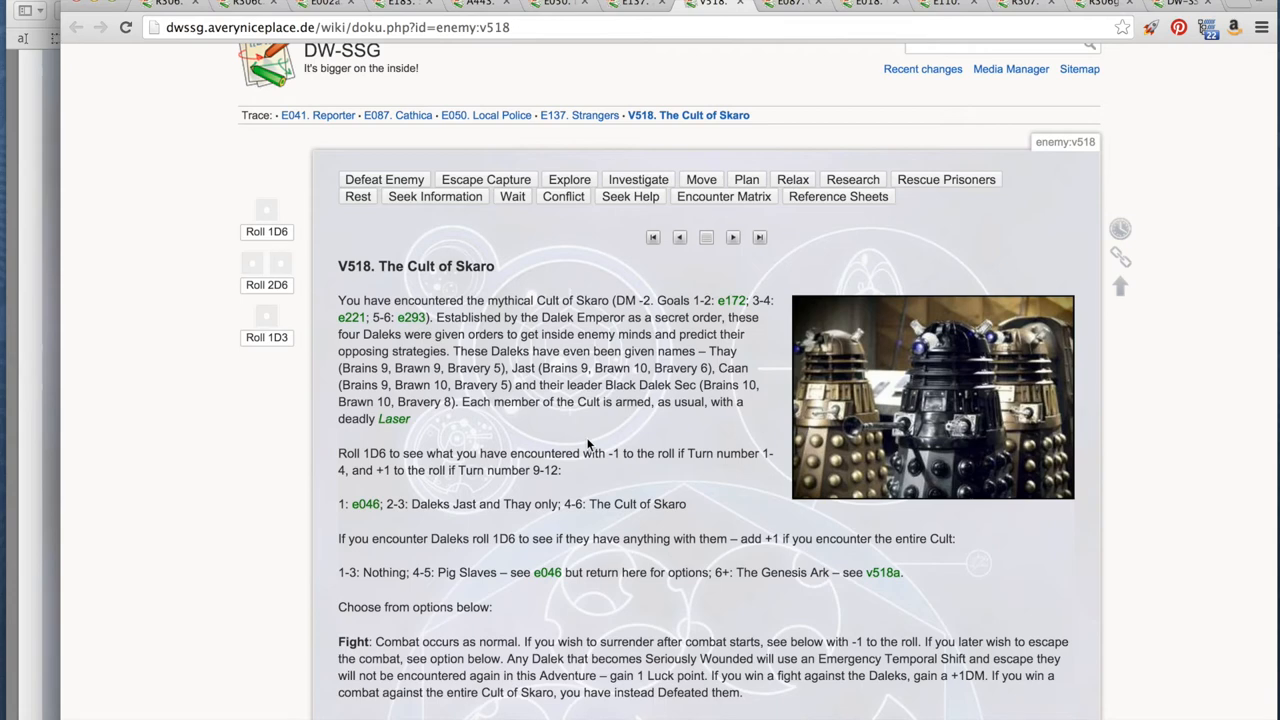
scroll(down, 3)
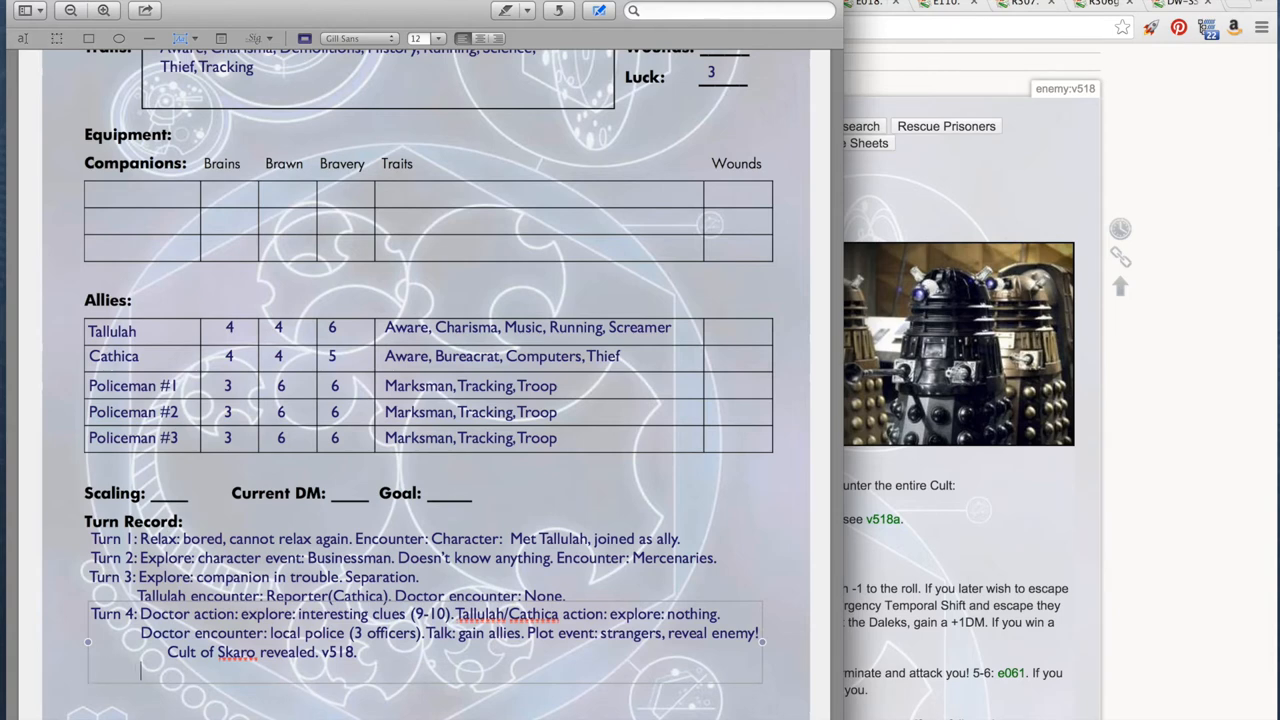
- Type 'Talul' into the Turn 4 line of the Turn Record
text(Talul)
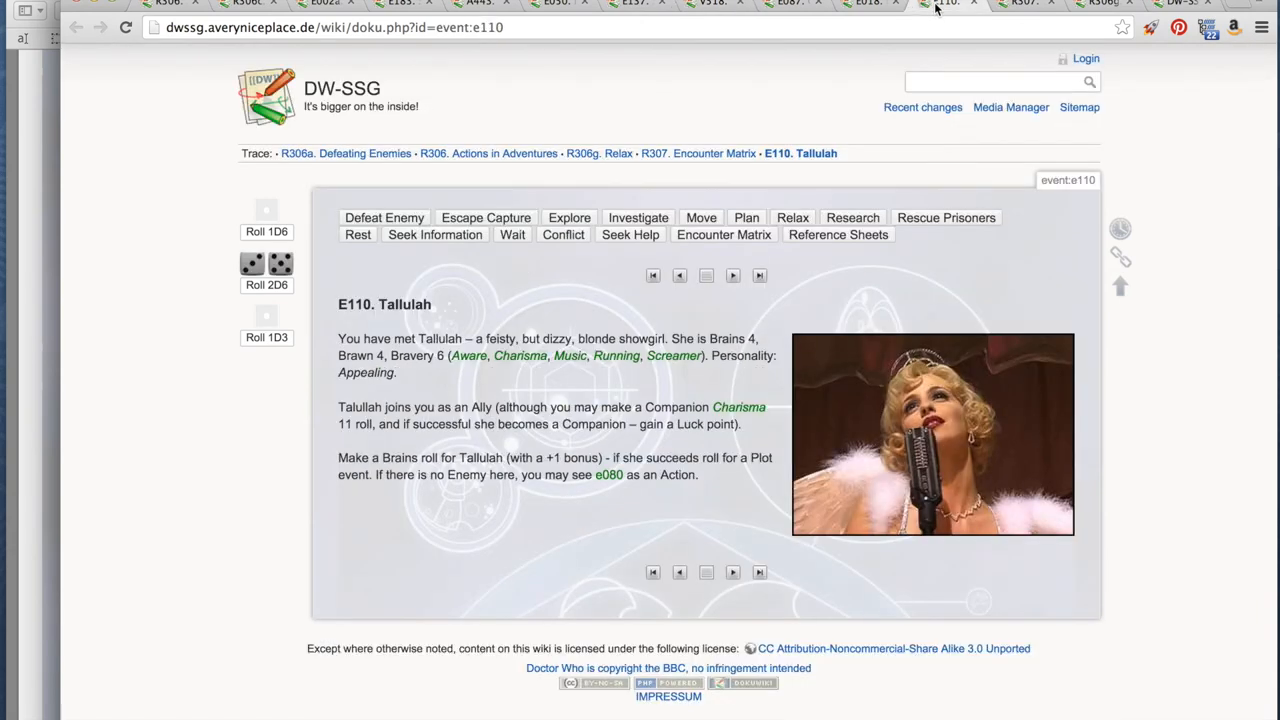
- Switch to the R307 Encounter Matrix and roll dice for the encounter check
click(724, 234)
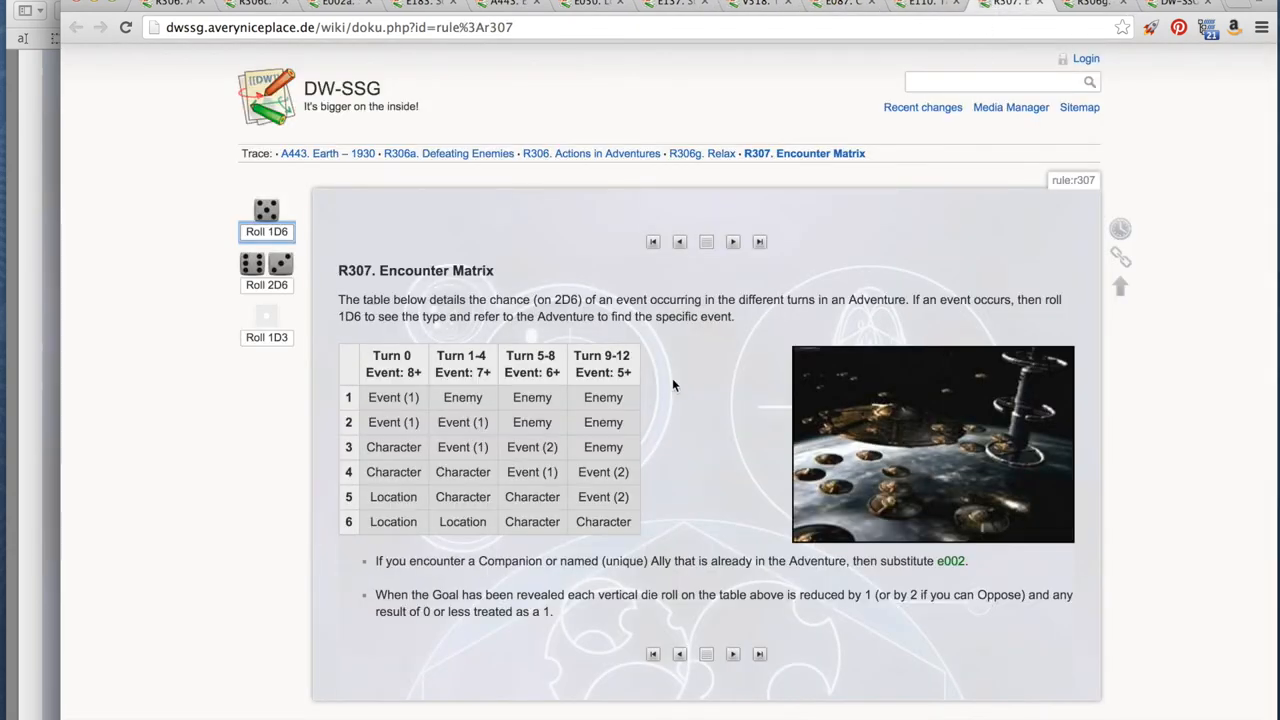
mouse_move(284, 352)
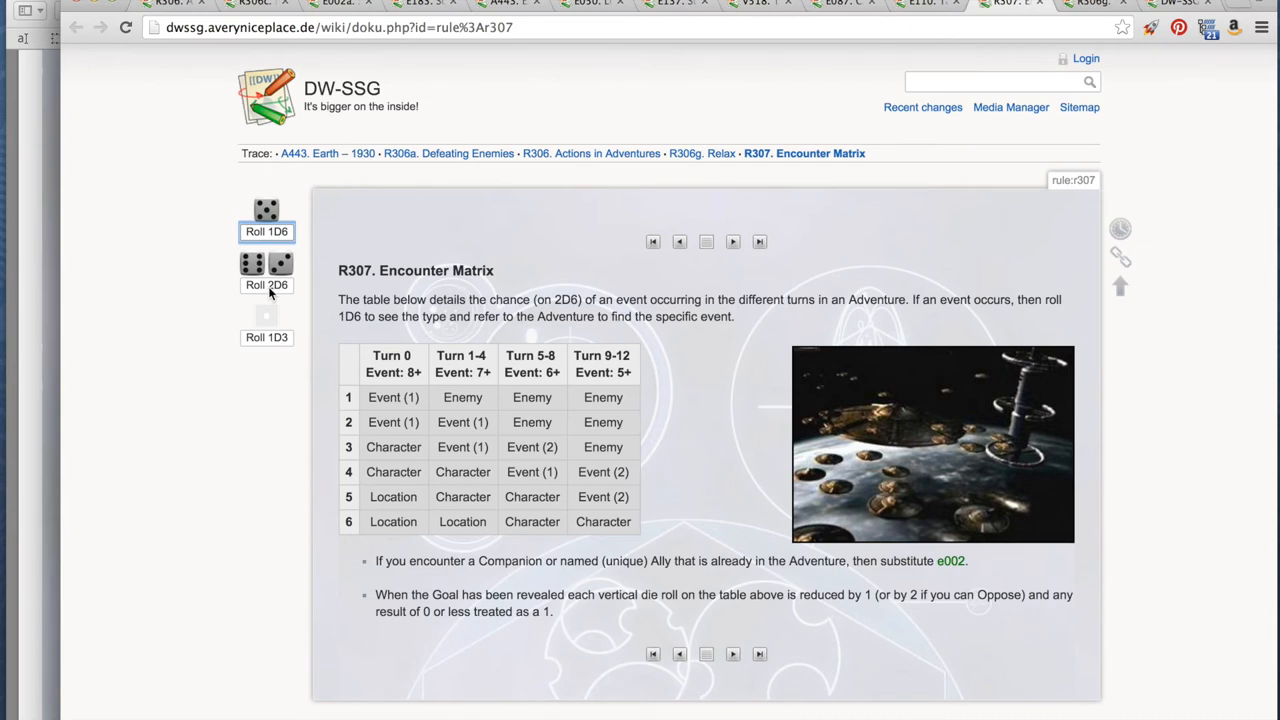
click(266, 272)
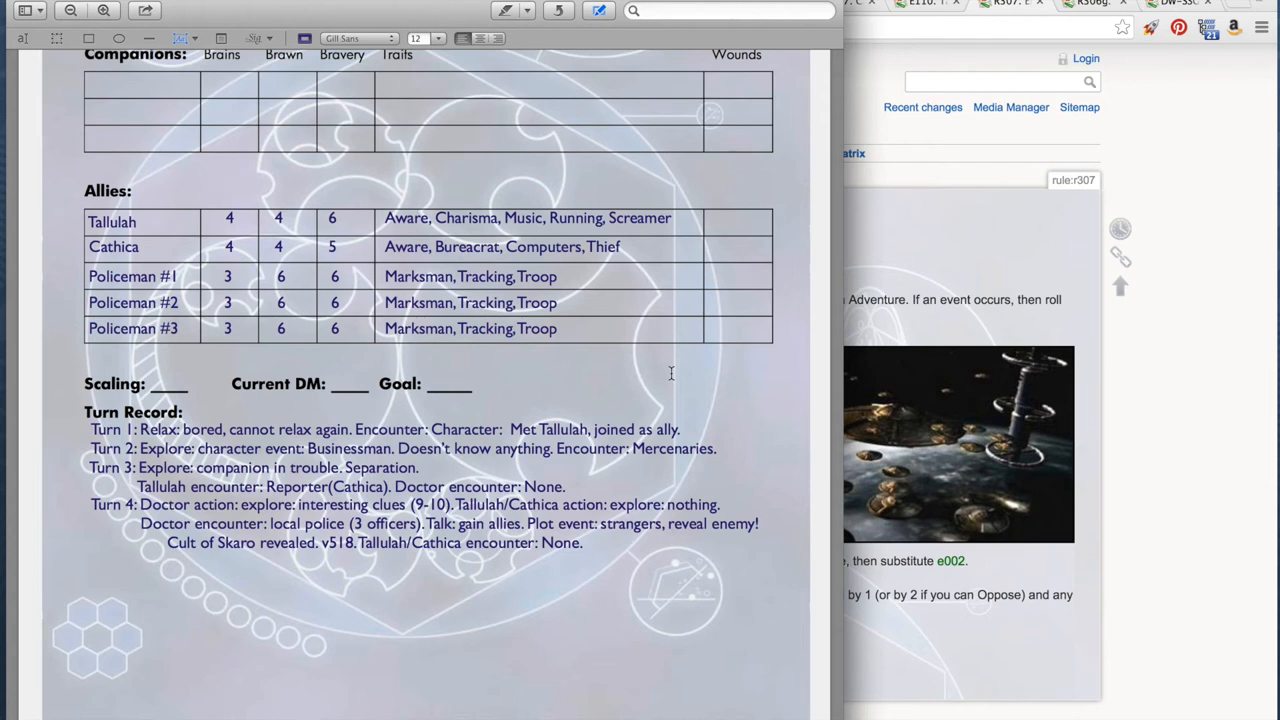
mouse_move(156, 596)
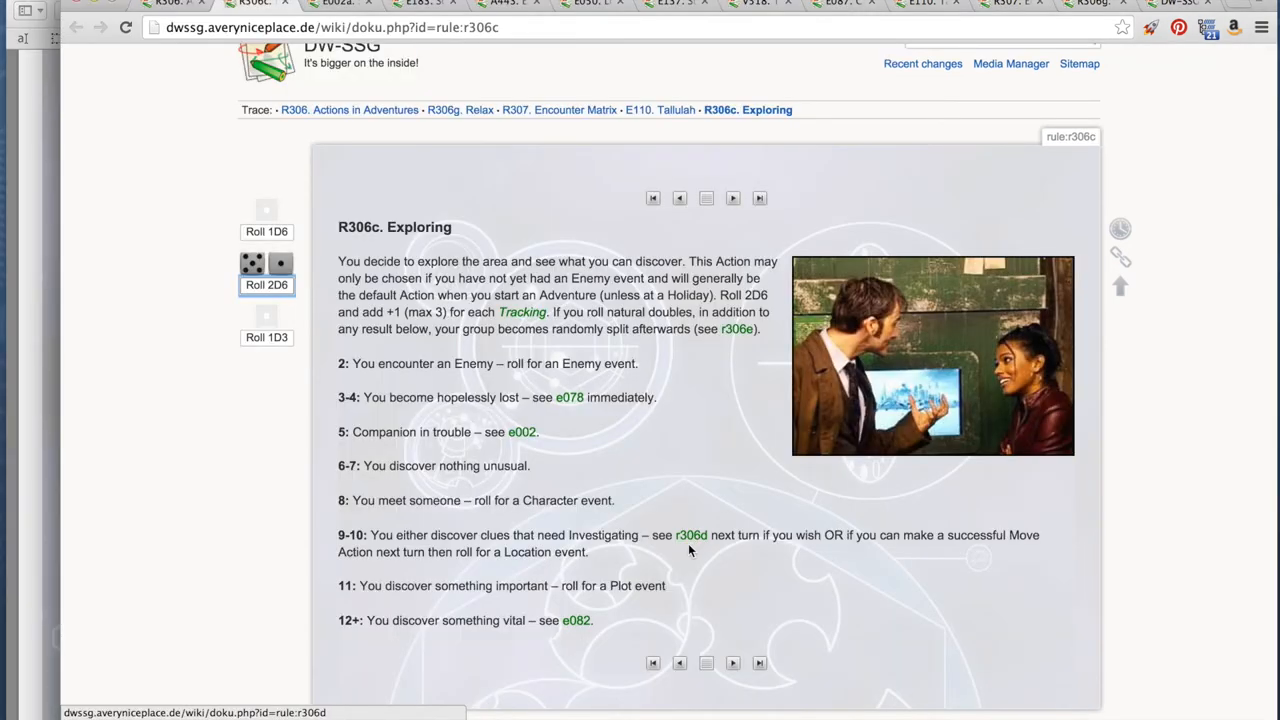
mouse_move(692, 552)
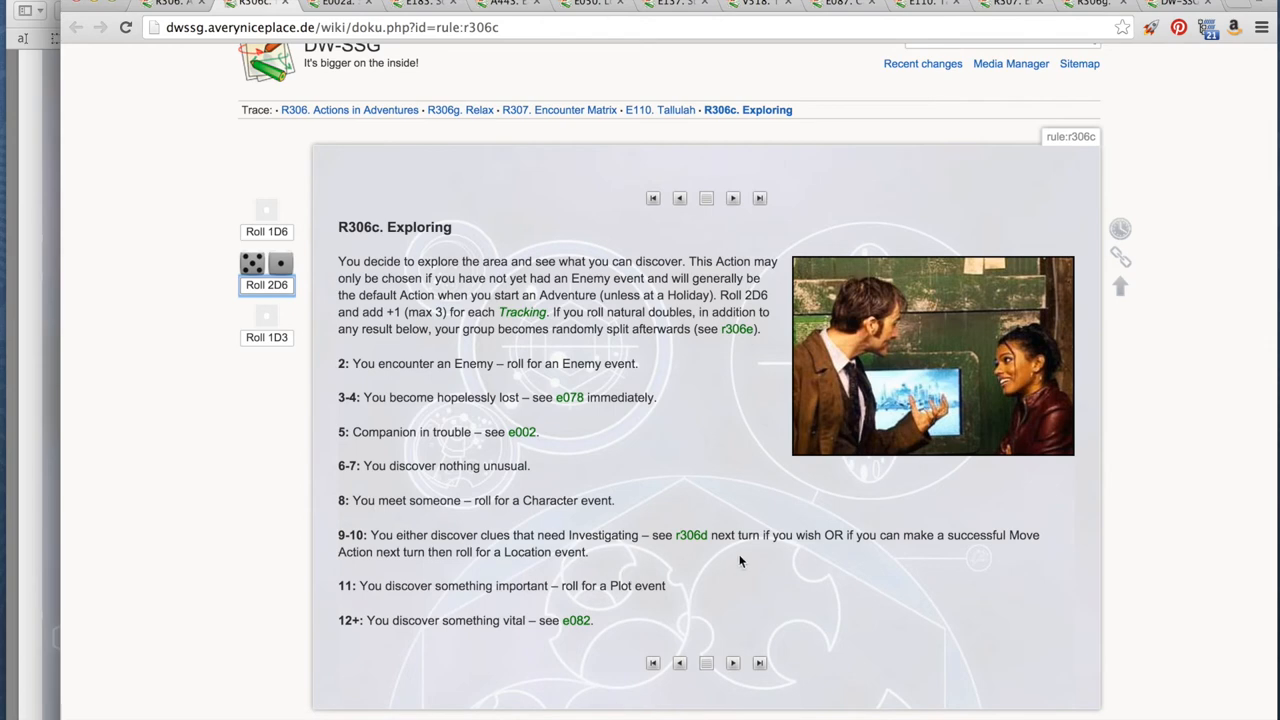
mouse_move(800, 564)
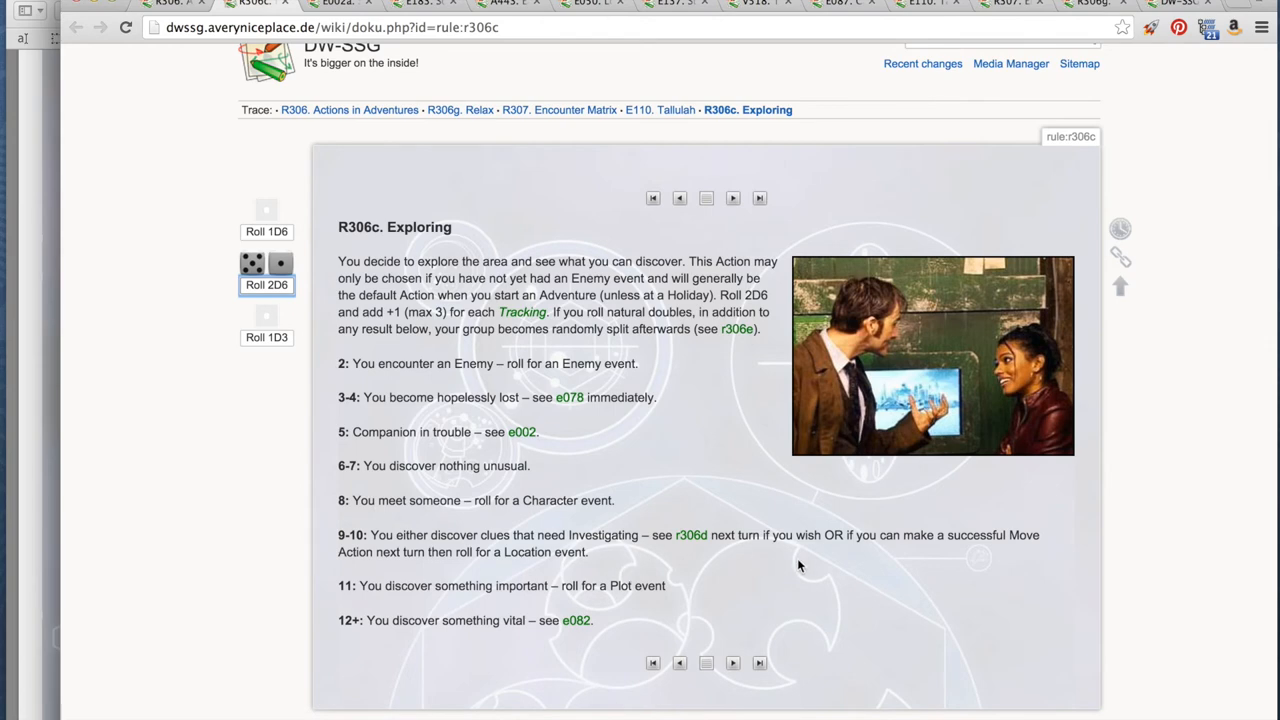
mouse_move(716, 576)
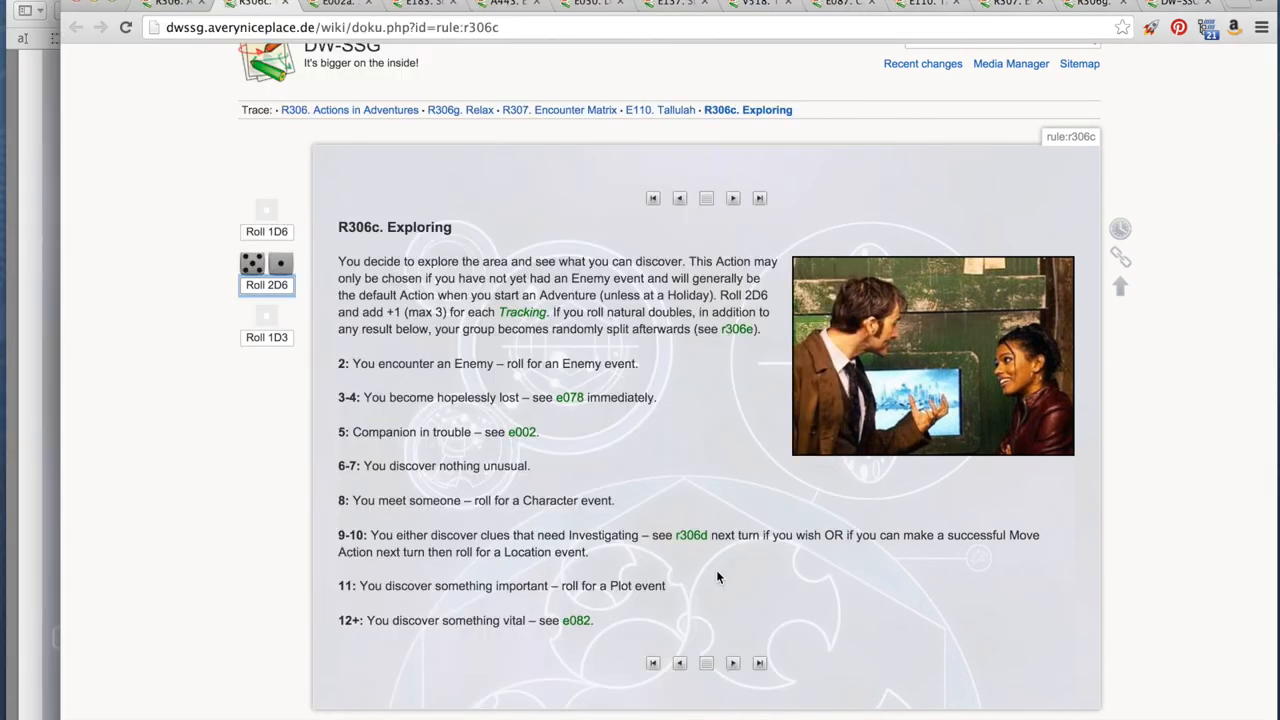
mouse_move(700, 574)
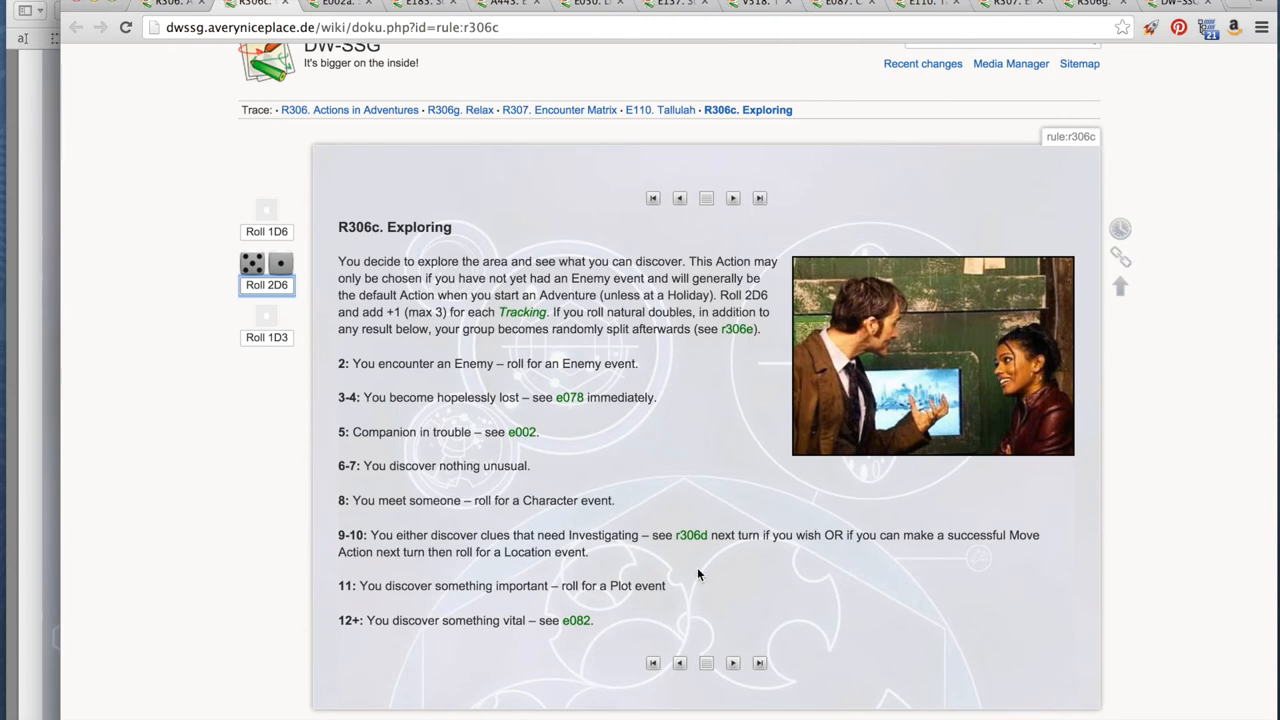
mouse_move(640, 556)
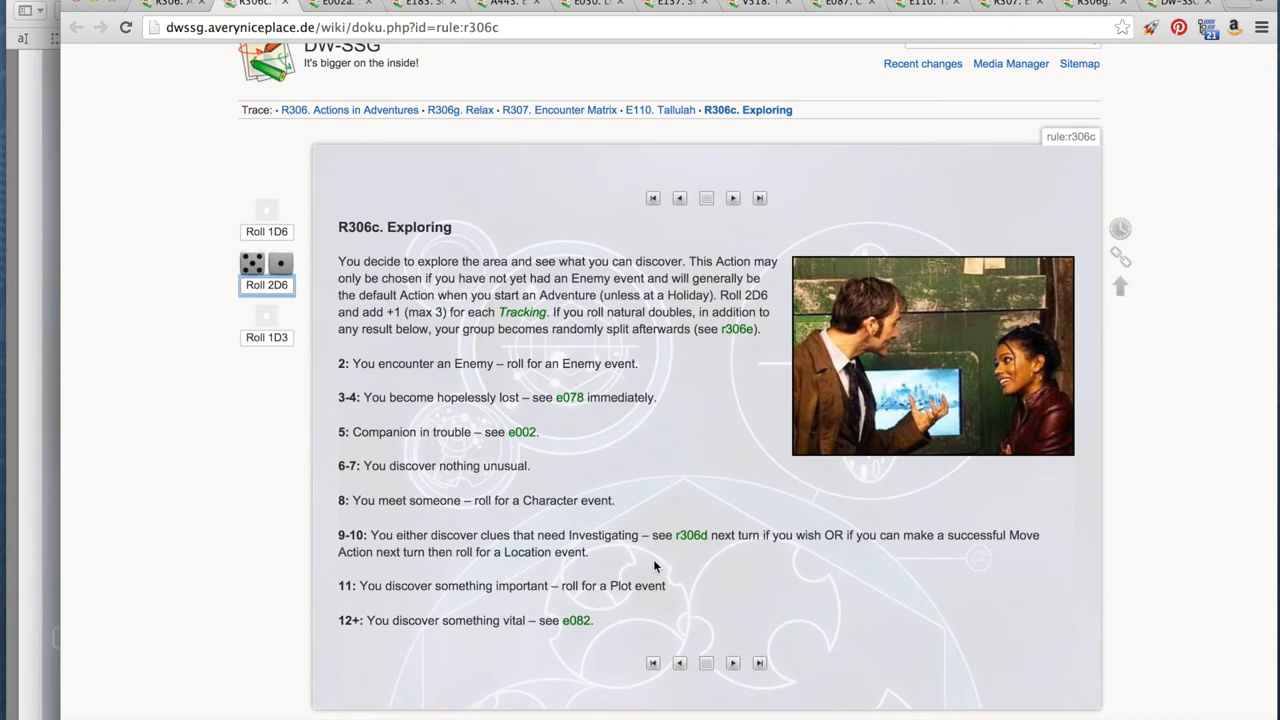
mouse_move(596, 568)
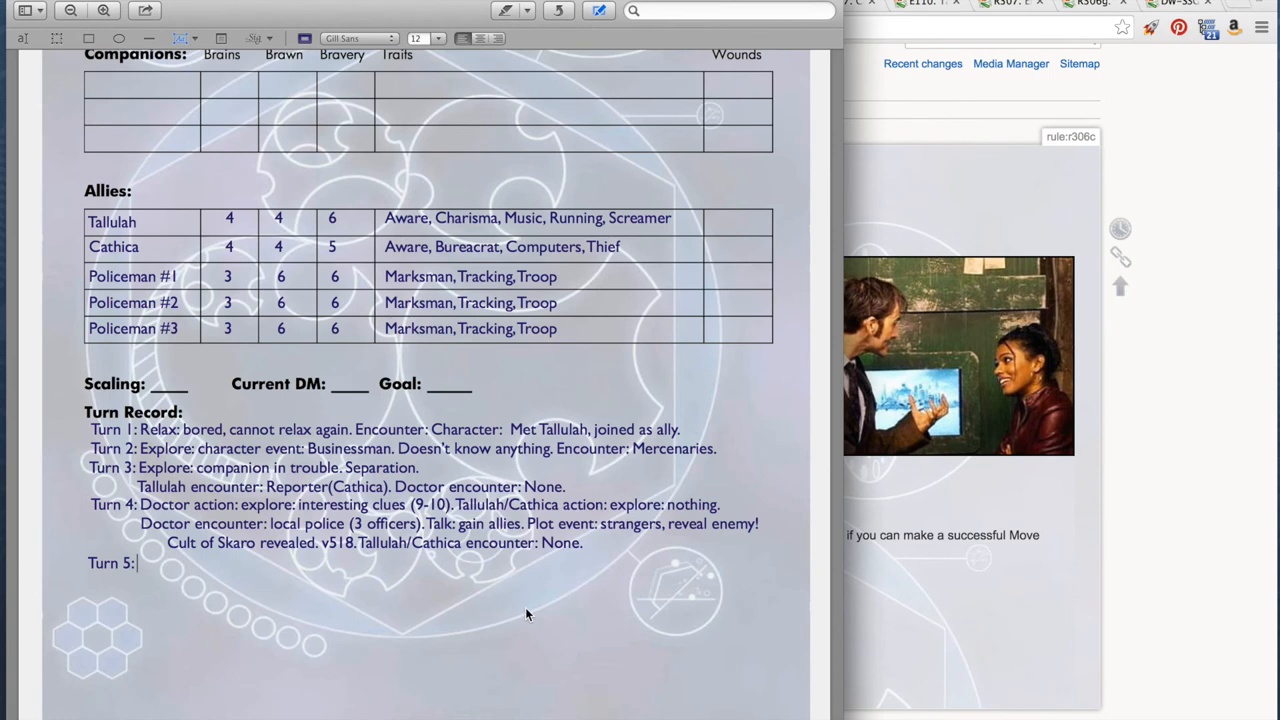
- Type 'Doctor action: Move:' to start the Turn 5 record
text(Doctor ac)
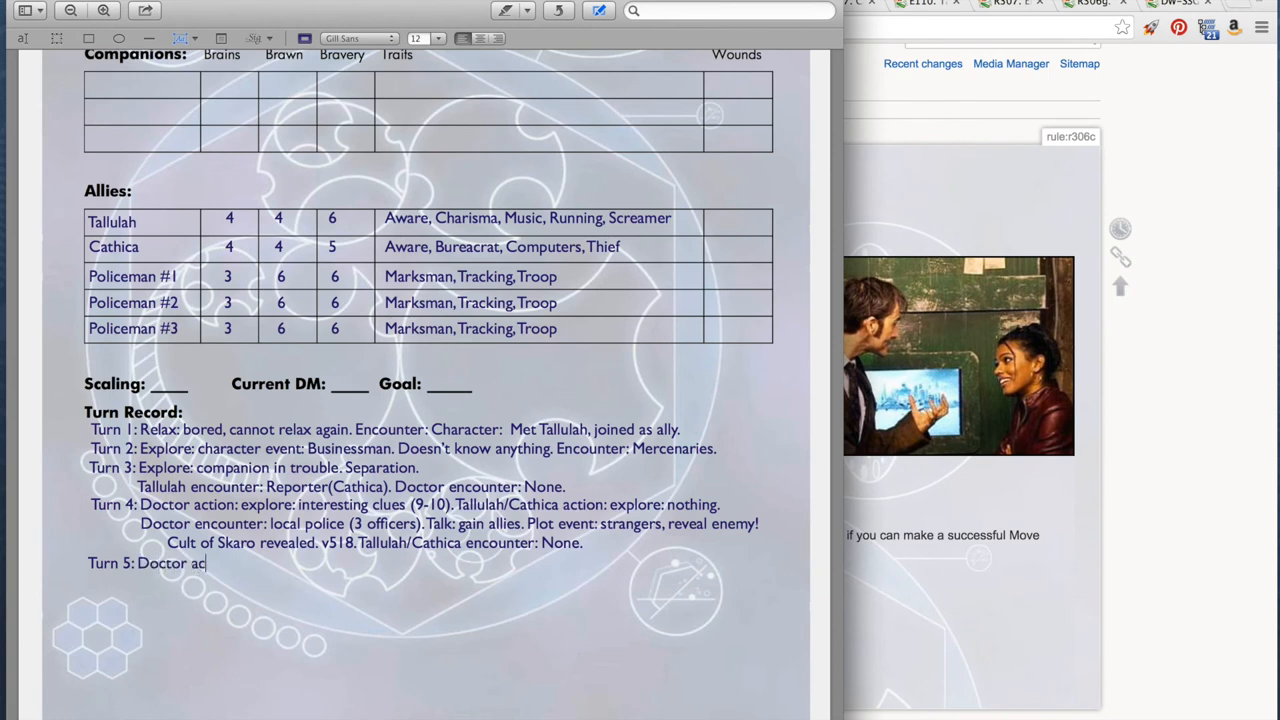
text(tion: Move:)
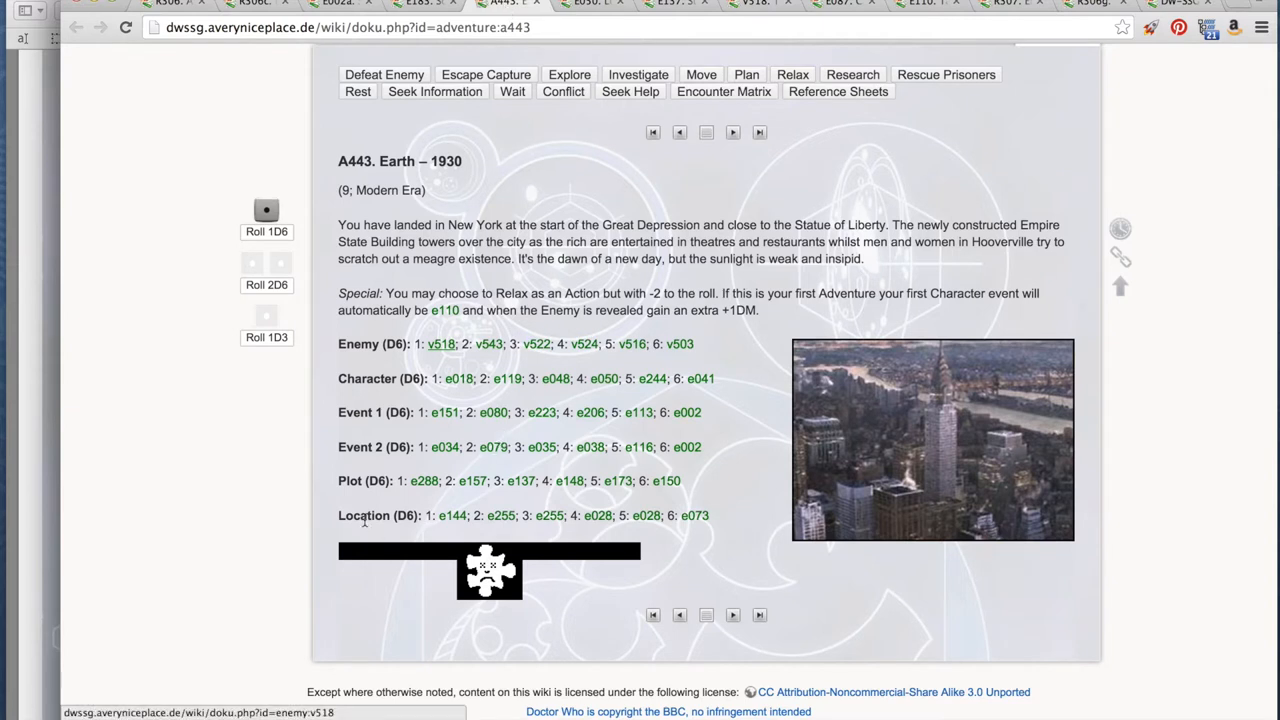
mouse_move(324, 396)
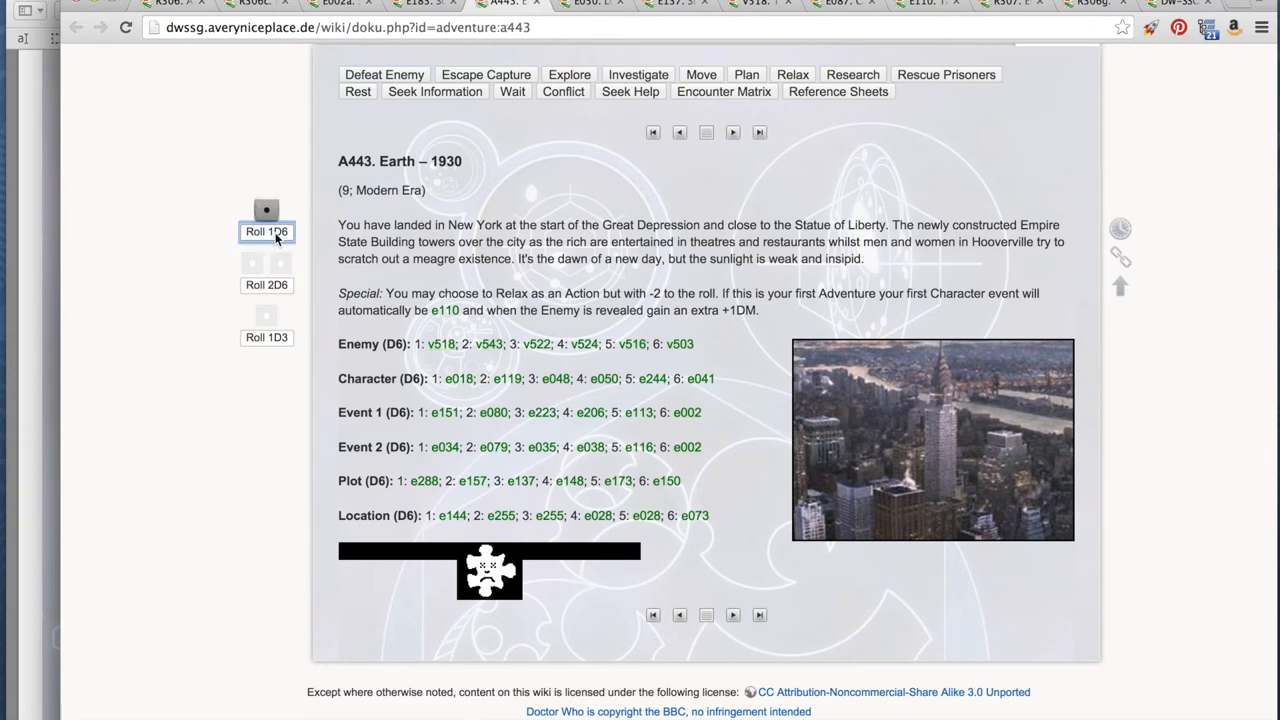
mouse_move(448, 520)
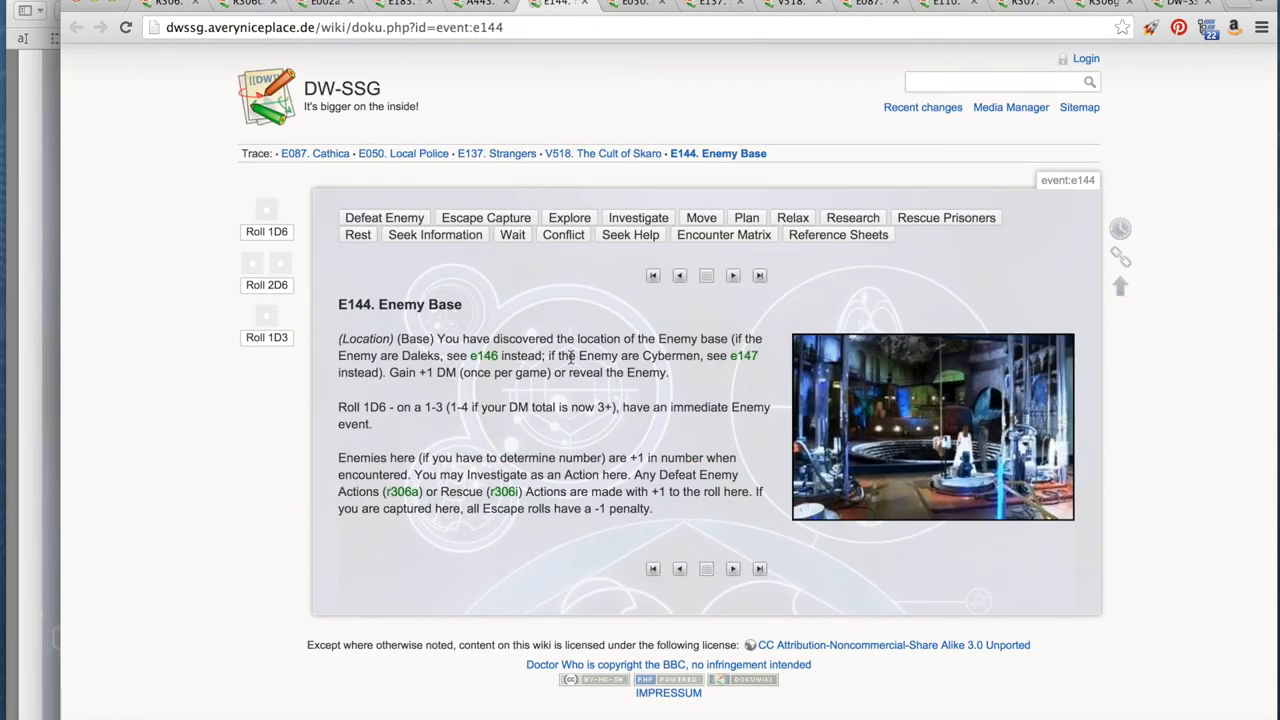
mouse_move(624, 438)
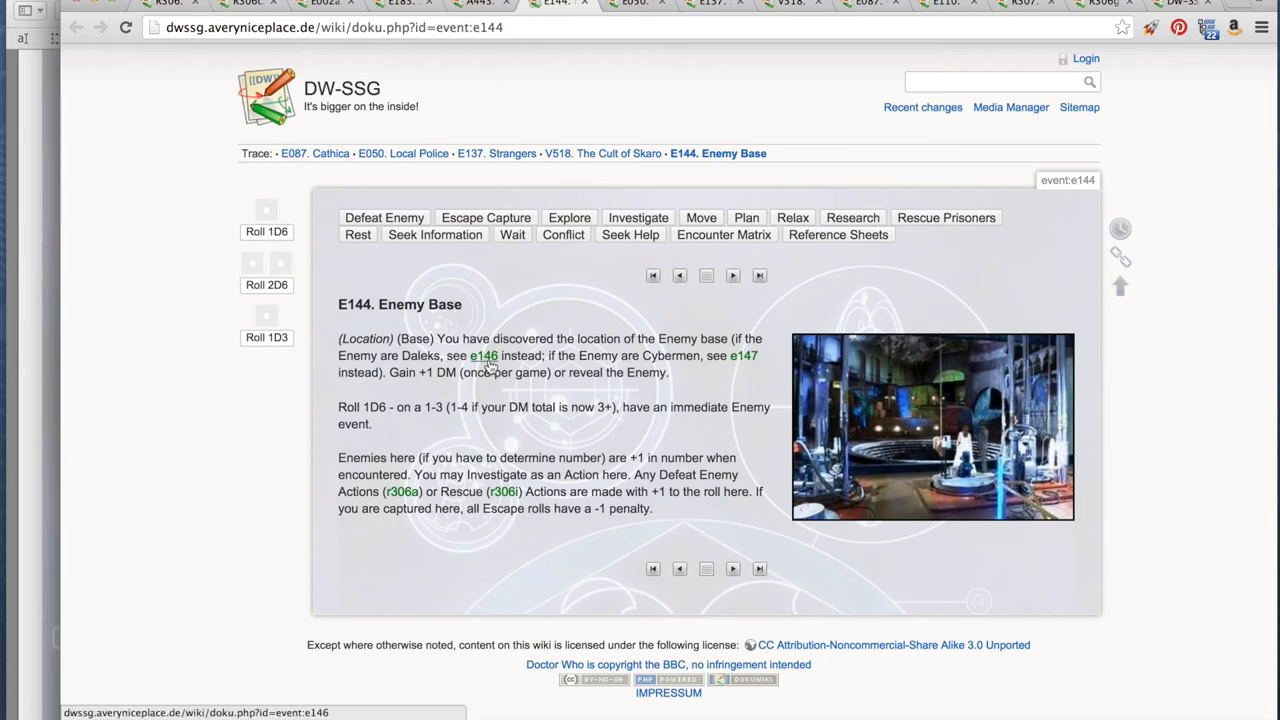
- Follow the e146 link to Dalek City and roll 2D6 beside it
click(484, 356)
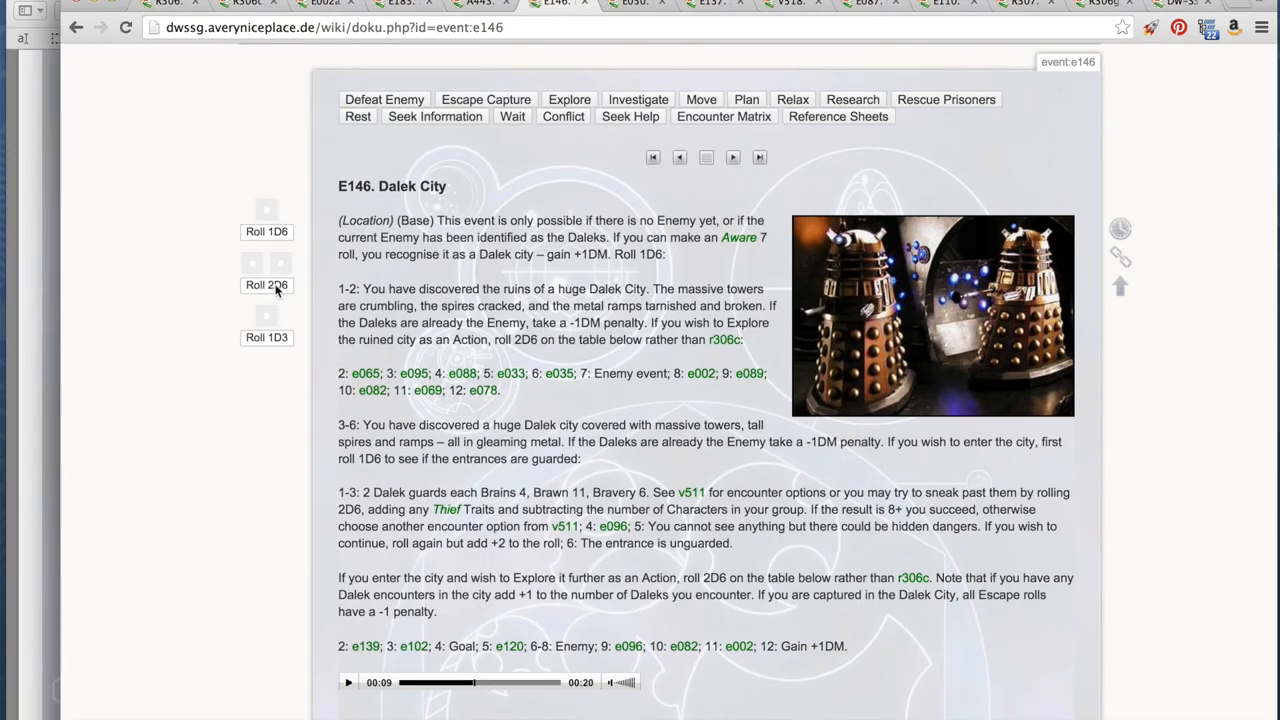
click(266, 284)
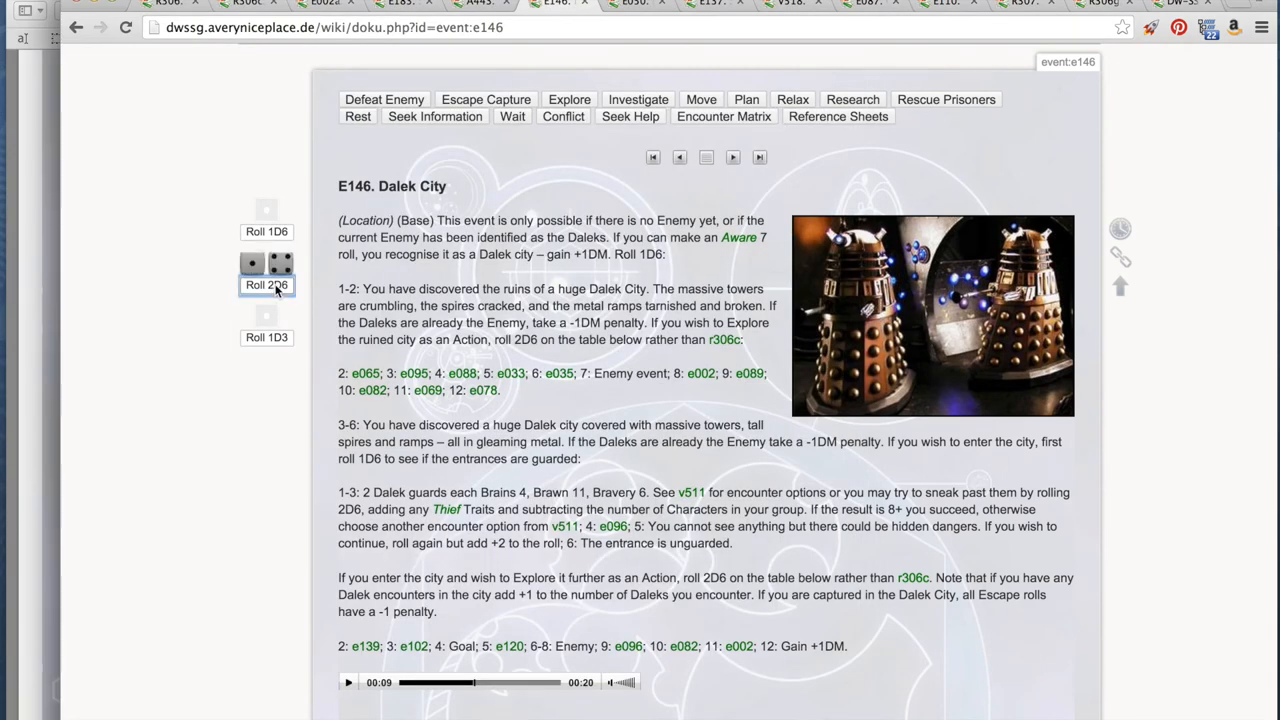
mouse_move(540, 280)
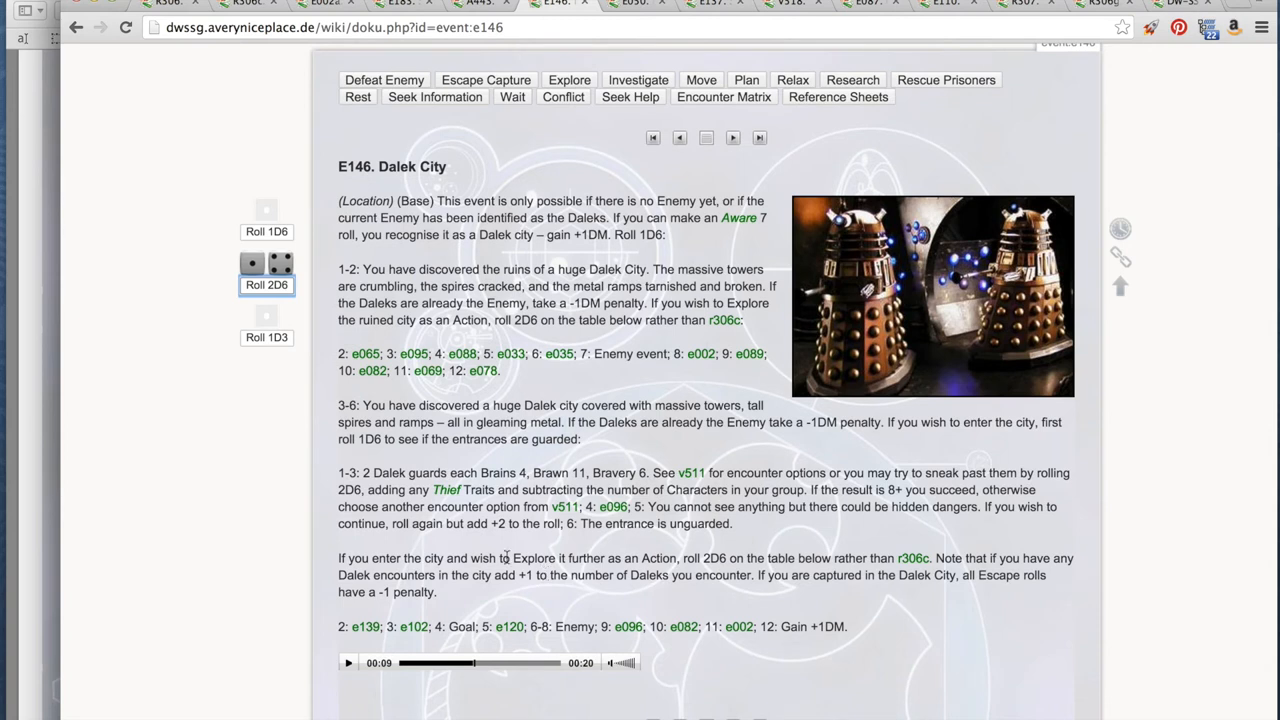
mouse_move(544, 264)
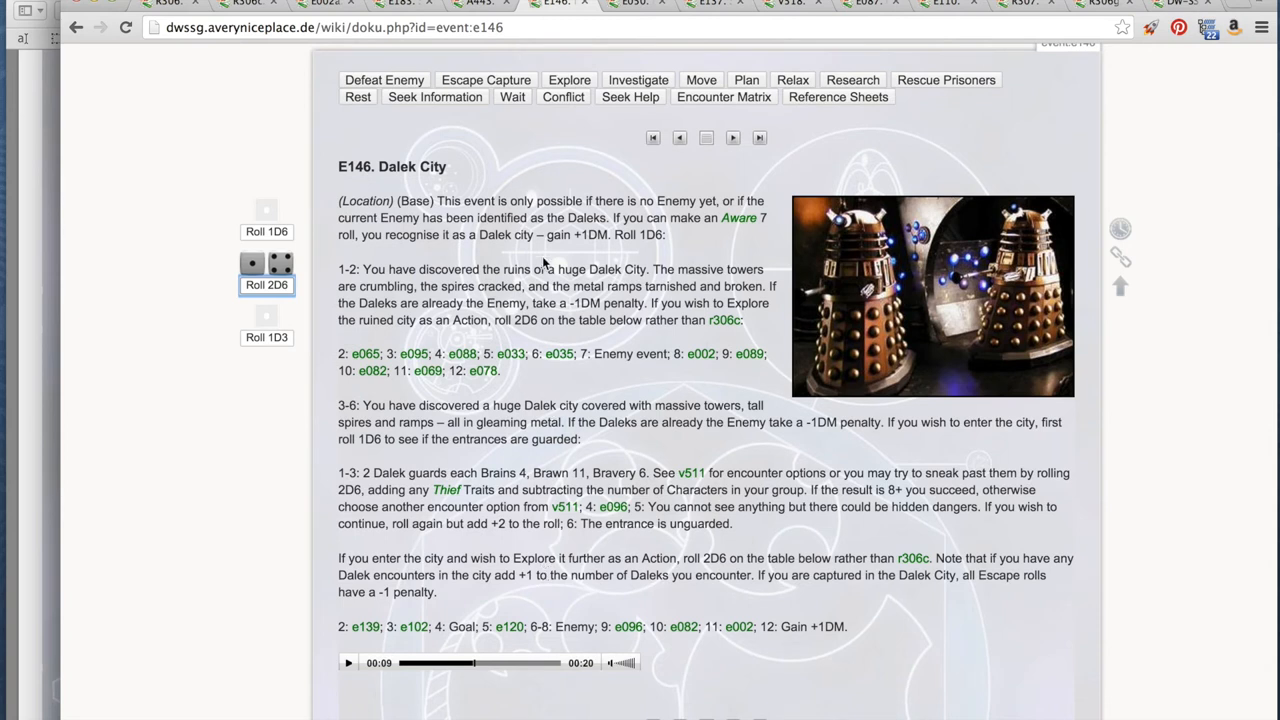
mouse_move(576, 596)
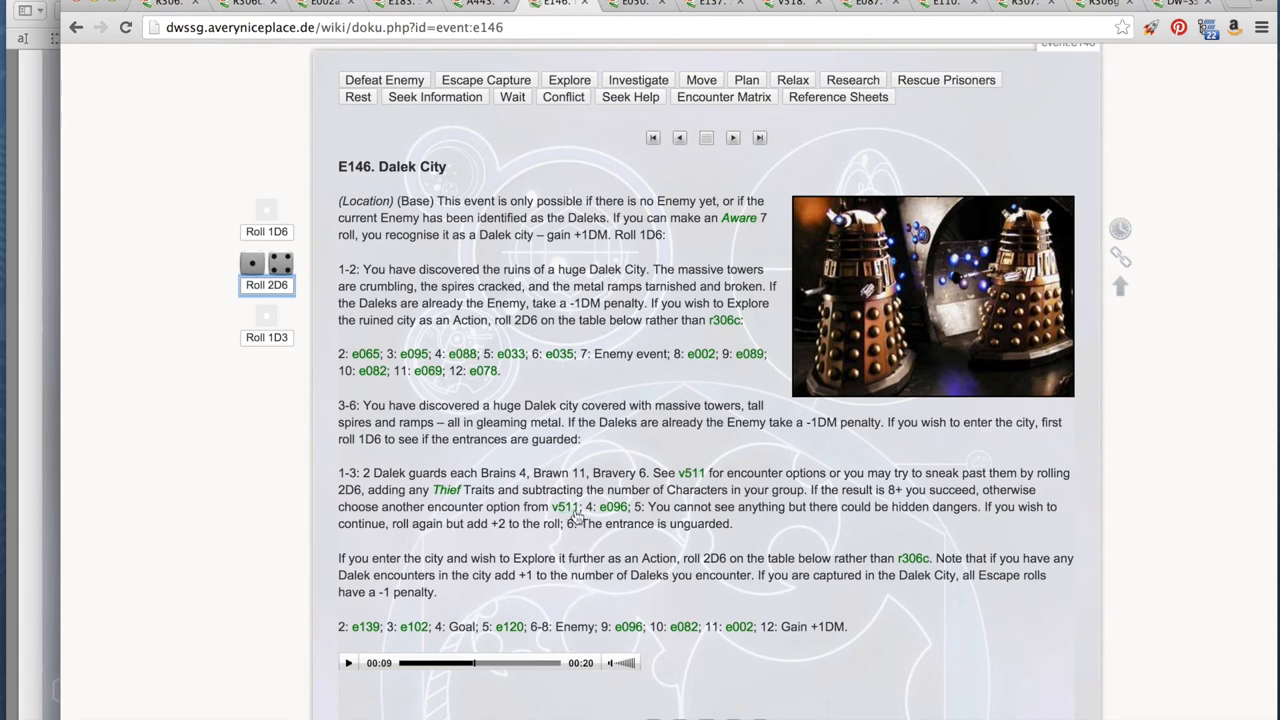
mouse_move(490, 470)
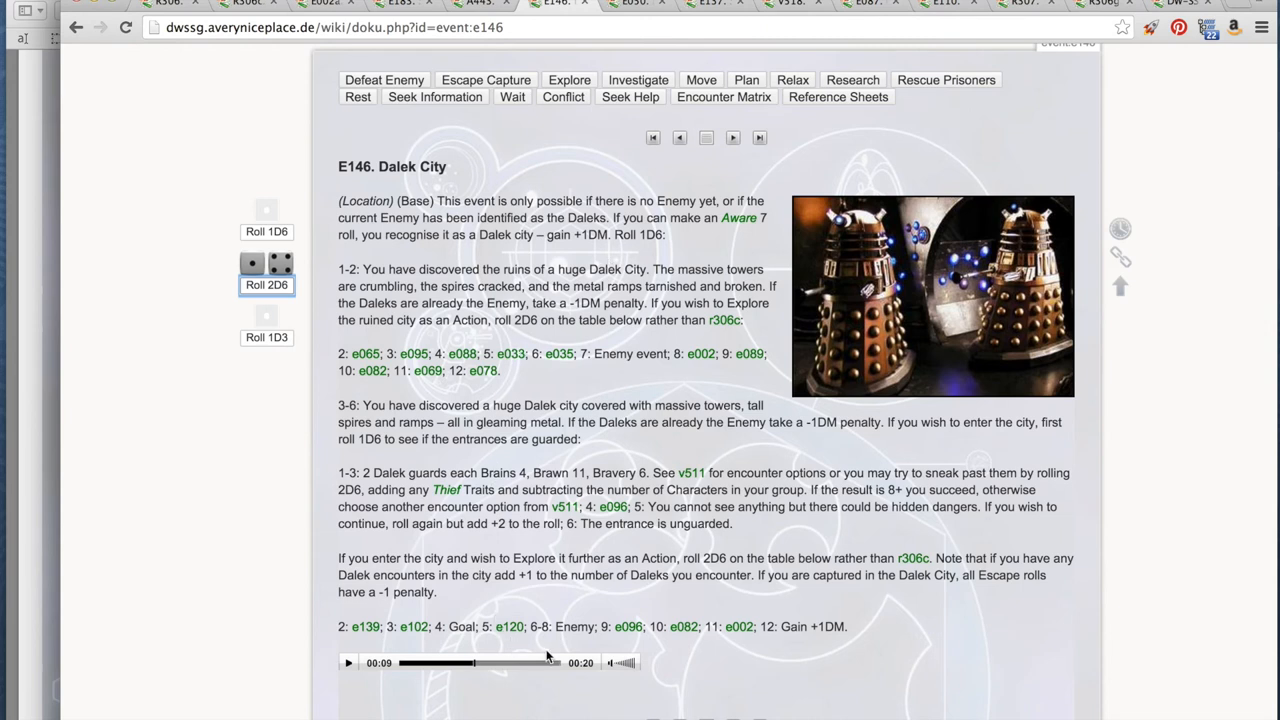
mouse_move(630, 594)
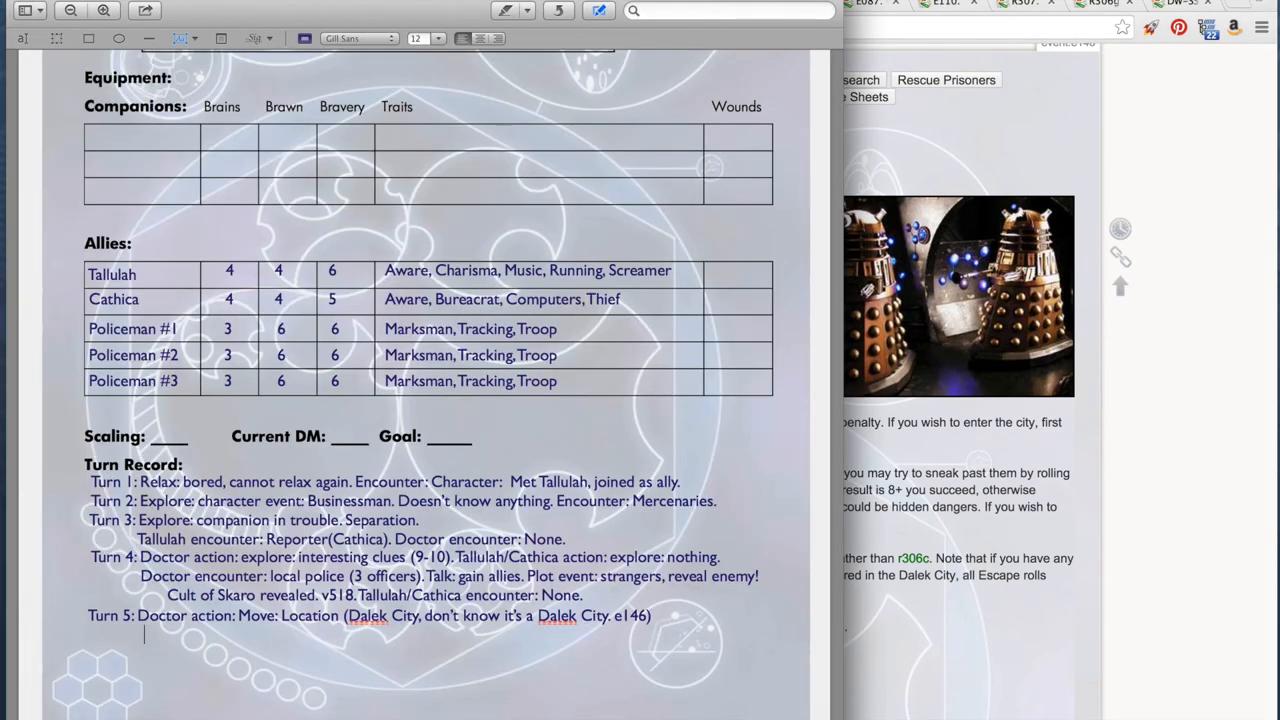
- Add a 'Tallulah/Cathica action: Move' line to the Turn 5 record on the character sheet
text(Talul)
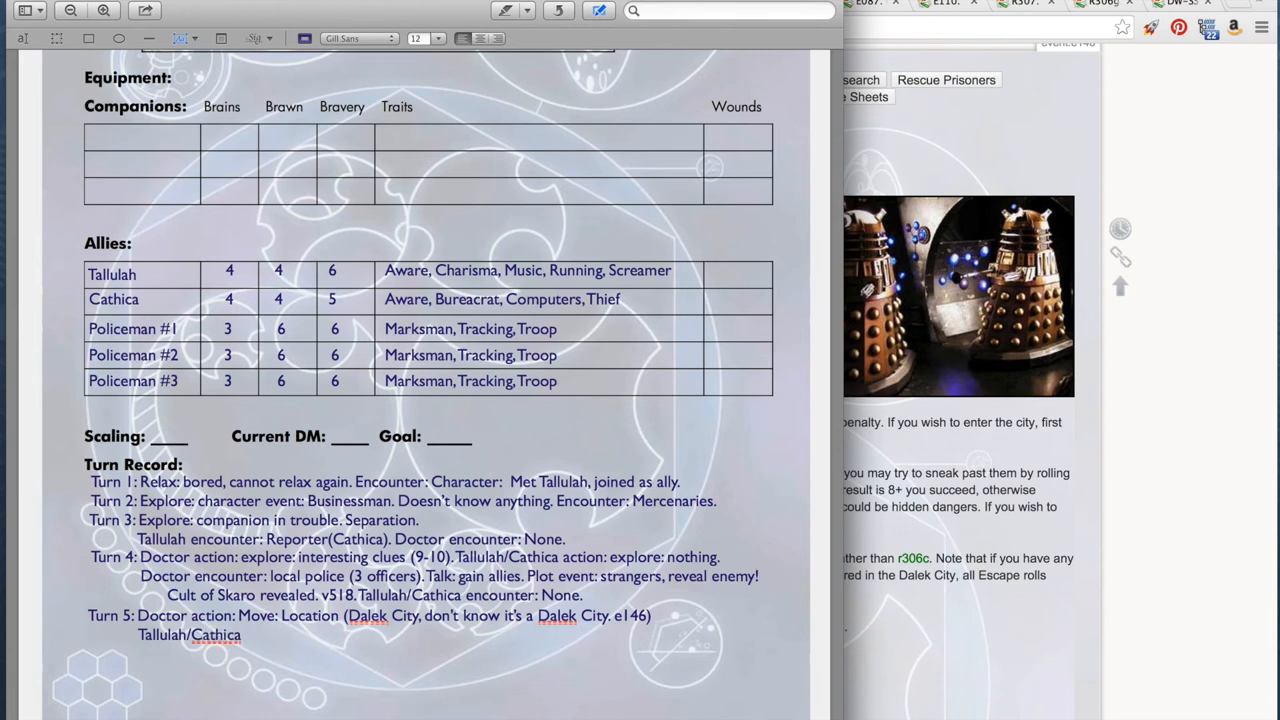
text(action:)
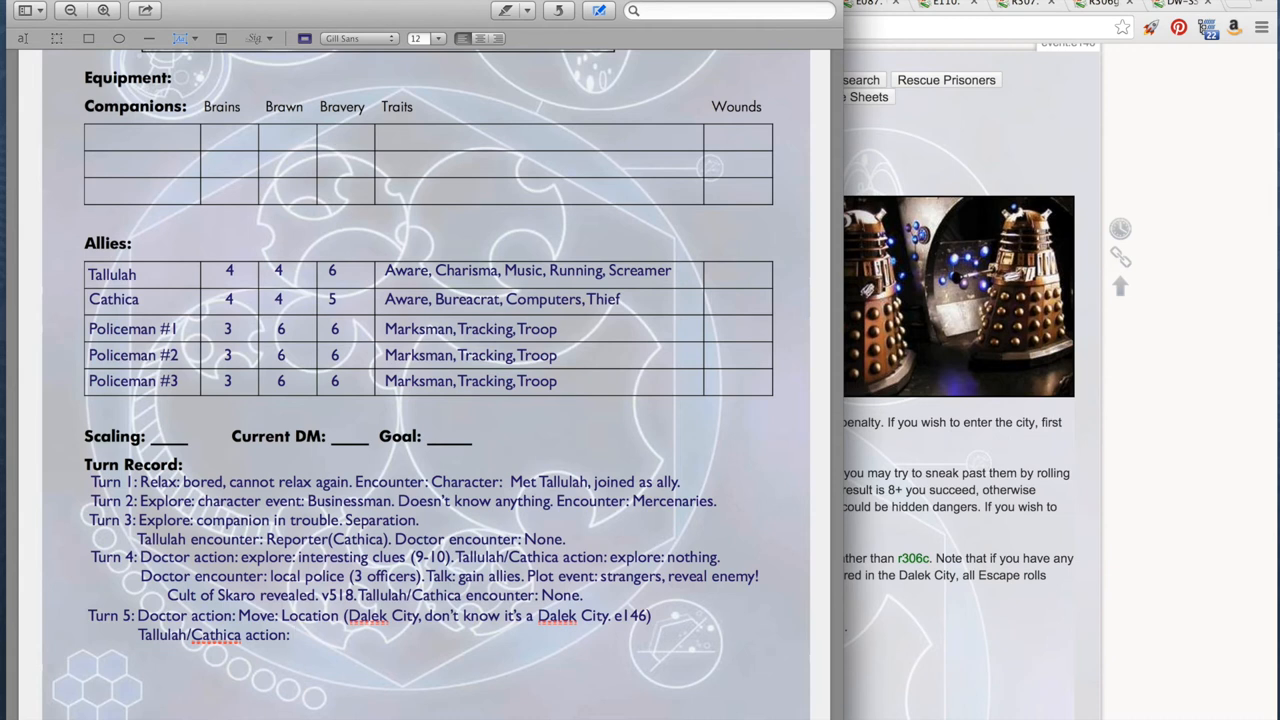
click(292, 636)
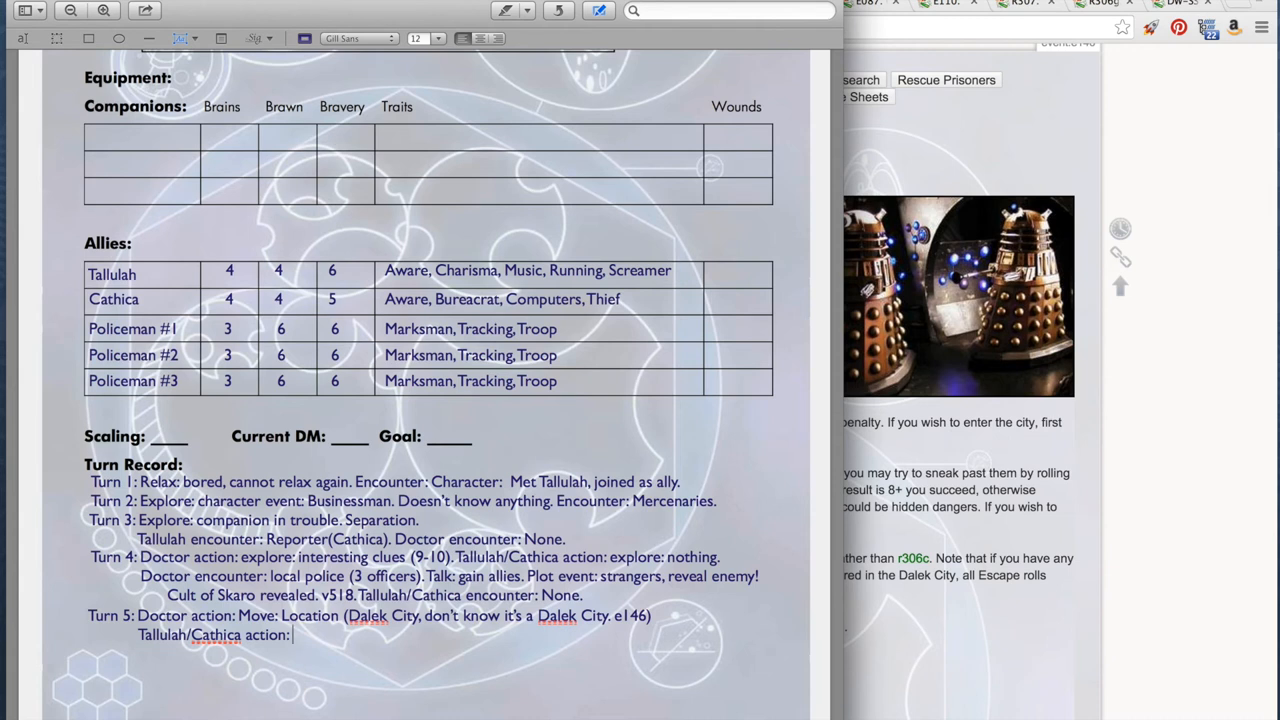
text(Move)
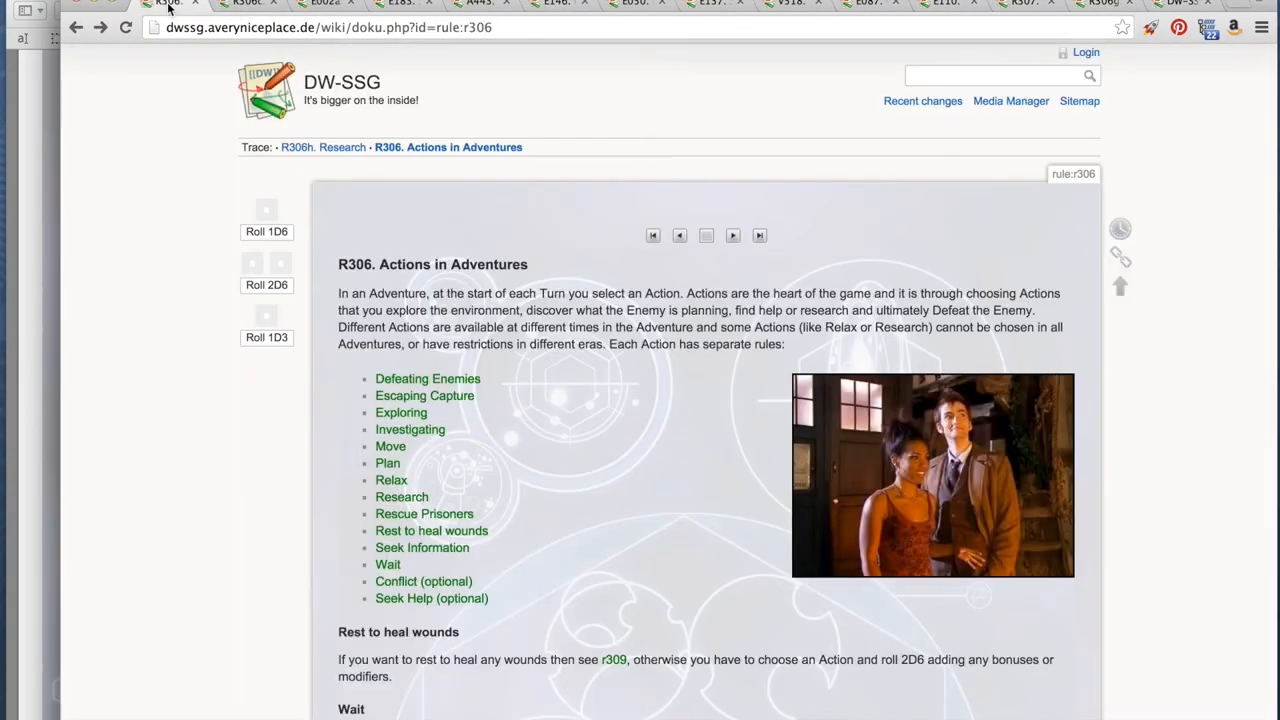
mouse_move(390, 446)
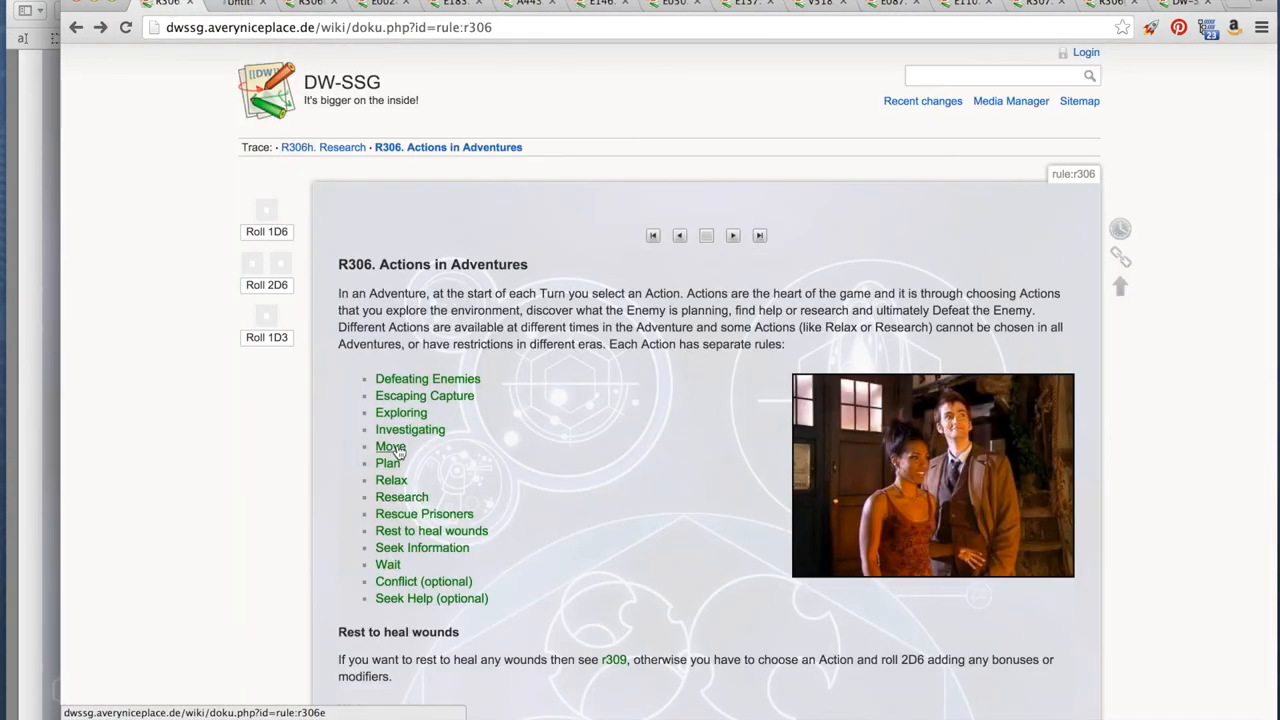
- Roll 2D6 on the R306e Move rule page (7, +1 next turn) and begin the 'Doctor encounter' note
click(390, 446)
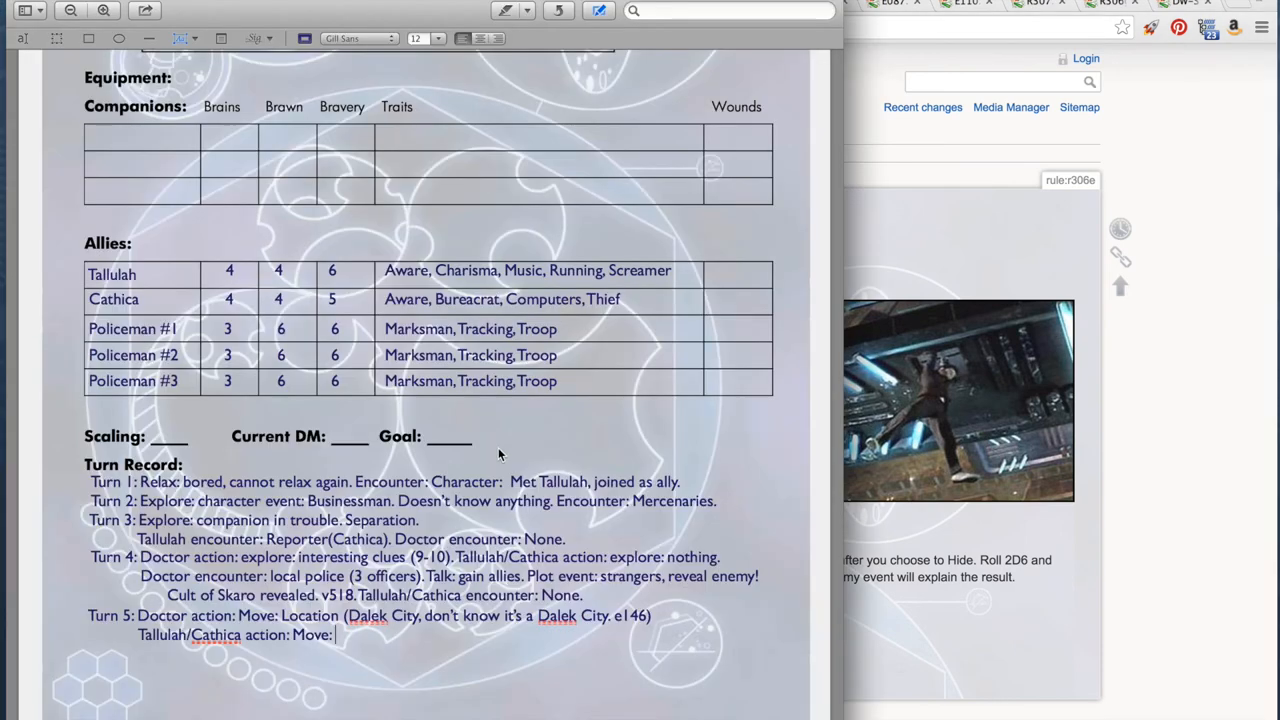
mouse_move(472, 356)
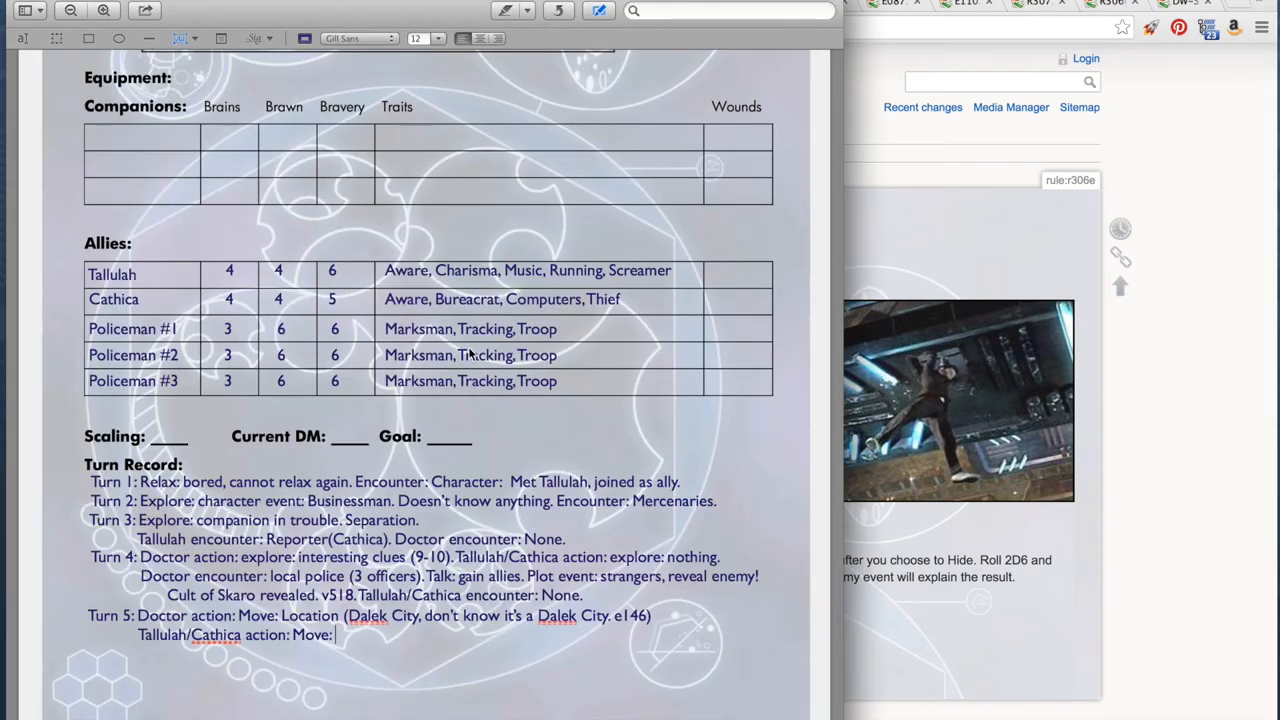
mouse_move(448, 452)
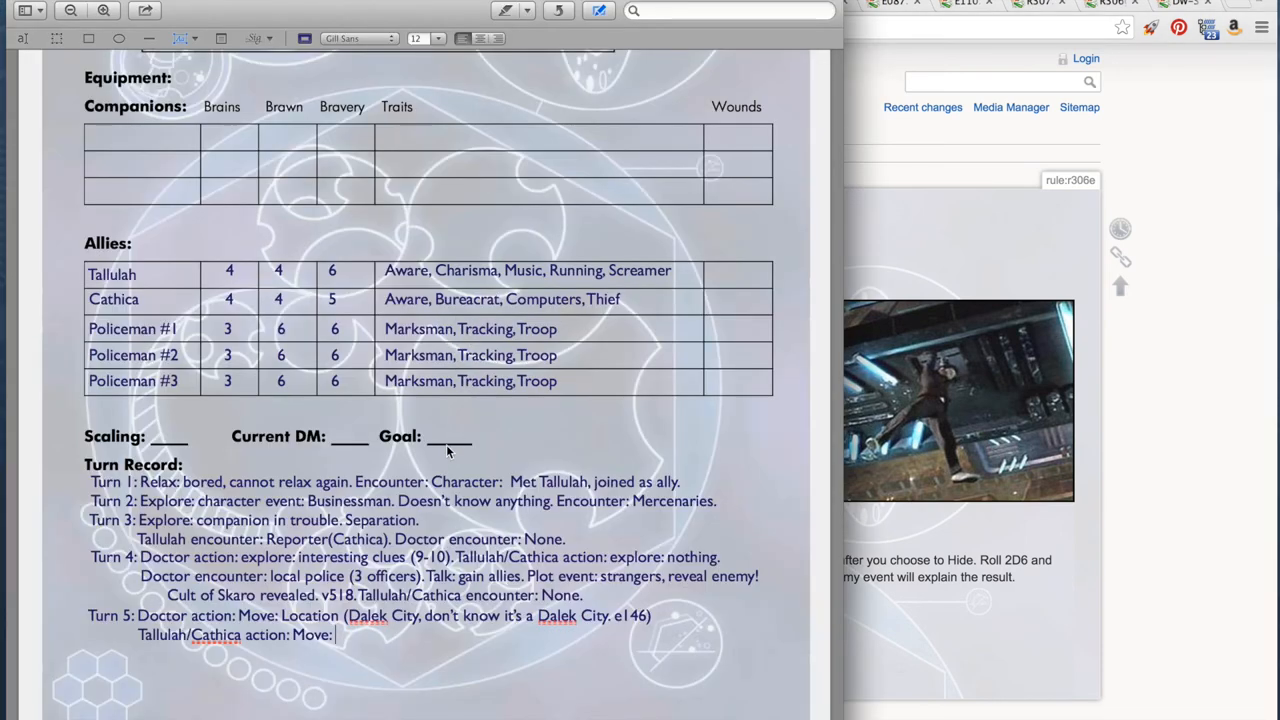
mouse_move(456, 380)
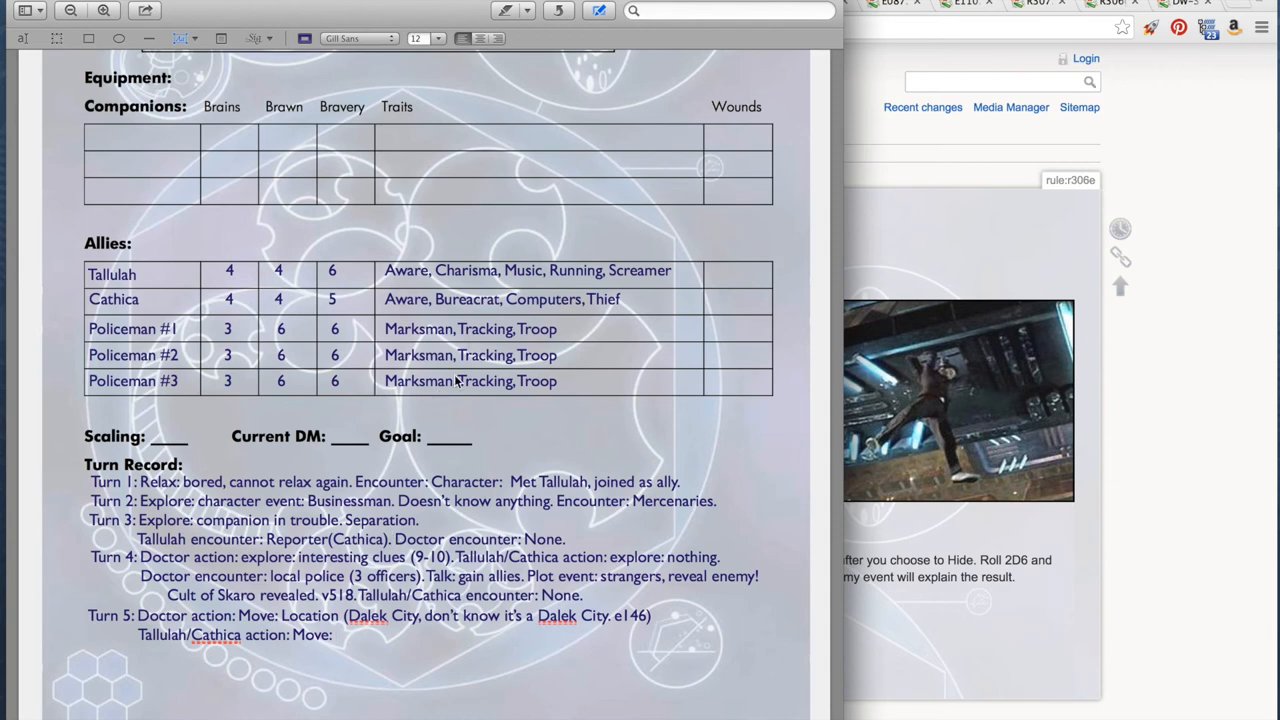
mouse_move(388, 630)
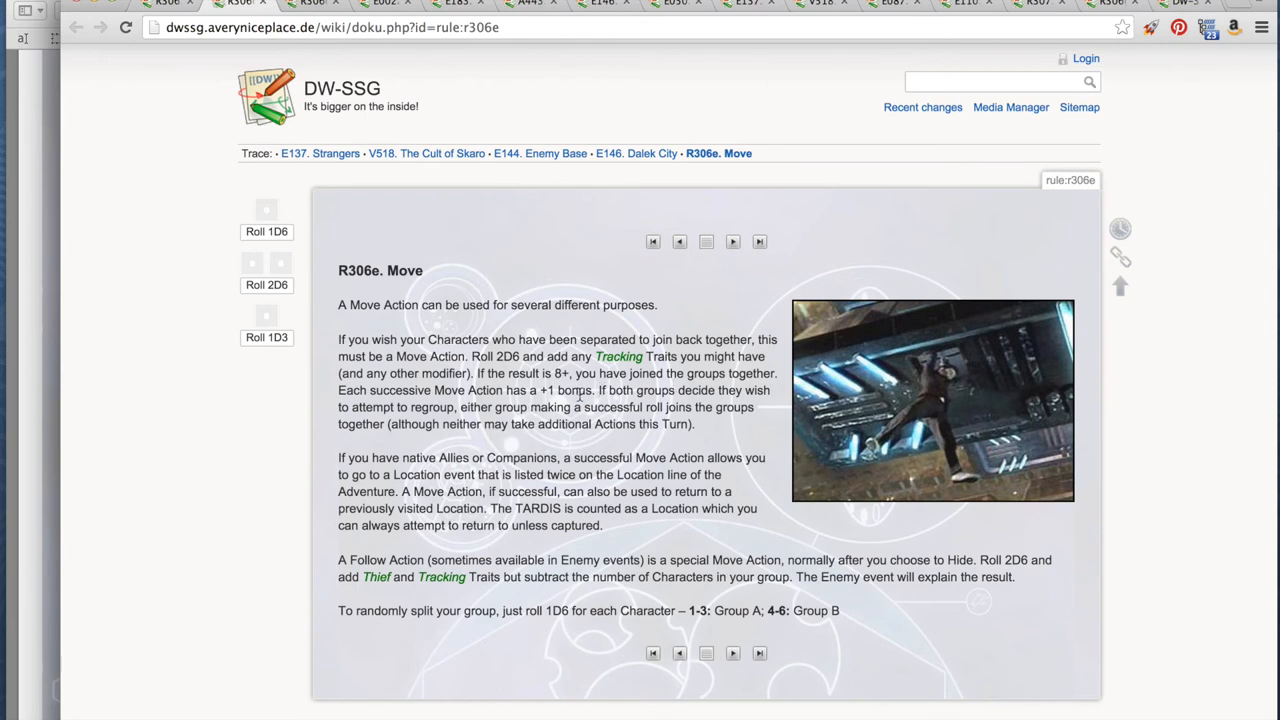
mouse_move(584, 444)
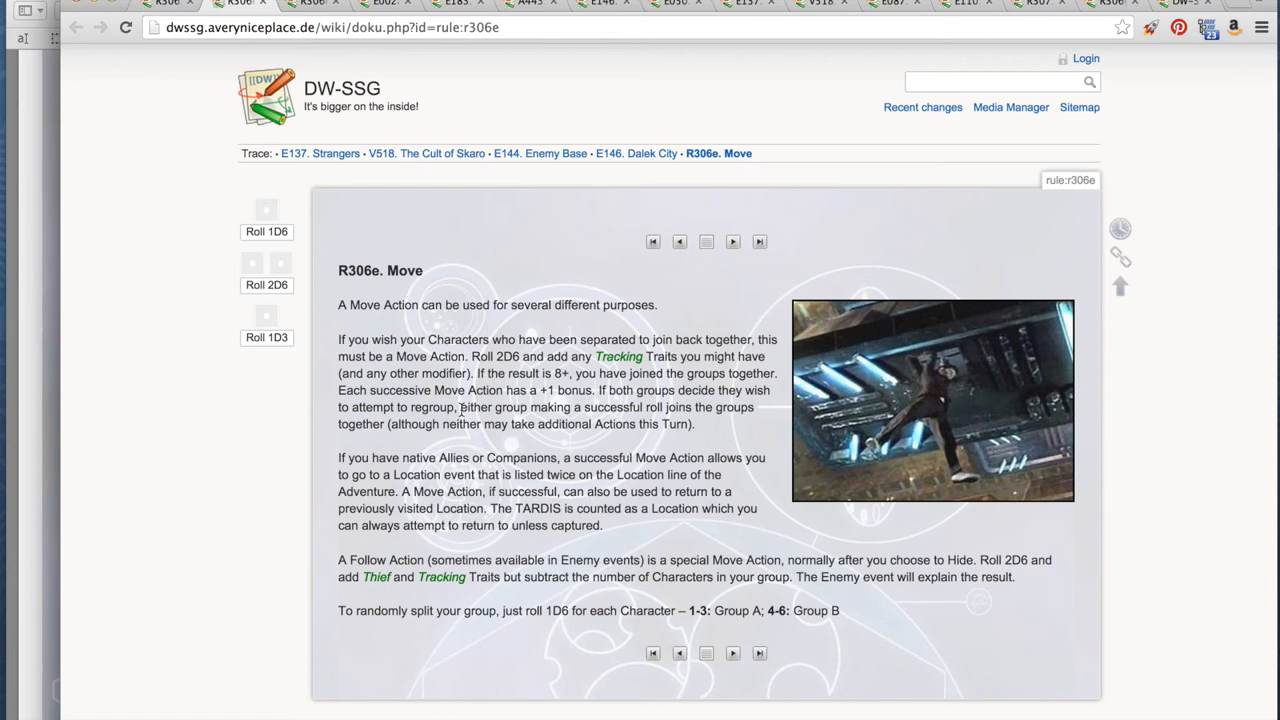
mouse_move(690, 424)
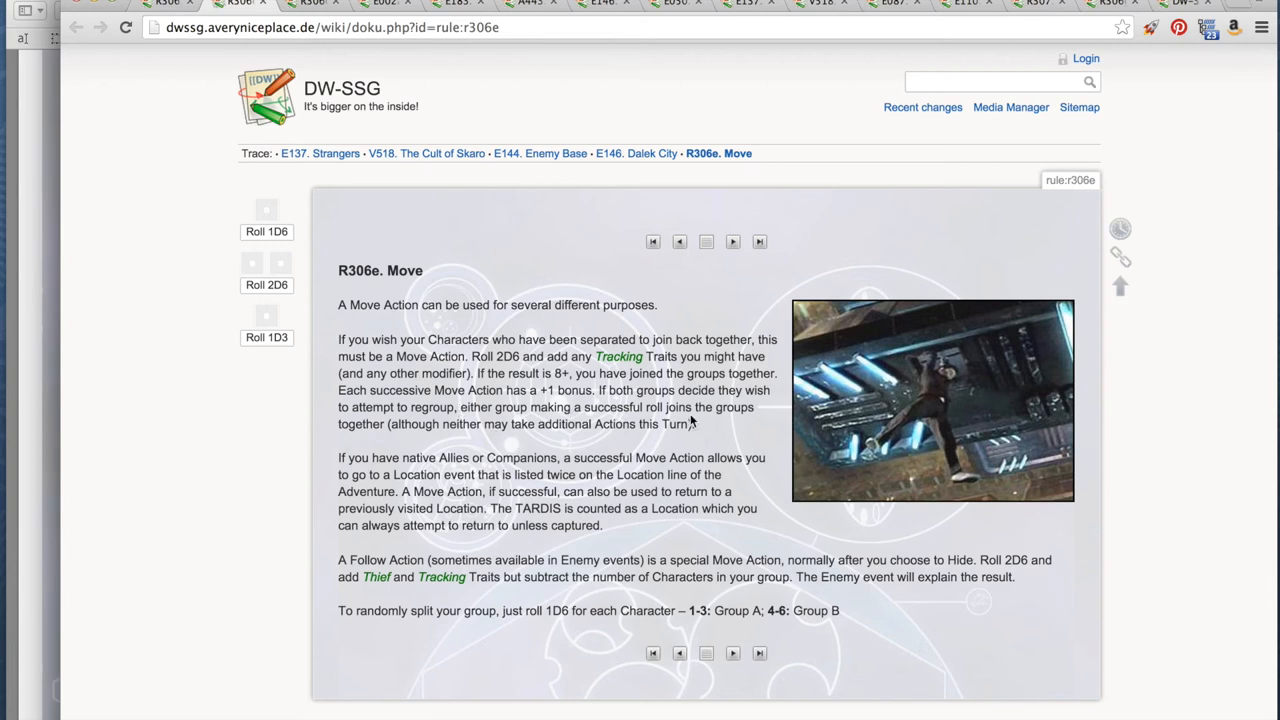
mouse_move(398, 424)
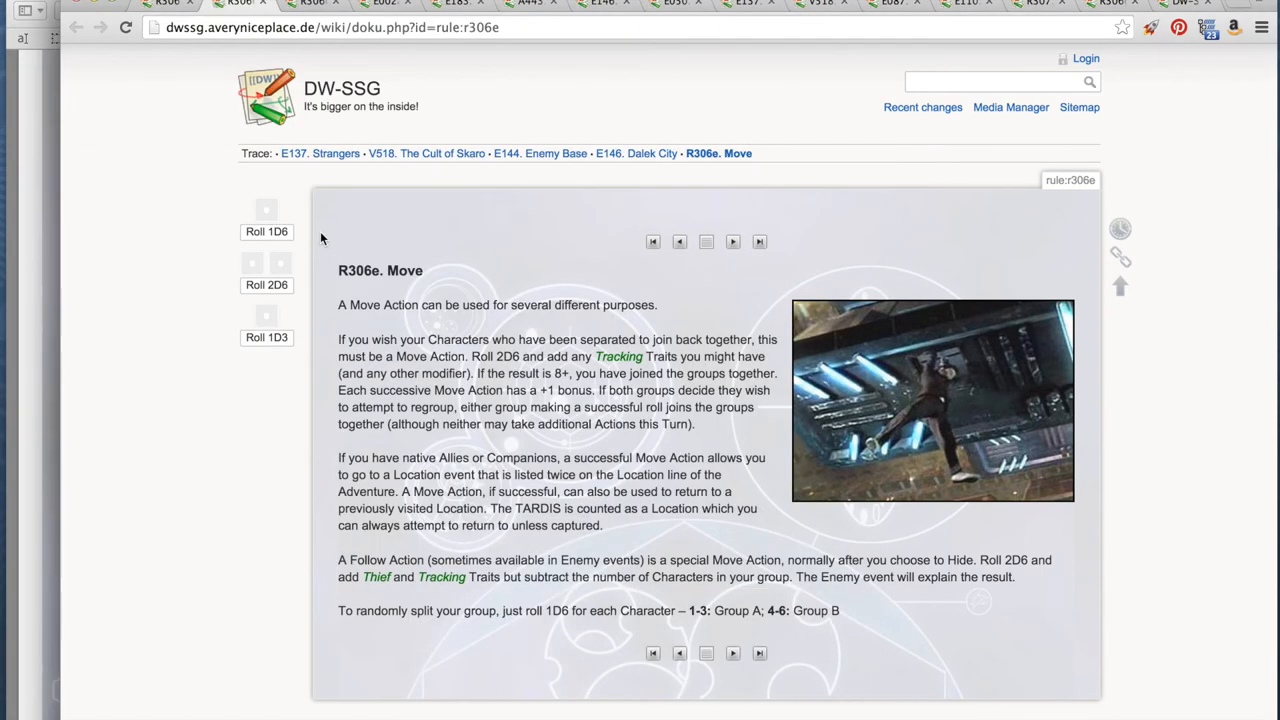
mouse_move(268, 292)
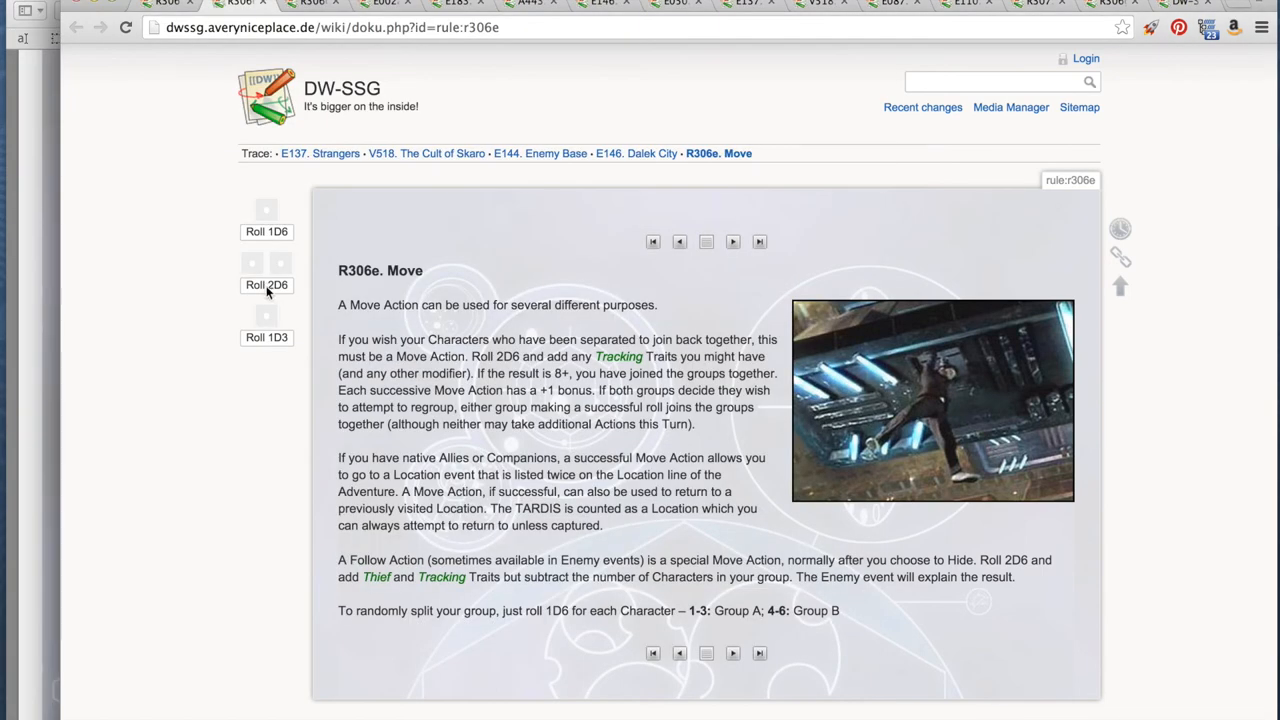
click(266, 284)
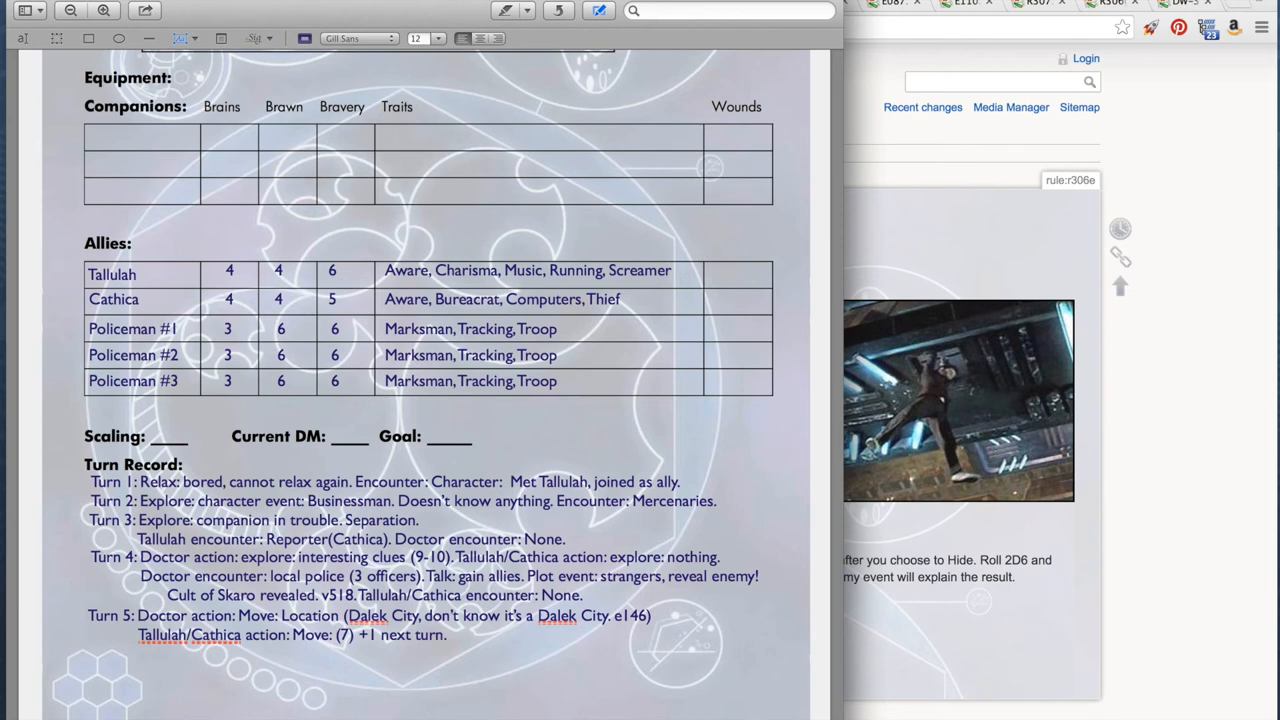
text(D)
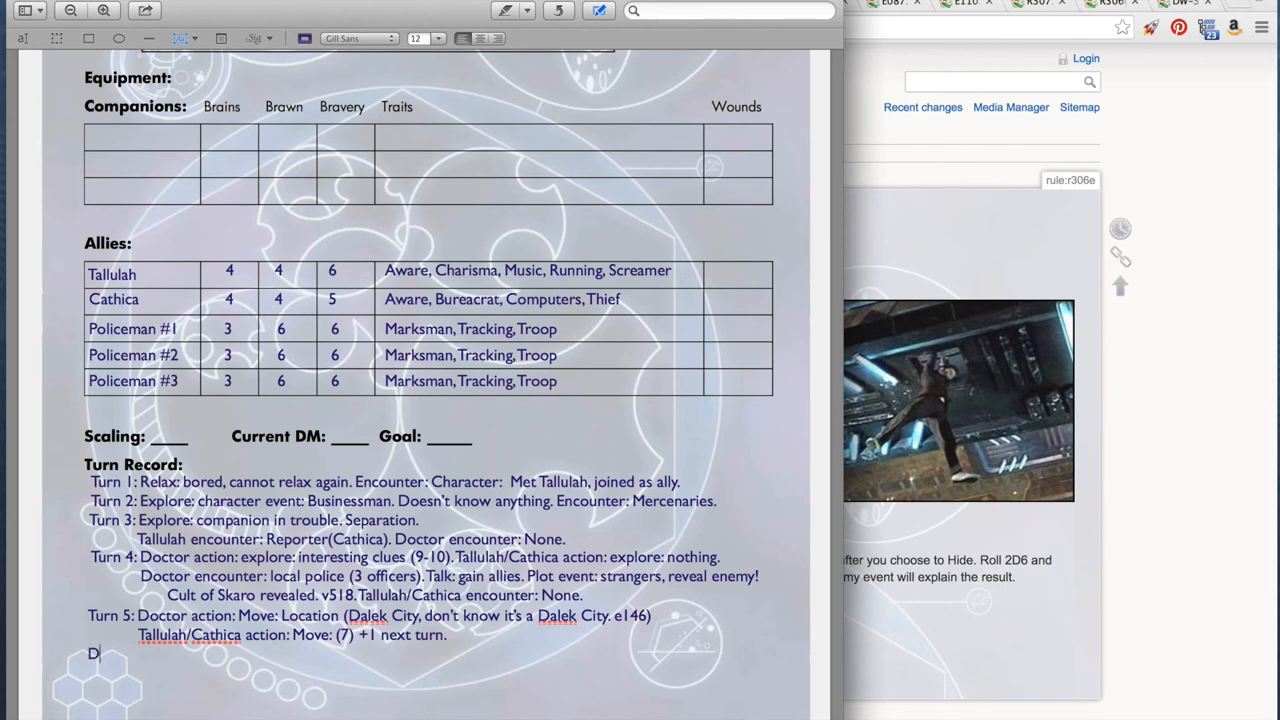
text(octor encounter)
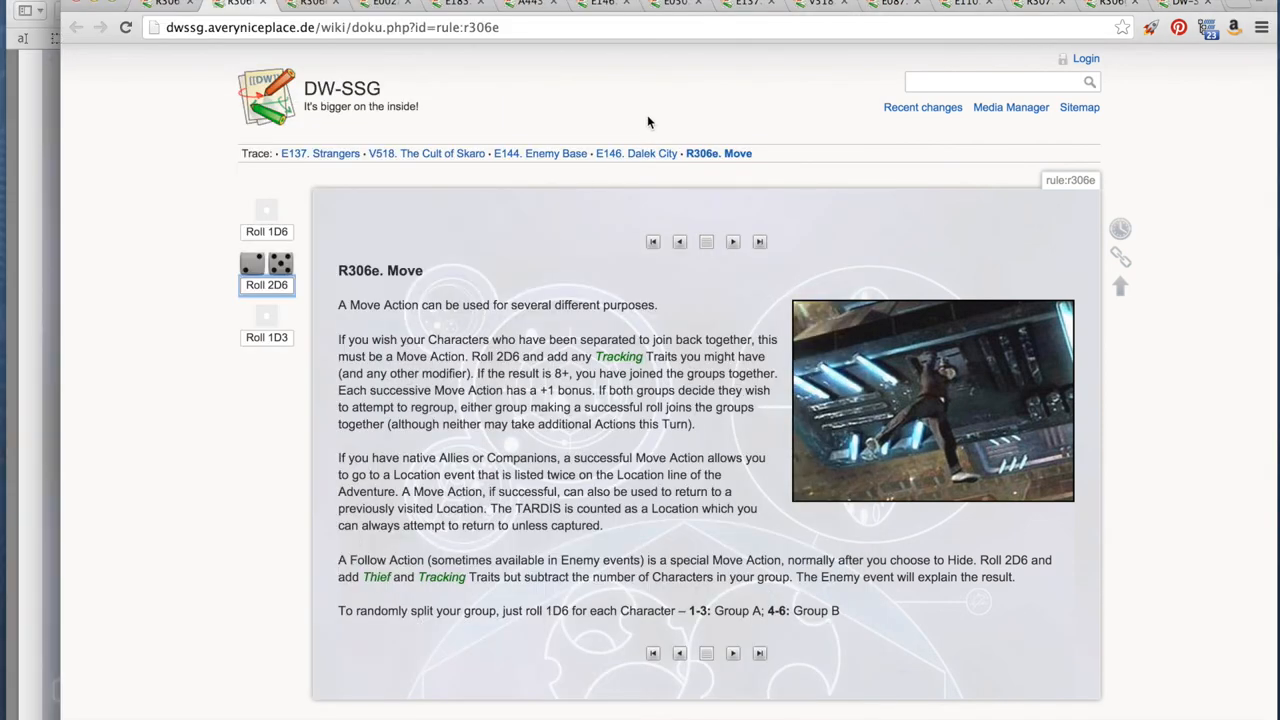
mouse_move(364, 48)
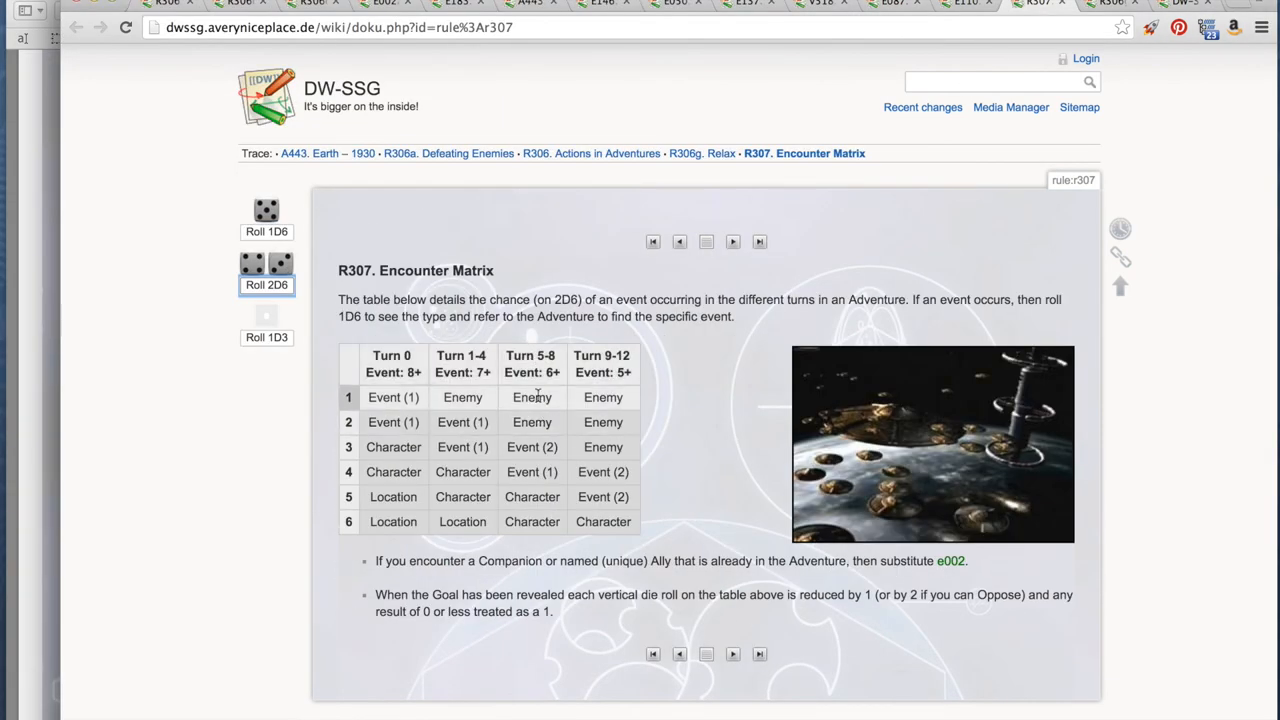
- Roll 1D6 on the A443 Earth 1930 adventure table and follow the Event 1 result to E080 Entertainment
click(266, 232)
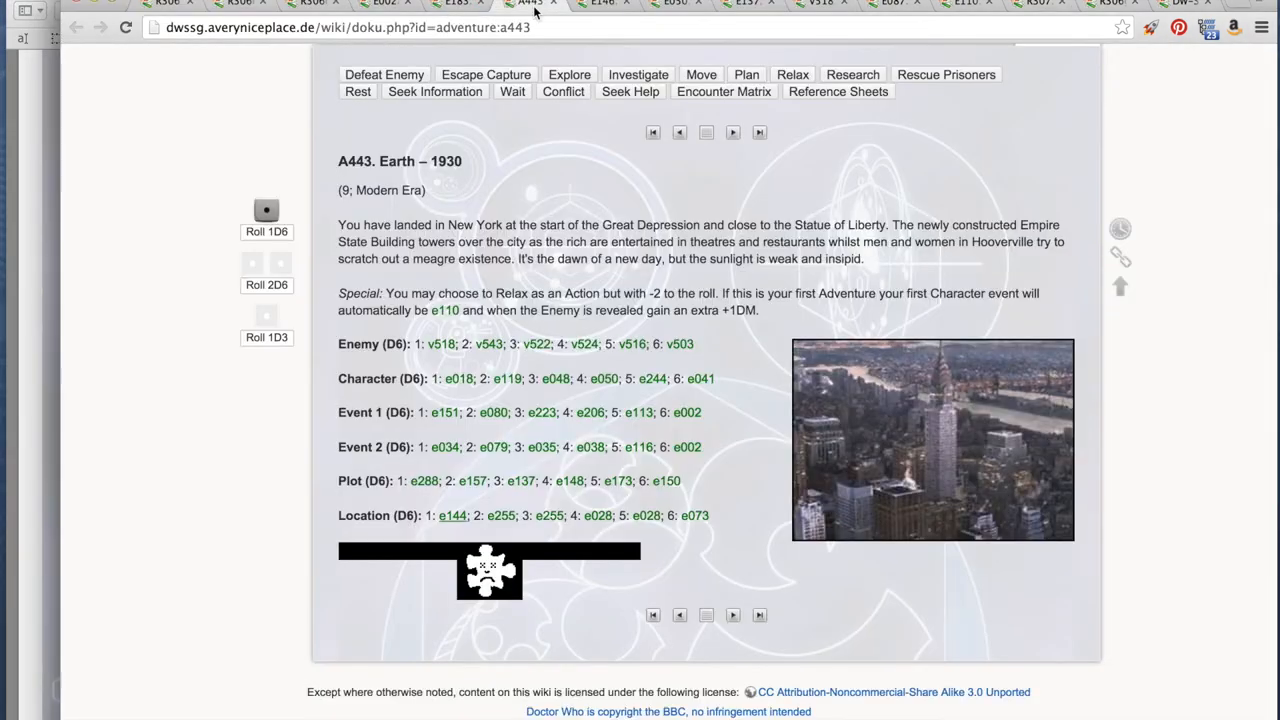
mouse_move(336, 412)
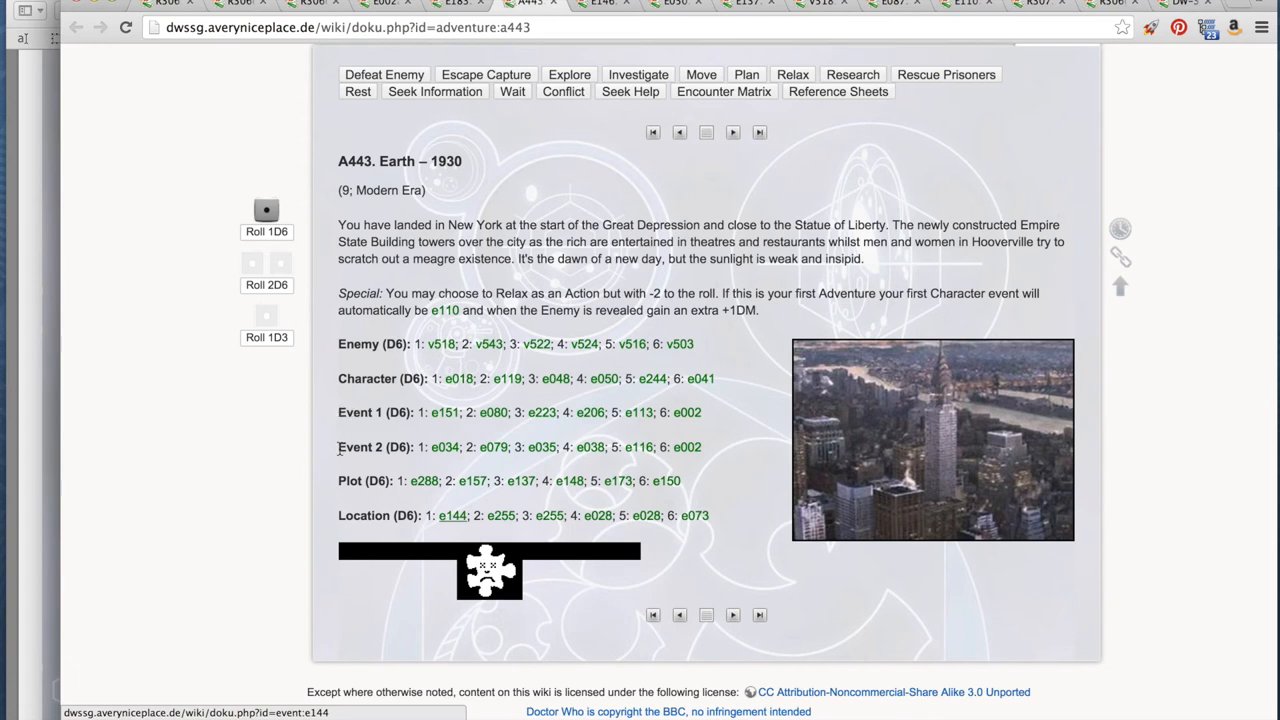
mouse_move(368, 212)
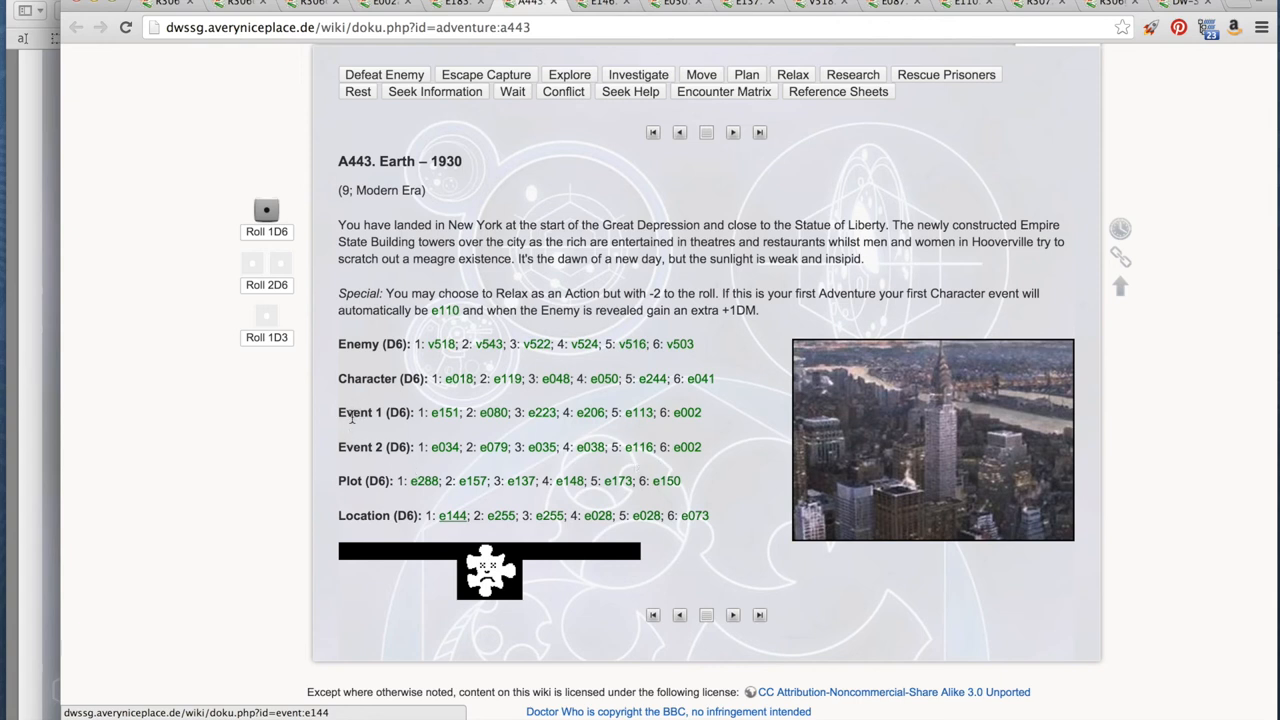
mouse_move(368, 436)
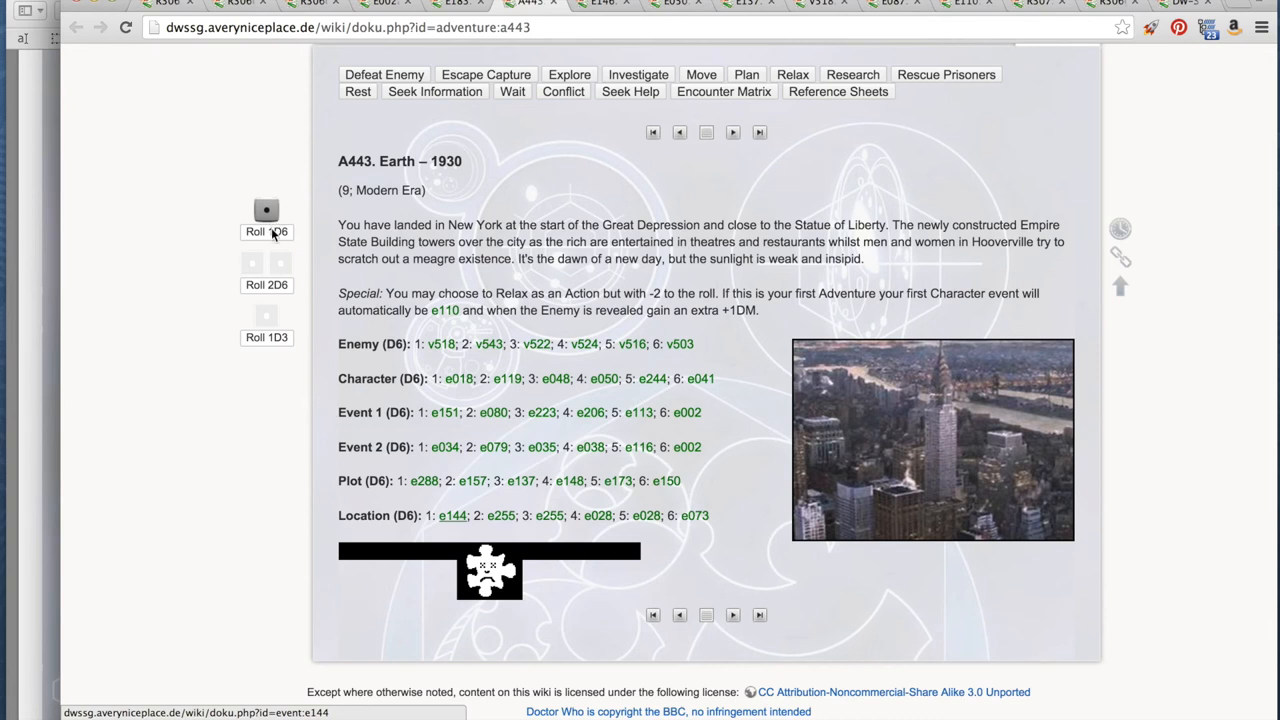
click(266, 232)
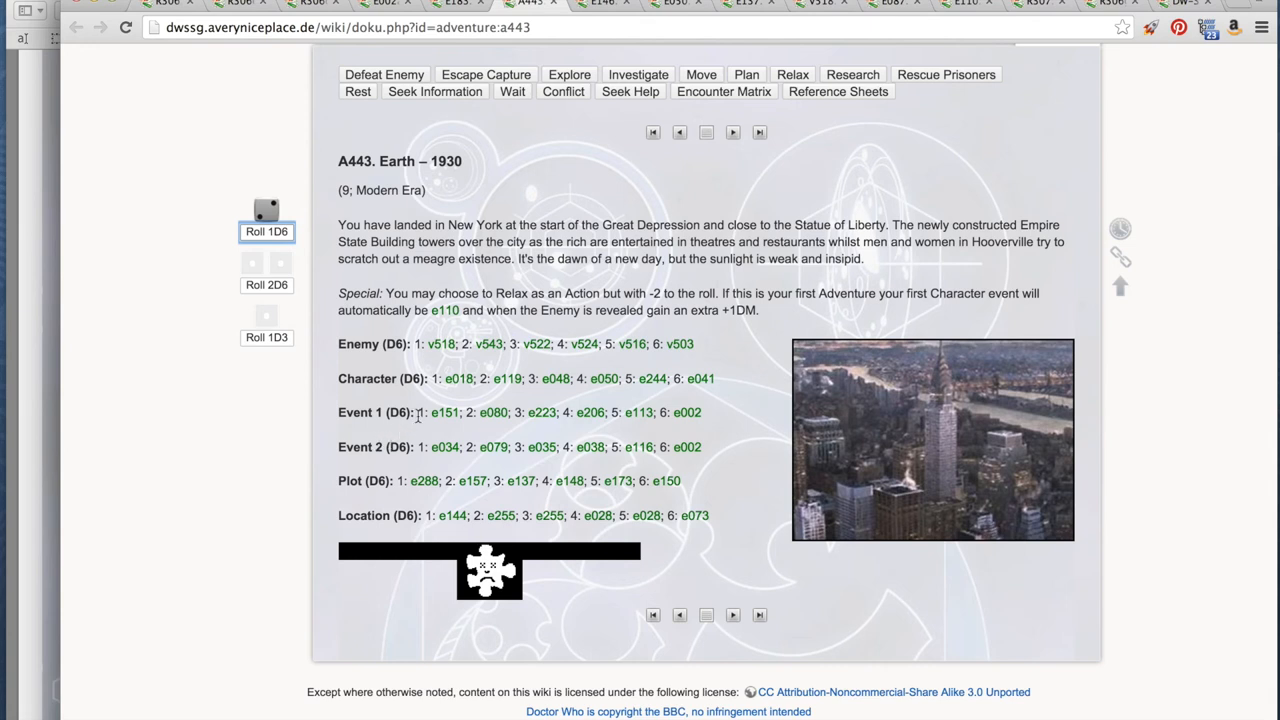
mouse_move(492, 412)
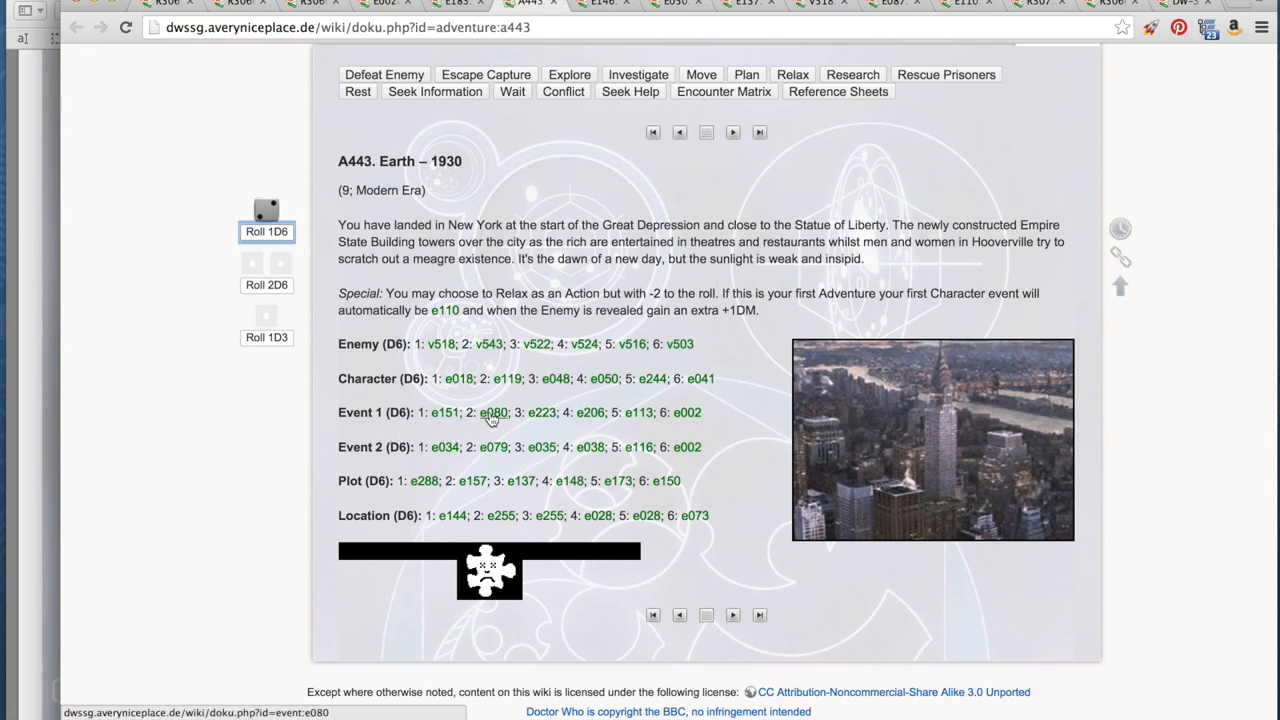
mouse_move(494, 412)
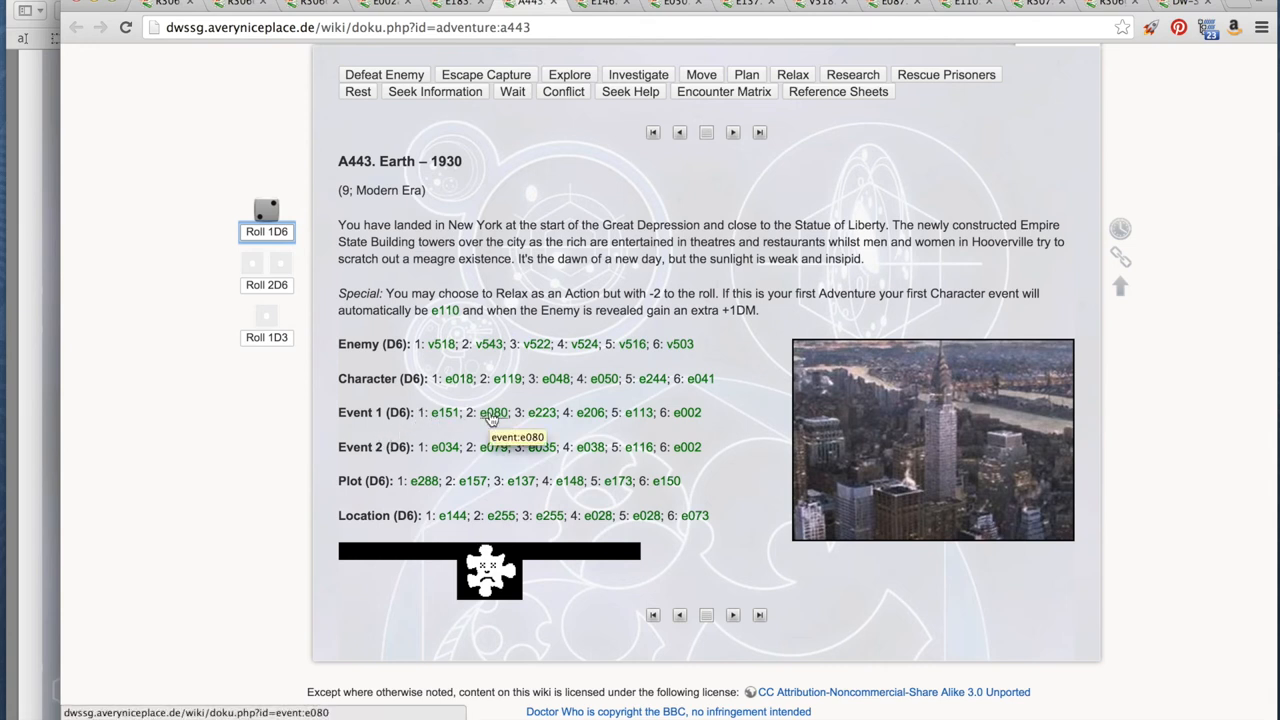
click(494, 412)
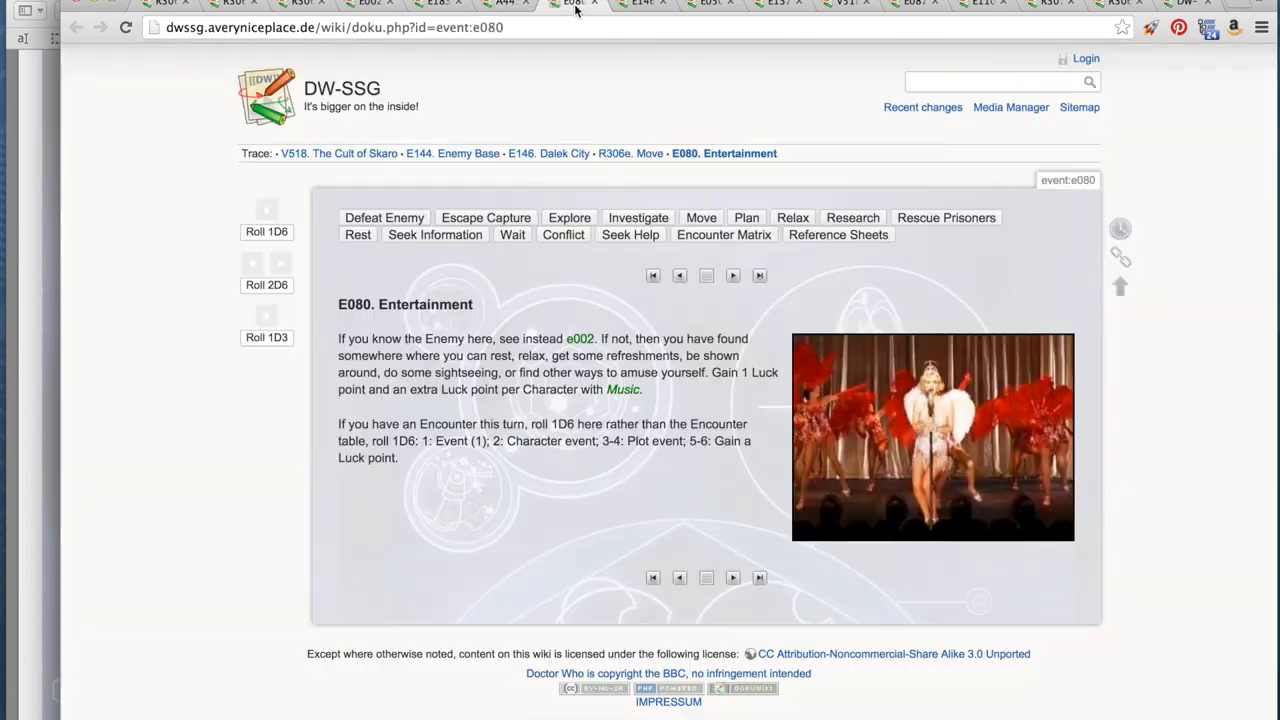
mouse_move(484, 498)
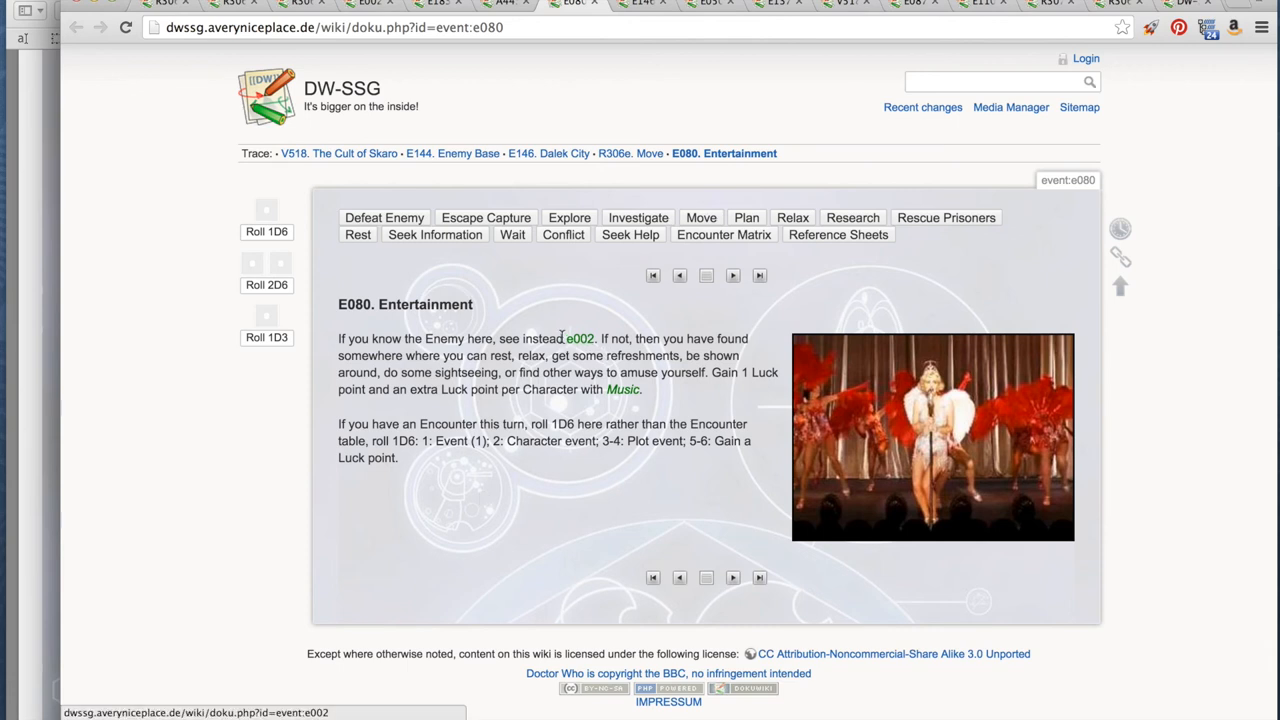
mouse_move(580, 338)
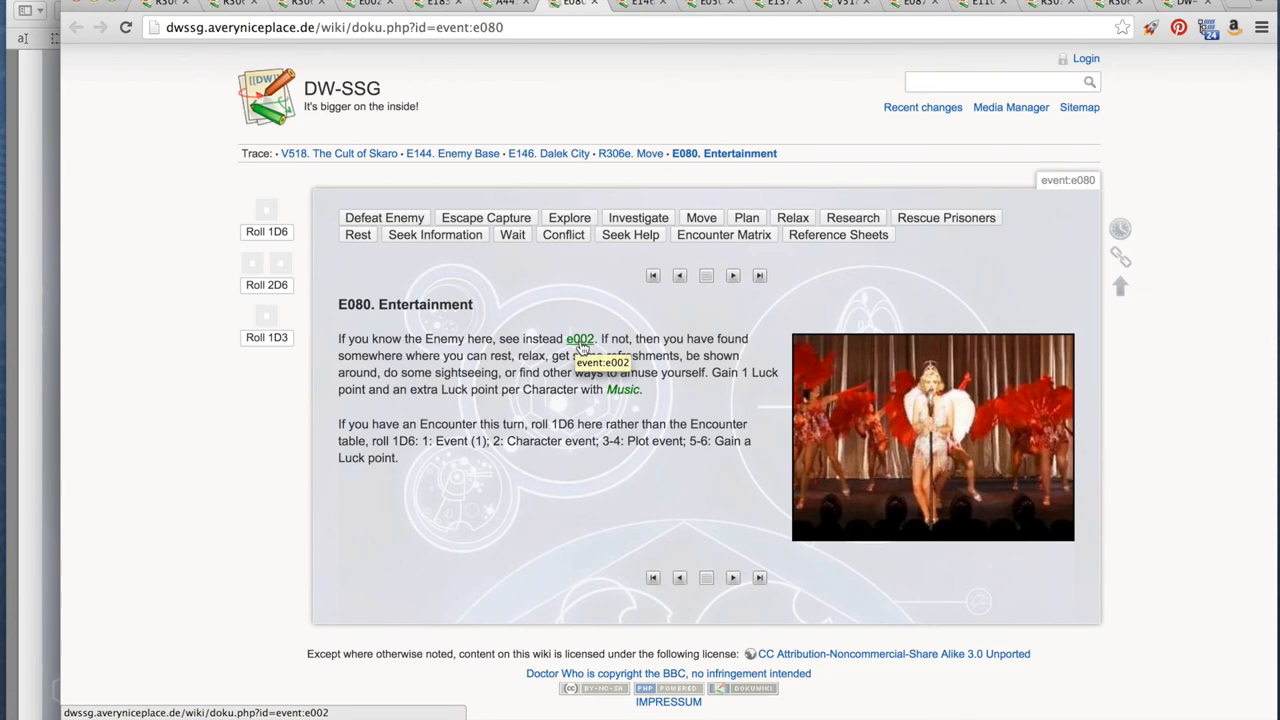
- Follow E080 Entertainment's link to the E002 Companion in Trouble event
click(580, 338)
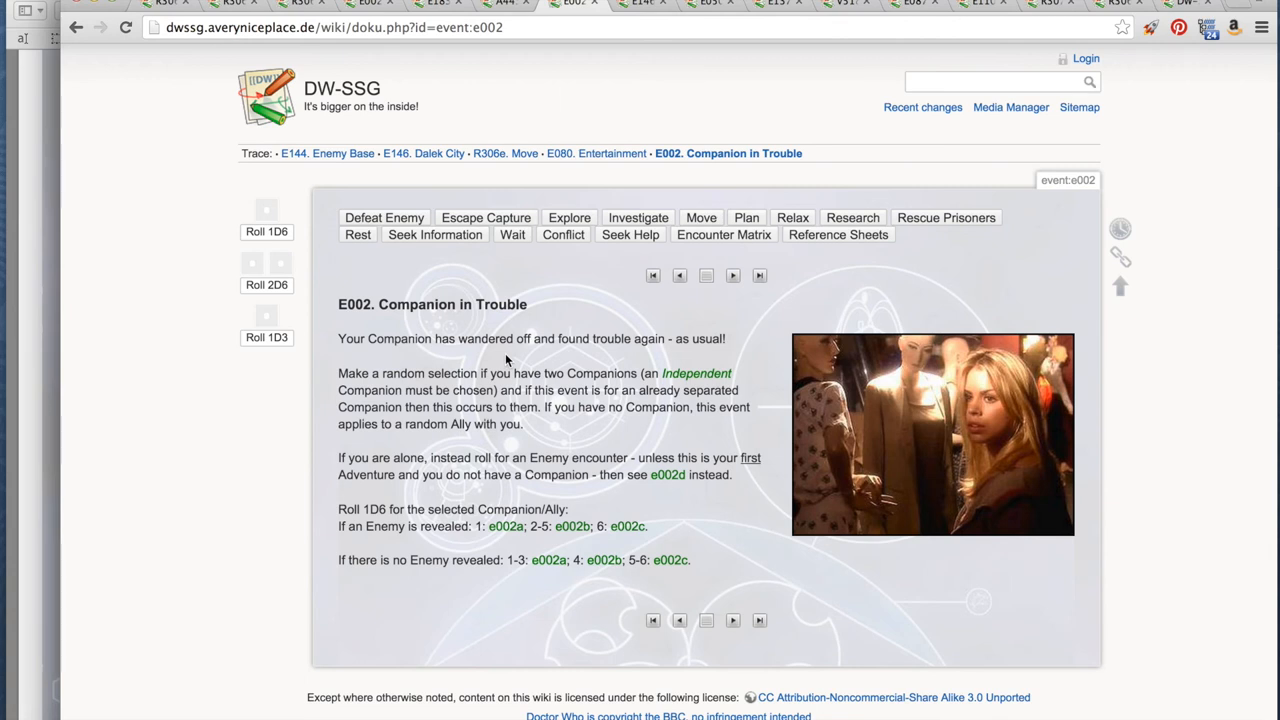
mouse_move(548, 404)
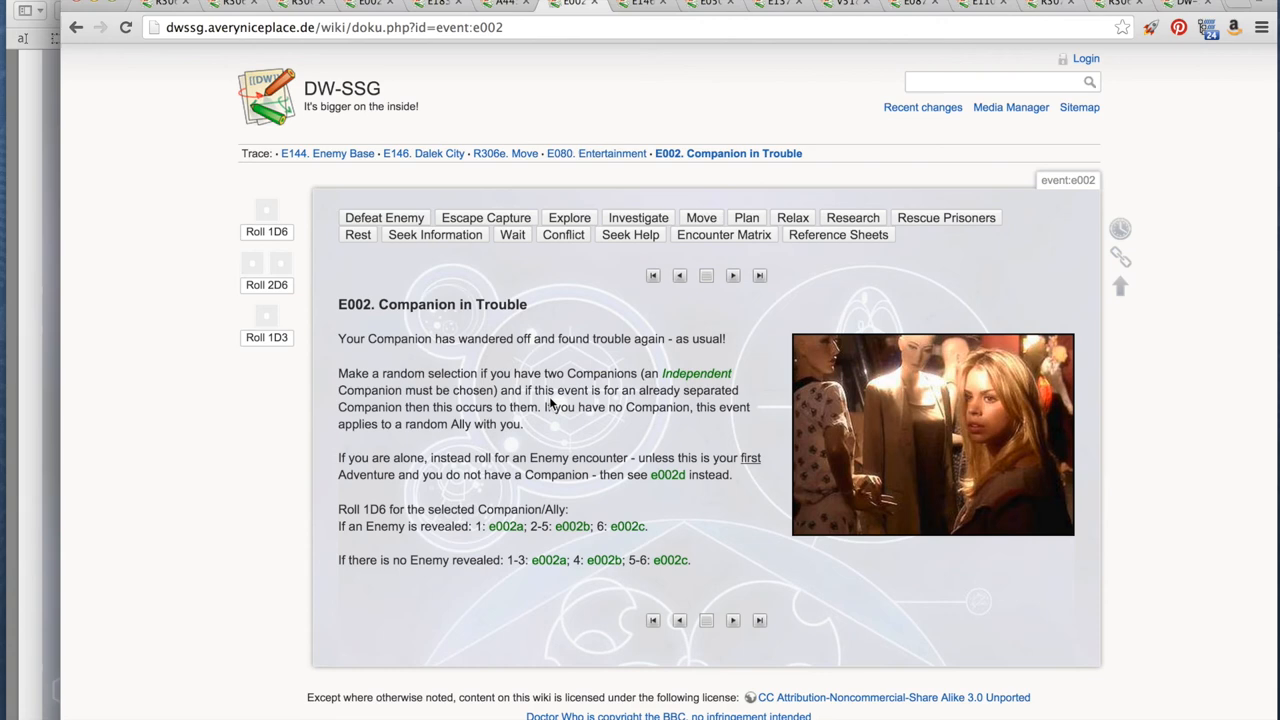
mouse_move(460, 468)
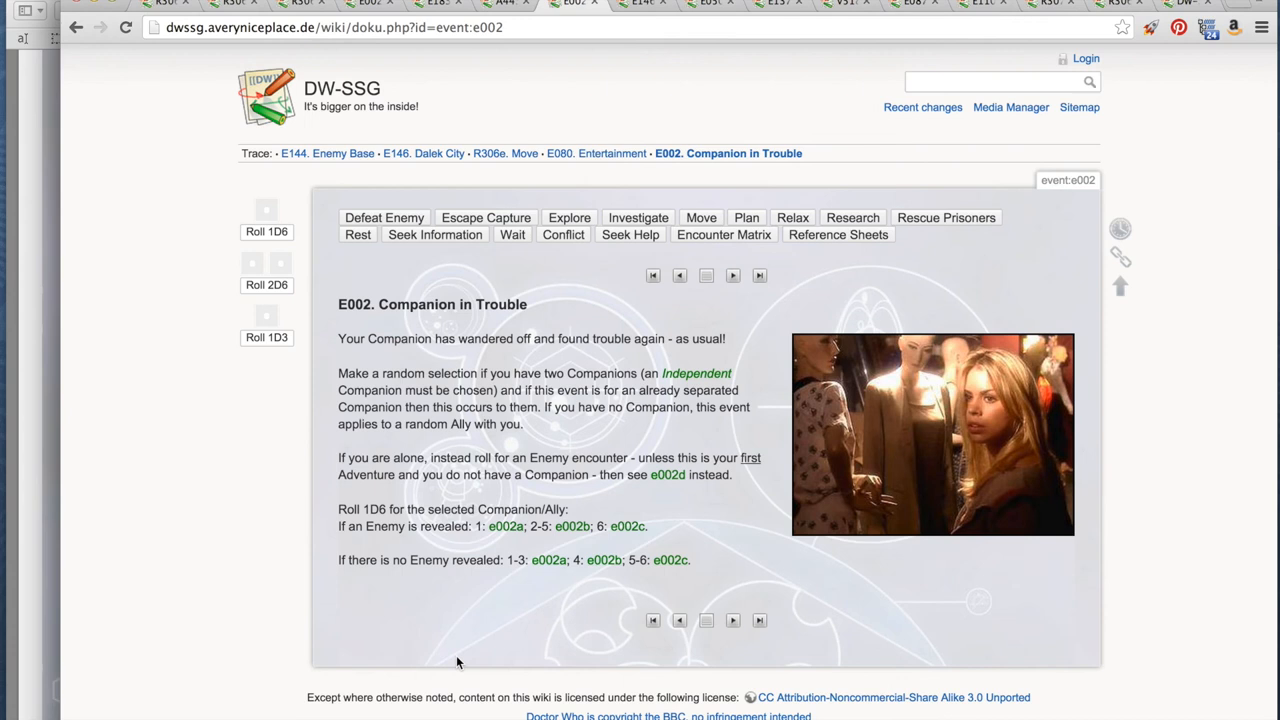
mouse_move(420, 532)
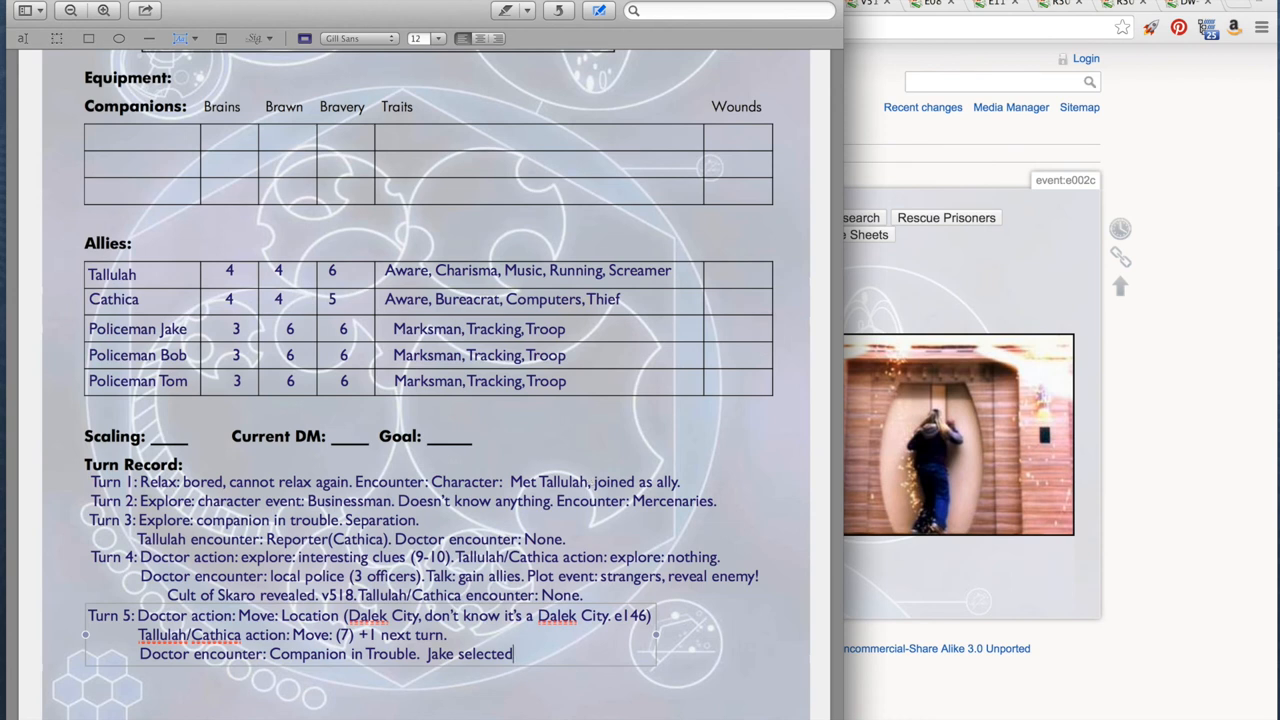
- Log Jake trapped and freed by 24 brawn, then start the 'Tallulah/C' encounter line
text(trapped.)
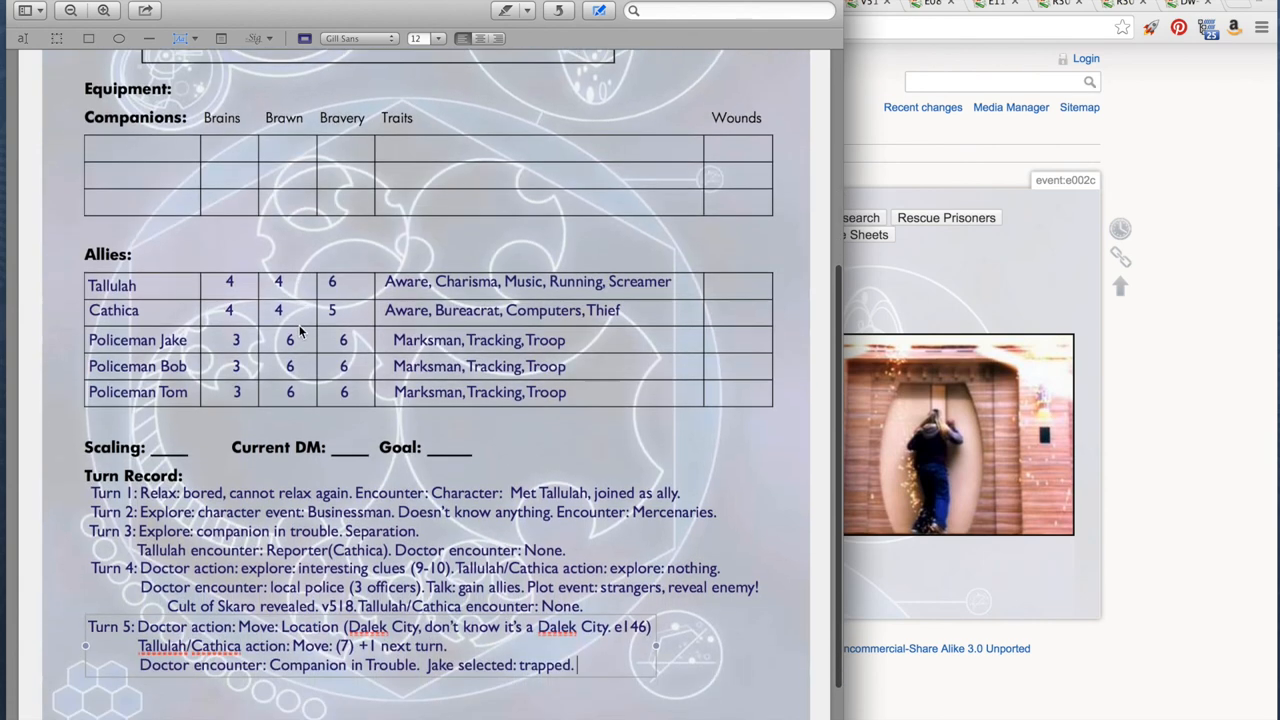
scroll(down, 3)
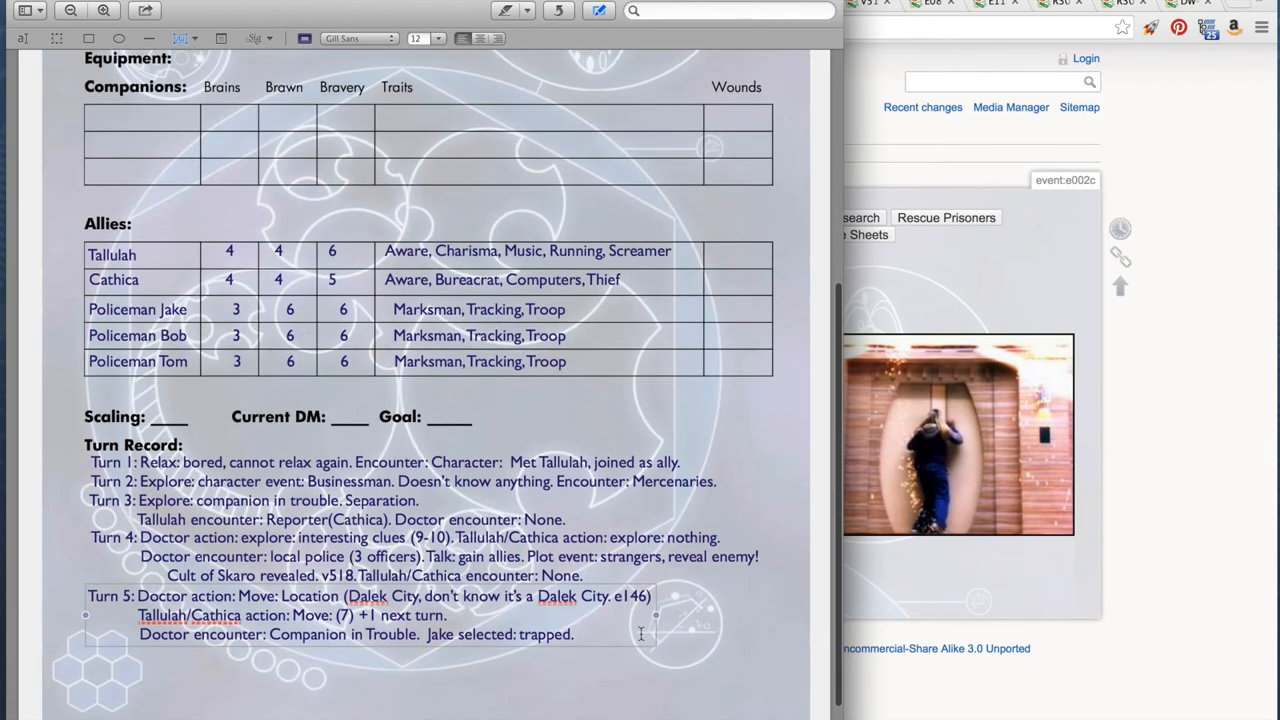
text(freed by 24 brawn.)
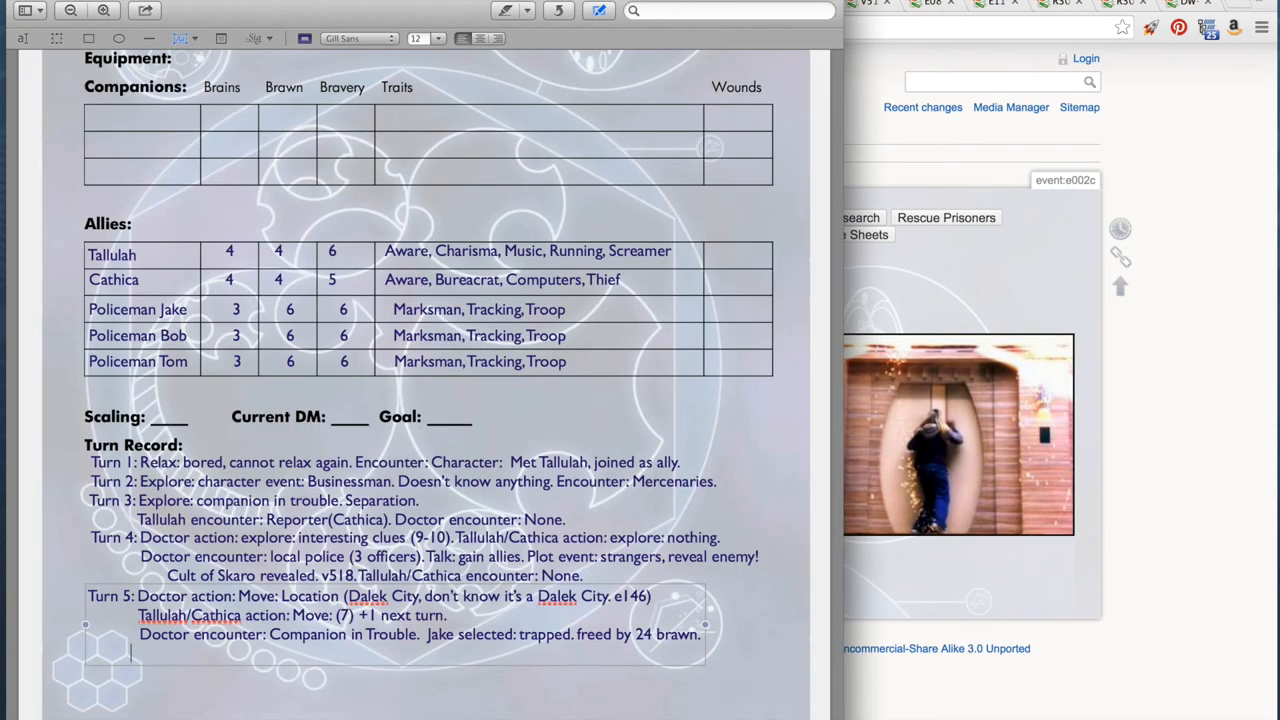
text(Tallulah/C)
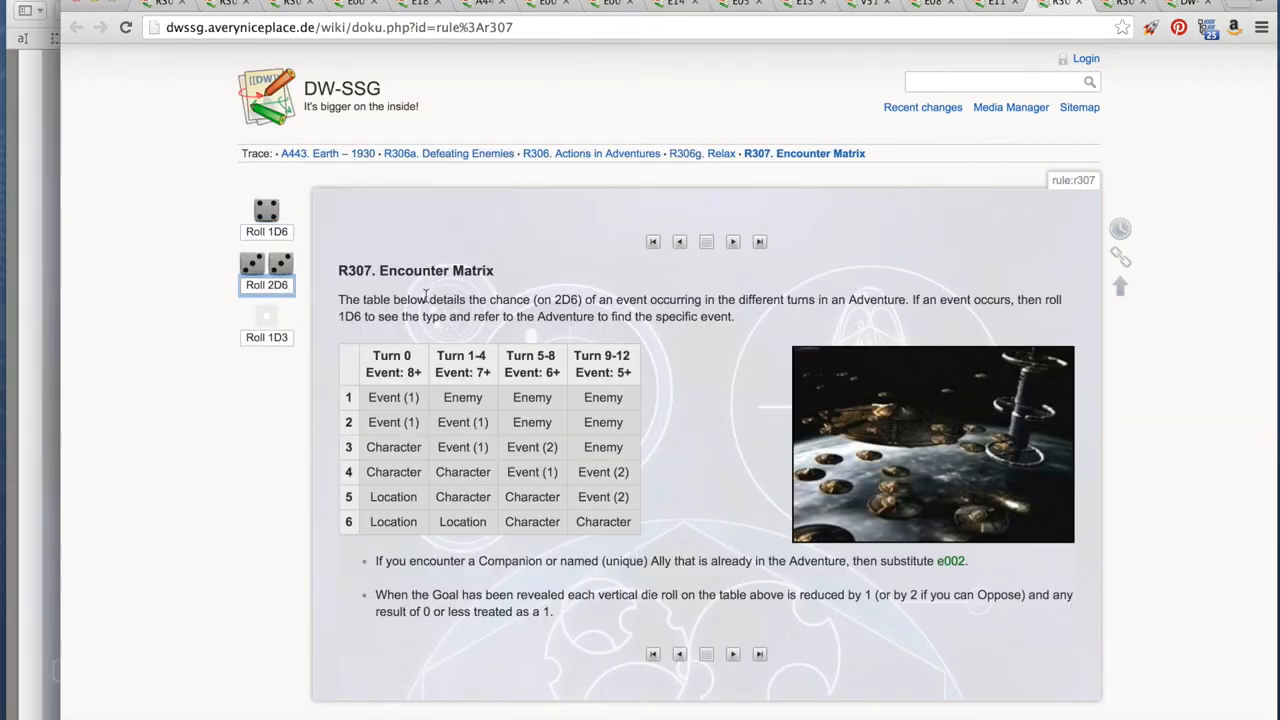
- Roll 1D6 on the R307 Encounter Matrix to pick the Turn 5-8 encounter row
click(266, 212)
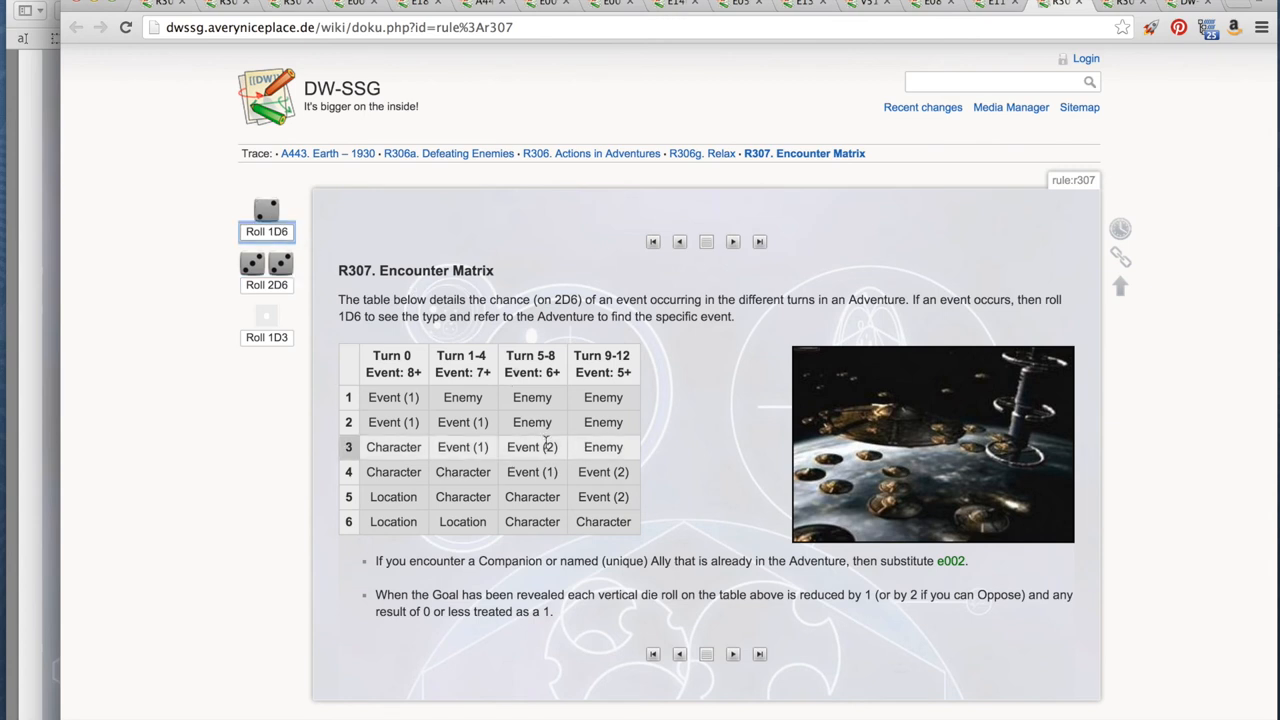
mouse_move(532, 422)
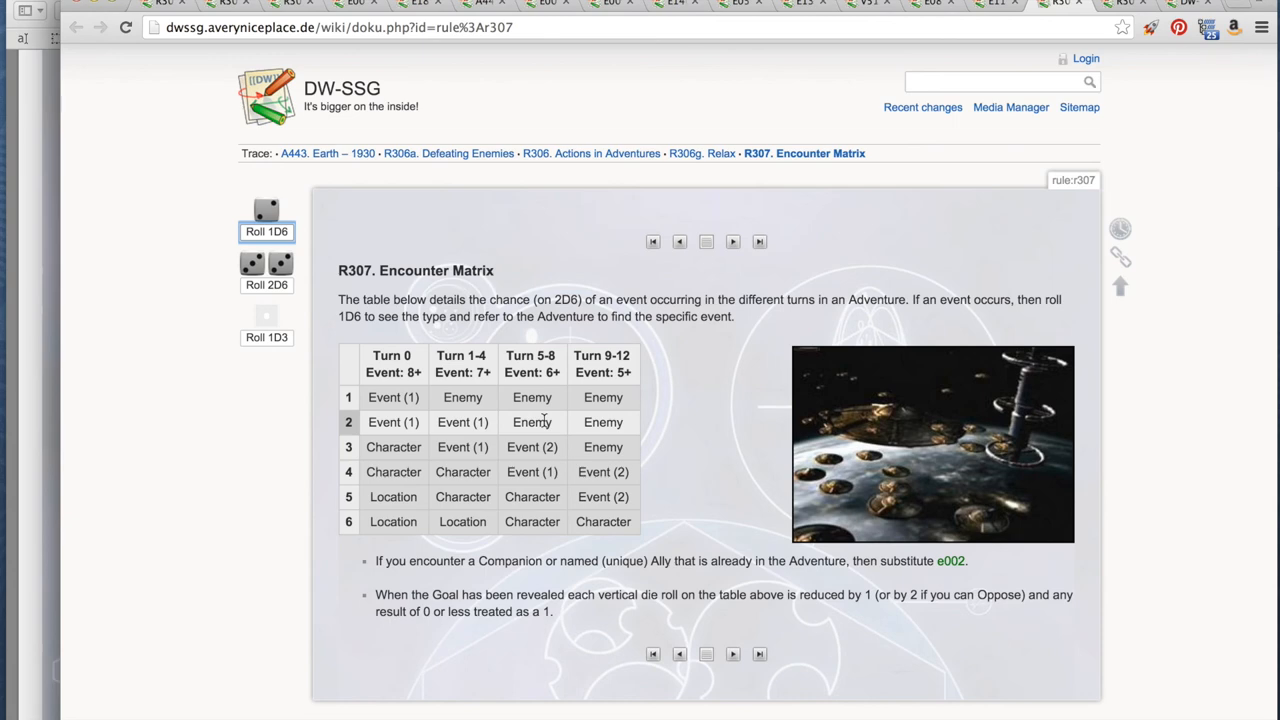
mouse_move(540, 420)
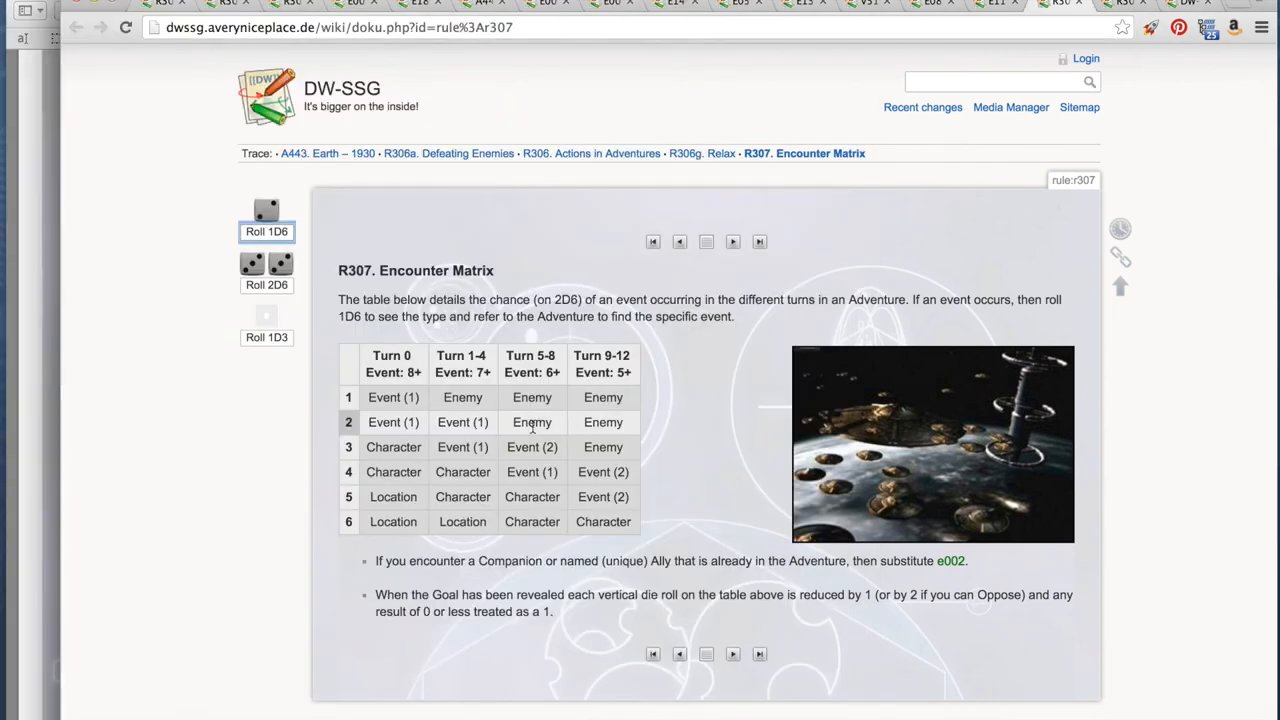
mouse_move(532, 422)
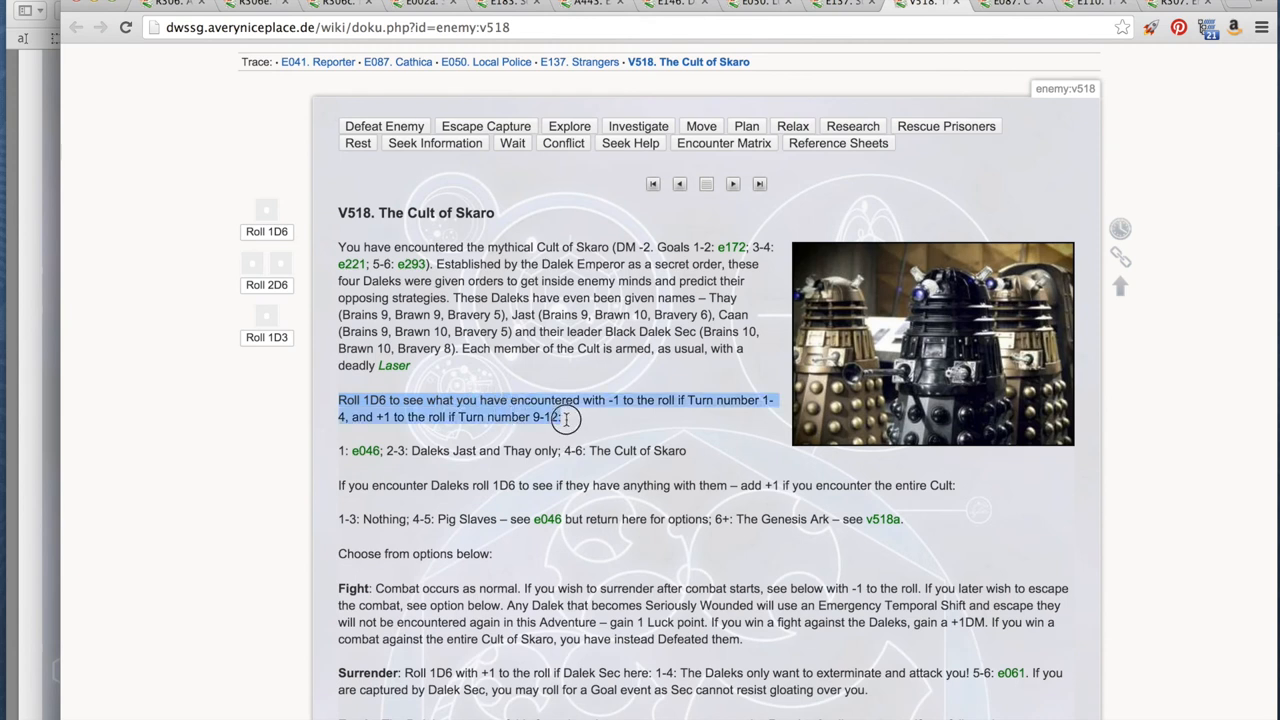
- On V518 Cult of Skaro, roll 1D6 twice for which Daleks appear and what they carry
click(564, 418)
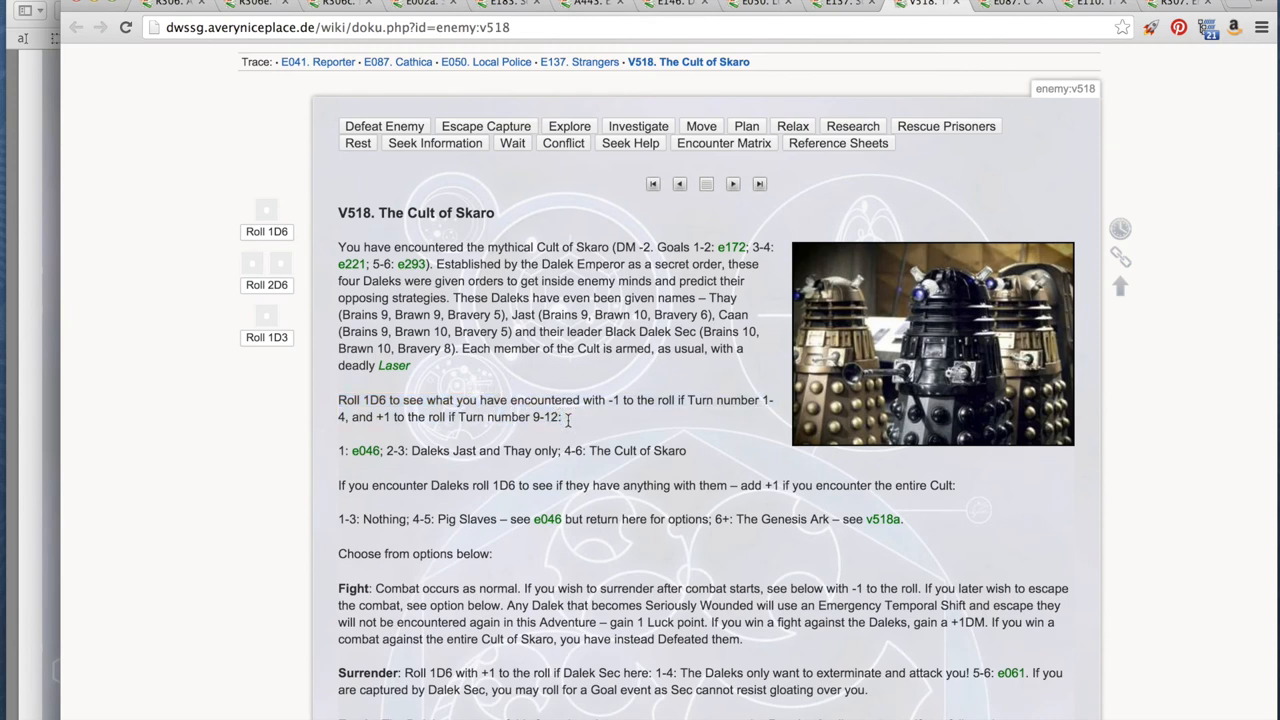
mouse_move(600, 424)
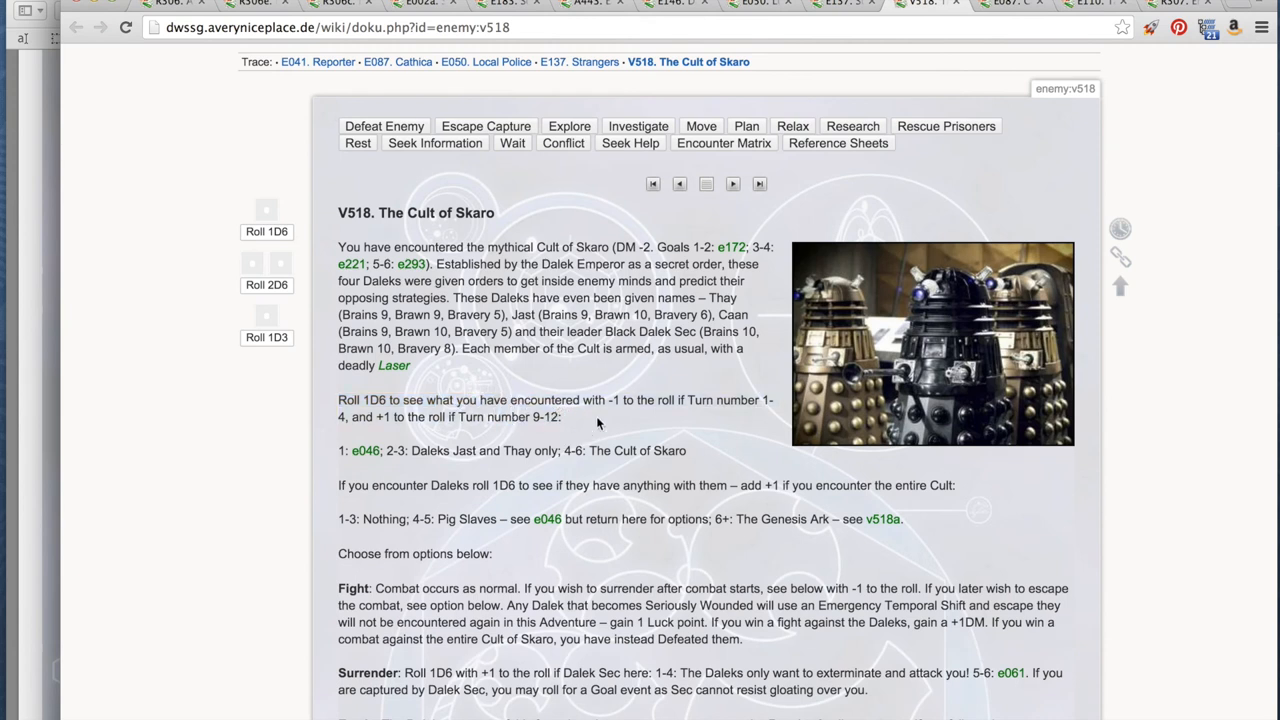
mouse_move(562, 392)
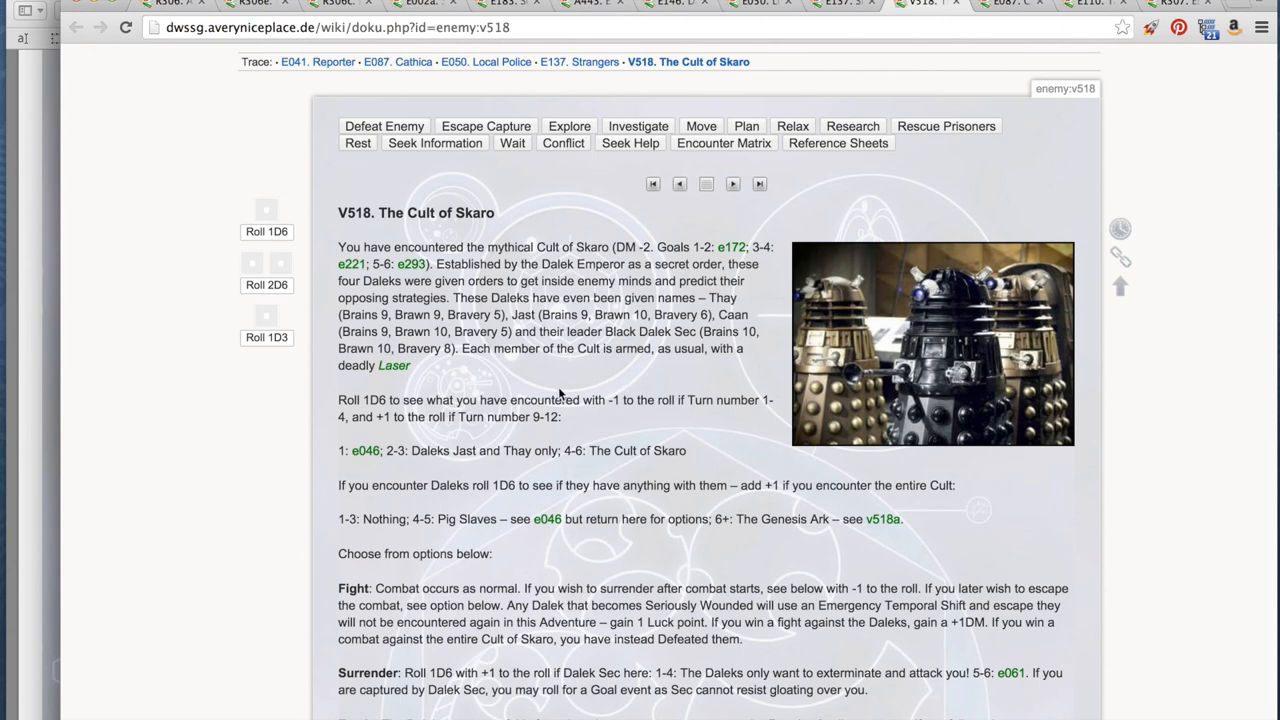
mouse_move(440, 396)
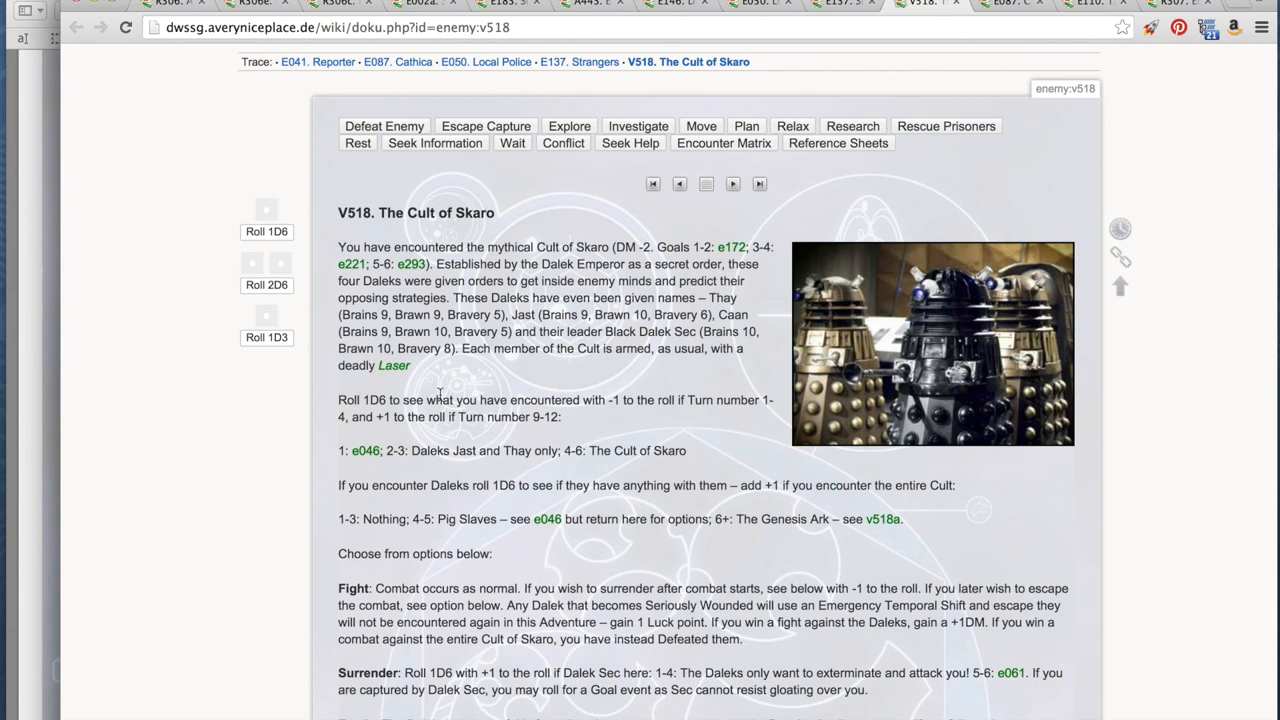
mouse_move(382, 396)
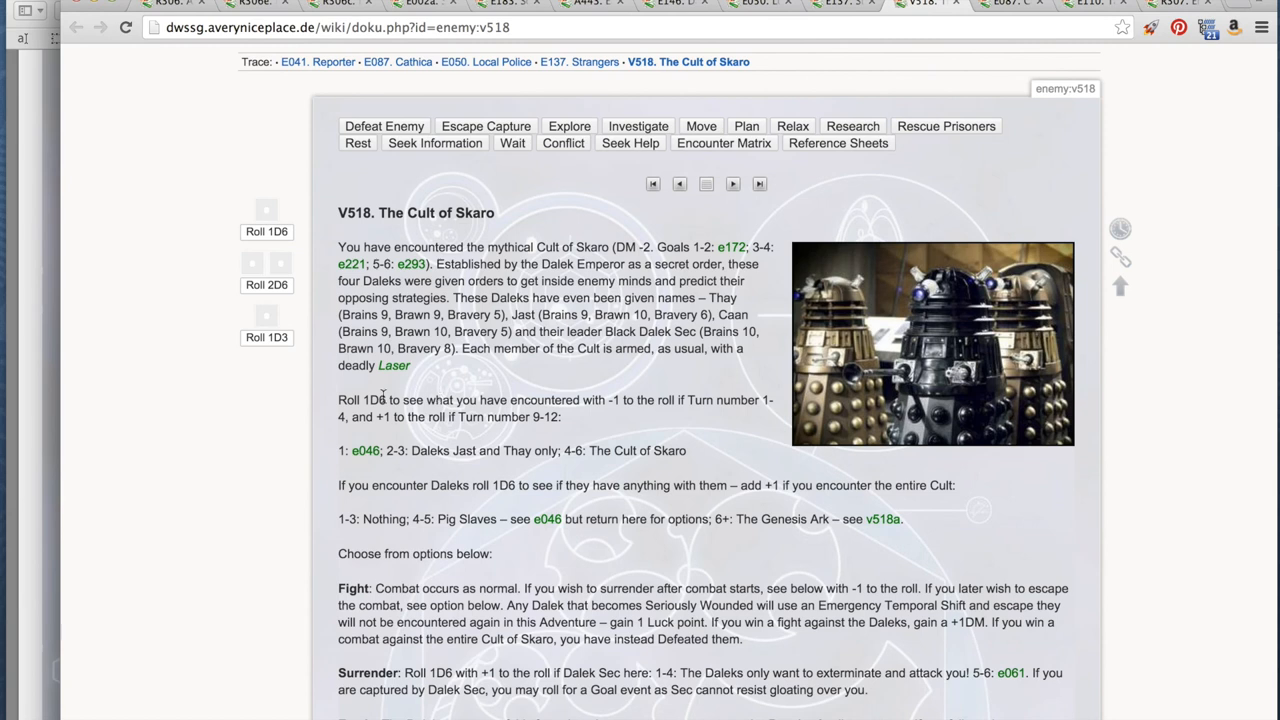
click(268, 232)
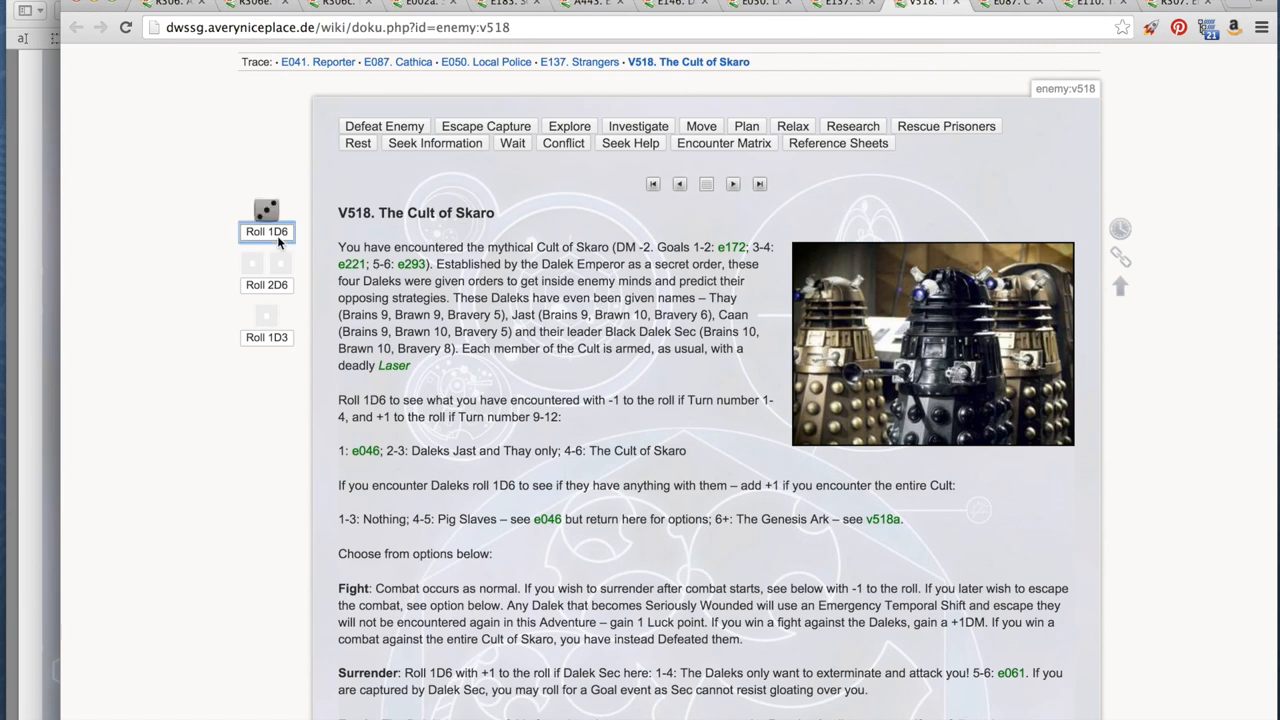
mouse_move(420, 452)
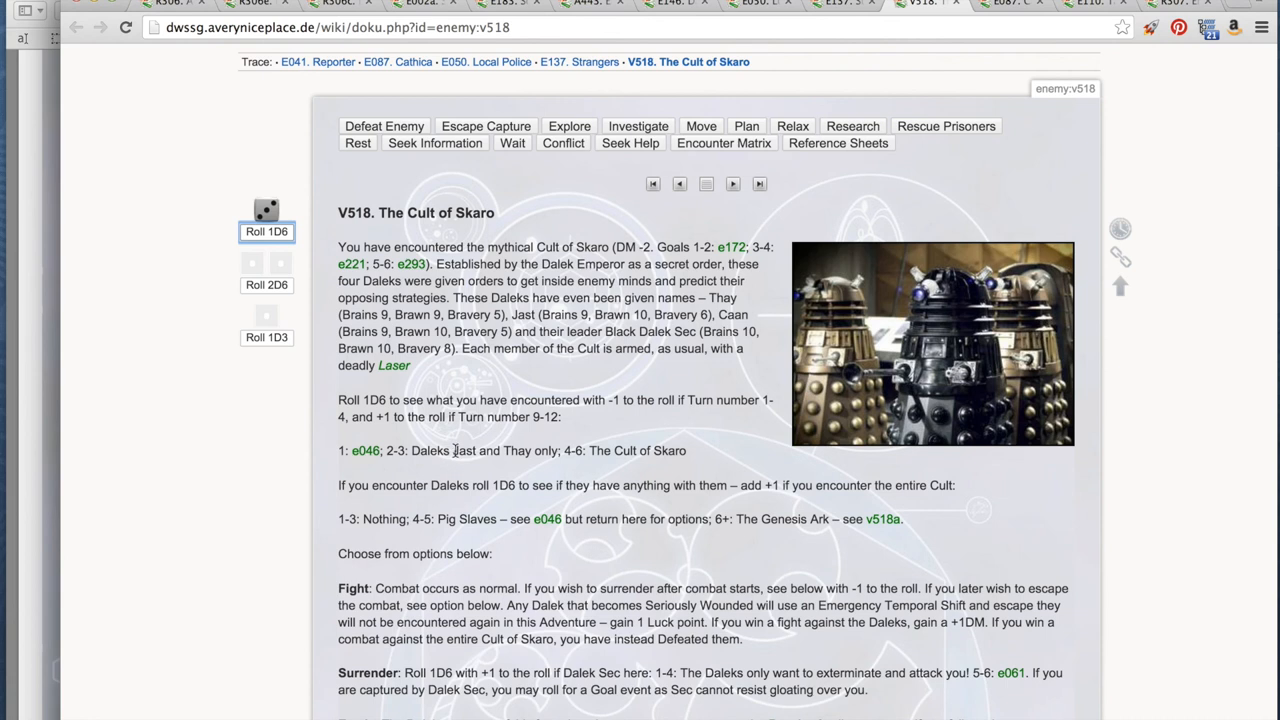
mouse_move(552, 488)
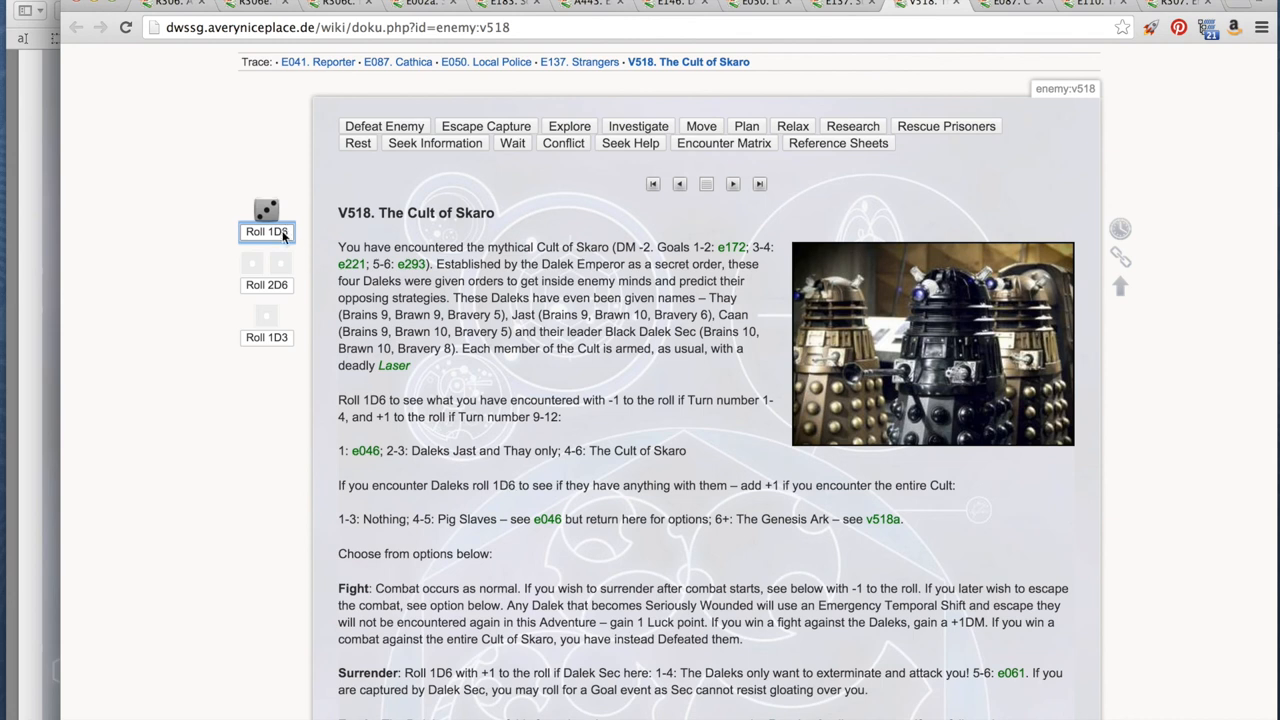
click(266, 232)
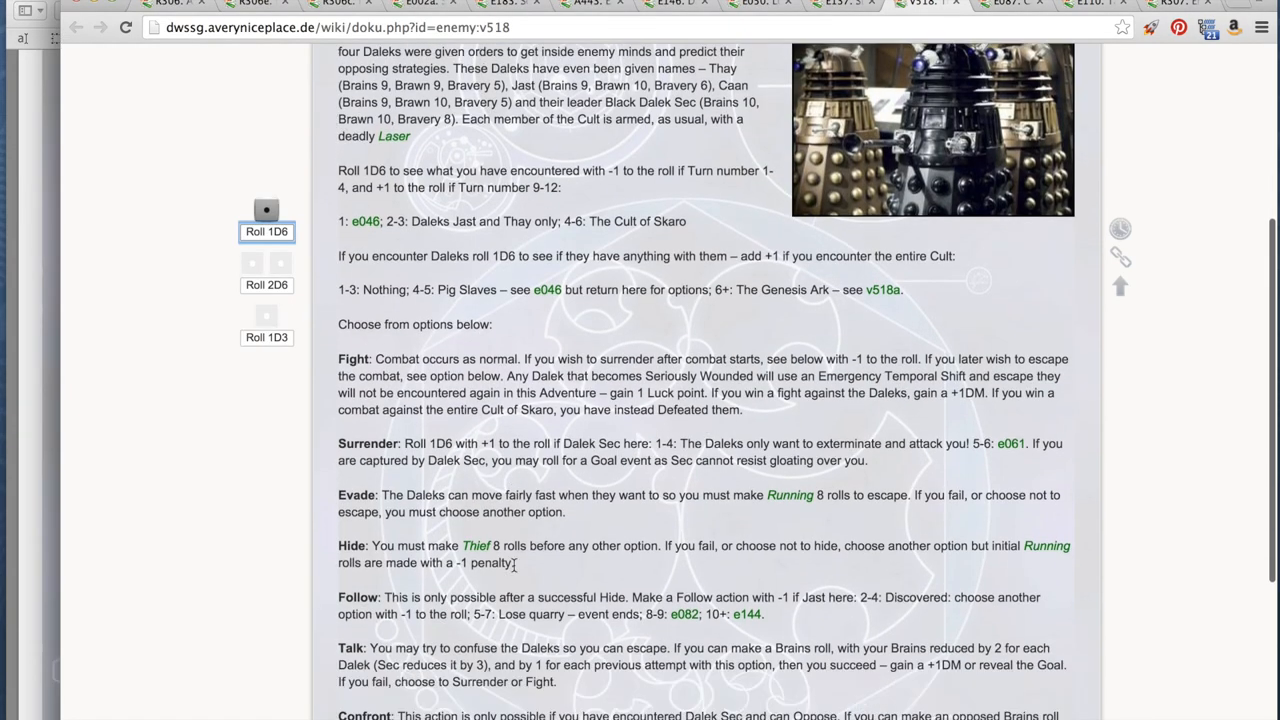
- Review the Fight/Evade/Hide options against the Daleks and roll 2D6 for a hide attempt
scroll(down, 3)
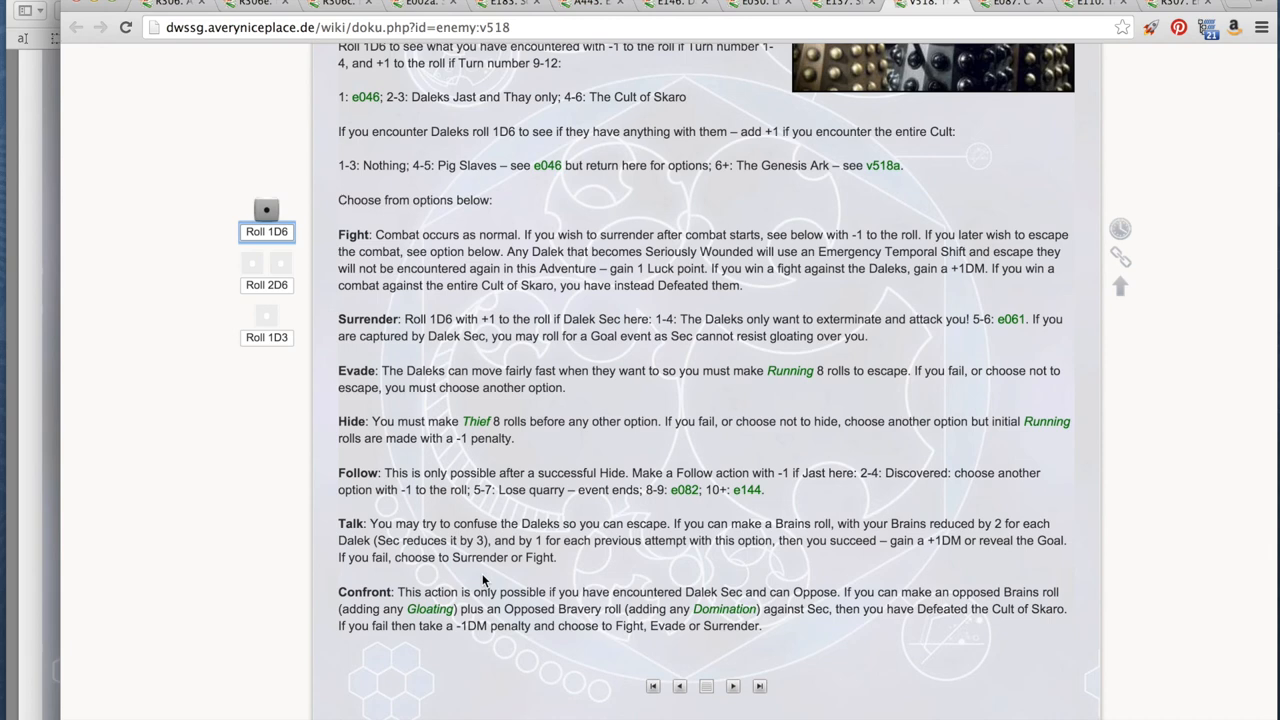
mouse_move(402, 400)
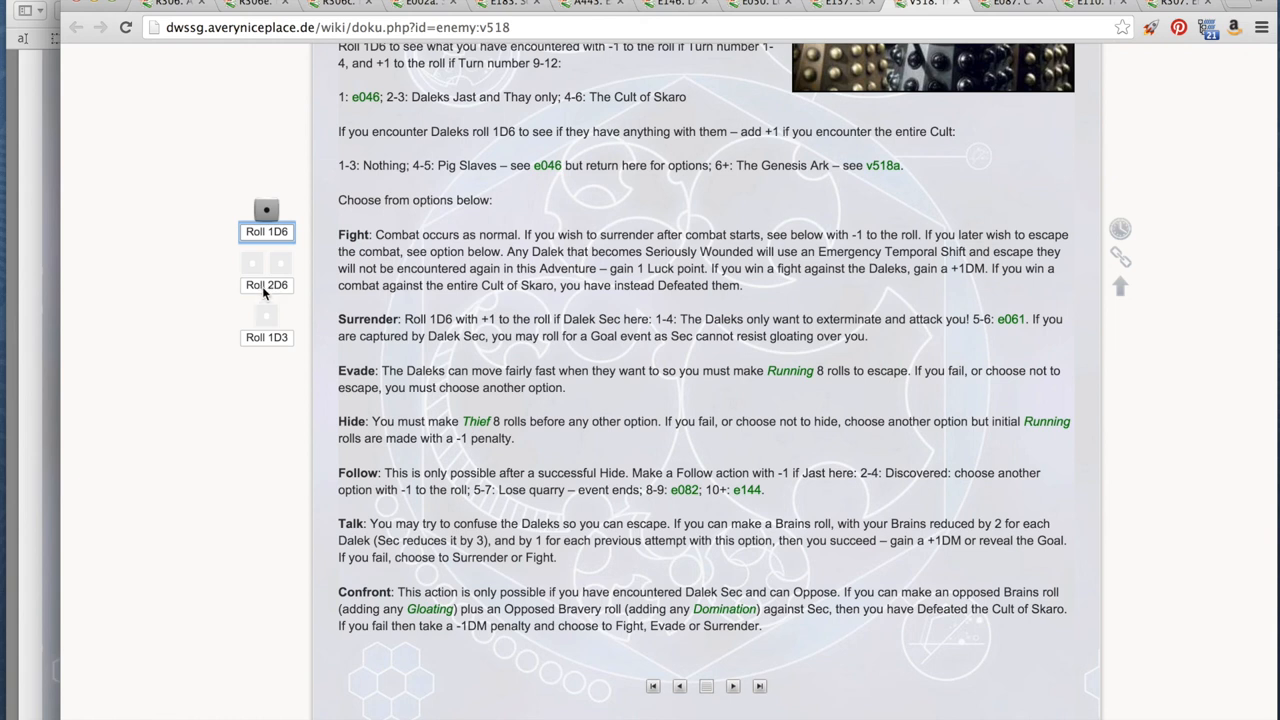
click(266, 284)
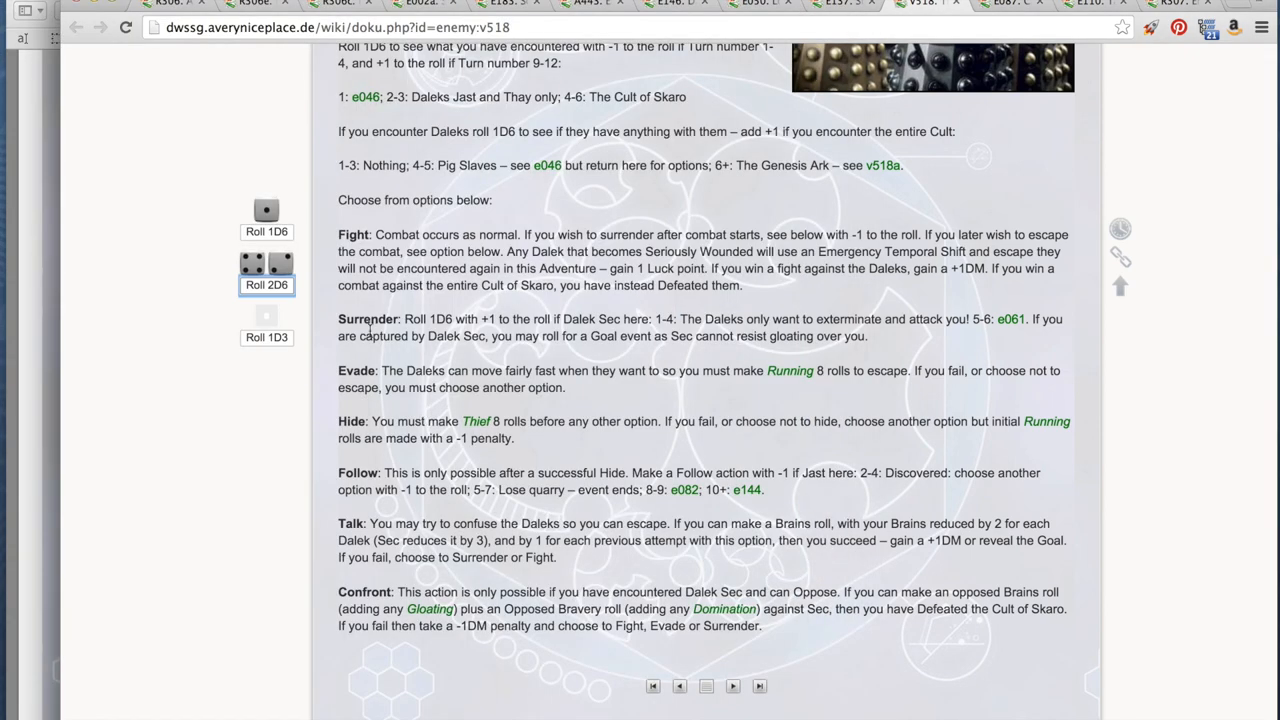
mouse_move(536, 388)
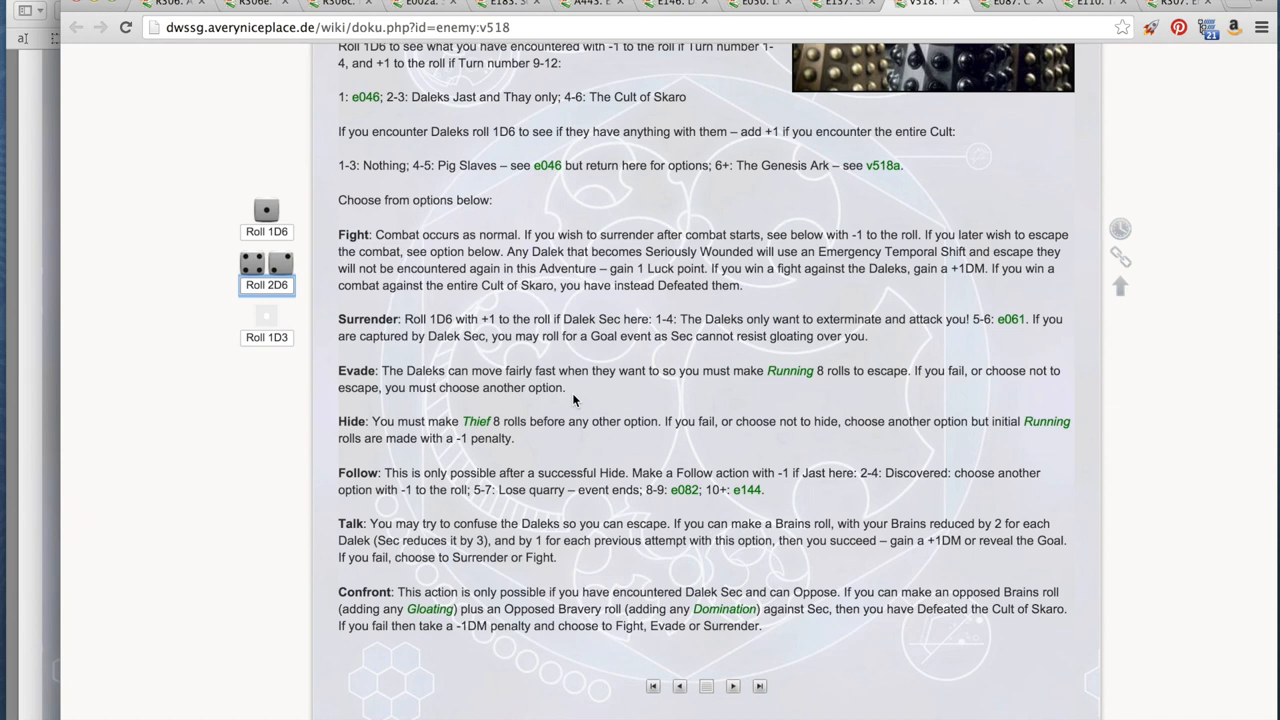
mouse_move(540, 440)
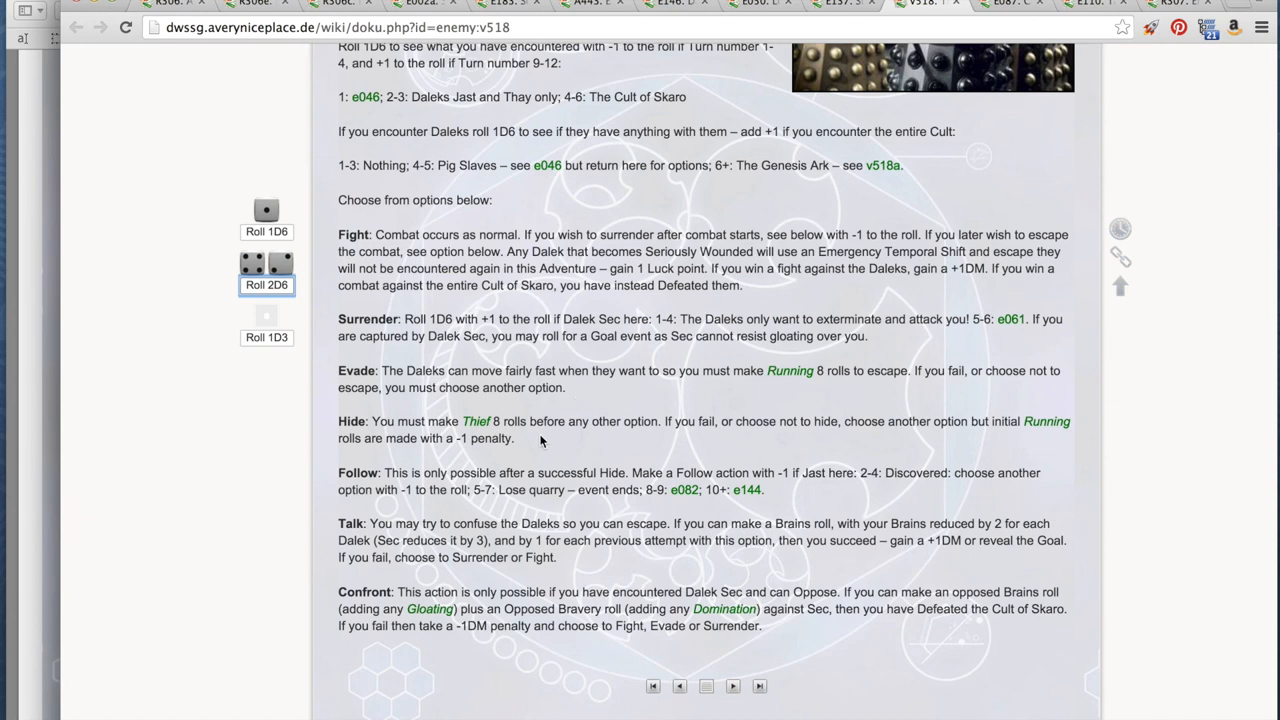
mouse_move(532, 440)
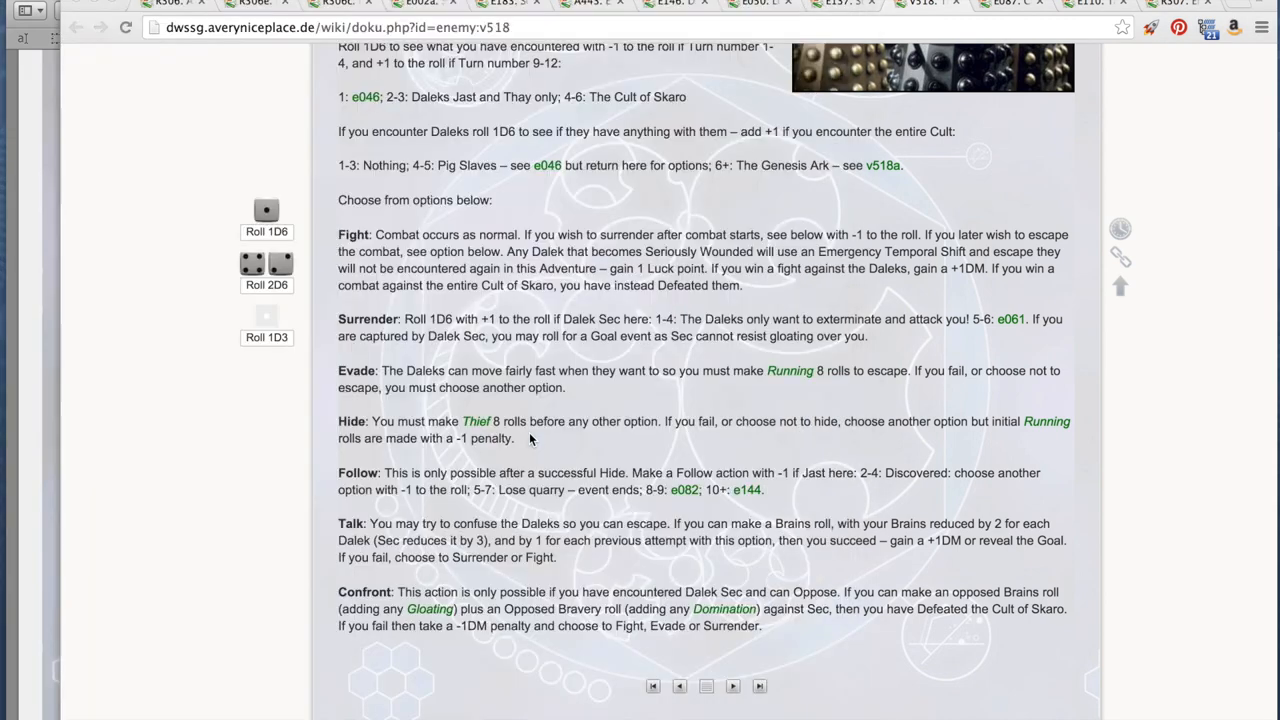
- Roll 2D6 three more times to resolve the hide, then begin a new 'Tu' turn line on the sheet
click(266, 264)
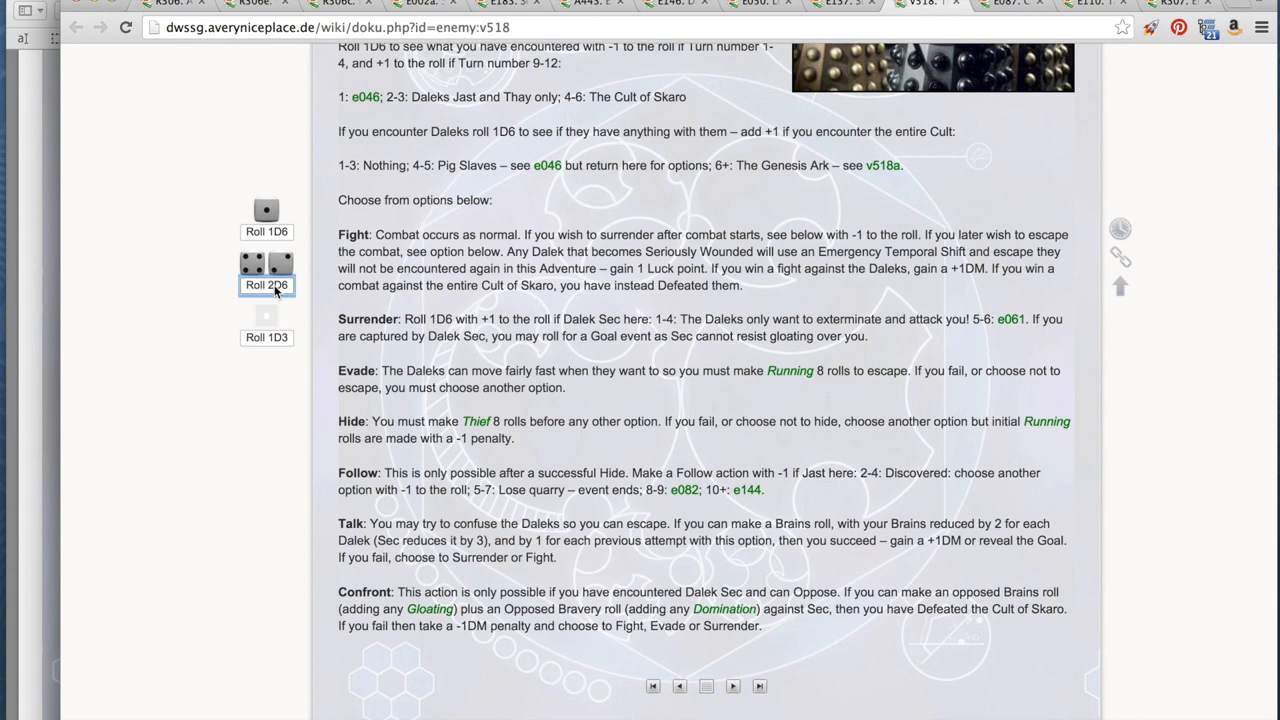
click(266, 264)
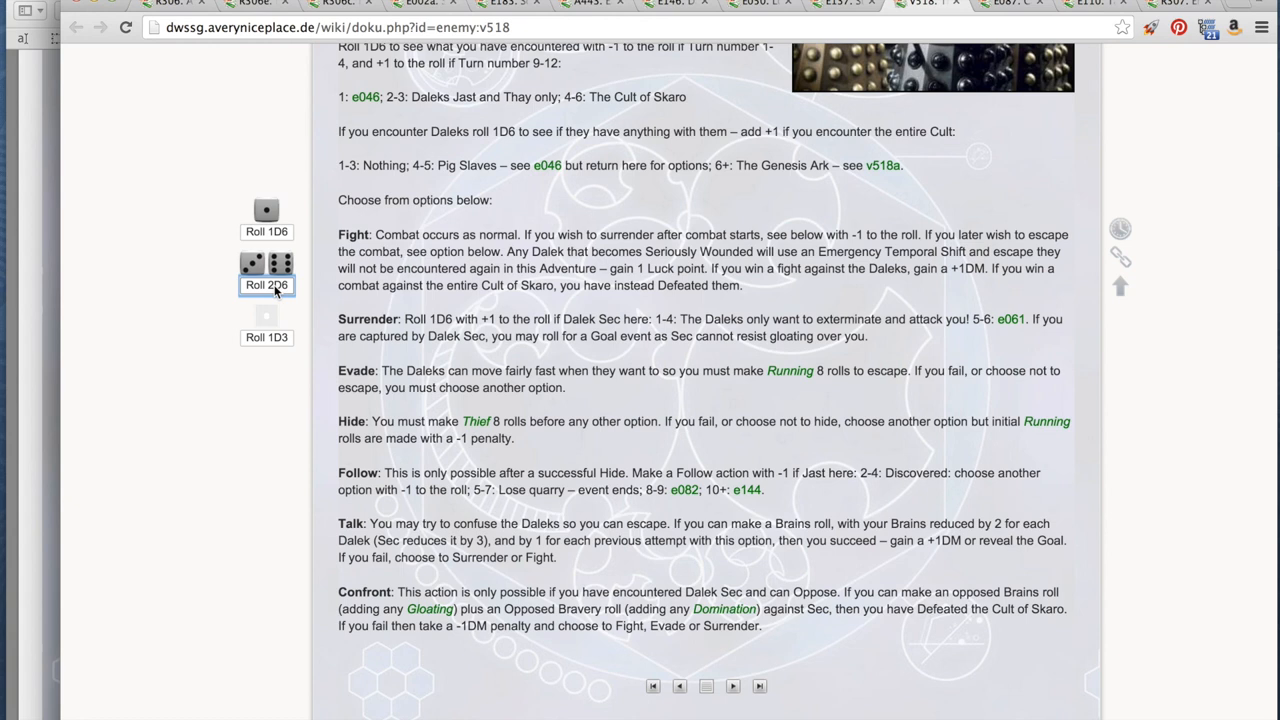
click(266, 264)
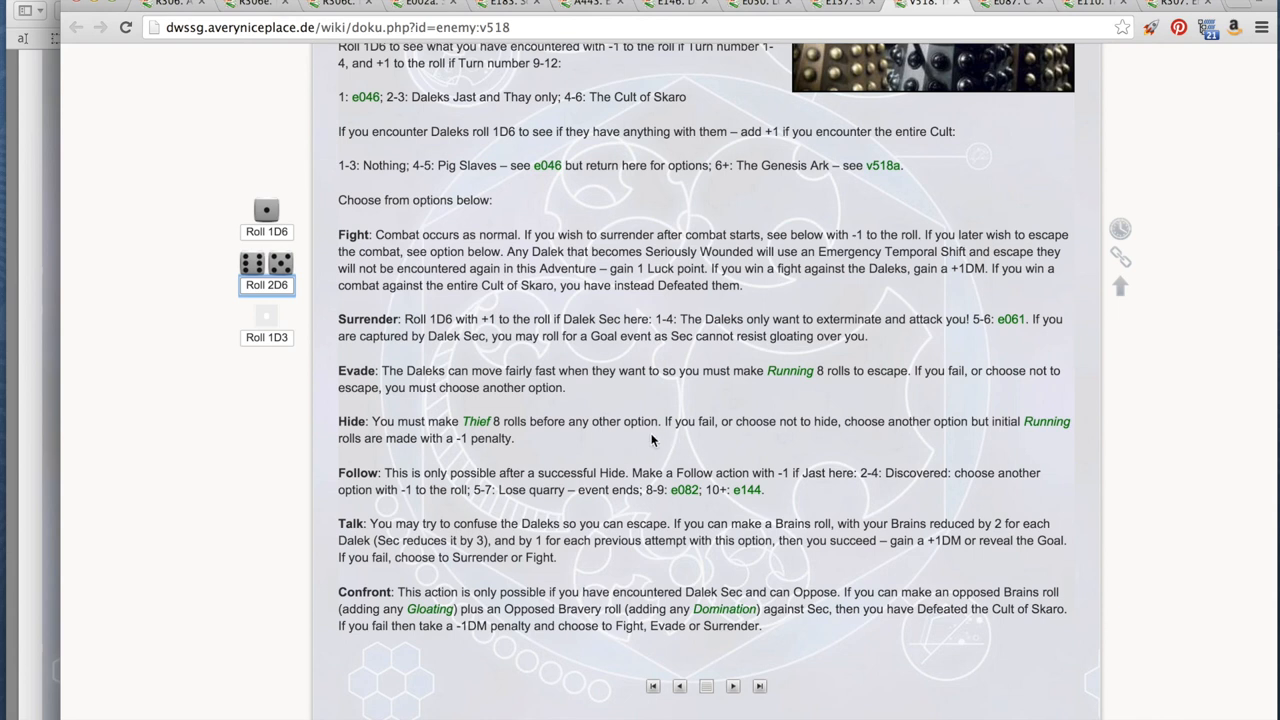
mouse_move(570, 620)
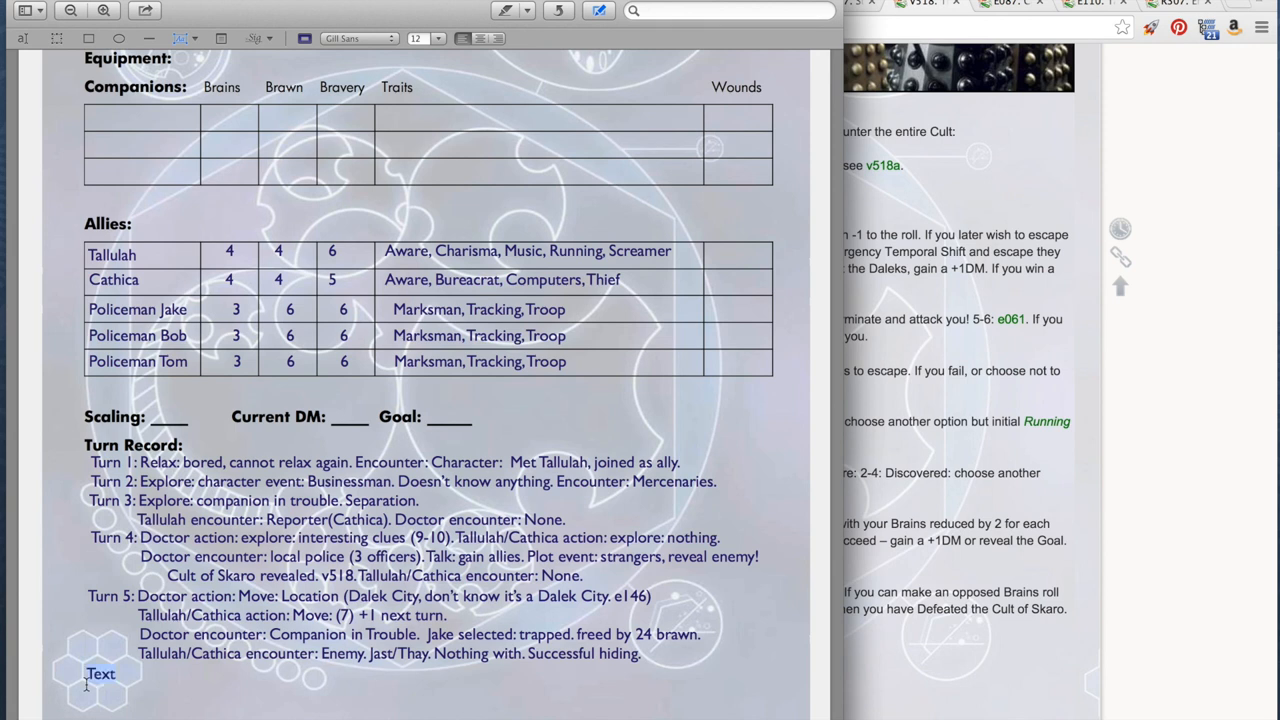
text(Tu)
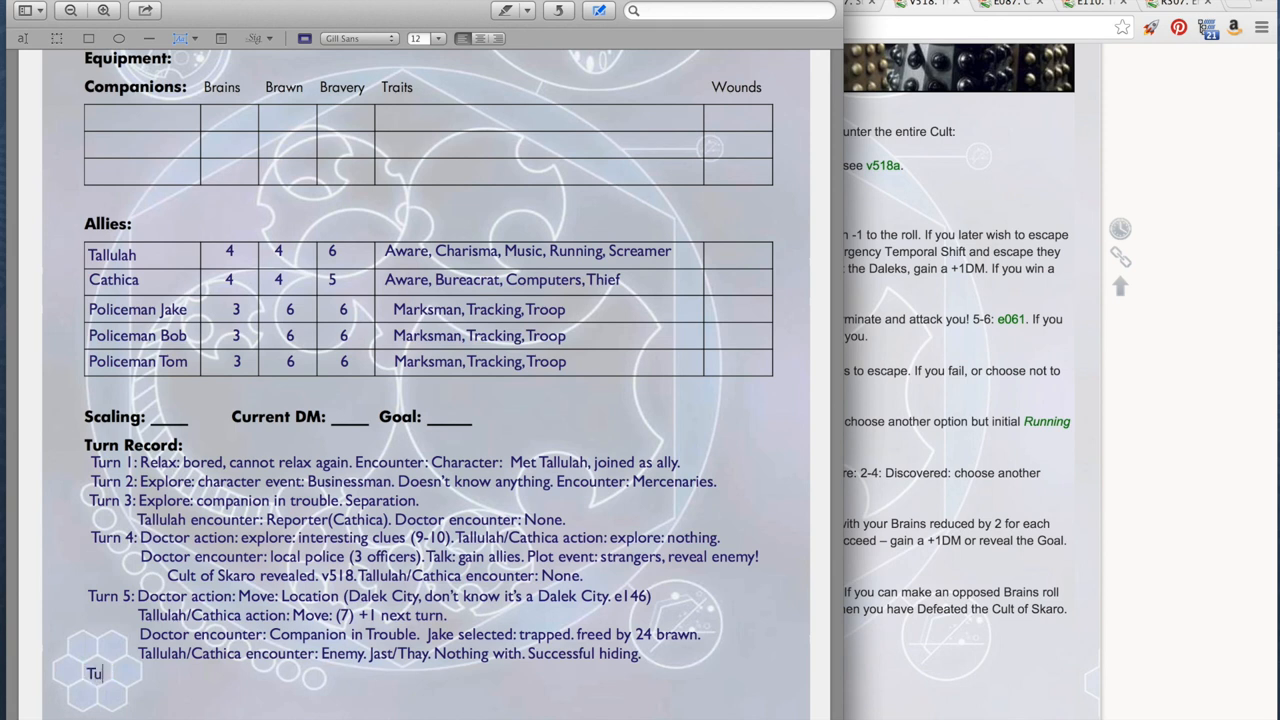